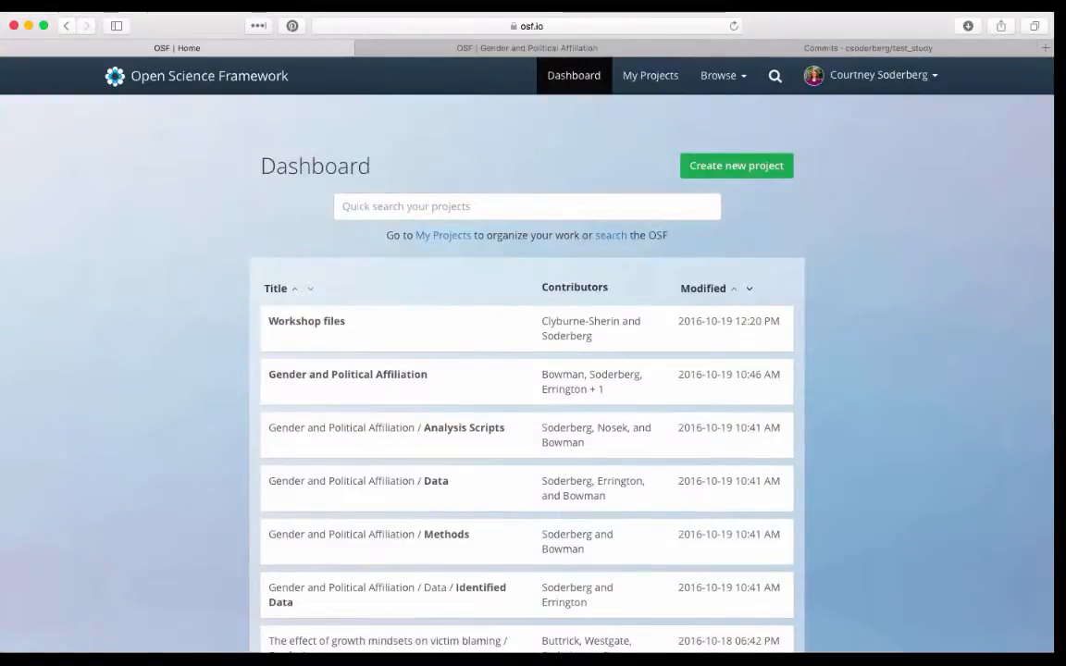
{"action": "mouse_move", "coordinate": [511, 135]}
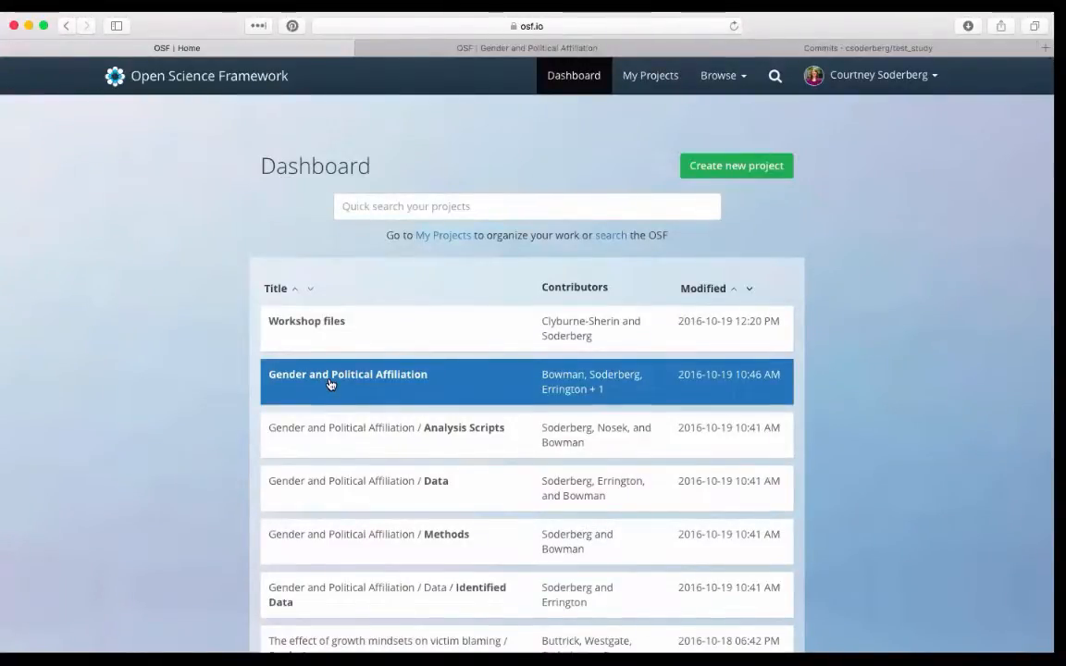
- Open the Gender and Political Affiliation project from the dashboard
{"action": "left_click", "coordinate": [348, 374]}
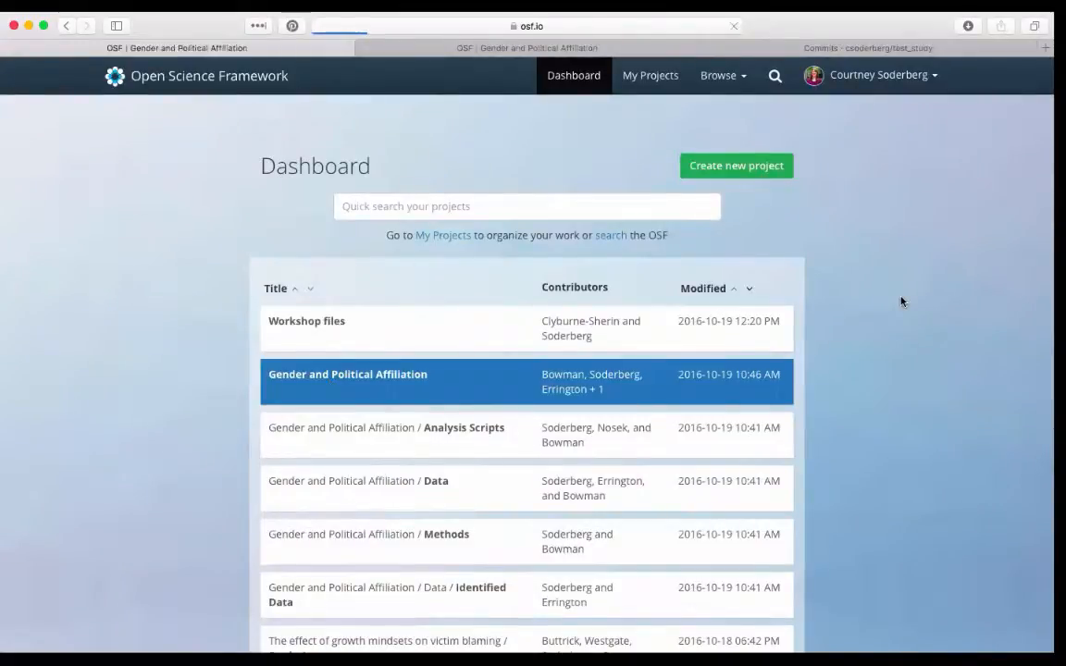
- Load the project page and scroll to the Files widget with Analysis Scripts storage expanded
{"action": "left_click", "coordinate": [347, 373]}
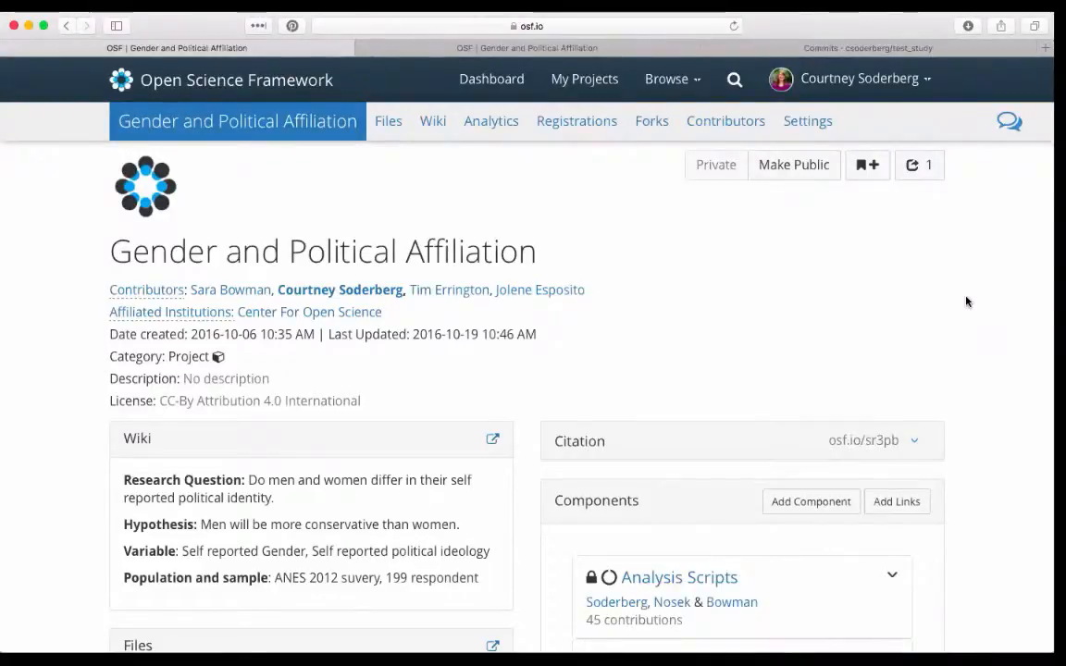
{"action": "mouse_move", "coordinate": [983, 329]}
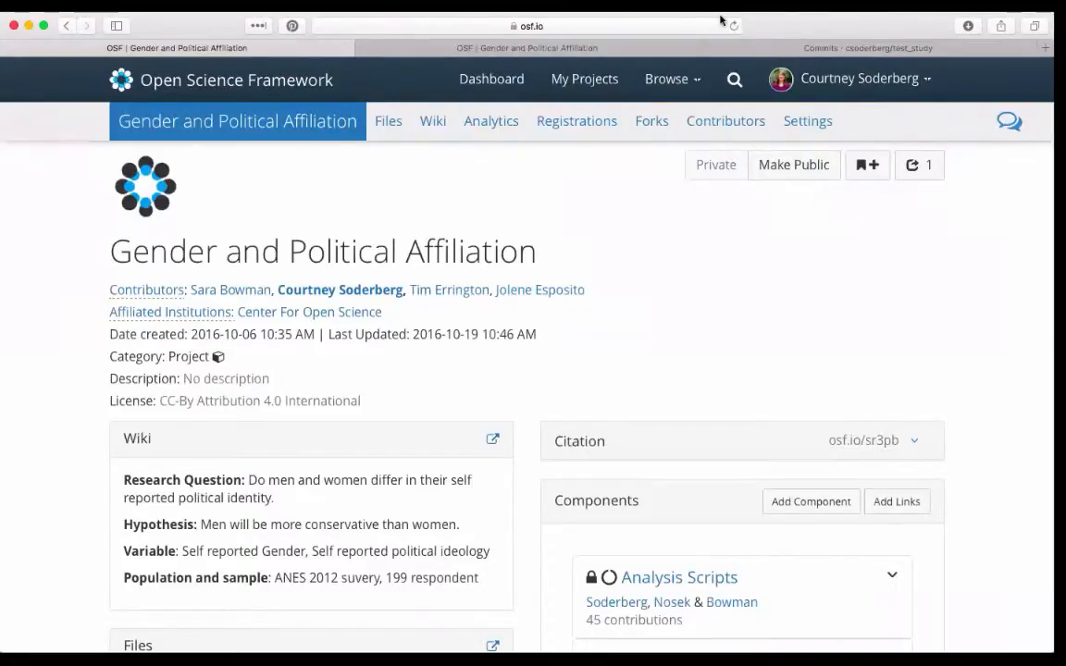
{"action": "mouse_move", "coordinate": [847, 359]}
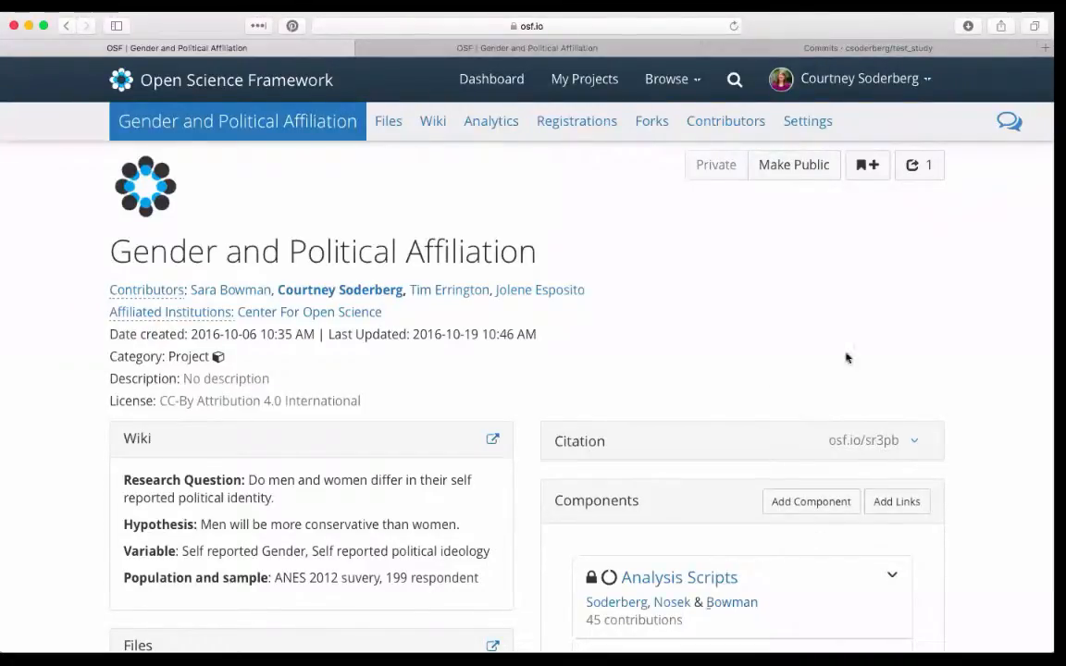
{"action": "scroll", "scroll_direction": "down", "scroll_amount": 3}
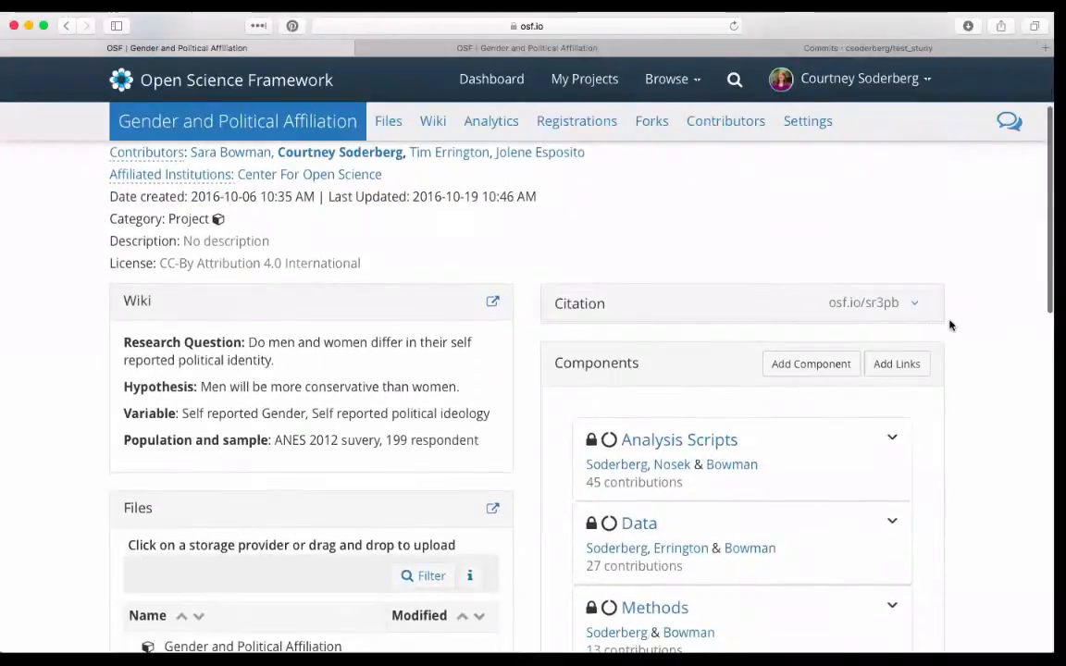
{"action": "scroll", "scroll_direction": "down", "scroll_amount": 3}
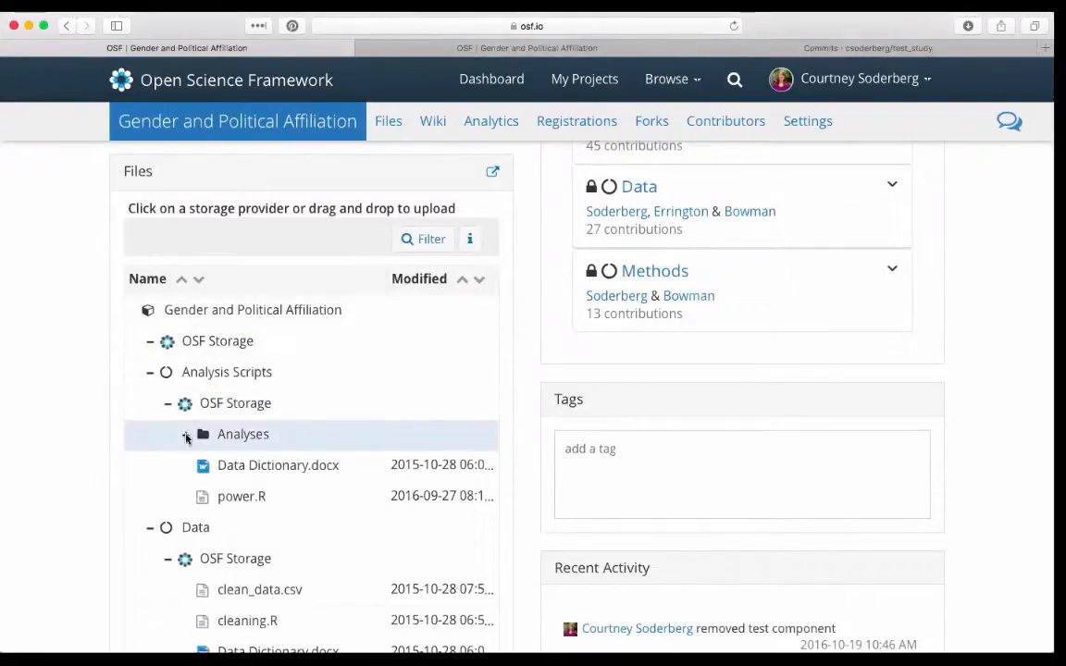
- Expand the Analyses folder to list its versioned R scripts
{"action": "left_click", "coordinate": [185, 437]}
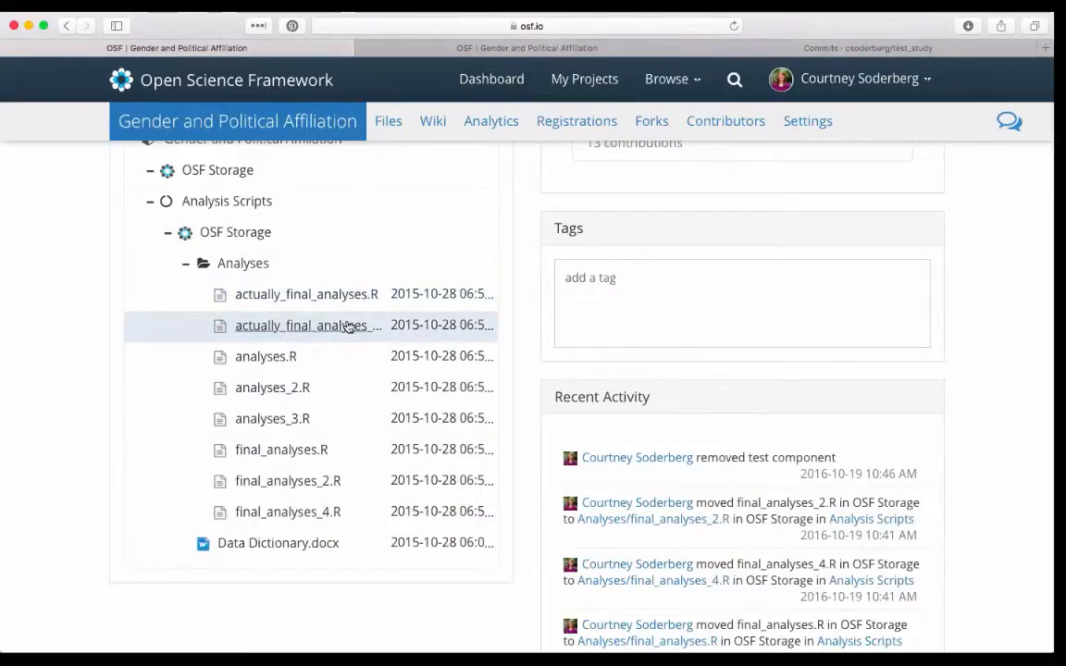
{"action": "left_click", "coordinate": [307, 326]}
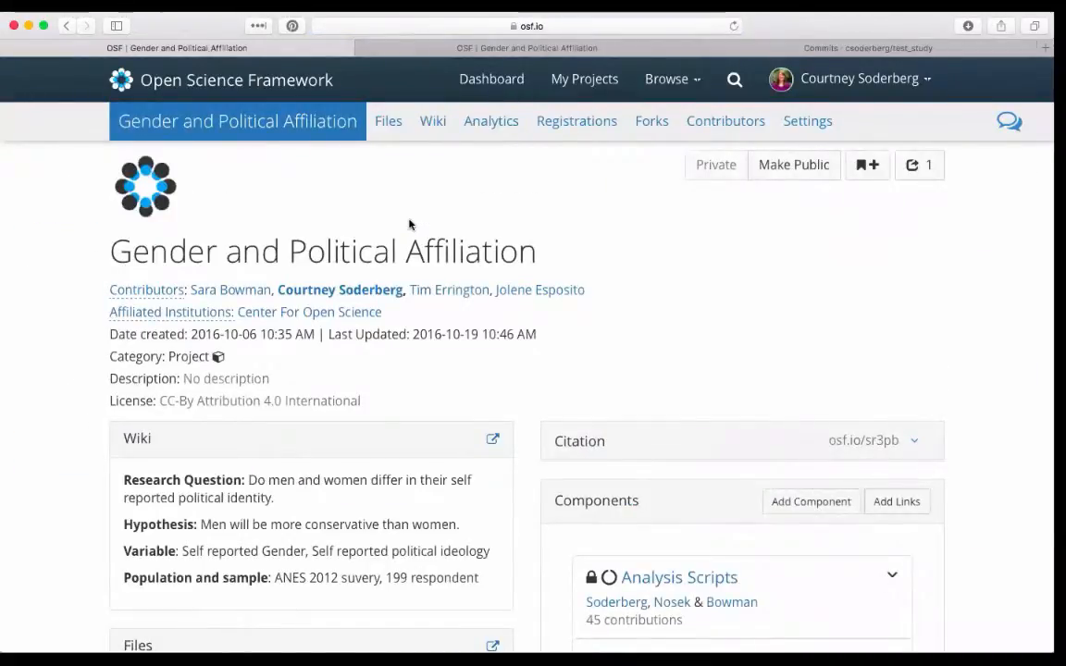
{"action": "scroll", "scroll_direction": "down", "scroll_amount": 3}
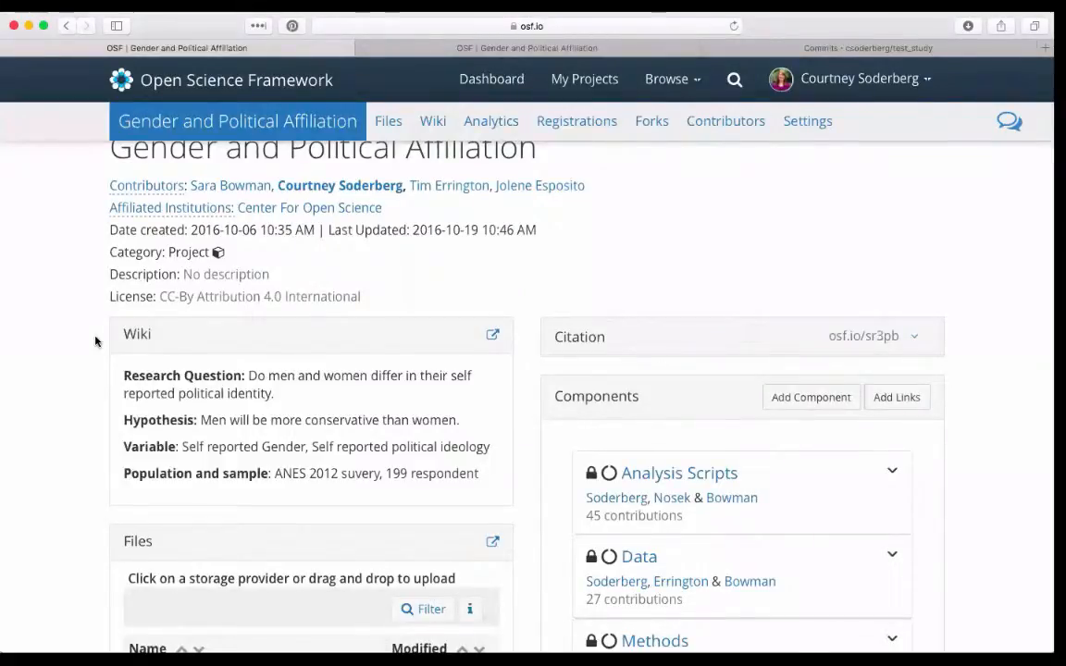
{"action": "scroll", "scroll_direction": "down", "scroll_amount": 3}
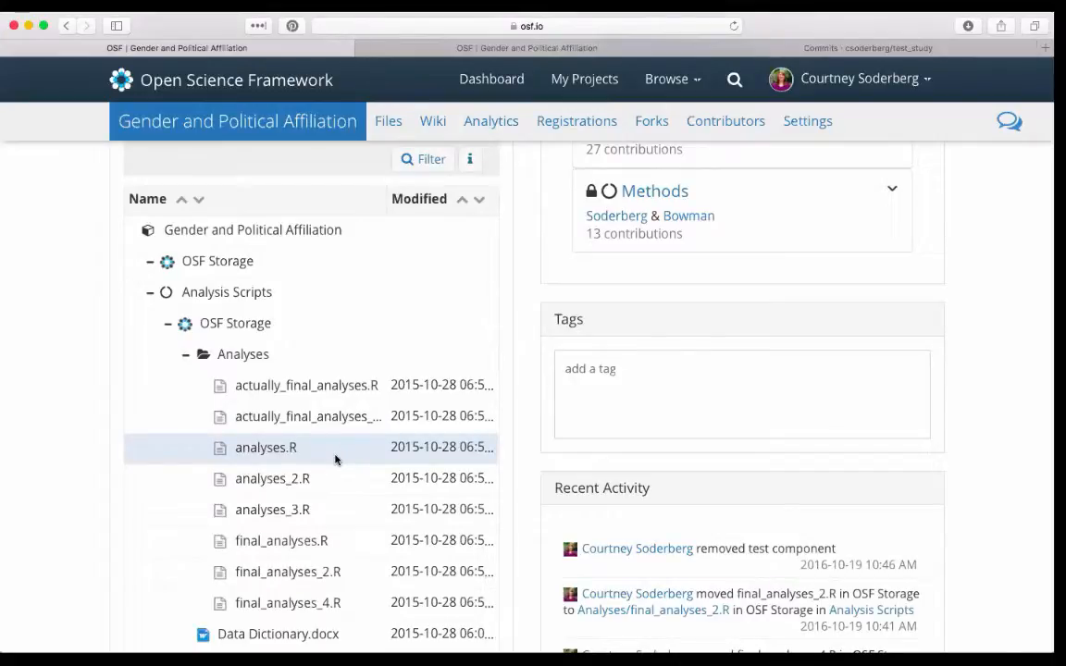
- Select the redundant analysis scripts and delete them, leaving only analyses.R
{"action": "left_click", "coordinate": [272, 477]}
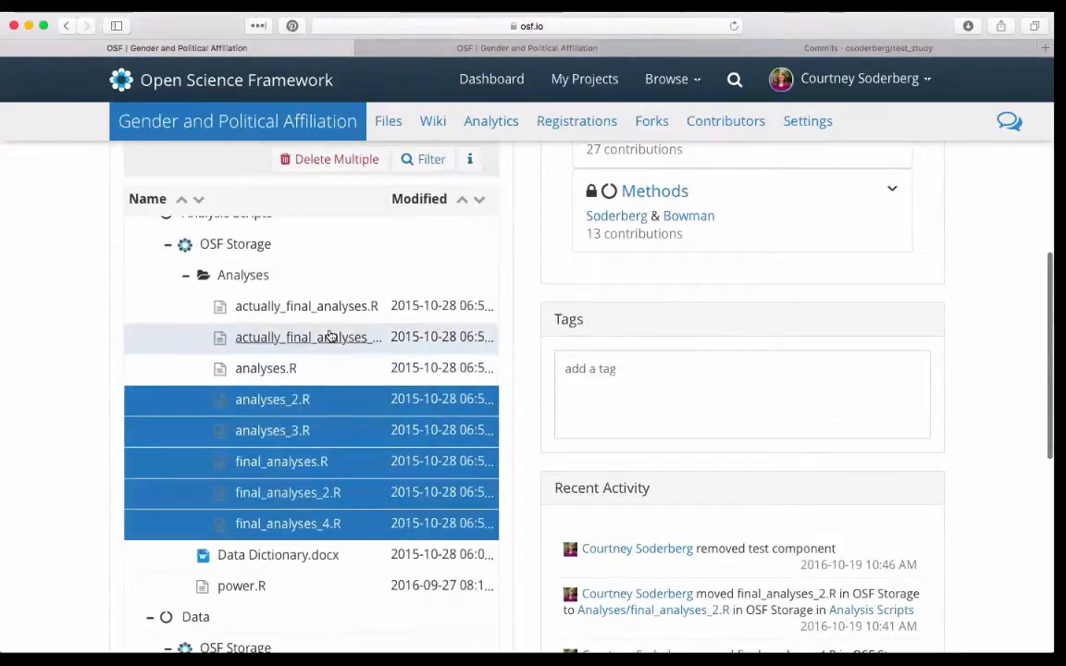
{"action": "left_click", "coordinate": [307, 337]}
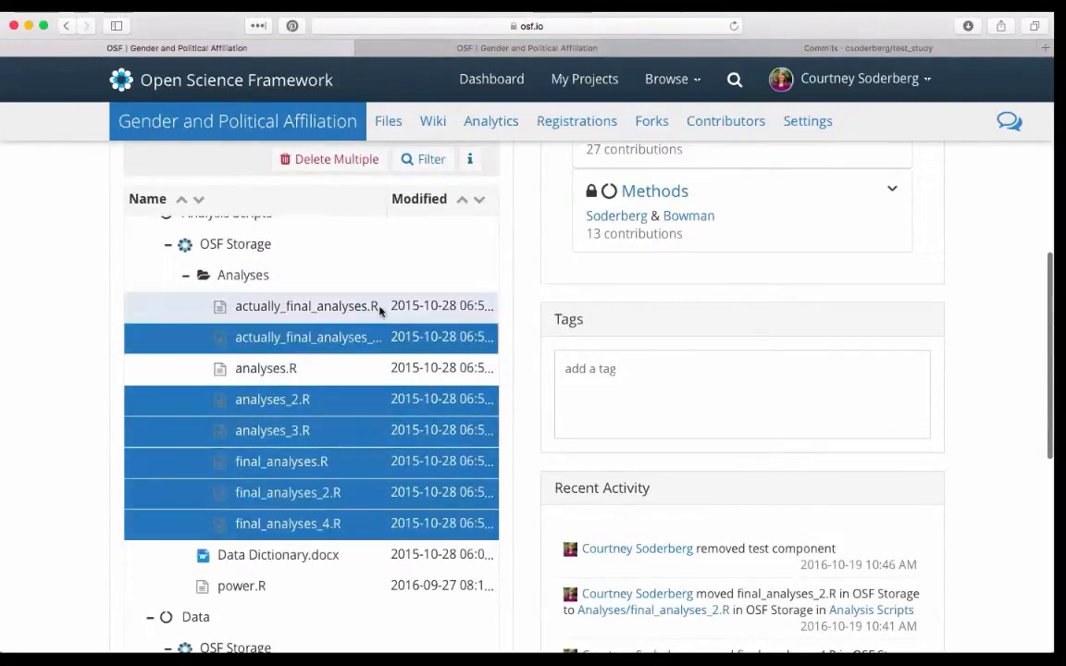
{"action": "scroll", "scroll_direction": "up", "scroll_amount": 3}
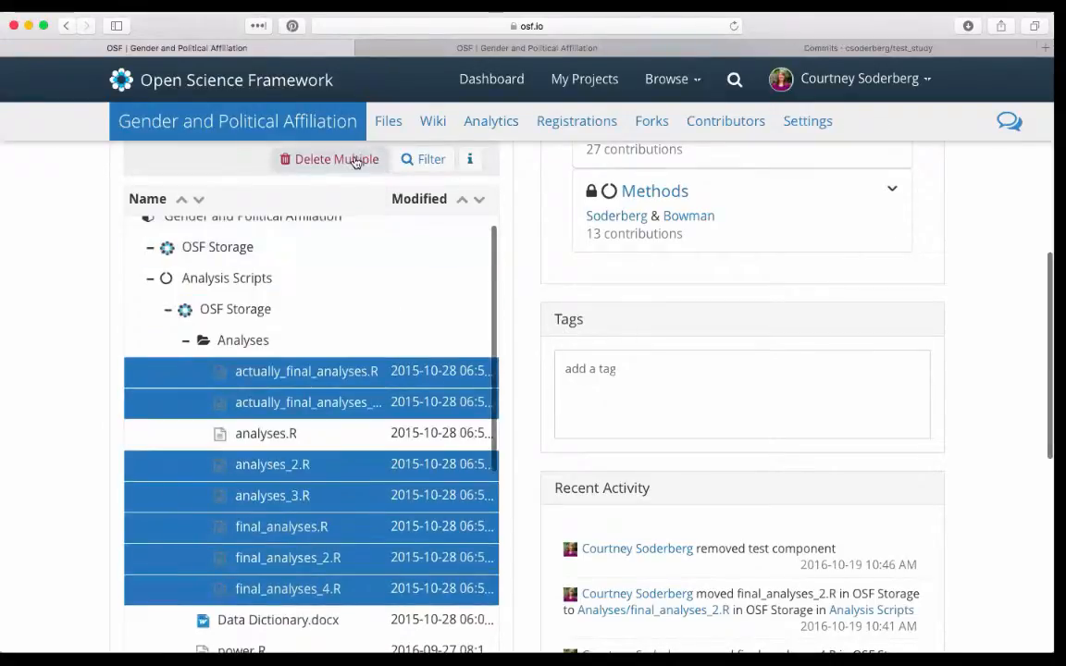
{"action": "left_click", "coordinate": [337, 159]}
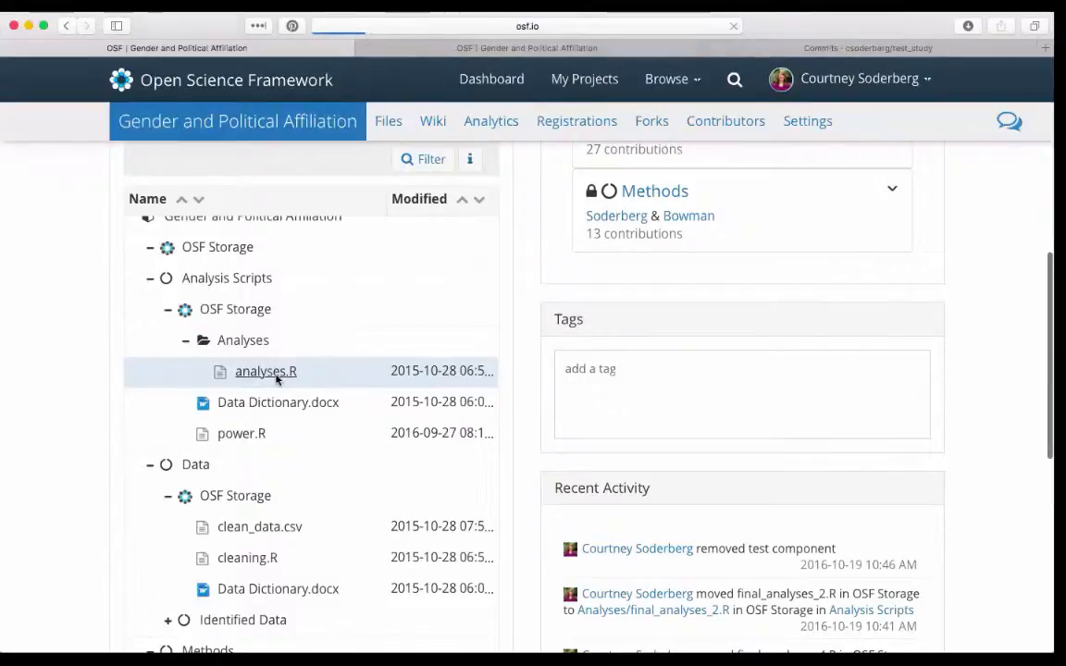
- Open analyses.R in its own file page showing Version 1 code
{"action": "left_click", "coordinate": [266, 370]}
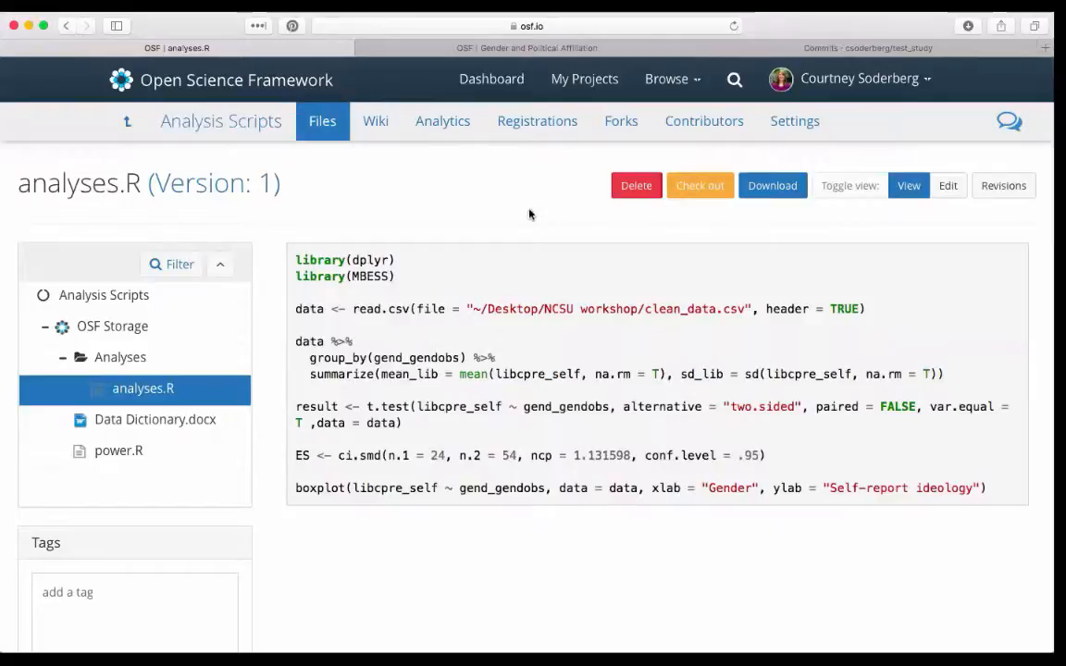
{"action": "mouse_move", "coordinate": [527, 322]}
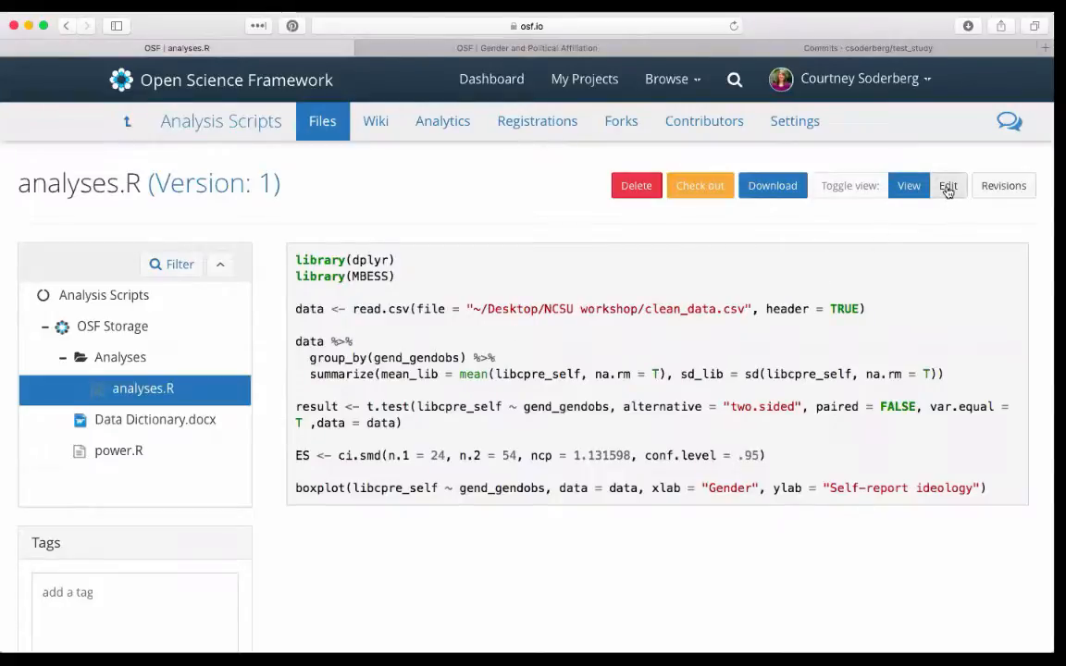
- Edit analyses.R to add a '##required libraries##' comment at the top and save
{"action": "left_click", "coordinate": [947, 185]}
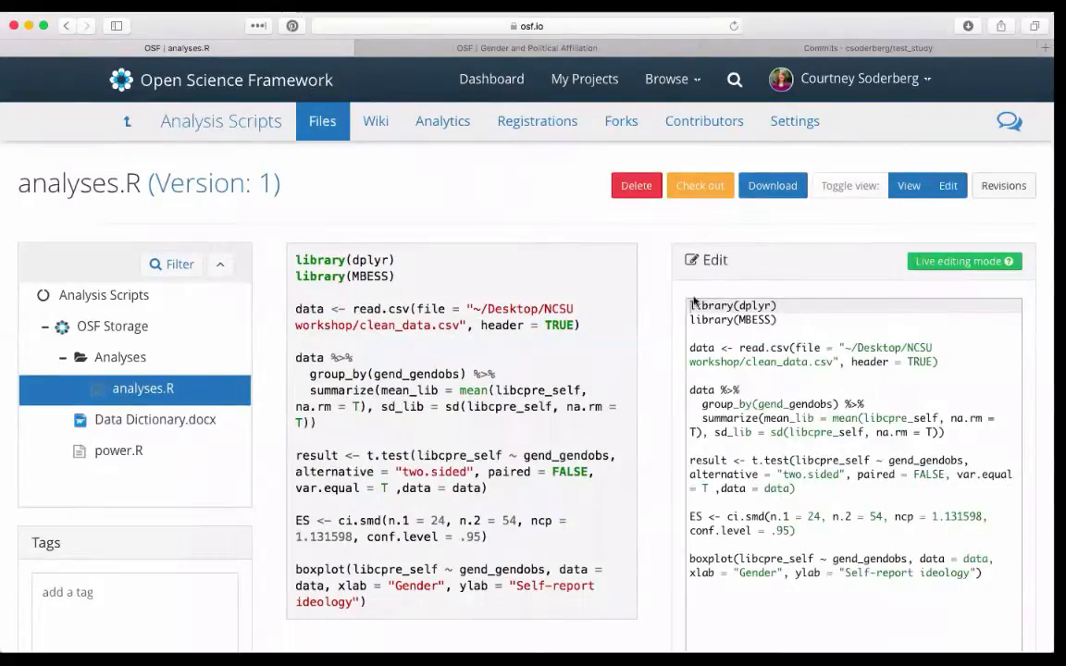
{"action": "type", "text": "##"}
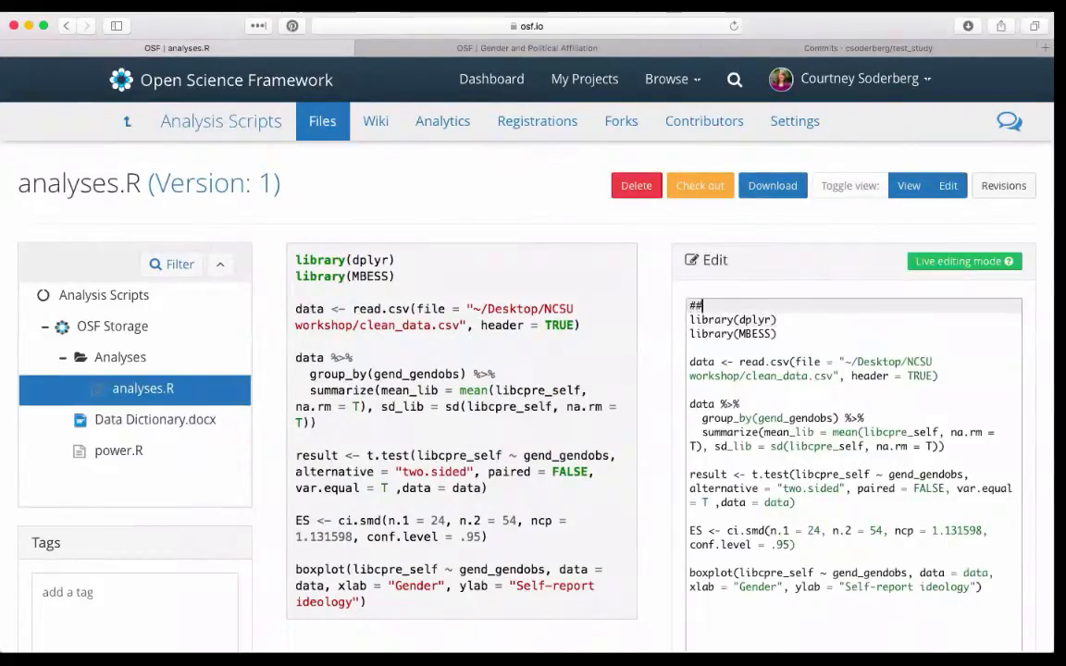
{"action": "type", "text": "required libraries"}
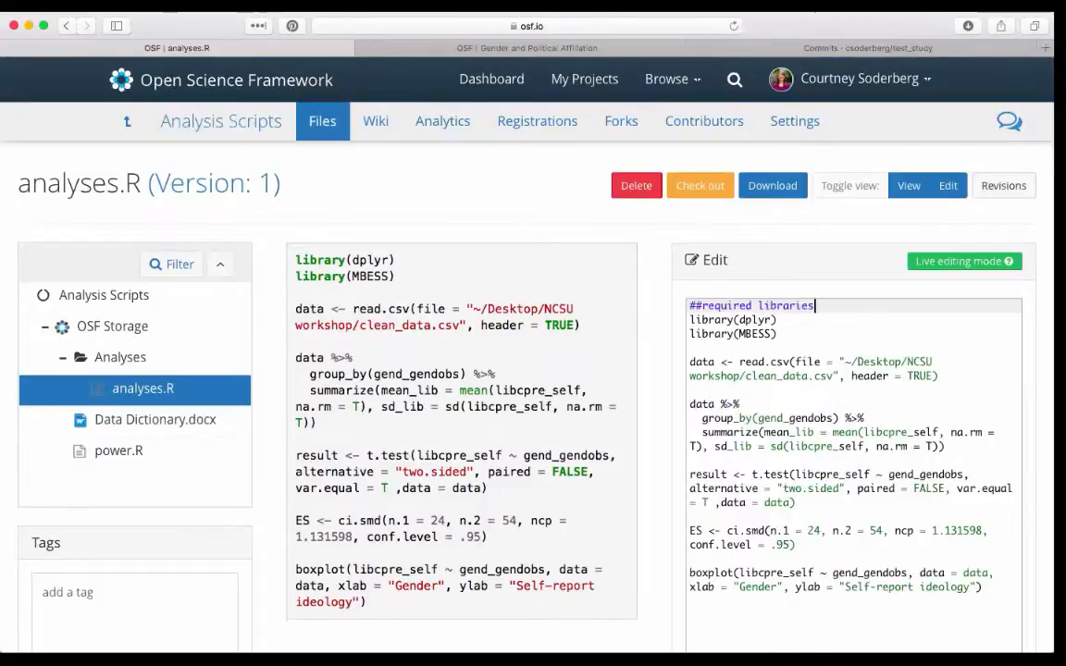
{"action": "scroll", "scroll_direction": "down", "scroll_amount": 3}
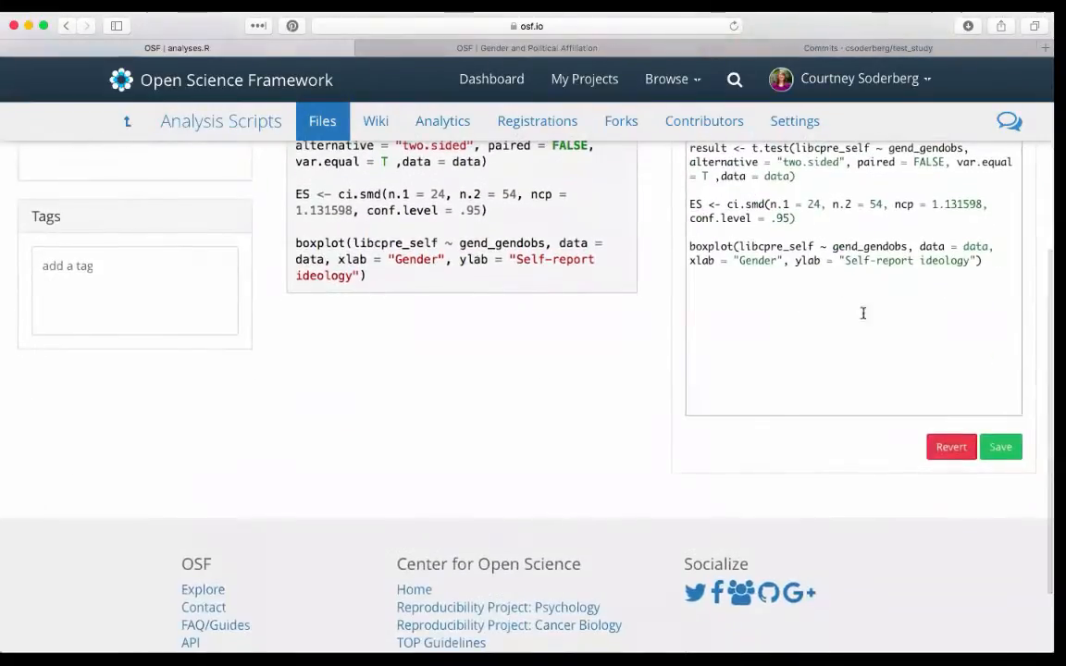
{"action": "mouse_move", "coordinate": [661, 315]}
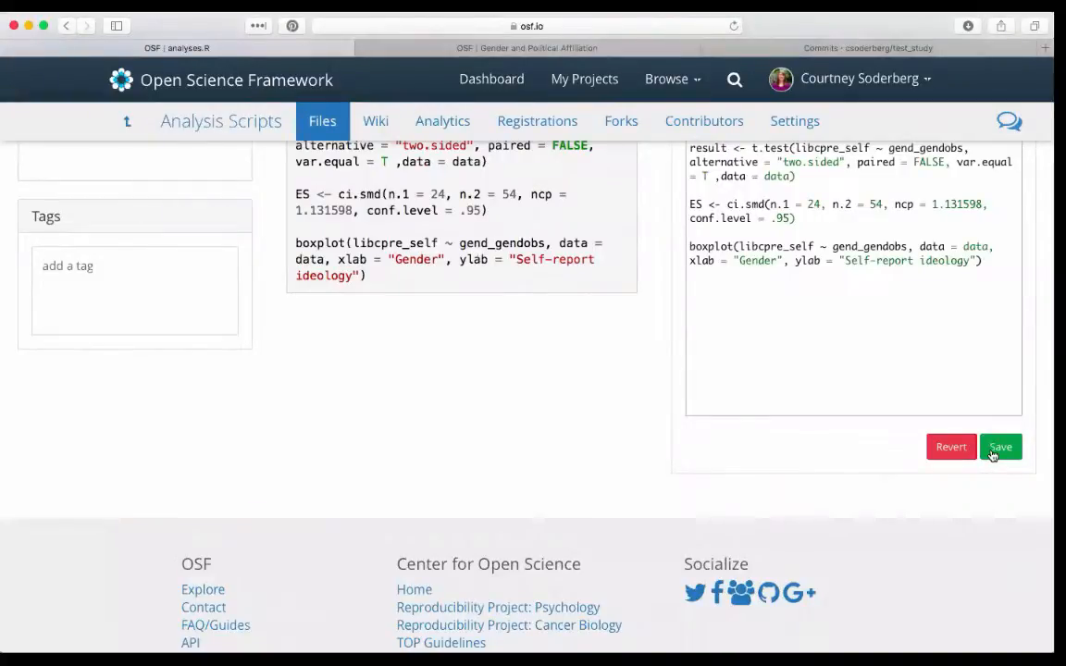
{"action": "mouse_move", "coordinate": [1017, 327]}
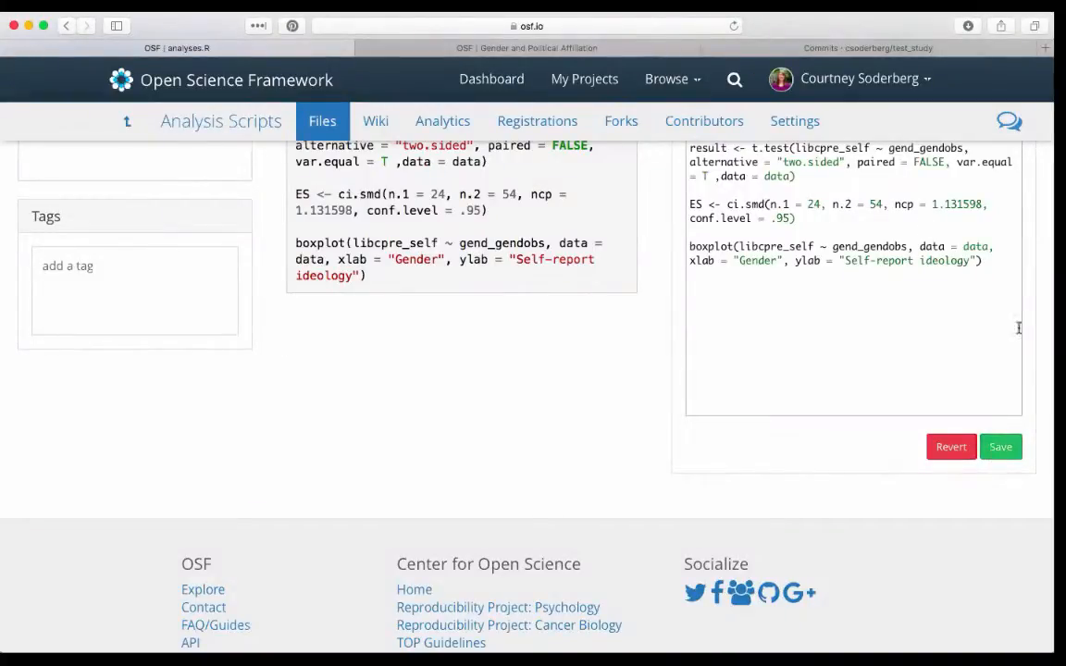
{"action": "scroll", "scroll_direction": "up", "scroll_amount": 3}
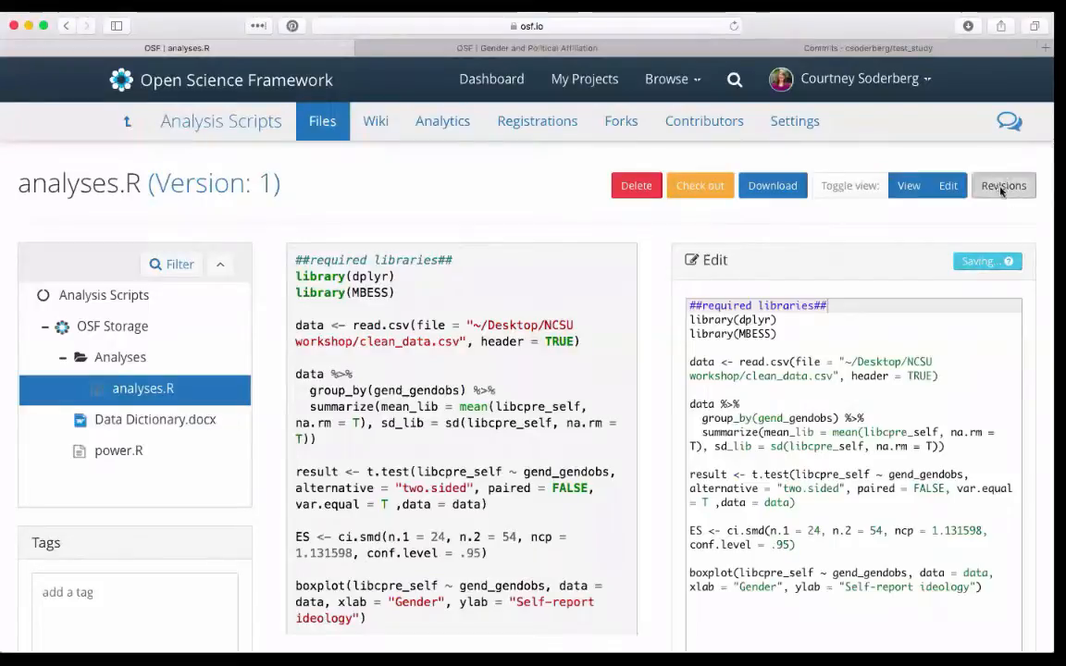
{"action": "left_click", "coordinate": [1002, 185]}
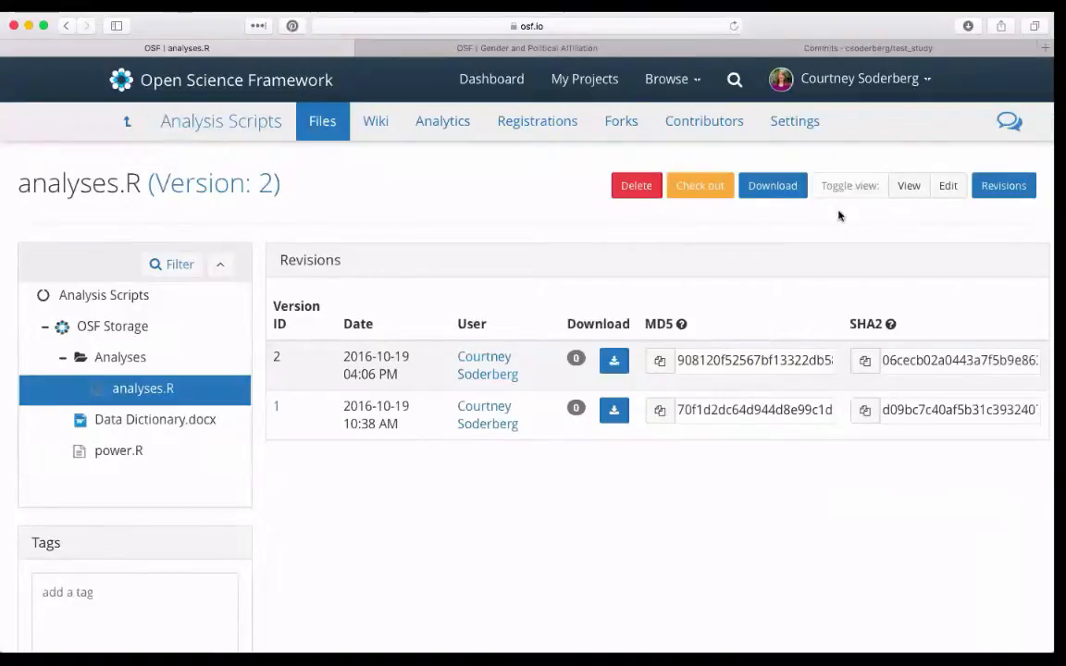
{"action": "left_click", "coordinate": [908, 185]}
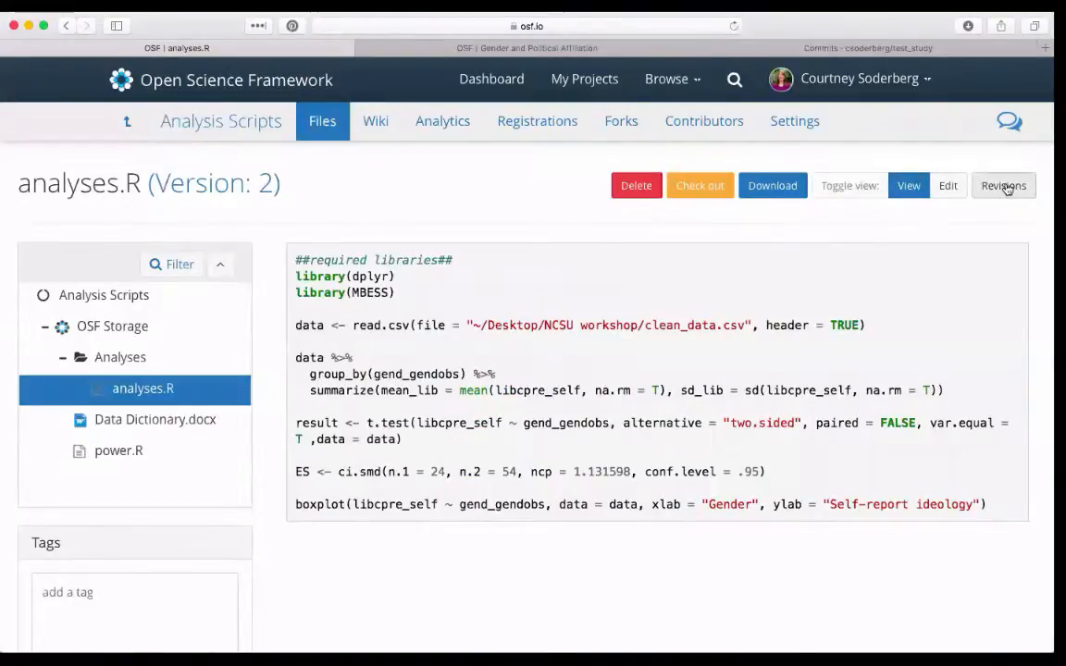
{"action": "left_click", "coordinate": [1002, 185]}
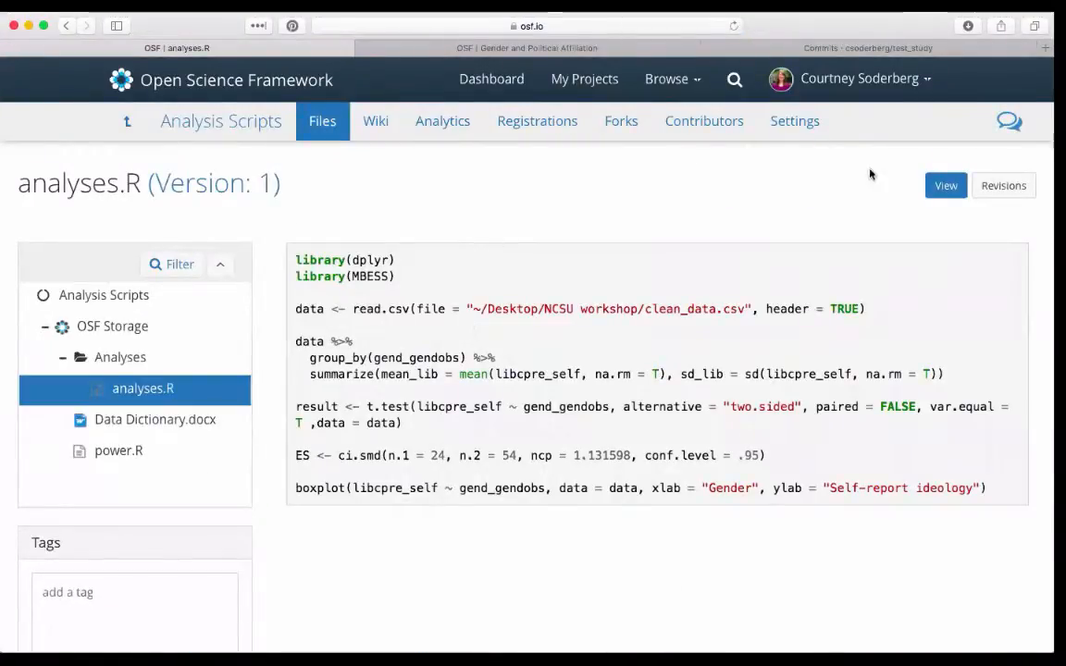
{"action": "left_click", "coordinate": [1003, 185]}
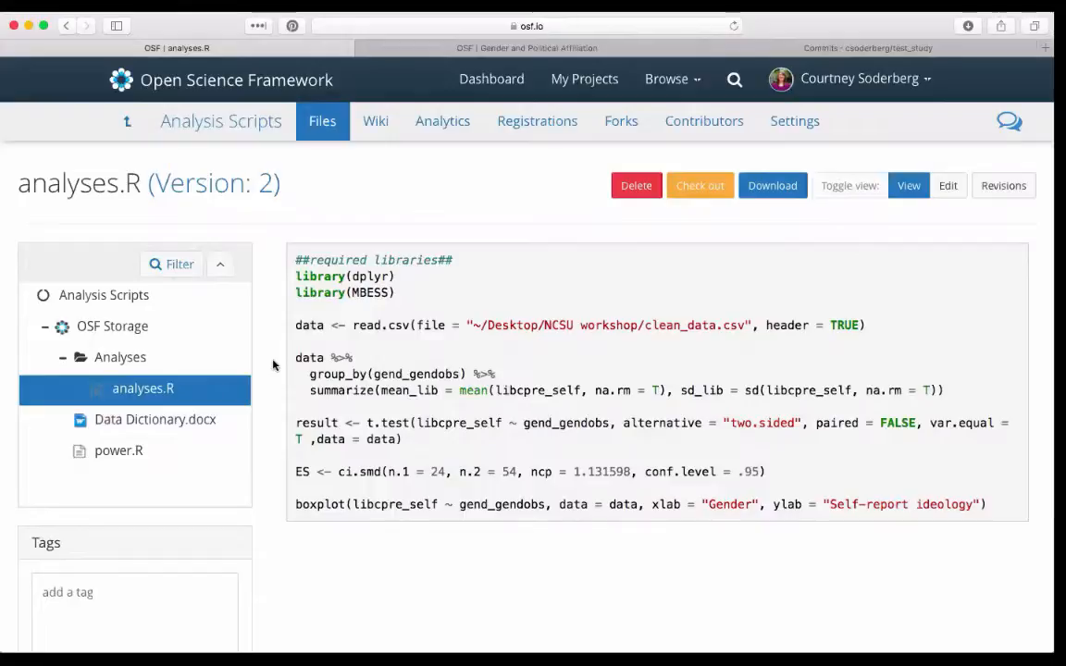
{"action": "mouse_move", "coordinate": [701, 215]}
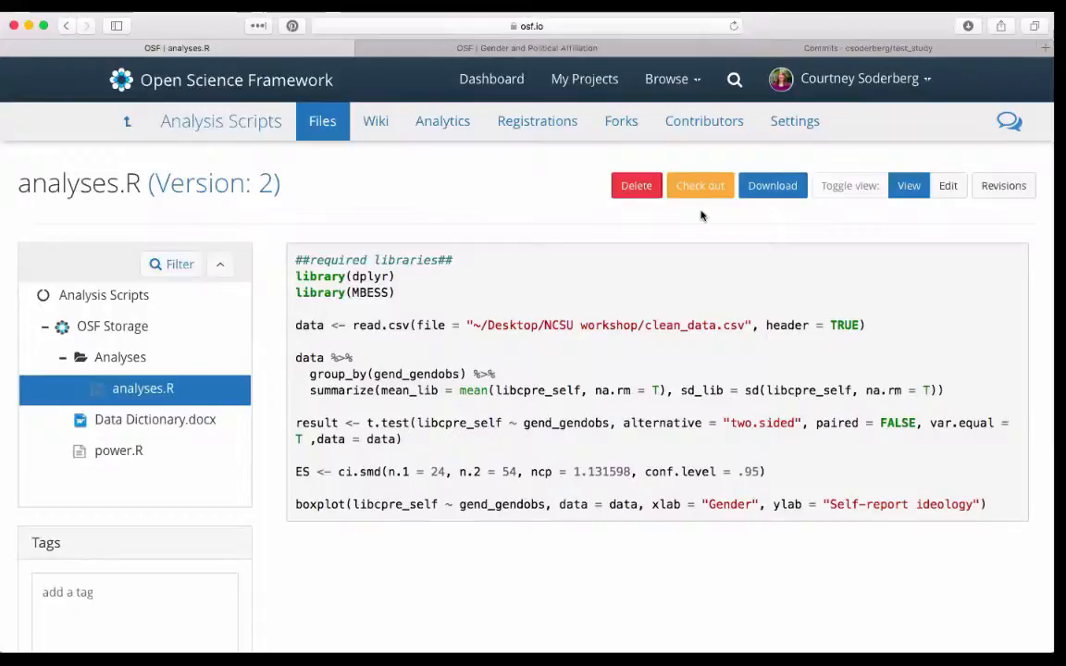
{"action": "mouse_move", "coordinate": [551, 231]}
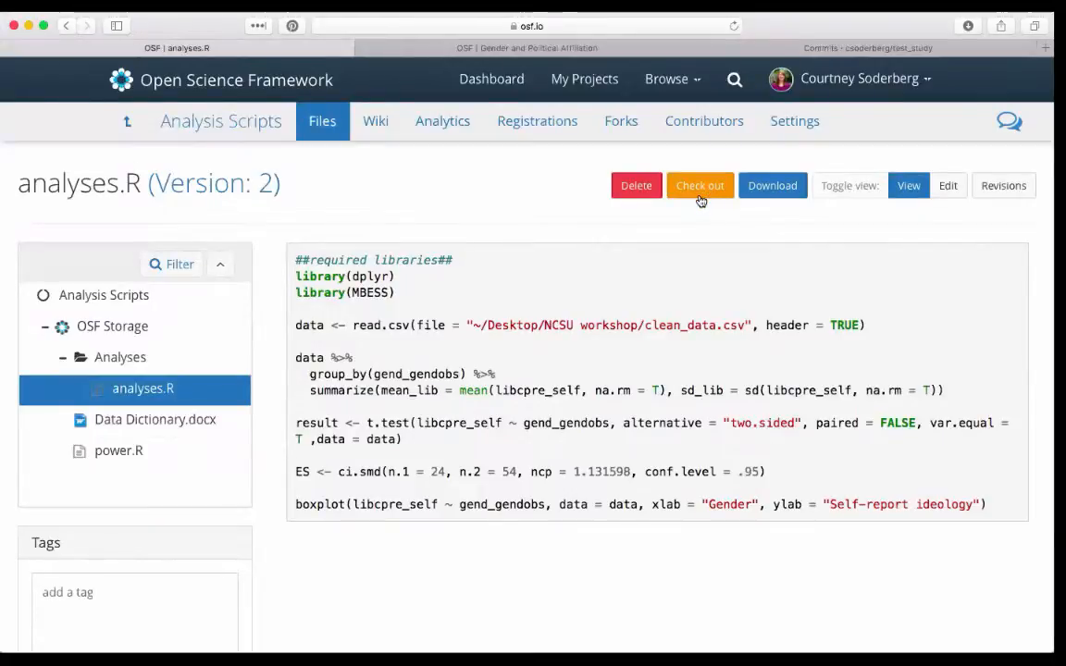
- Check out analyses.R so other contributors cannot edit or delete it
{"action": "left_click", "coordinate": [700, 185]}
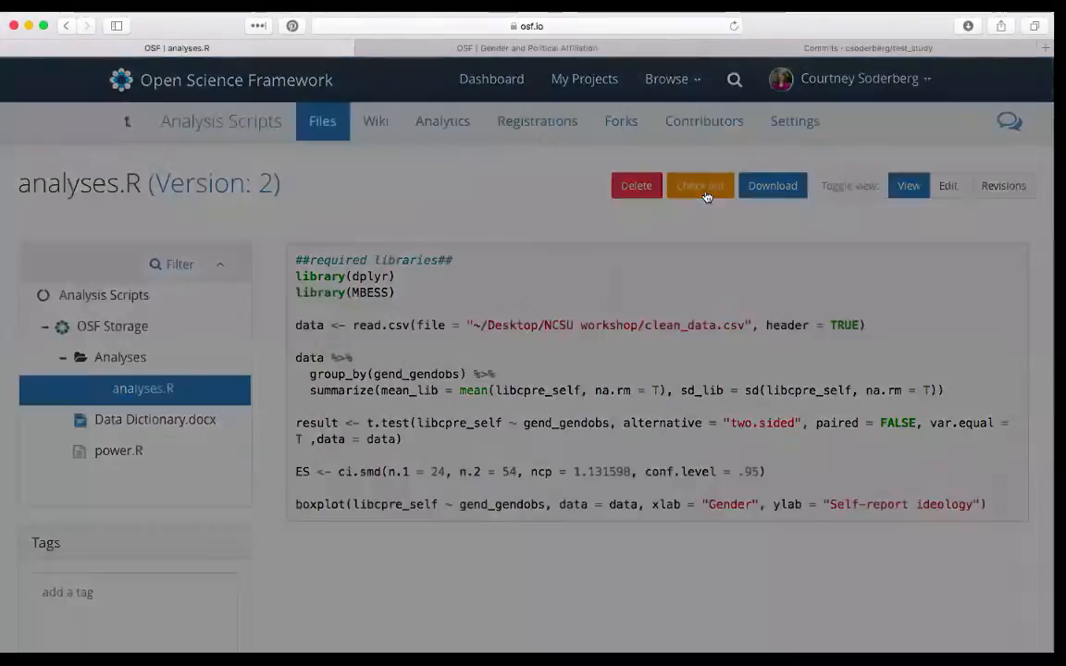
{"action": "left_click", "coordinate": [700, 185]}
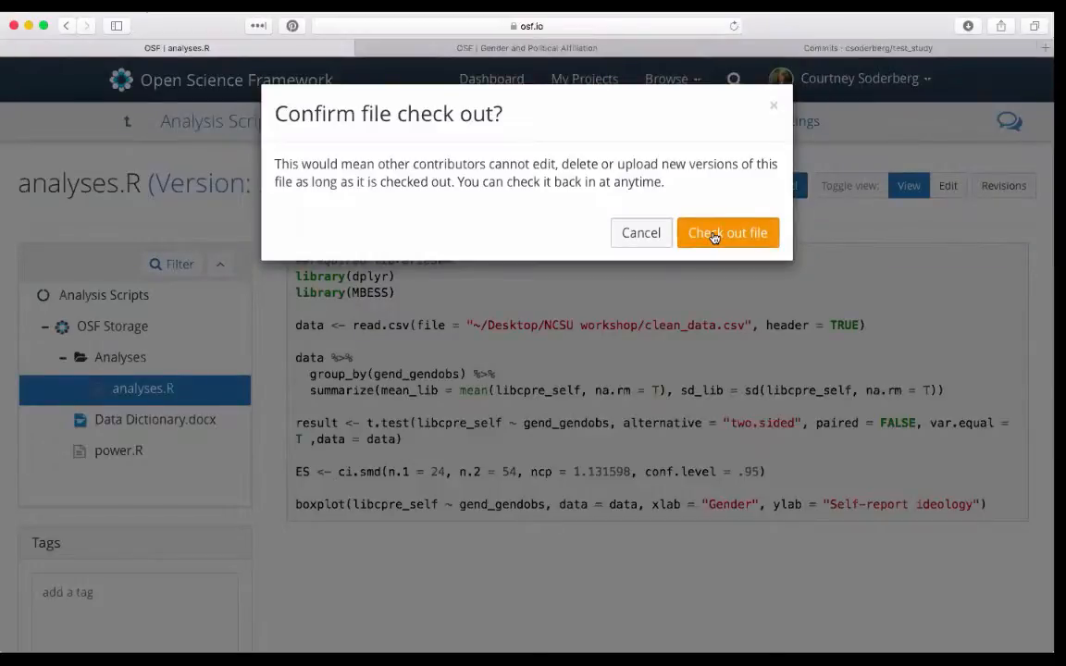
{"action": "left_click", "coordinate": [727, 234]}
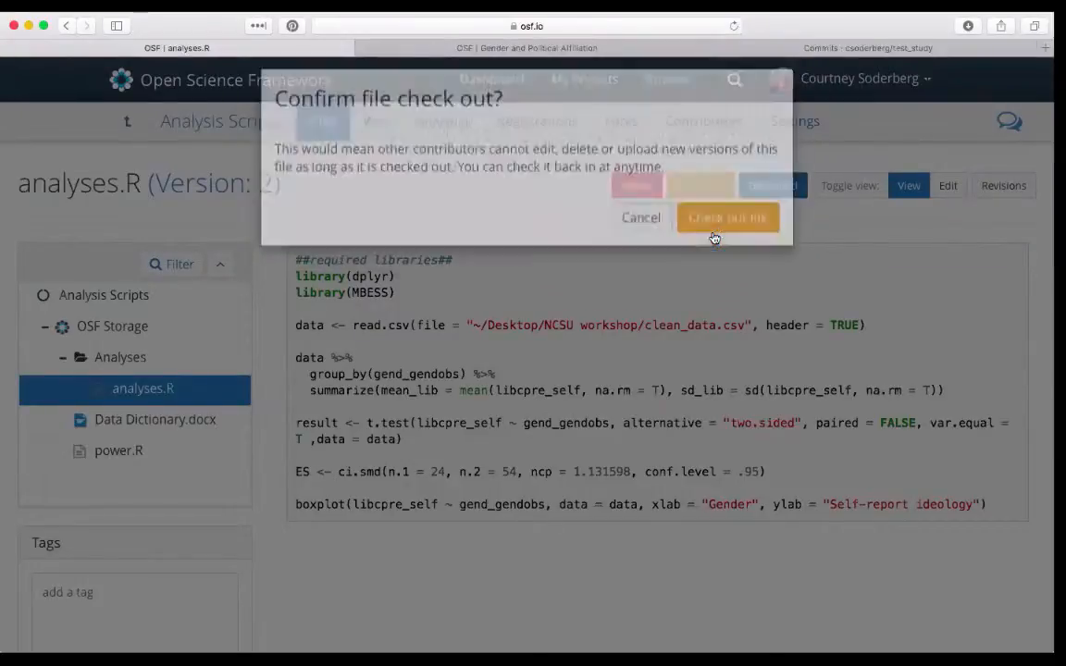
{"action": "left_click", "coordinate": [729, 218]}
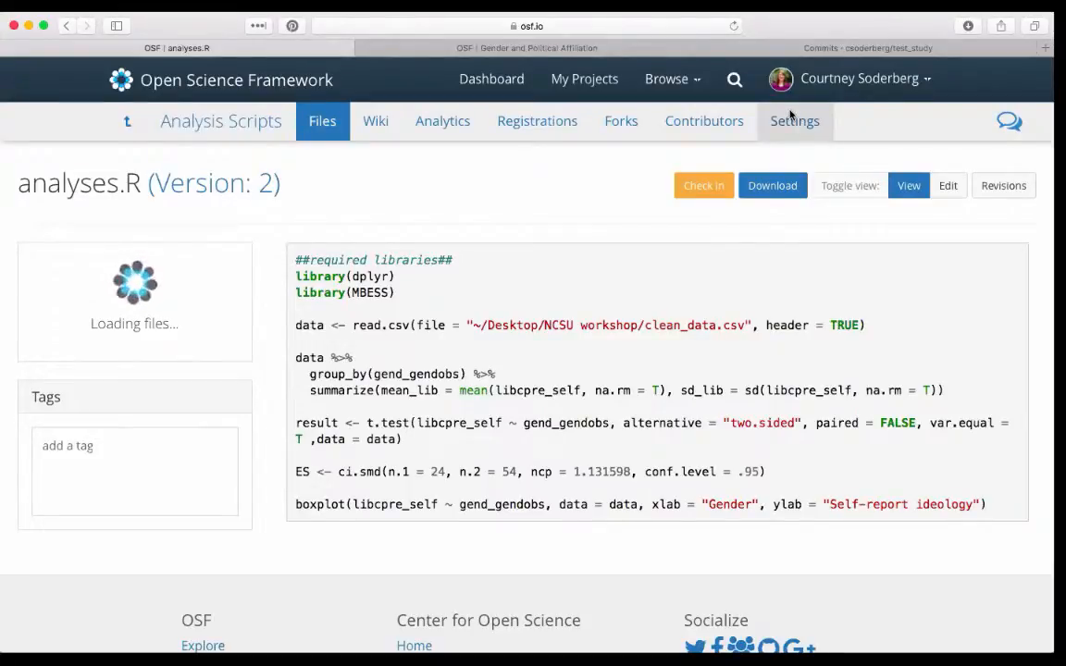
{"action": "mouse_move", "coordinate": [430, 222]}
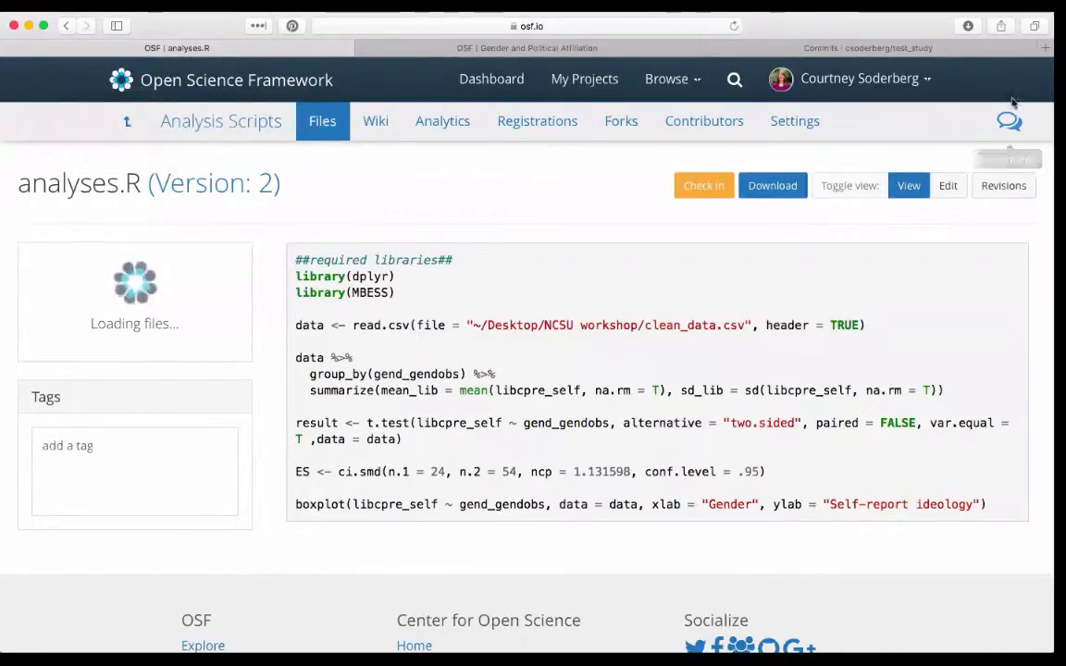
{"action": "mouse_move", "coordinate": [1008, 123]}
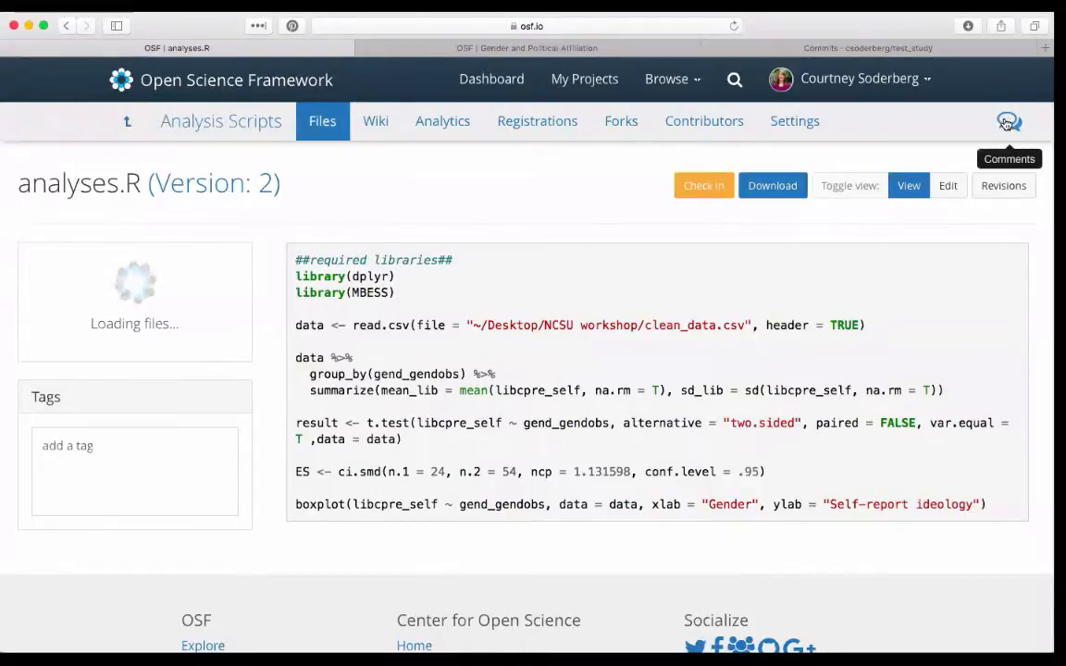
- Post the comment 'second version has updated documentation' in the analyses.R discussion
{"action": "left_click", "coordinate": [1008, 122]}
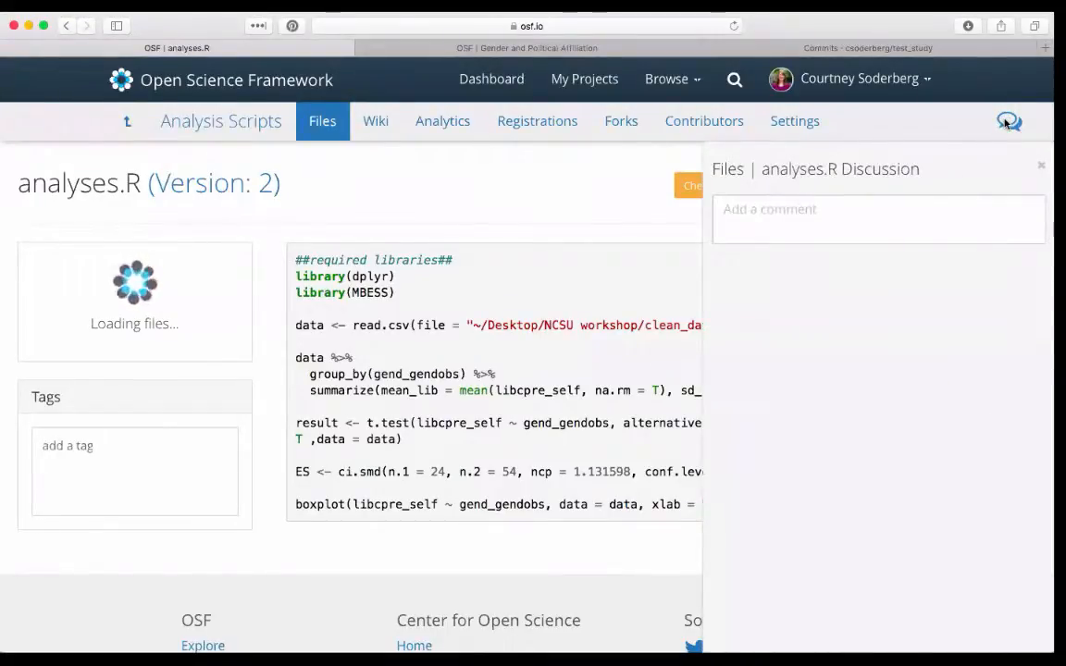
{"action": "left_click", "coordinate": [879, 218]}
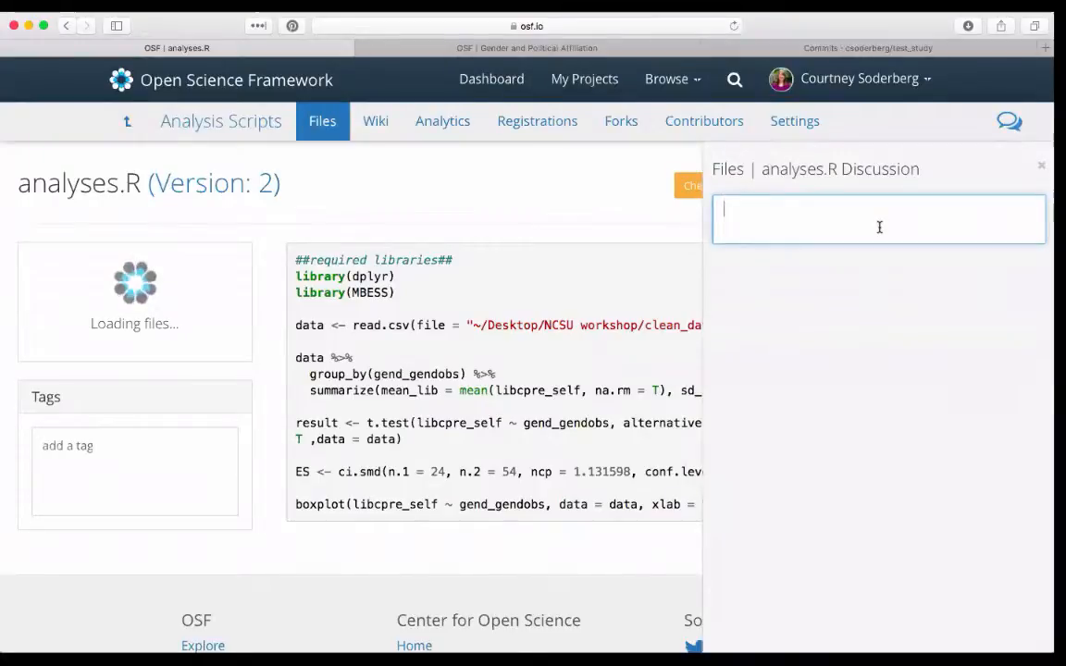
{"action": "type", "text": "sed"}
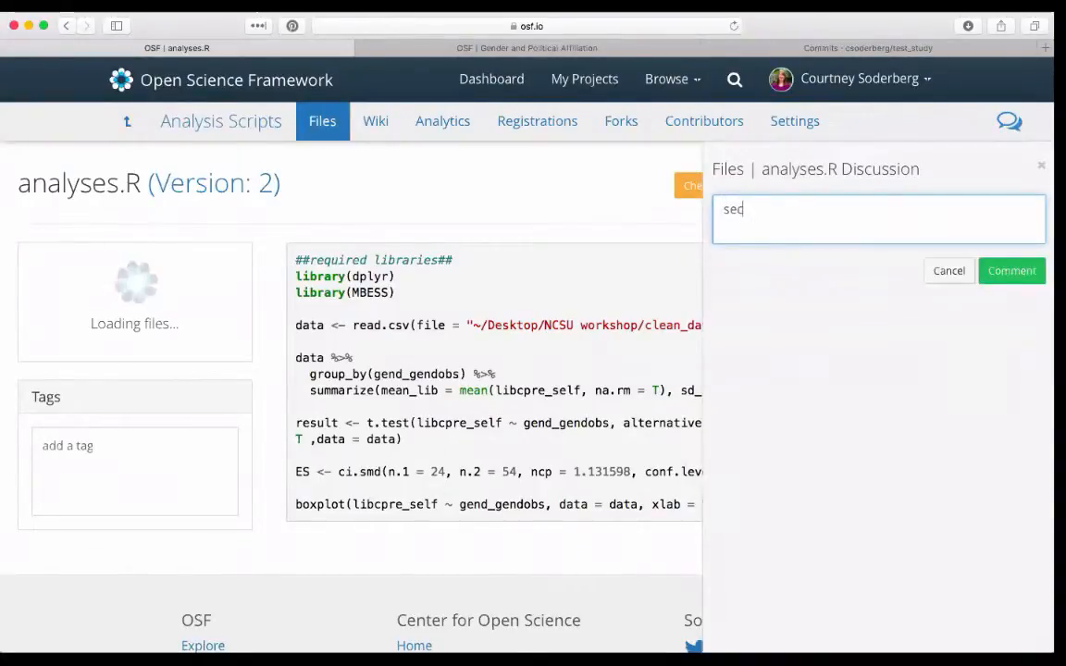
{"action": "type", "text": "second version has"}
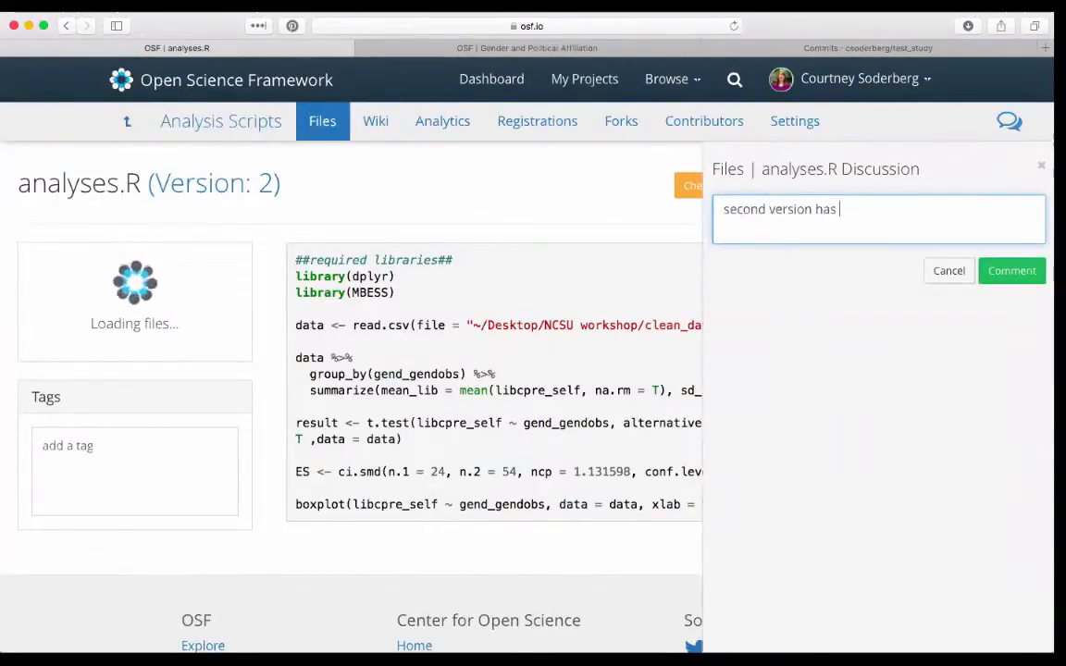
{"action": "type", "text": "updated"}
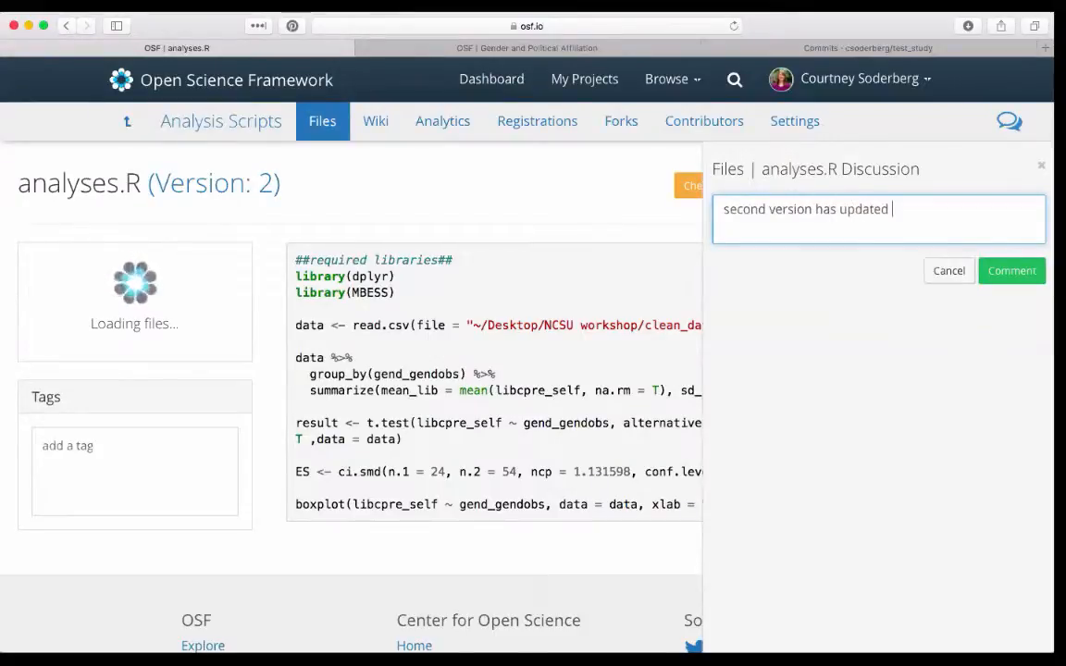
{"action": "type", "text": "documentation"}
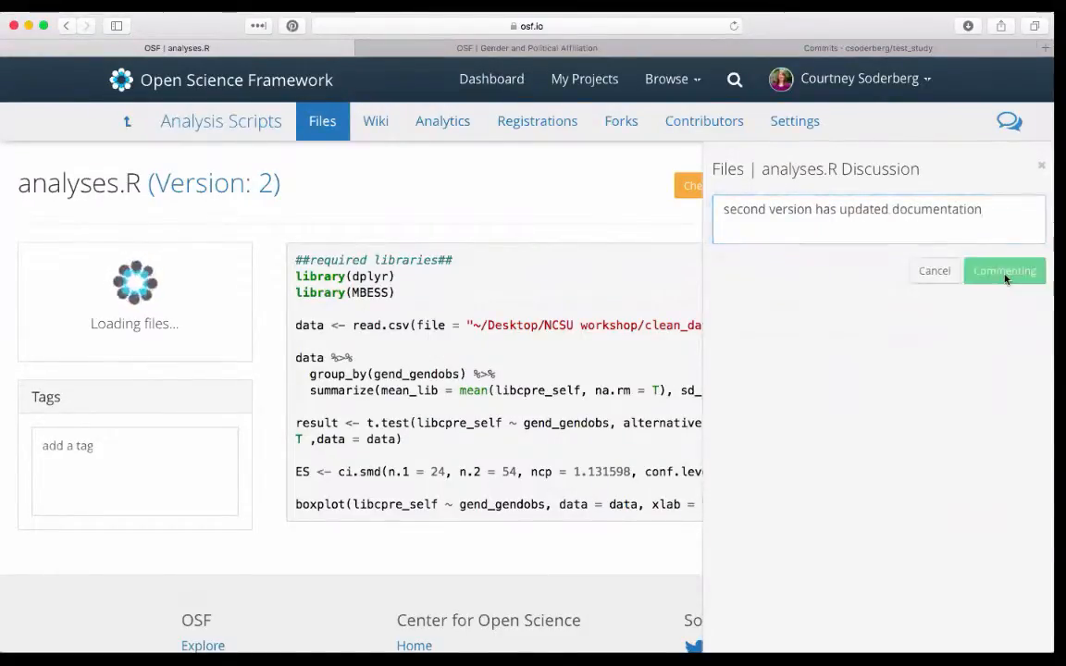
{"action": "left_click", "coordinate": [1003, 270]}
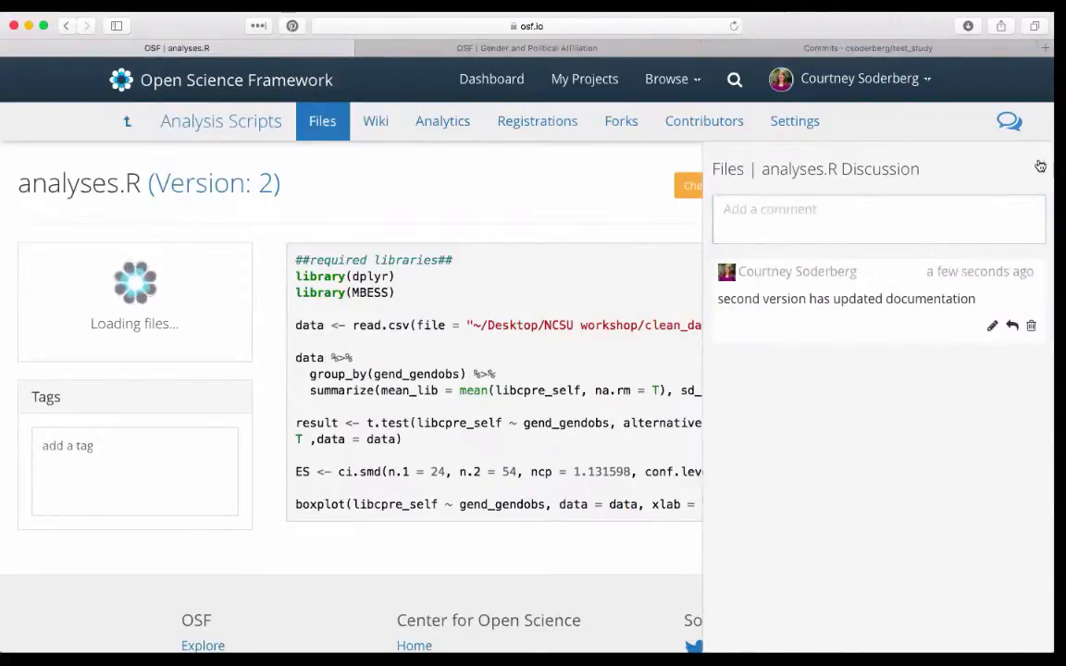
- Close the discussion and view the Analysis Scripts component's files
{"action": "left_click", "coordinate": [1040, 166]}
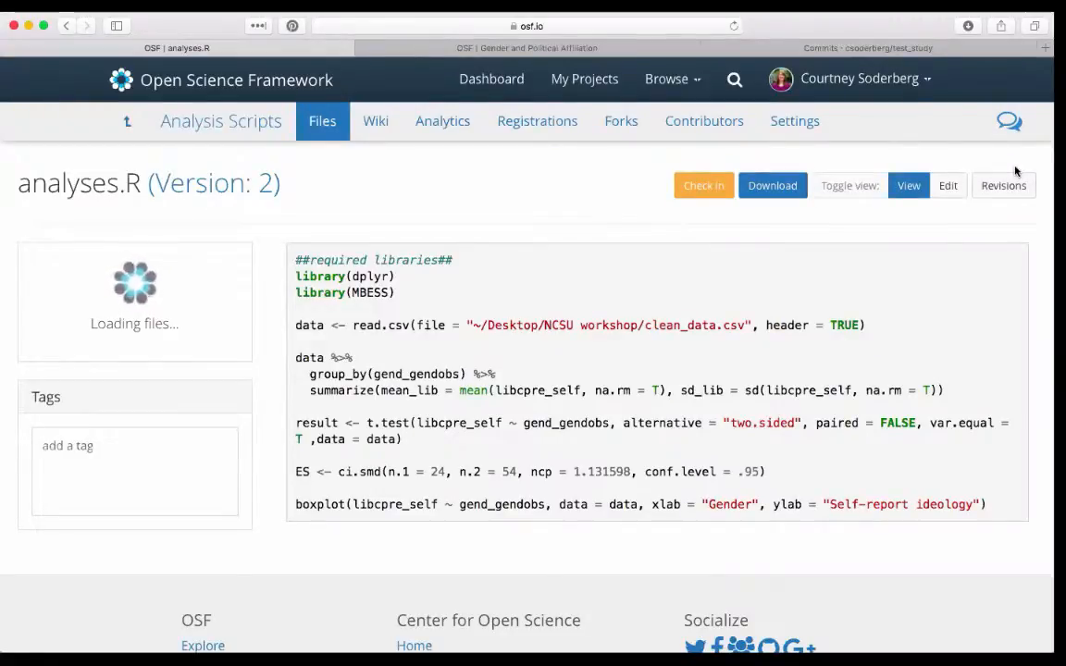
{"action": "mouse_move", "coordinate": [858, 141]}
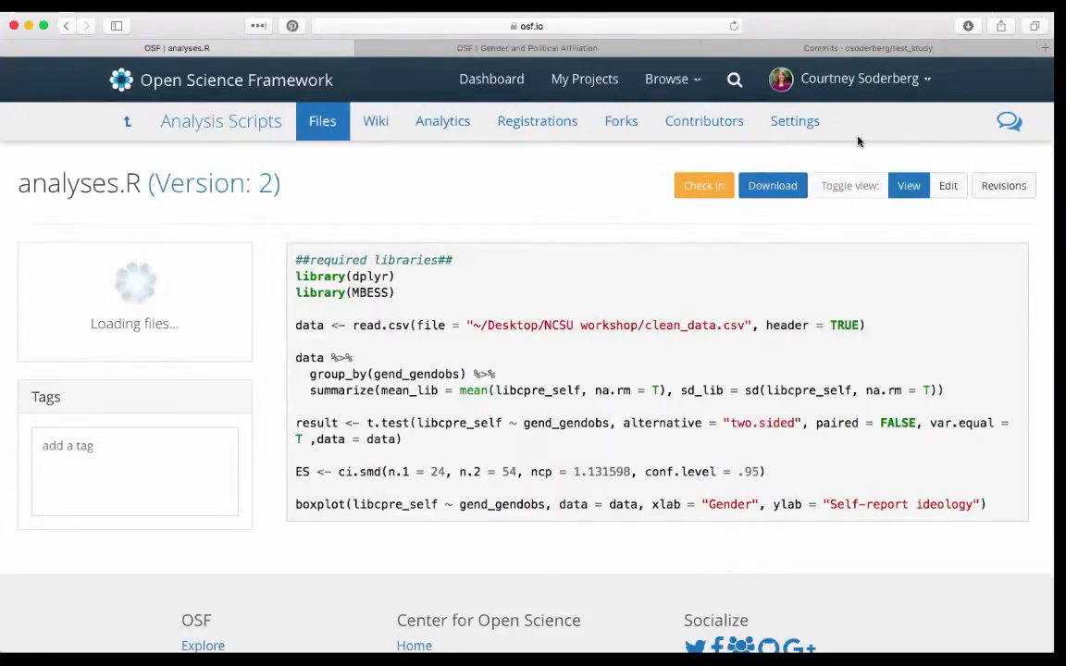
{"action": "left_click", "coordinate": [220, 120]}
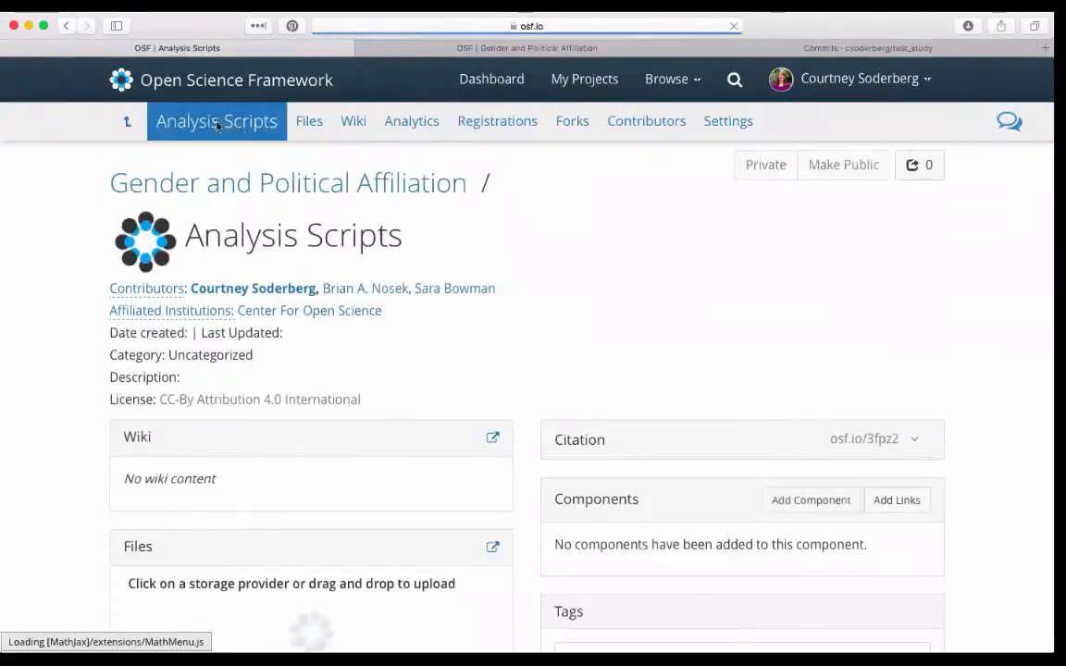
{"action": "scroll", "scroll_direction": "down", "scroll_amount": 3}
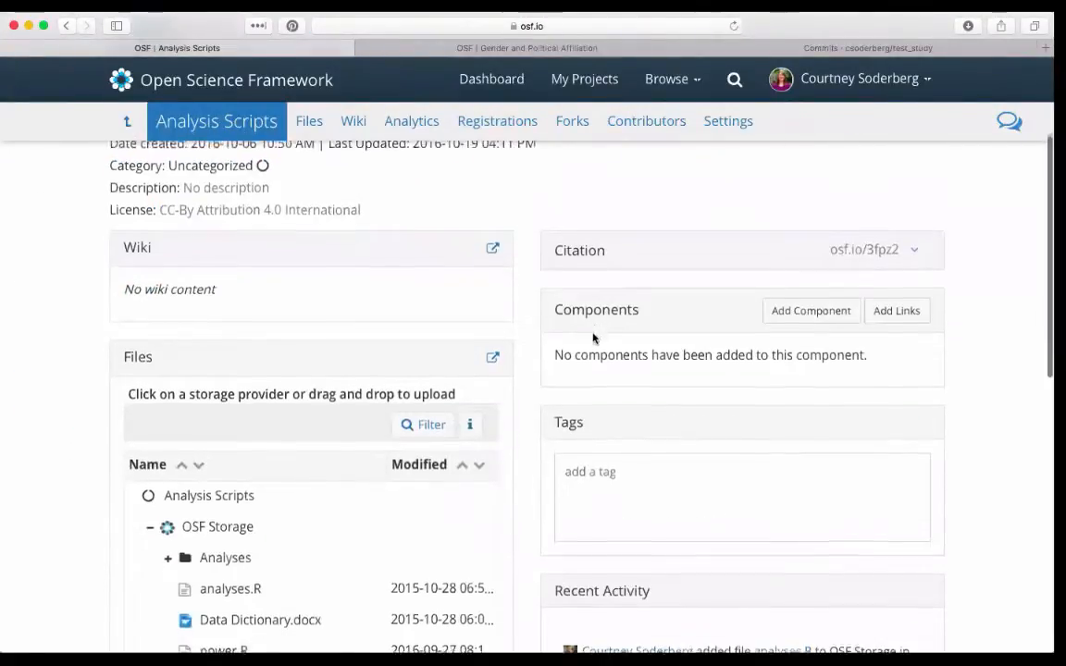
{"action": "scroll", "scroll_direction": "down", "scroll_amount": 3}
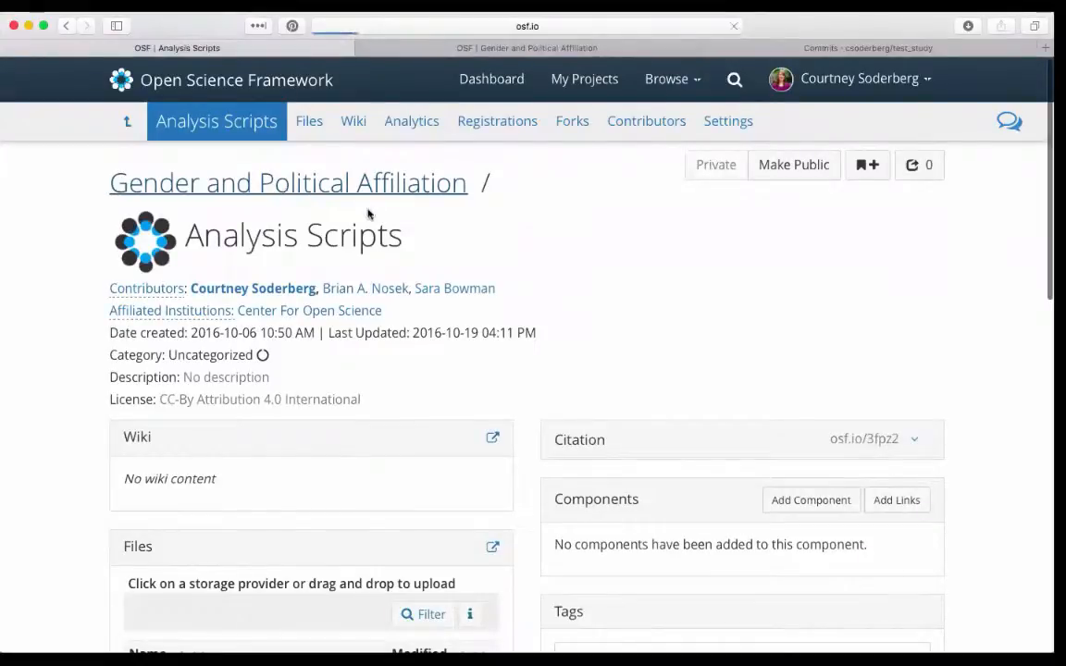
- Return to the Gender and Political Affiliation project and scroll to its Files list
{"action": "left_click", "coordinate": [289, 183]}
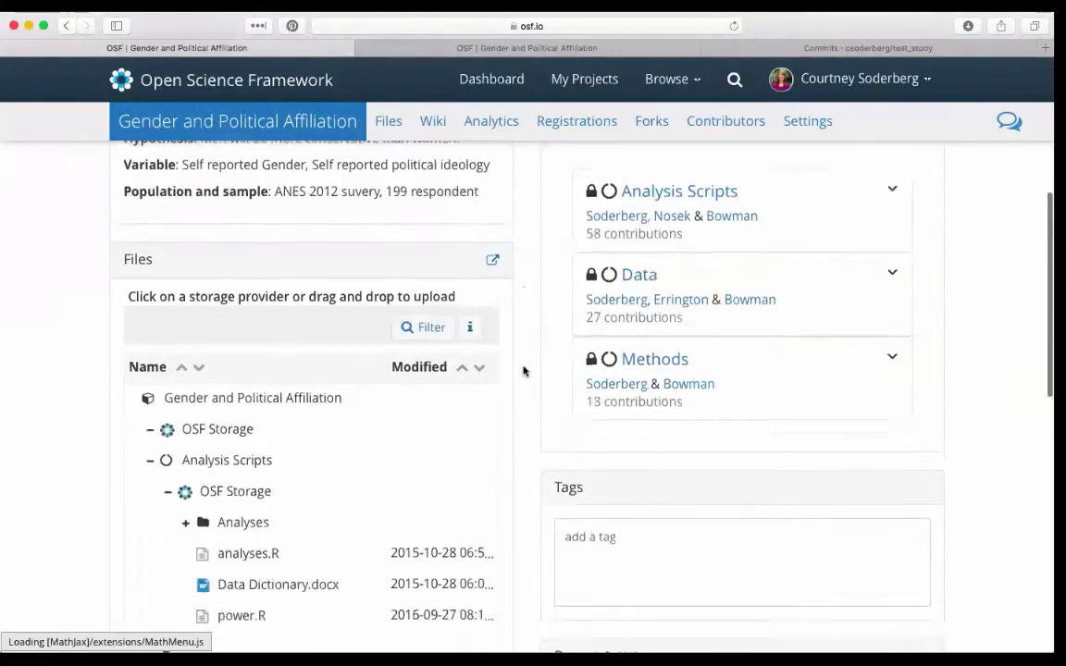
{"action": "scroll", "scroll_direction": "down", "scroll_amount": 3}
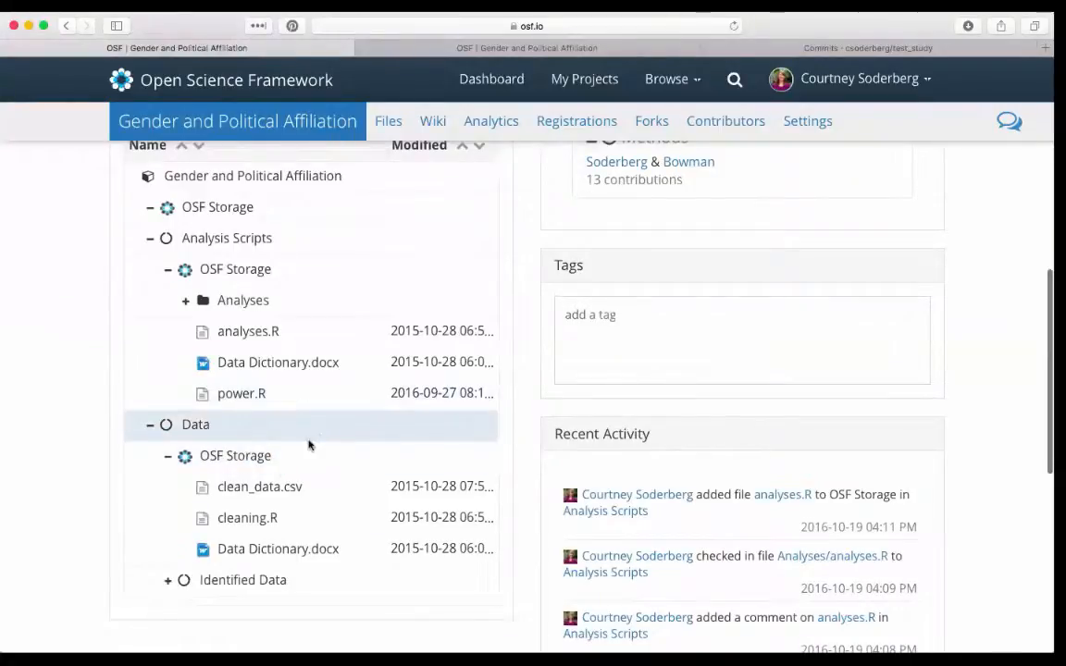
{"action": "scroll", "scroll_direction": "down", "scroll_amount": 3}
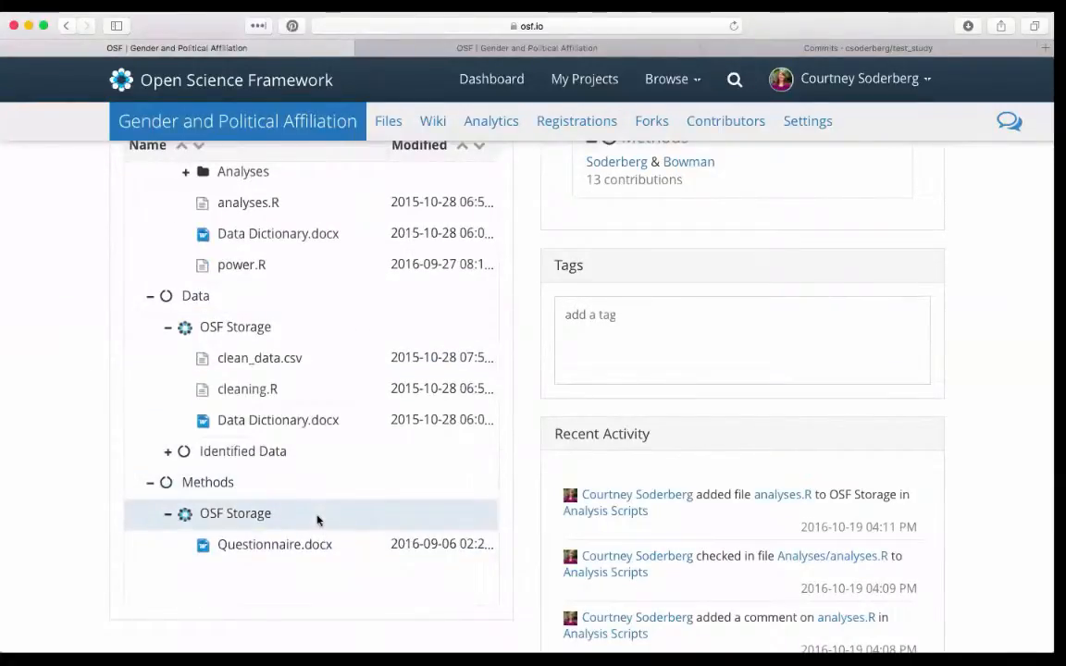
{"action": "left_click", "coordinate": [274, 544]}
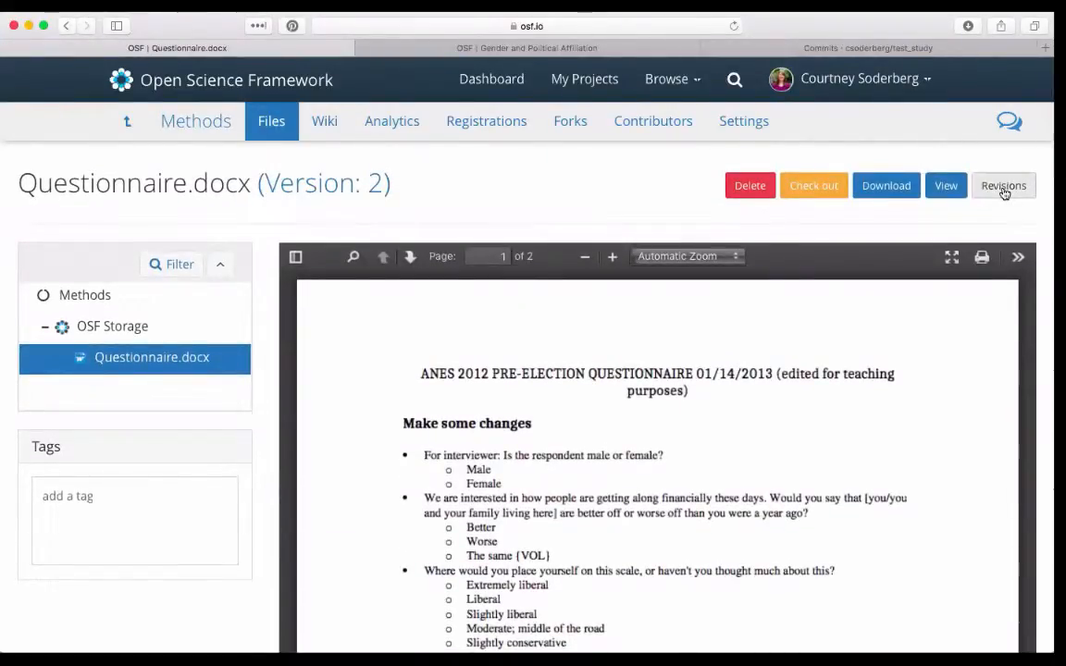
{"action": "left_click", "coordinate": [1002, 185]}
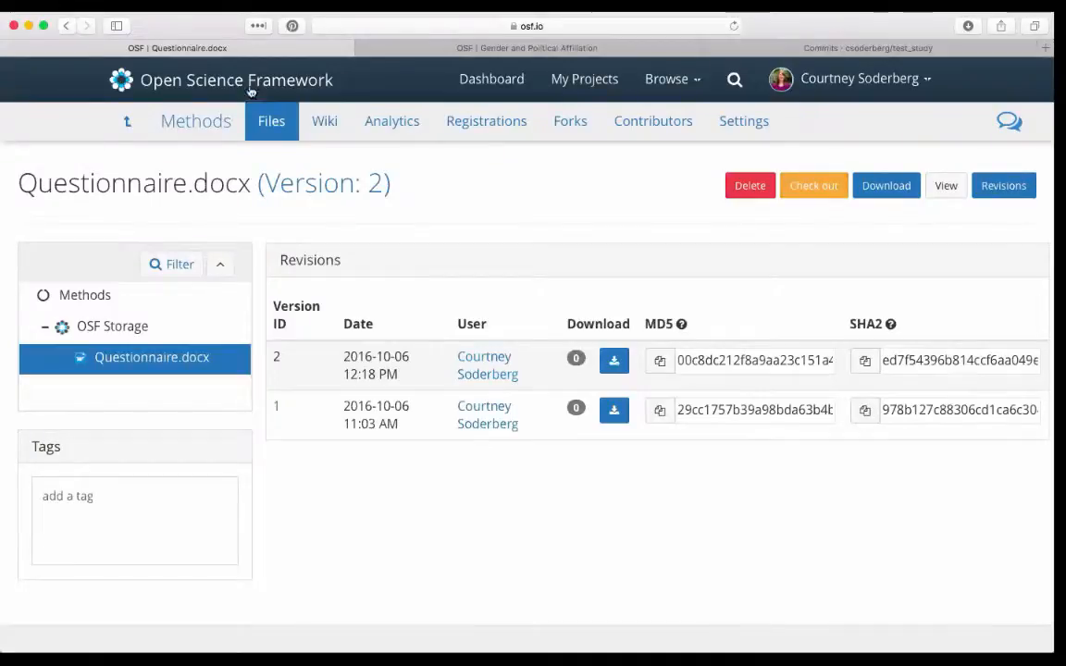
{"action": "mouse_move", "coordinate": [113, 51]}
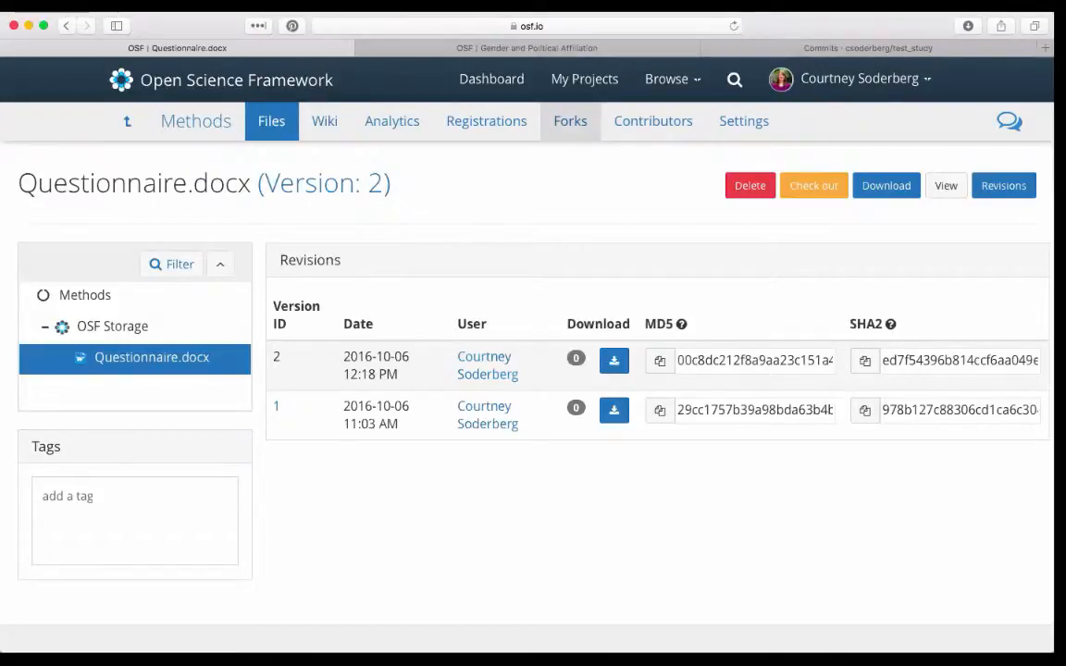
{"action": "mouse_move", "coordinate": [533, 135]}
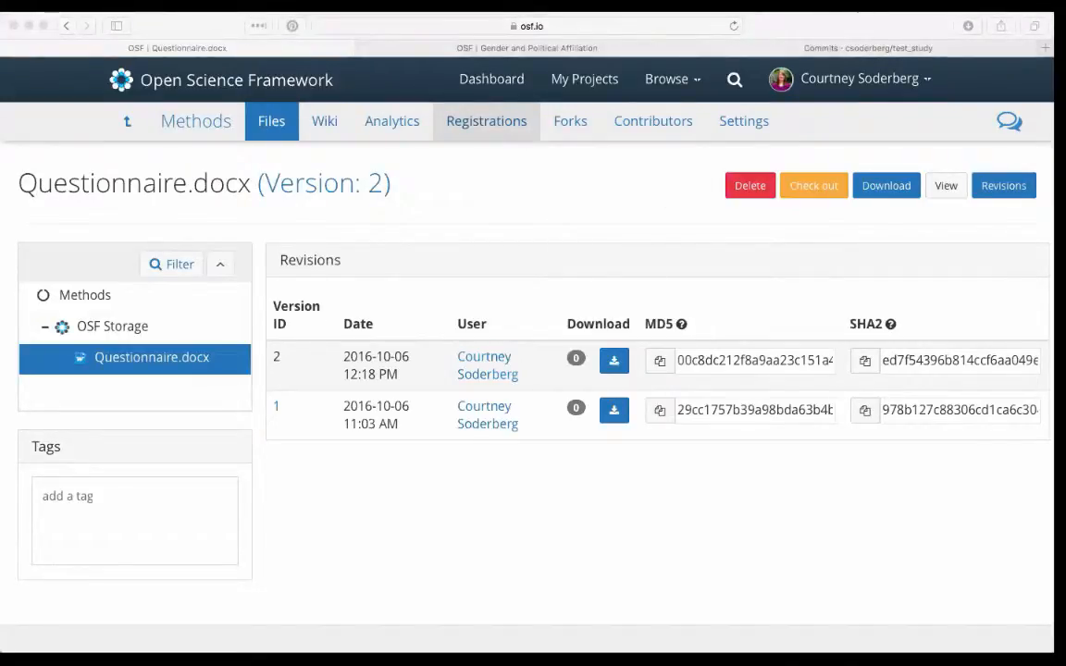
{"action": "mouse_move", "coordinate": [314, 377]}
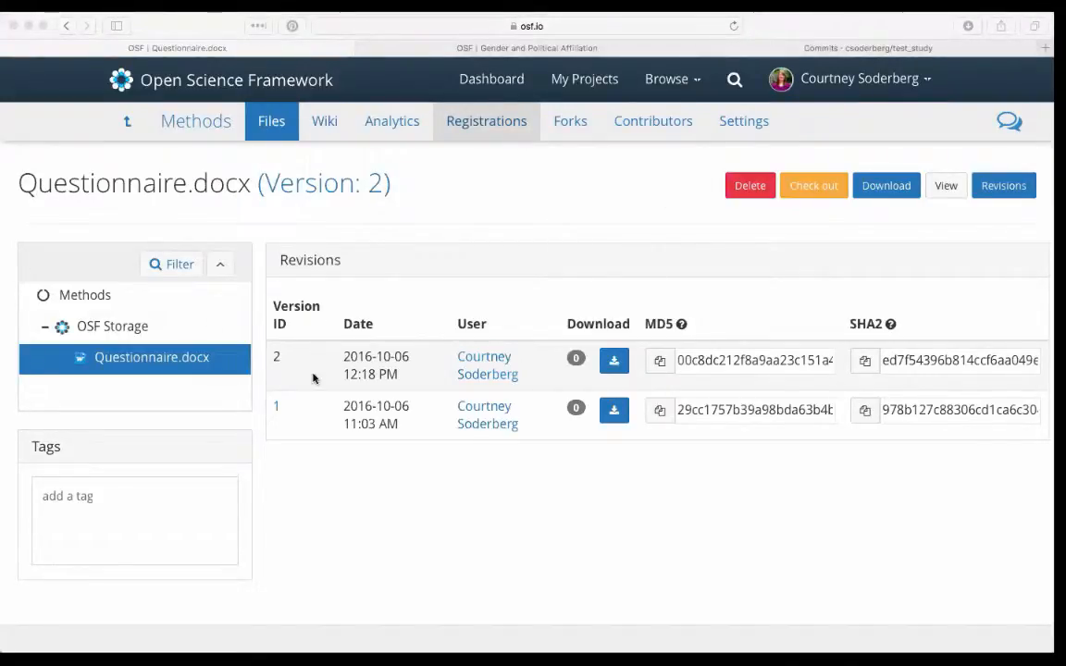
{"action": "mouse_move", "coordinate": [451, 259]}
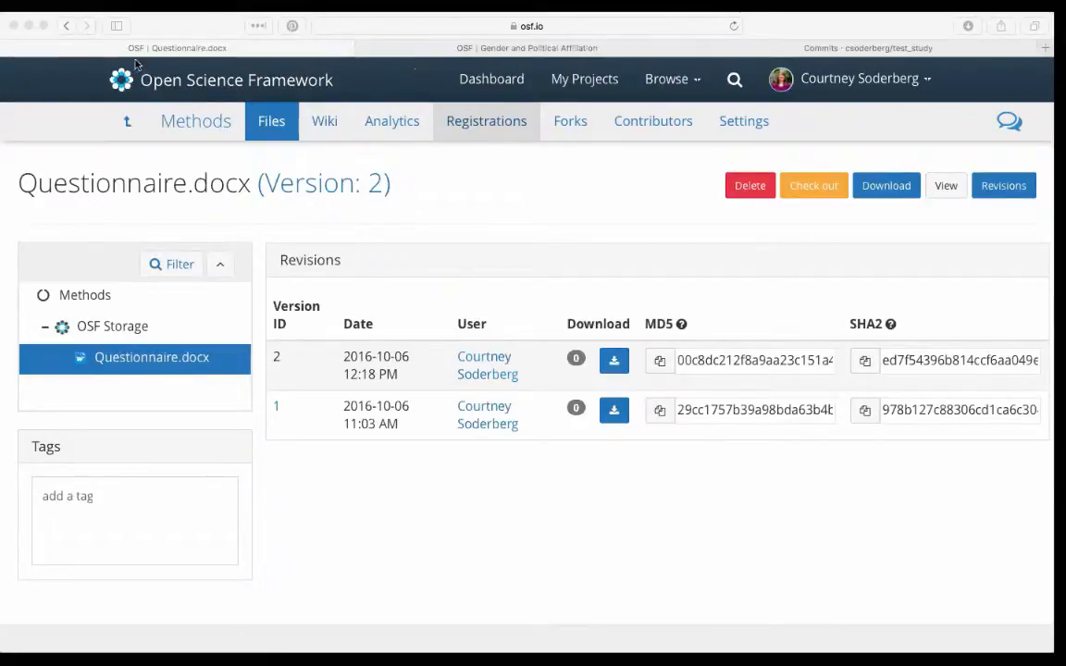
{"action": "mouse_move", "coordinate": [170, 111]}
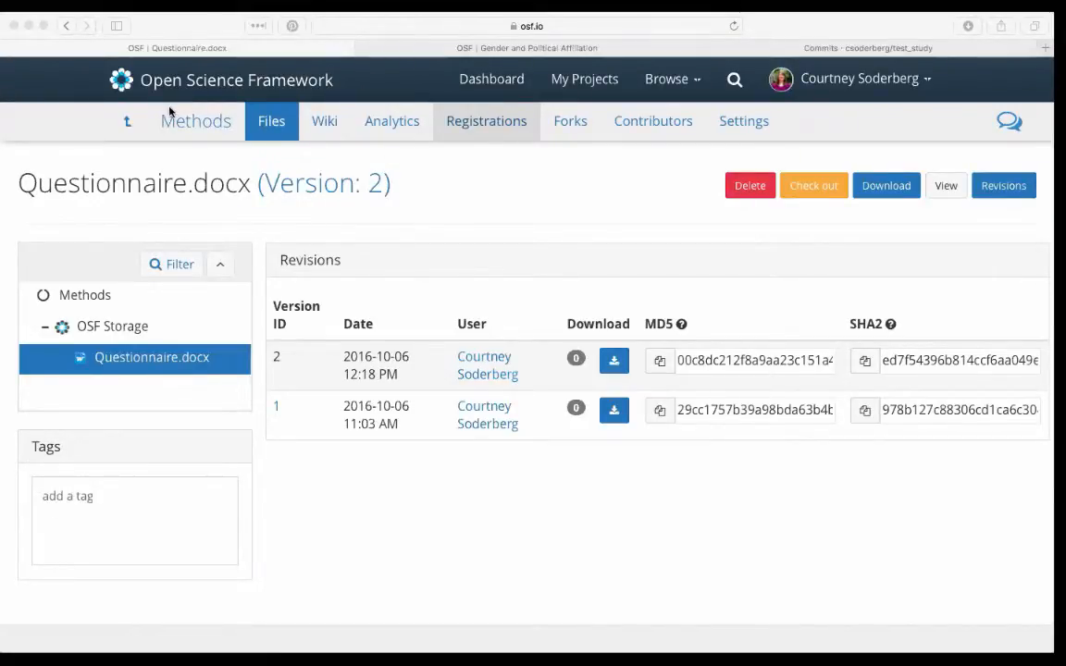
{"action": "mouse_move", "coordinate": [201, 257]}
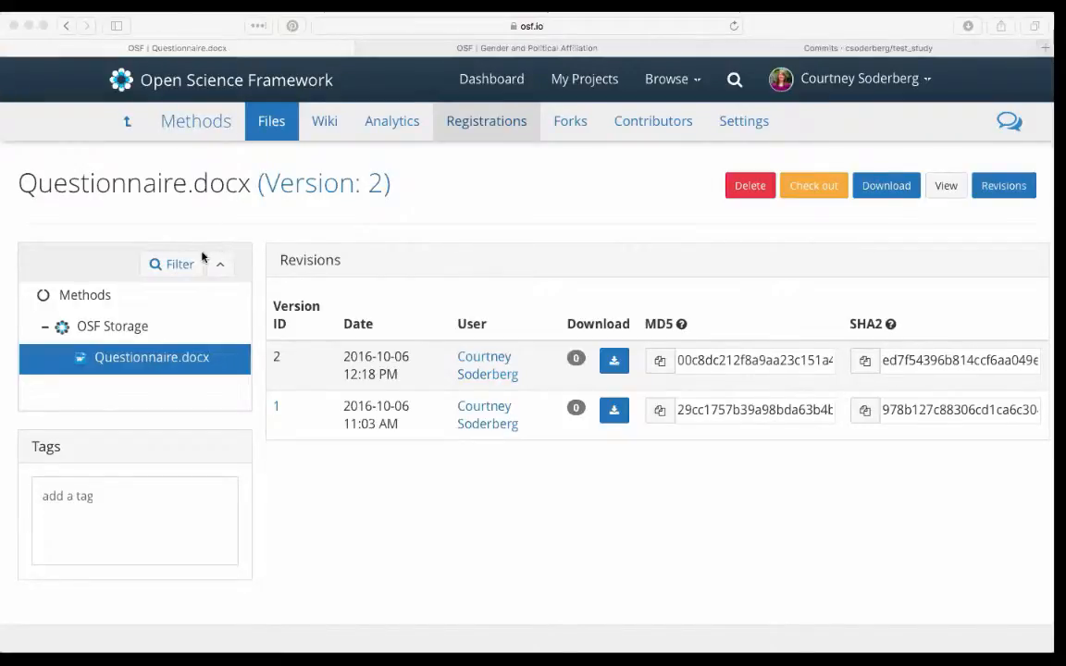
{"action": "mouse_move", "coordinate": [192, 113]}
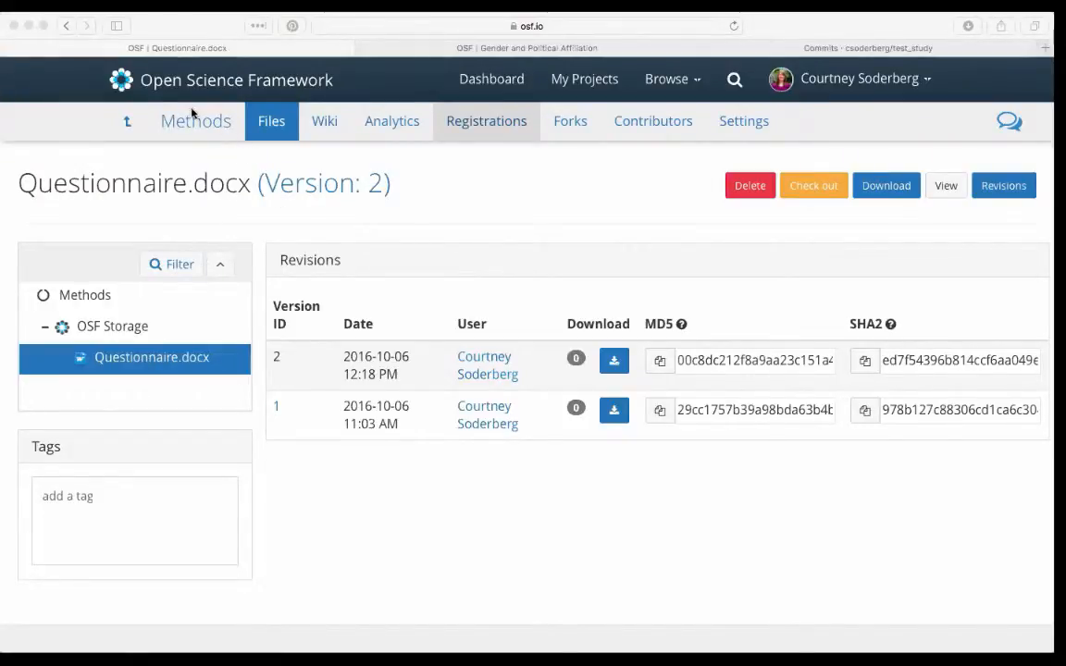
{"action": "mouse_move", "coordinate": [477, 307]}
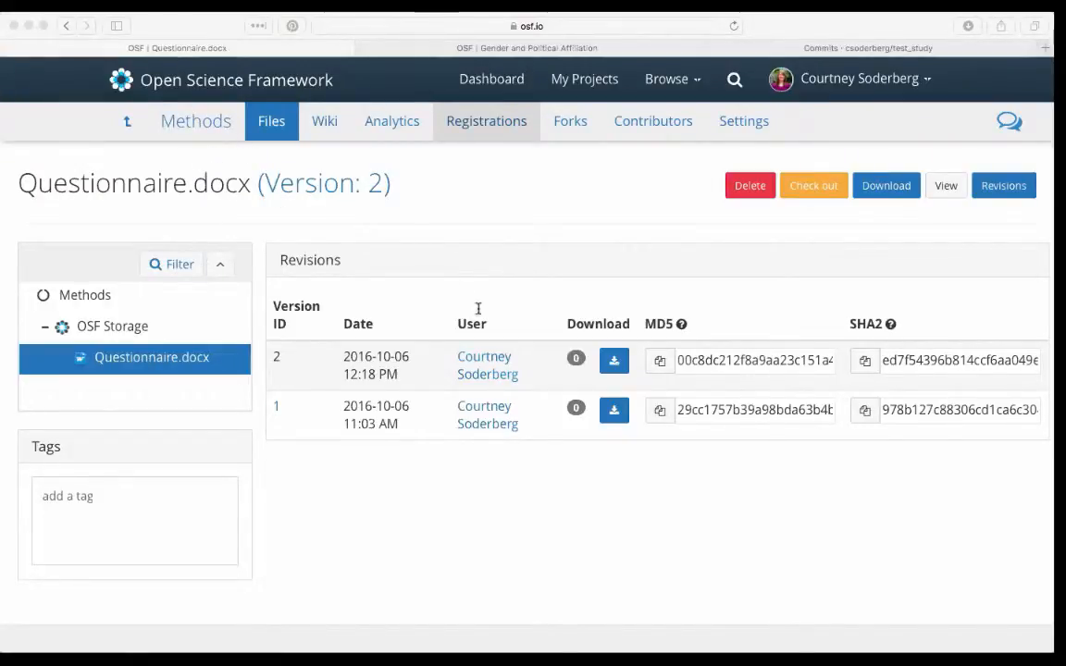
{"action": "mouse_move", "coordinate": [463, 288]}
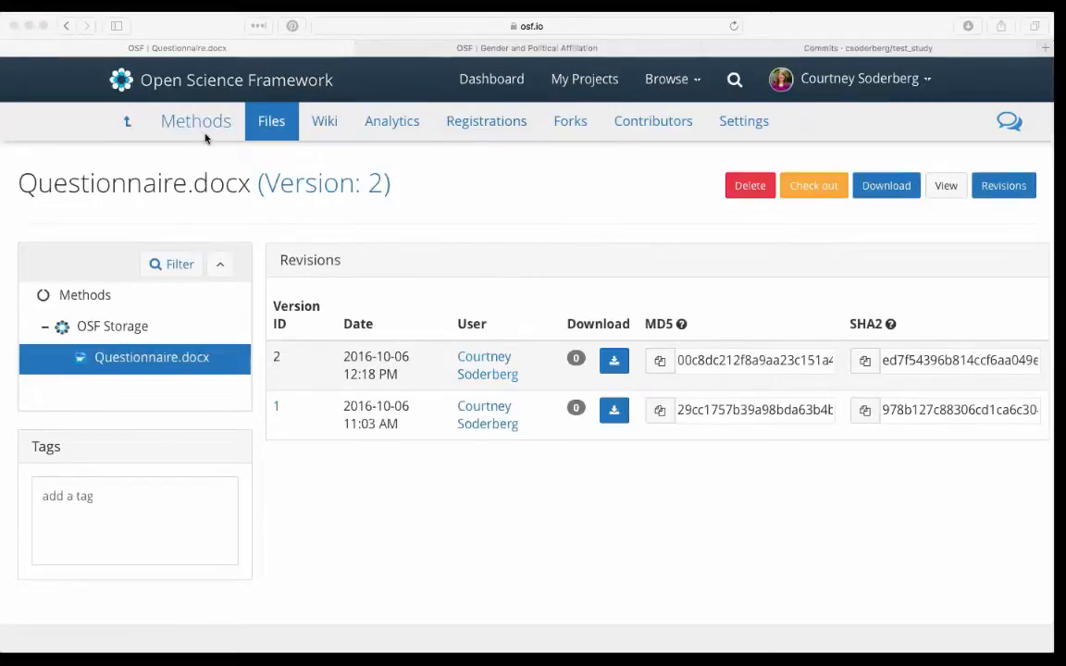
- Go to the Methods component and select Questionnaire.docx in its Files list
{"action": "left_click", "coordinate": [196, 120]}
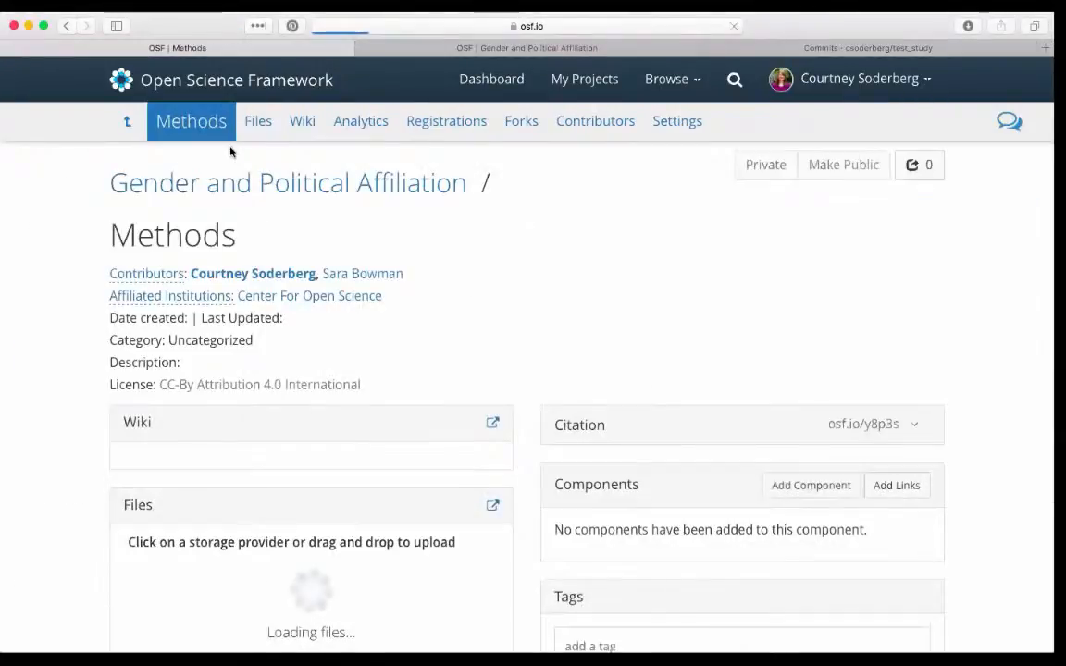
{"action": "scroll", "scroll_direction": "down", "scroll_amount": 3}
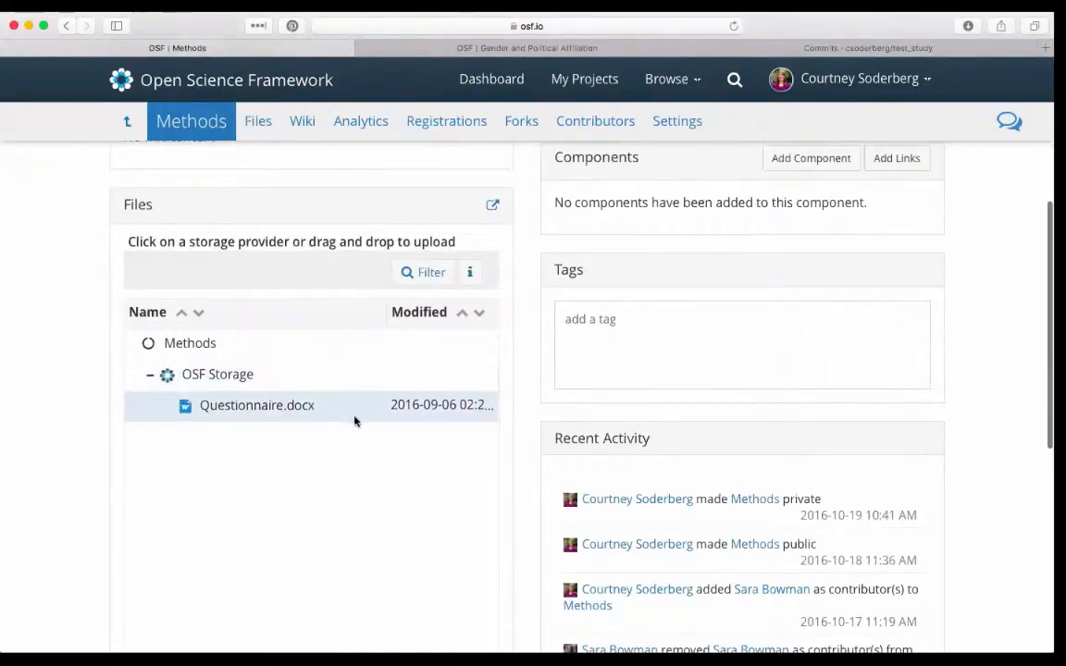
{"action": "left_click", "coordinate": [255, 403]}
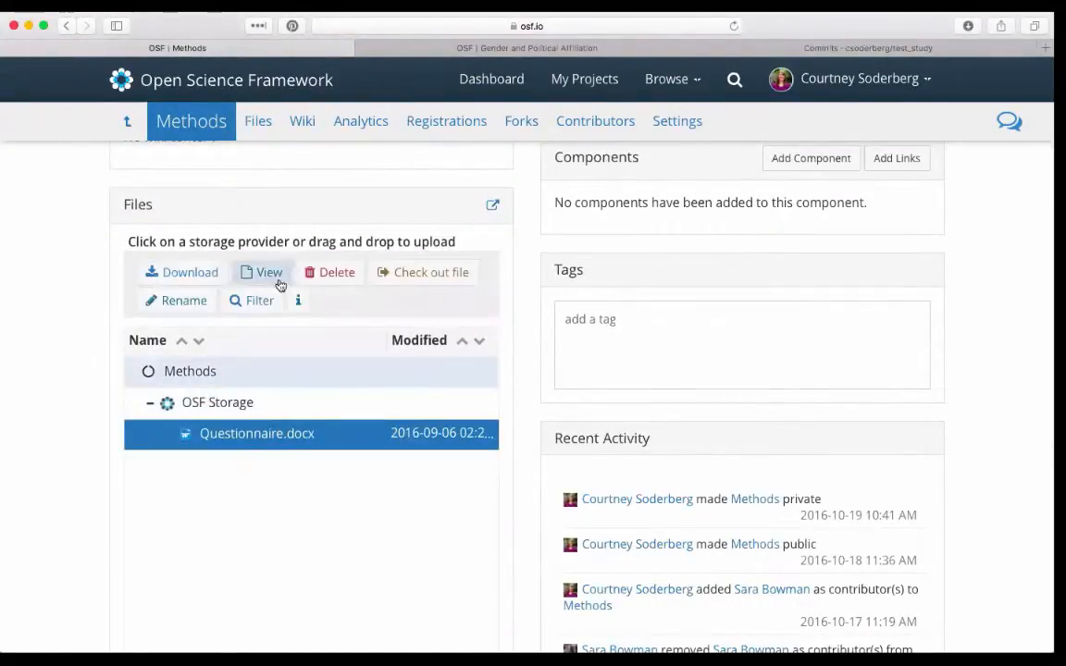
{"action": "mouse_move", "coordinate": [270, 401]}
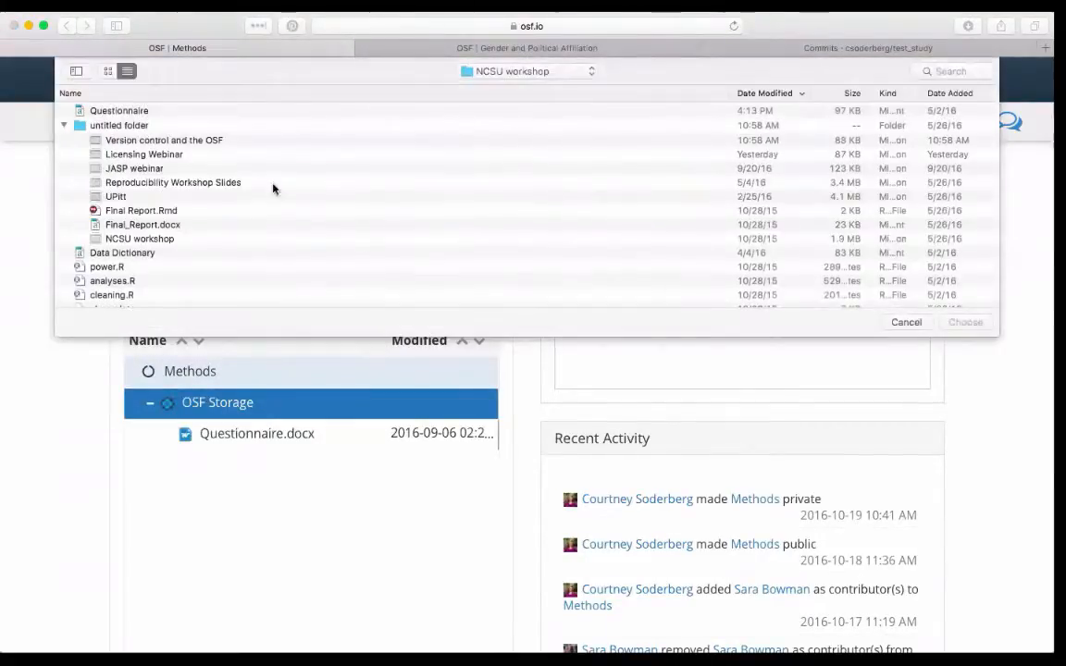
{"action": "mouse_move", "coordinate": [615, 111]}
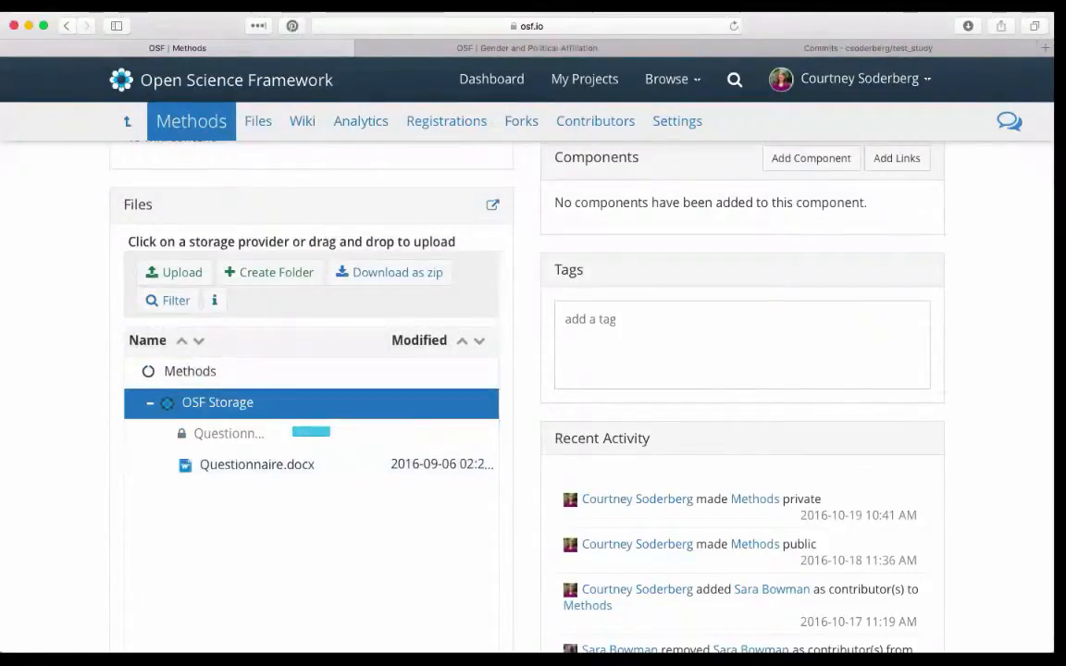
{"action": "mouse_move", "coordinate": [971, 466]}
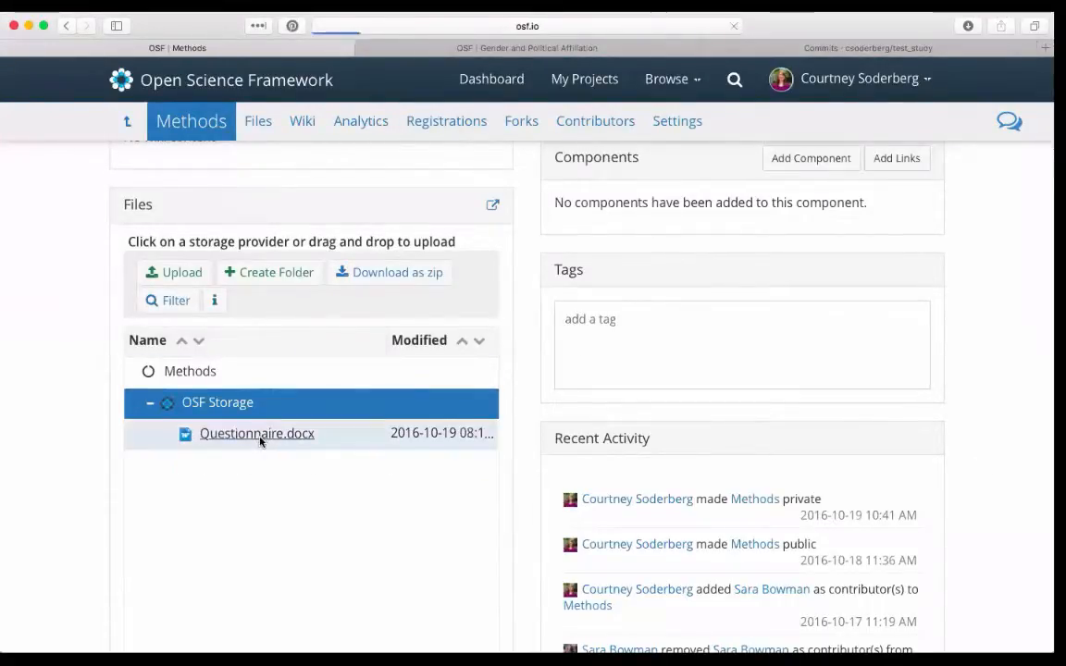
- View Questionnaire.docx from the Files widget, previewing Version 3 of the ANES 2012 questionnaire
{"action": "left_click", "coordinate": [256, 432]}
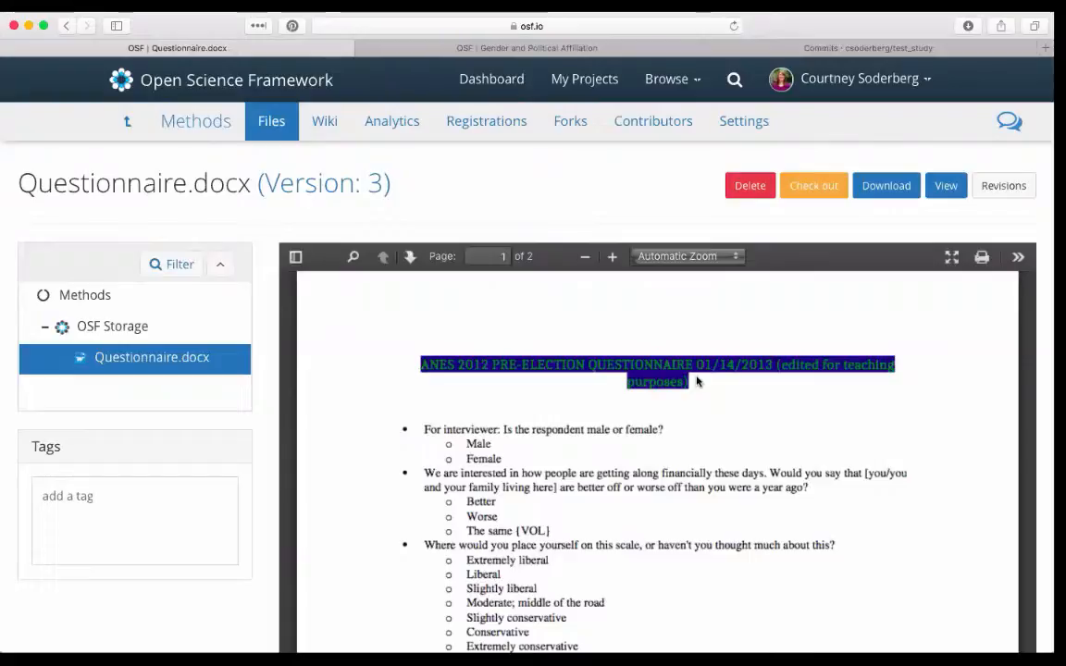
{"action": "mouse_move", "coordinate": [1003, 185]}
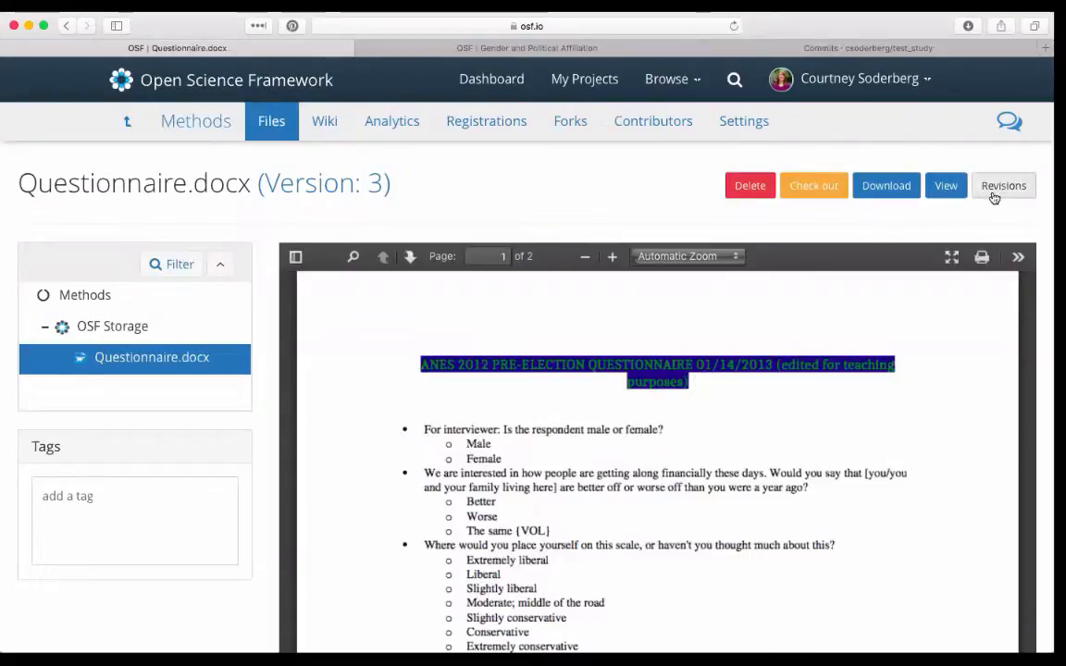
- Show Questionnaire.docx's revision history listing three versions, newest dated 2016-10-19
{"action": "left_click", "coordinate": [1003, 185]}
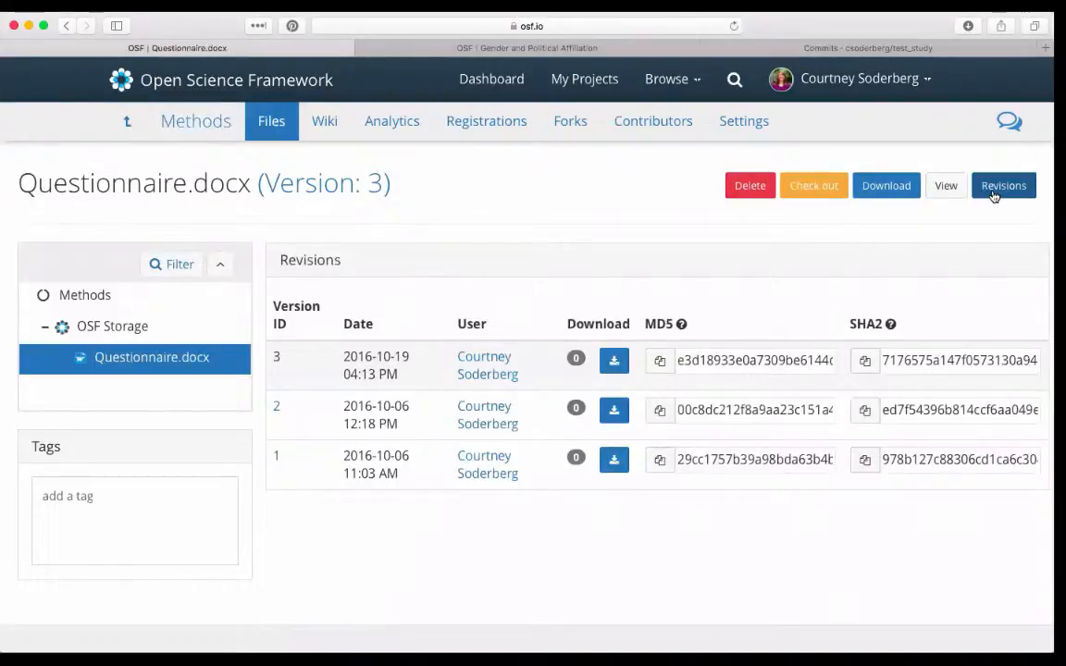
{"action": "mouse_move", "coordinate": [489, 366]}
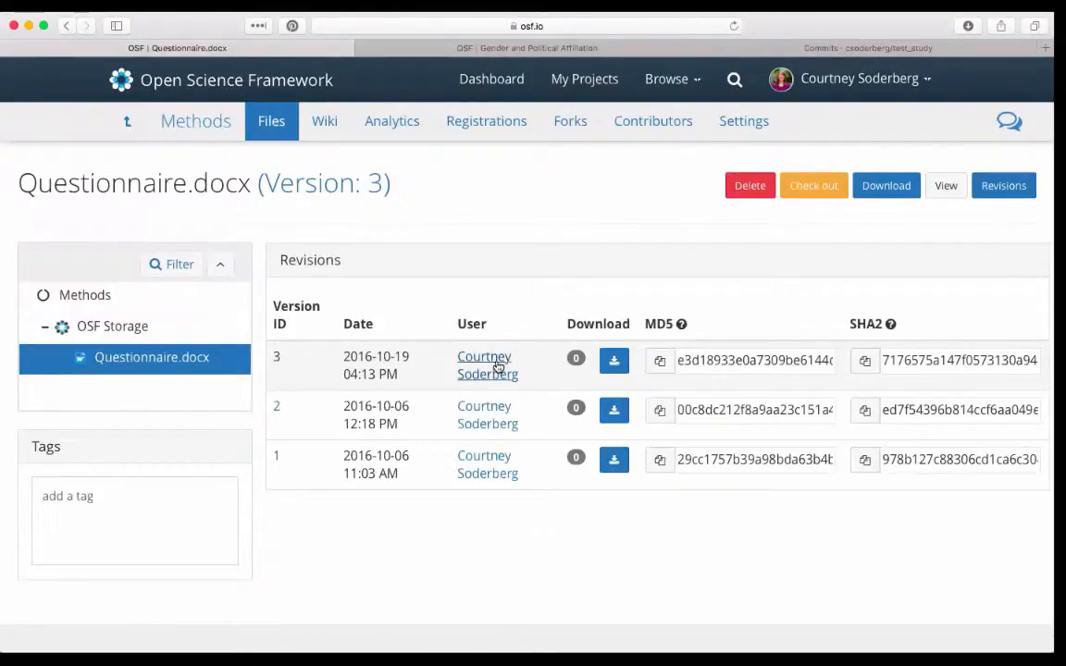
{"action": "mouse_move", "coordinate": [351, 366]}
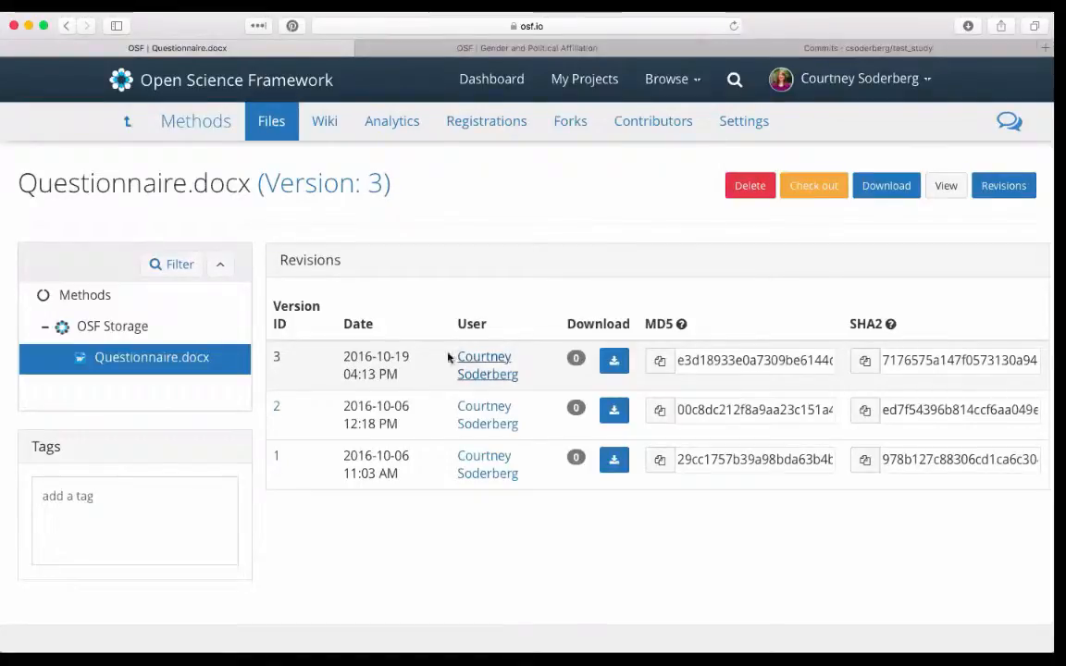
{"action": "mouse_move", "coordinate": [466, 374]}
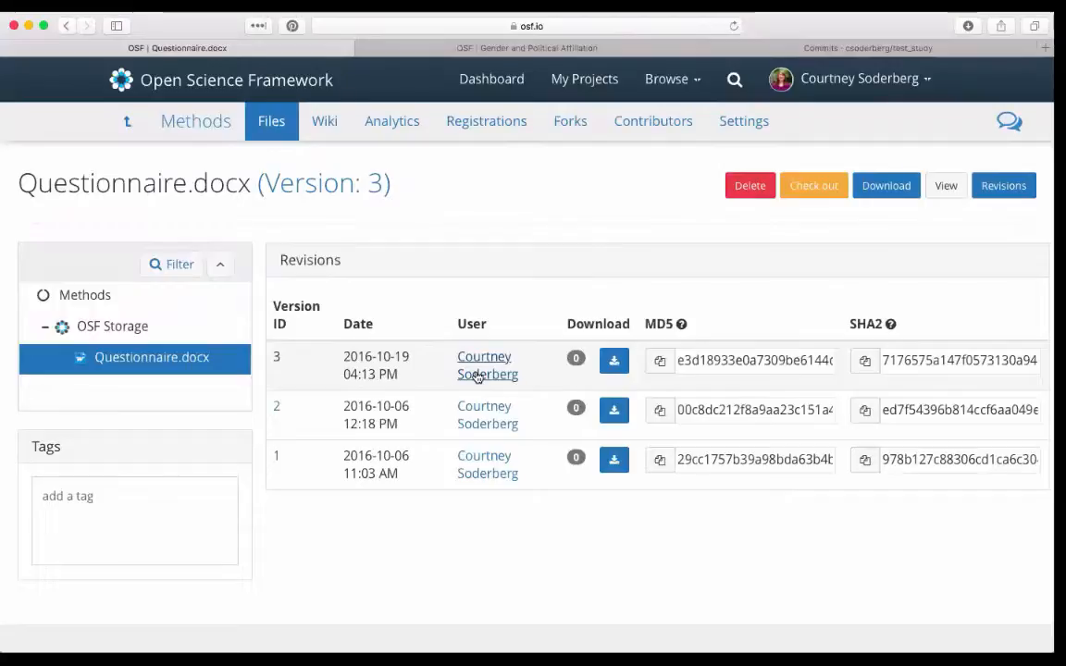
{"action": "mouse_move", "coordinate": [387, 355]}
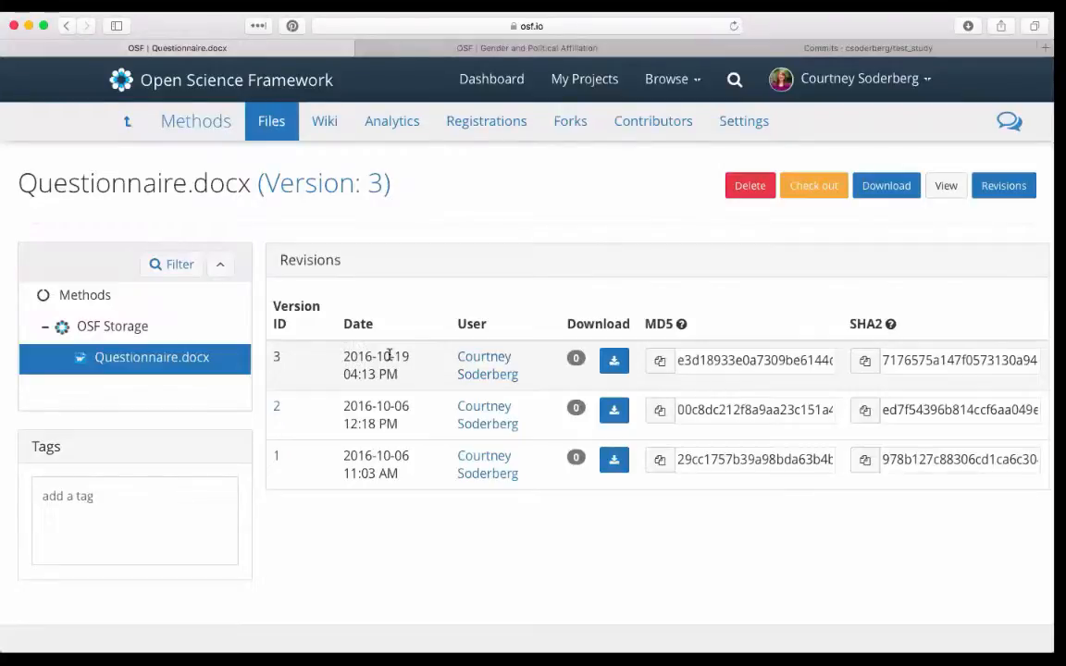
{"action": "mouse_move", "coordinate": [516, 320]}
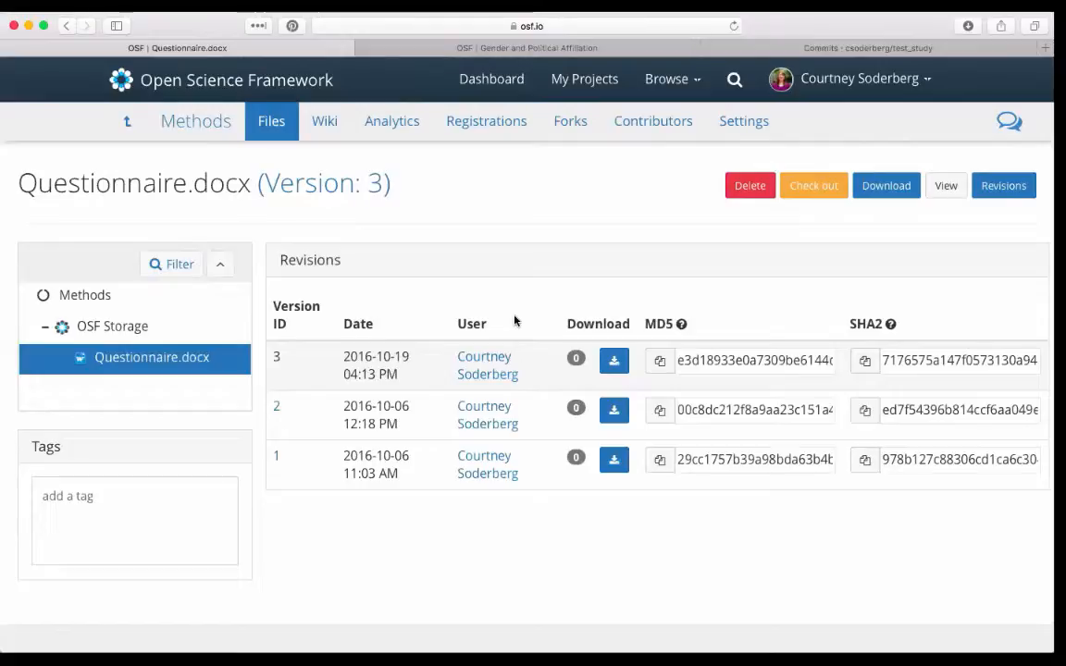
{"action": "mouse_move", "coordinate": [584, 350]}
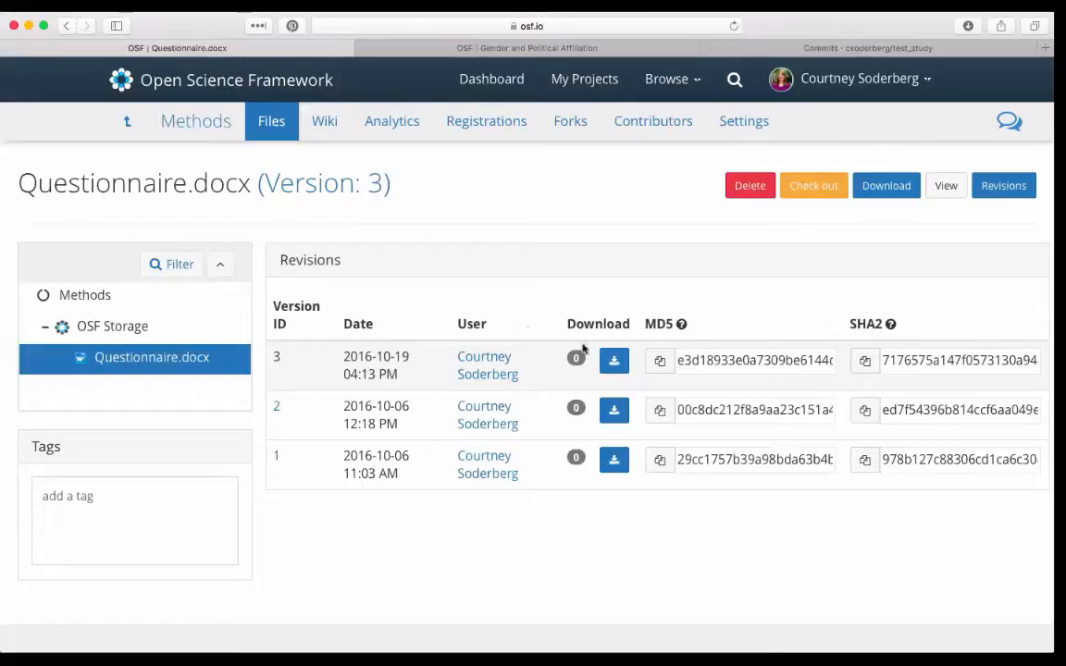
- Return to the Methods component overview and browse its recent activity showing the Questionnaire.docx update
{"action": "left_click", "coordinate": [197, 122]}
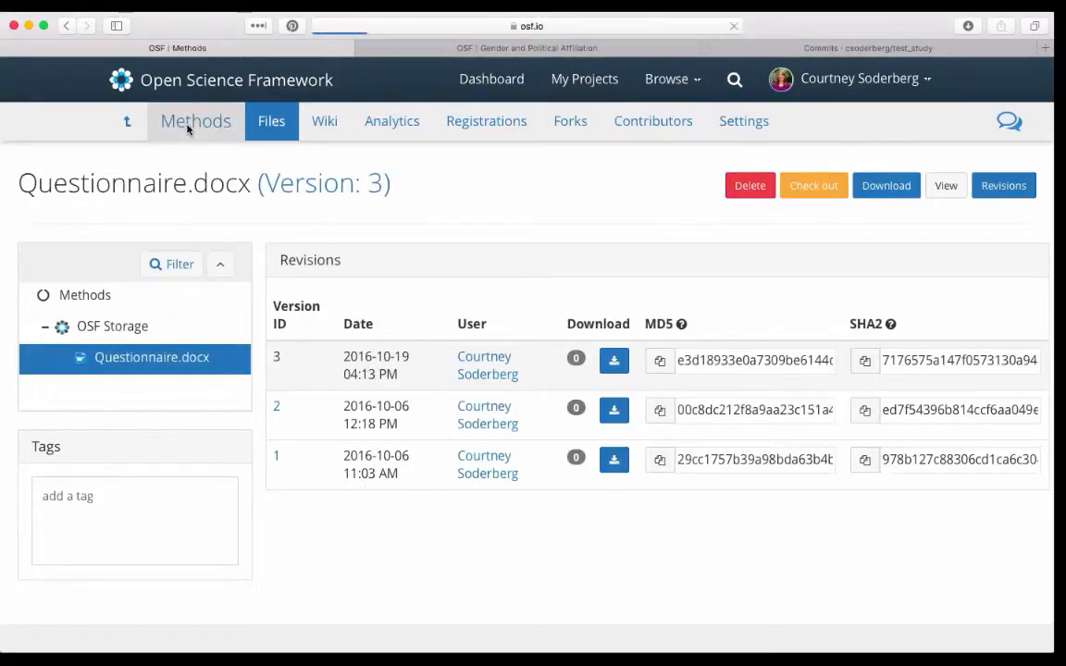
{"action": "left_click", "coordinate": [196, 120]}
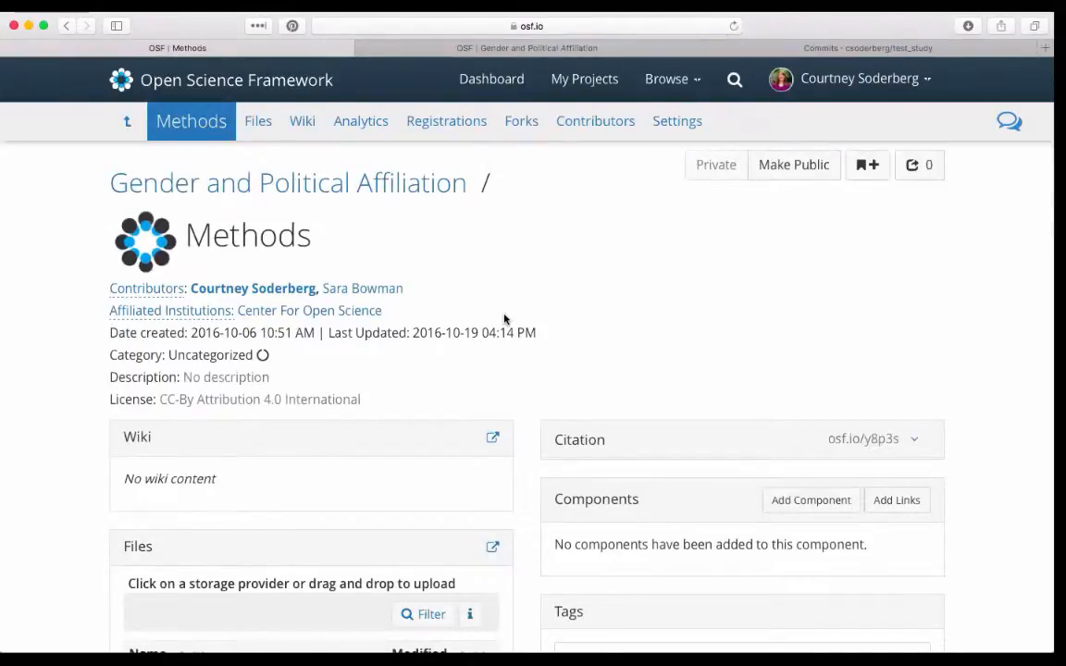
{"action": "scroll", "scroll_direction": "down", "scroll_amount": 3}
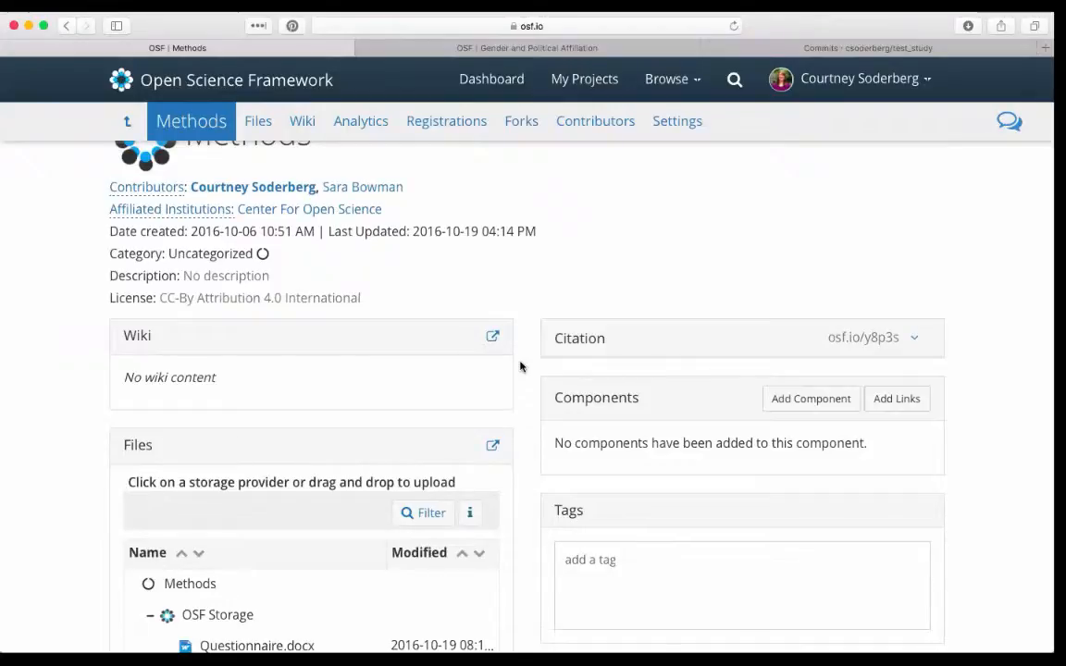
{"action": "scroll", "scroll_direction": "up", "scroll_amount": 3}
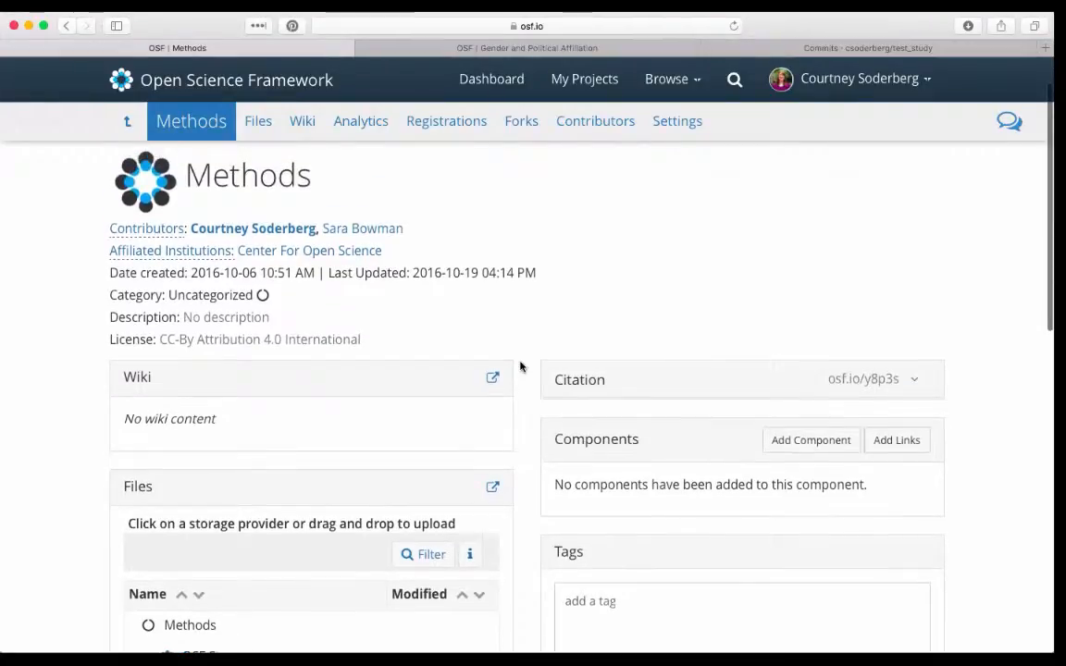
{"action": "scroll", "scroll_direction": "down", "scroll_amount": 3}
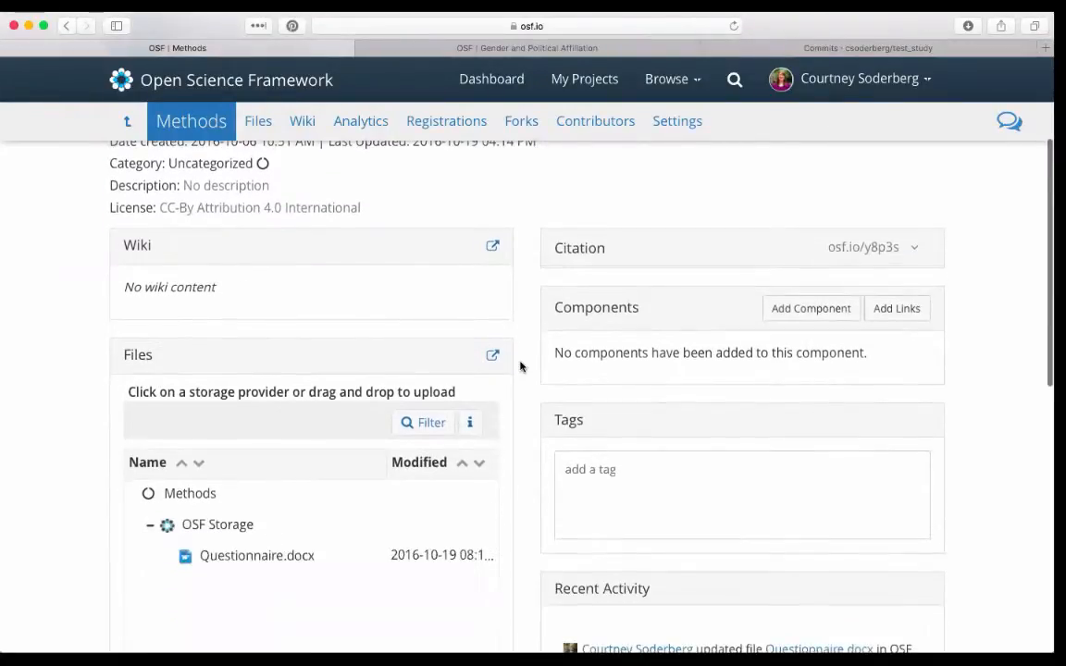
{"action": "scroll", "scroll_direction": "down", "scroll_amount": 3}
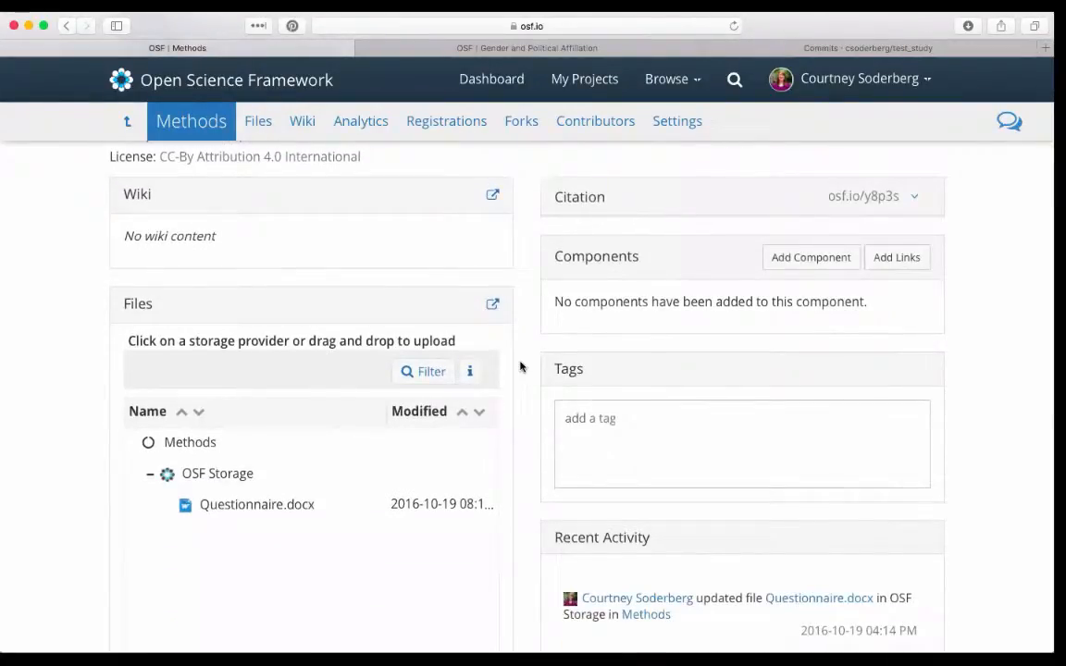
{"action": "scroll", "scroll_direction": "up", "scroll_amount": 3}
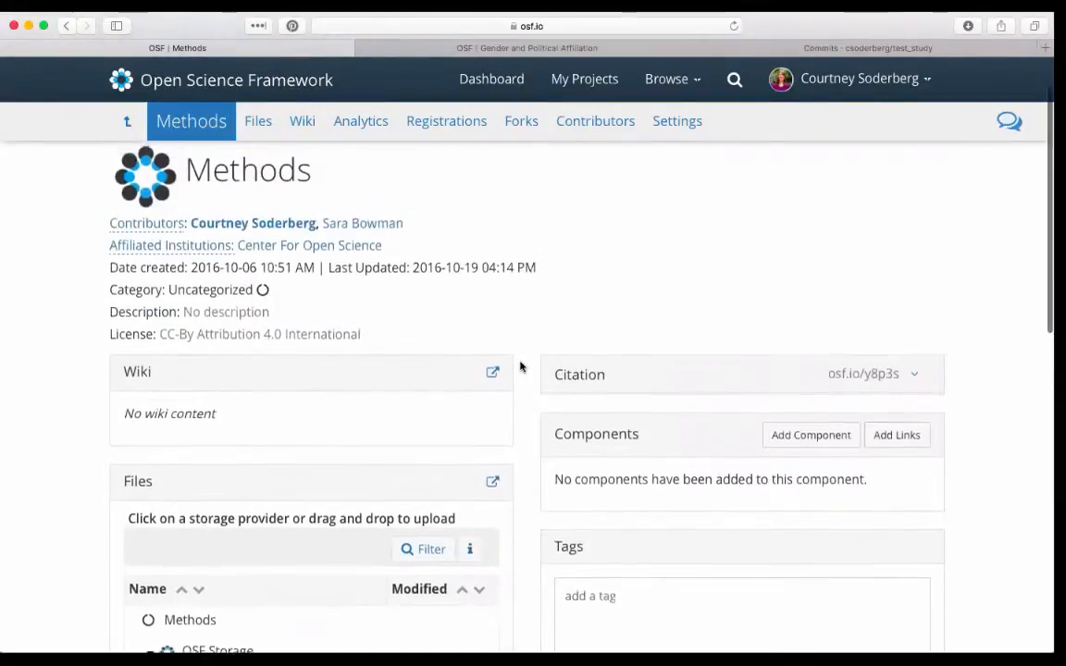
{"action": "mouse_move", "coordinate": [125, 122]}
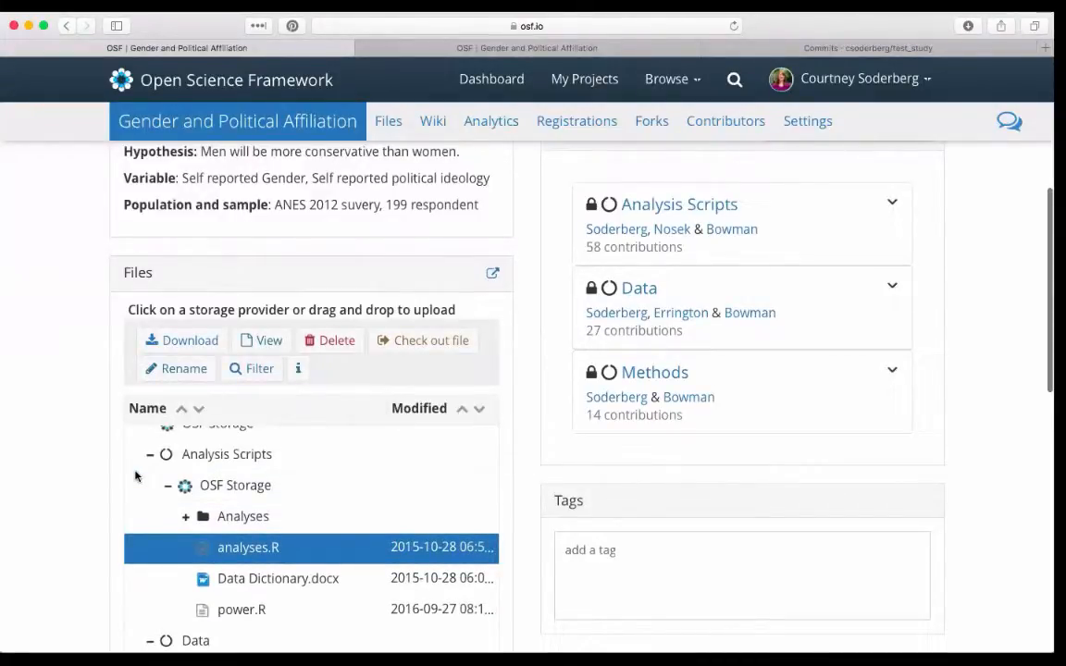
{"action": "mouse_move", "coordinate": [315, 517]}
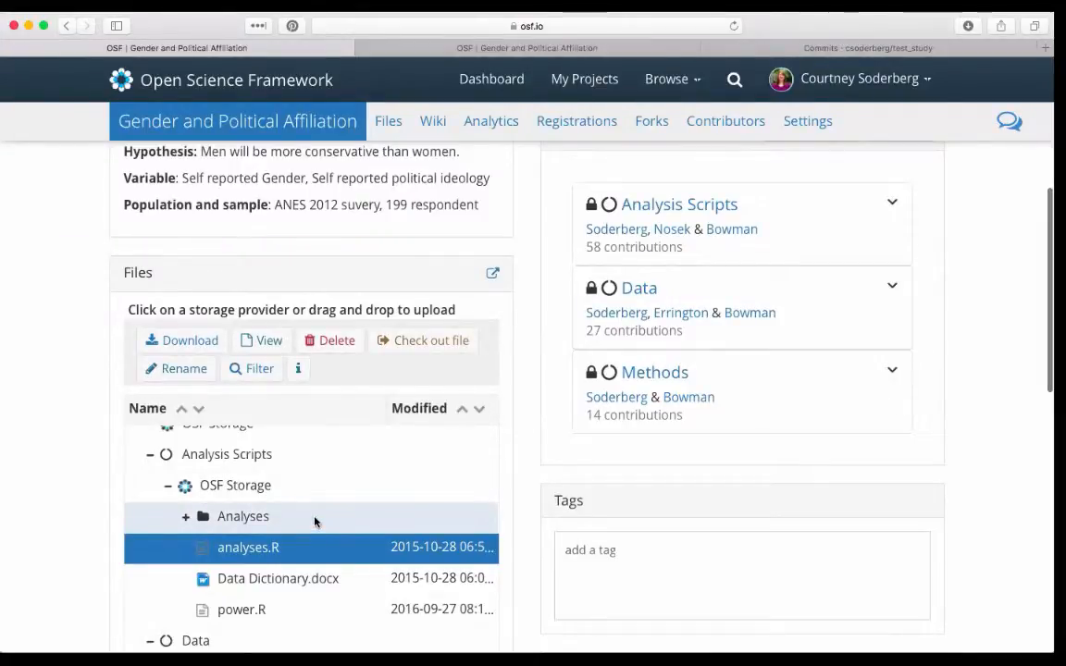
- Delete analyses.R and the Analyses folder, leaving Data Dictionary.docx and power.R in Analysis Scripts
{"action": "left_click", "coordinate": [330, 341]}
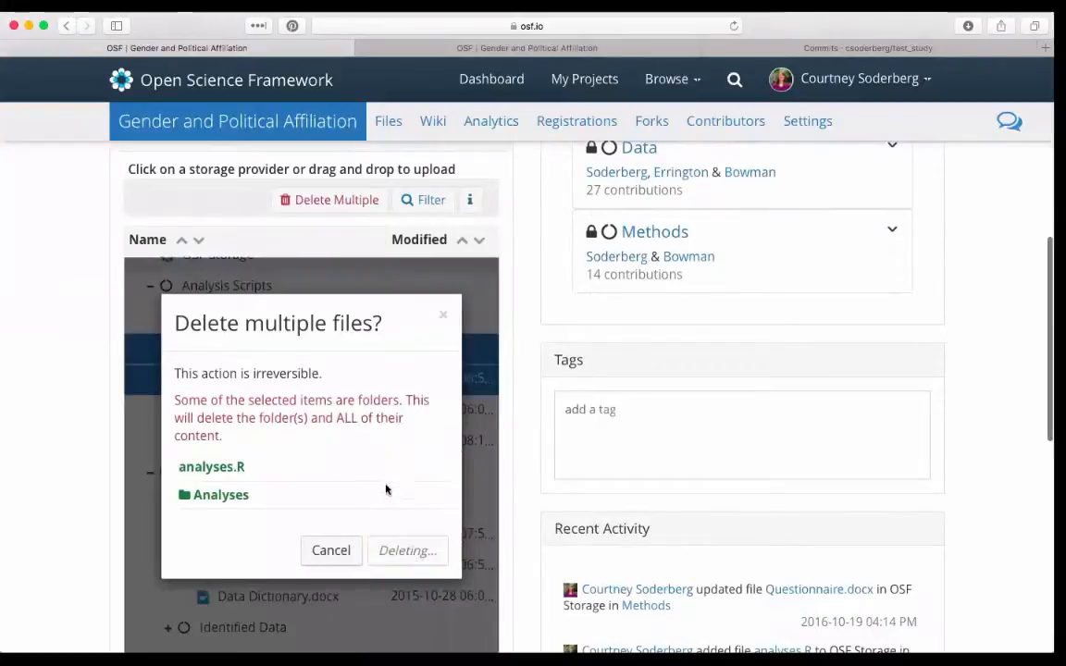
{"action": "left_click", "coordinate": [407, 550]}
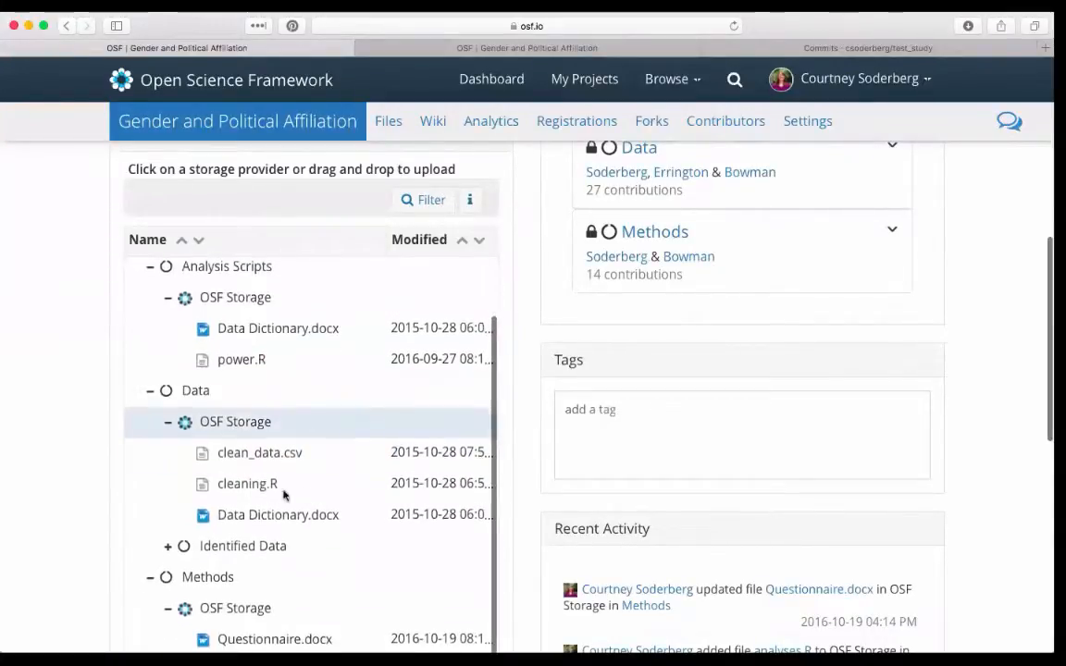
{"action": "mouse_move", "coordinate": [310, 607]}
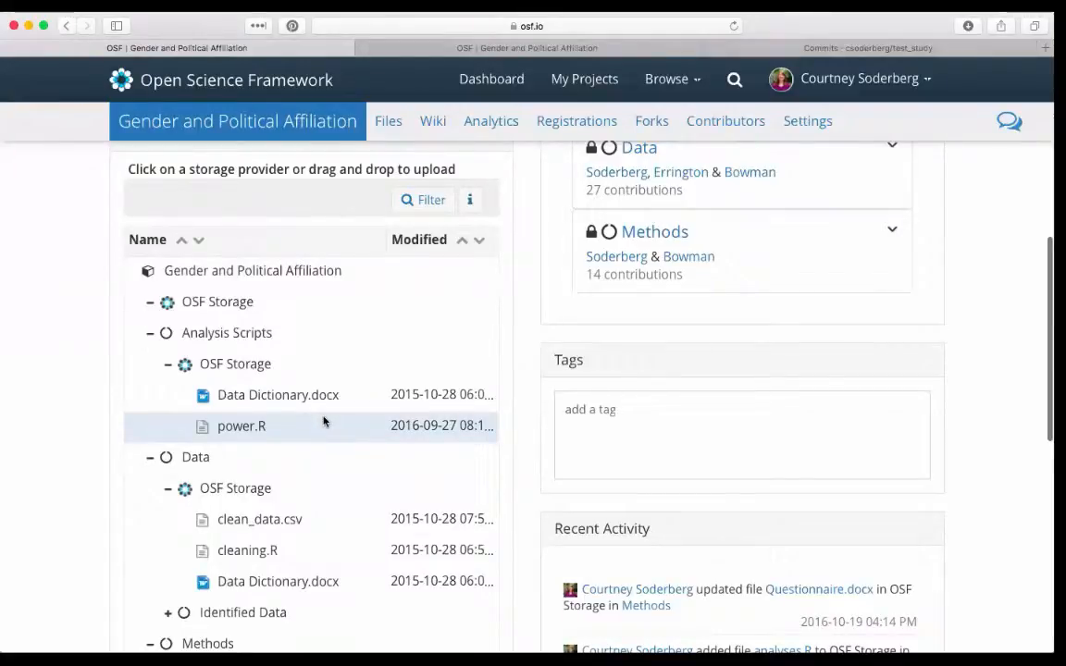
{"action": "scroll", "scroll_direction": "up", "scroll_amount": 3}
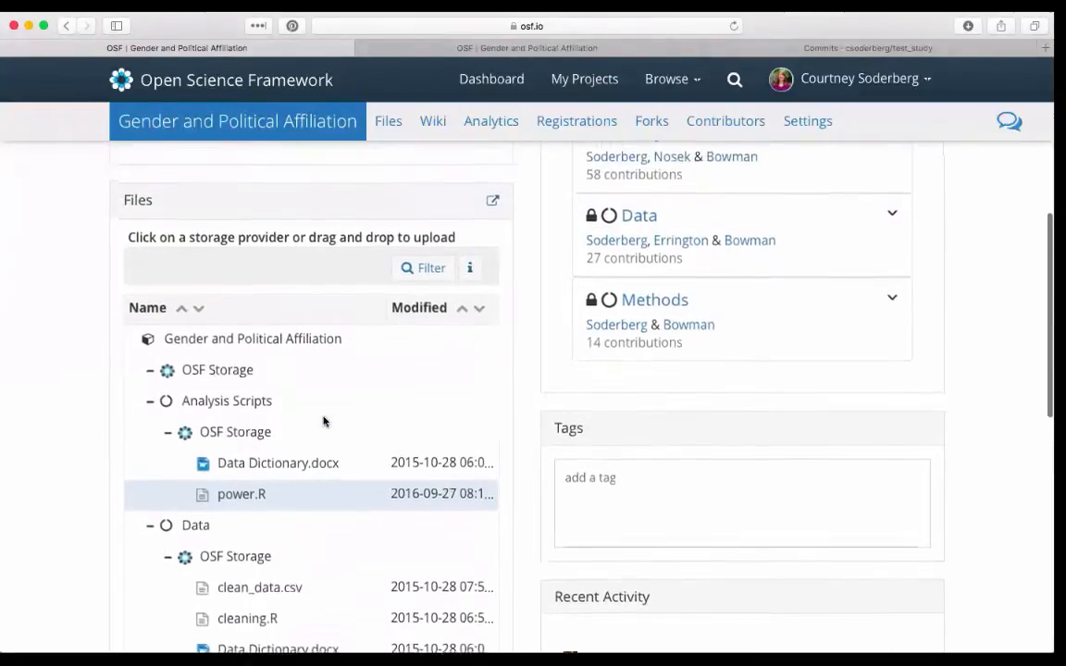
{"action": "scroll", "scroll_direction": "up", "scroll_amount": 3}
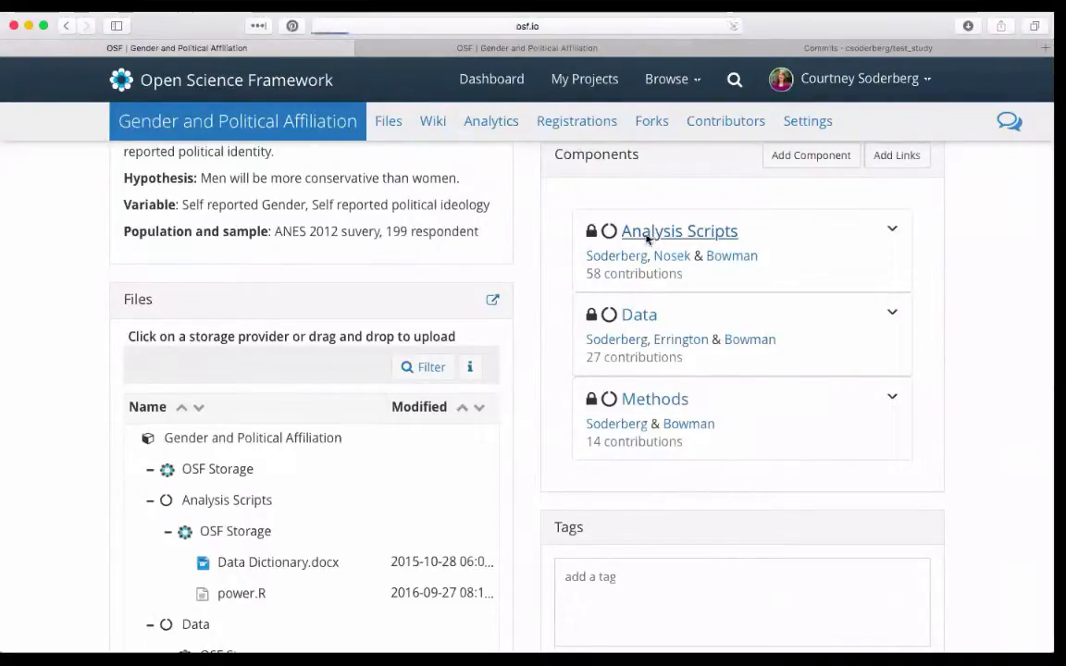
- Go to the Analysis Scripts component's Settings page showing Select Add-ons with OSF Storage enabled
{"action": "left_click", "coordinate": [679, 229]}
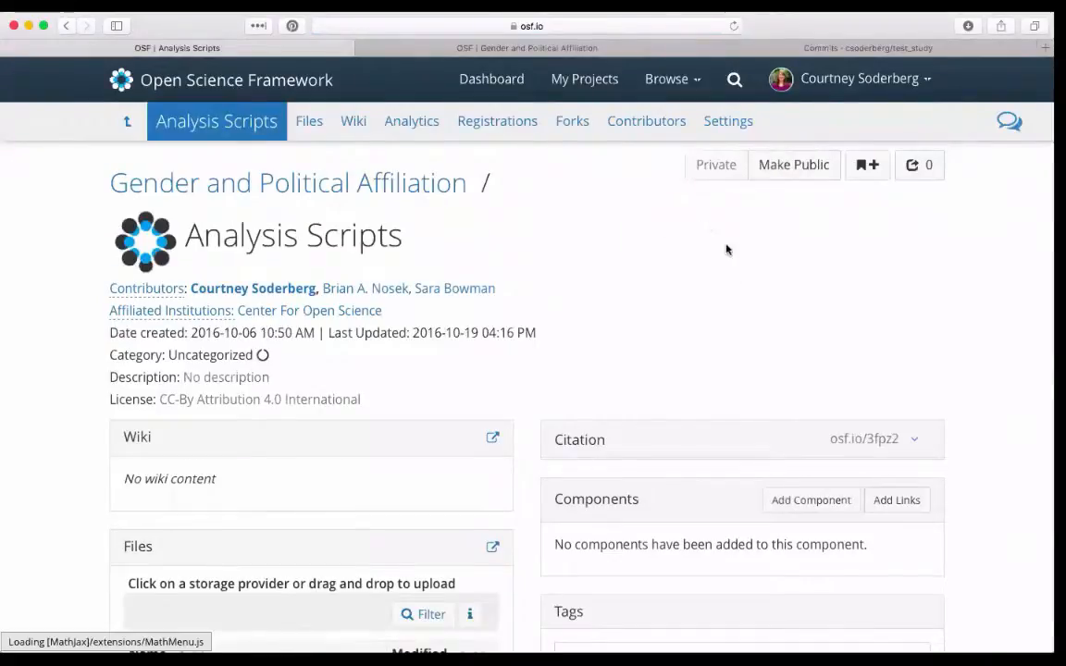
{"action": "mouse_move", "coordinate": [311, 269]}
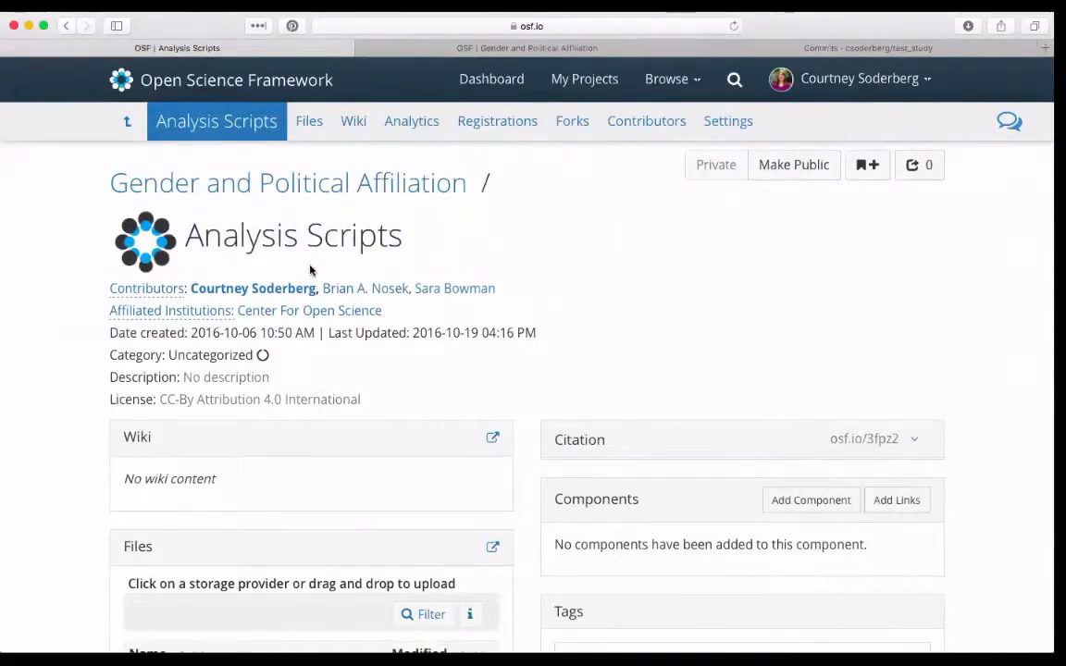
{"action": "left_click", "coordinate": [729, 120]}
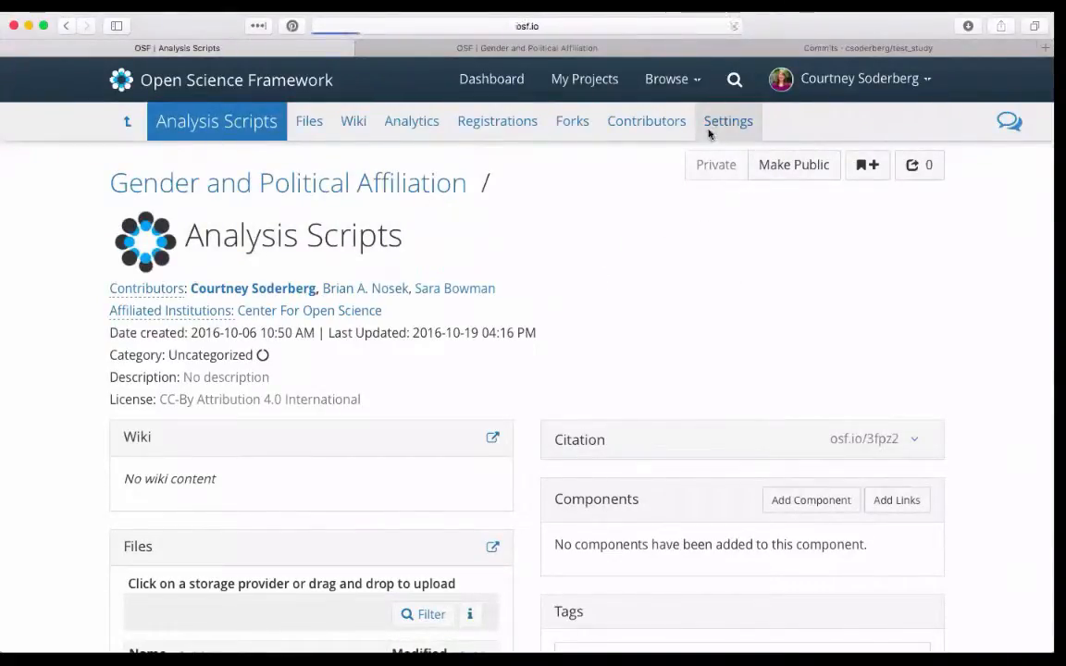
{"action": "left_click", "coordinate": [729, 120]}
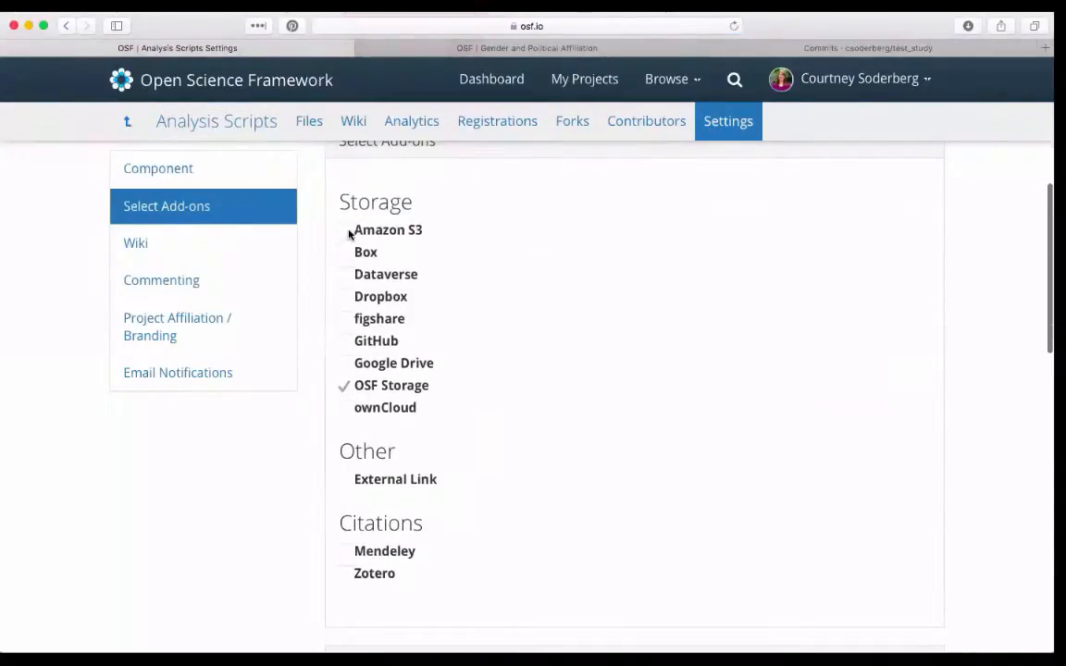
{"action": "mouse_move", "coordinate": [455, 346]}
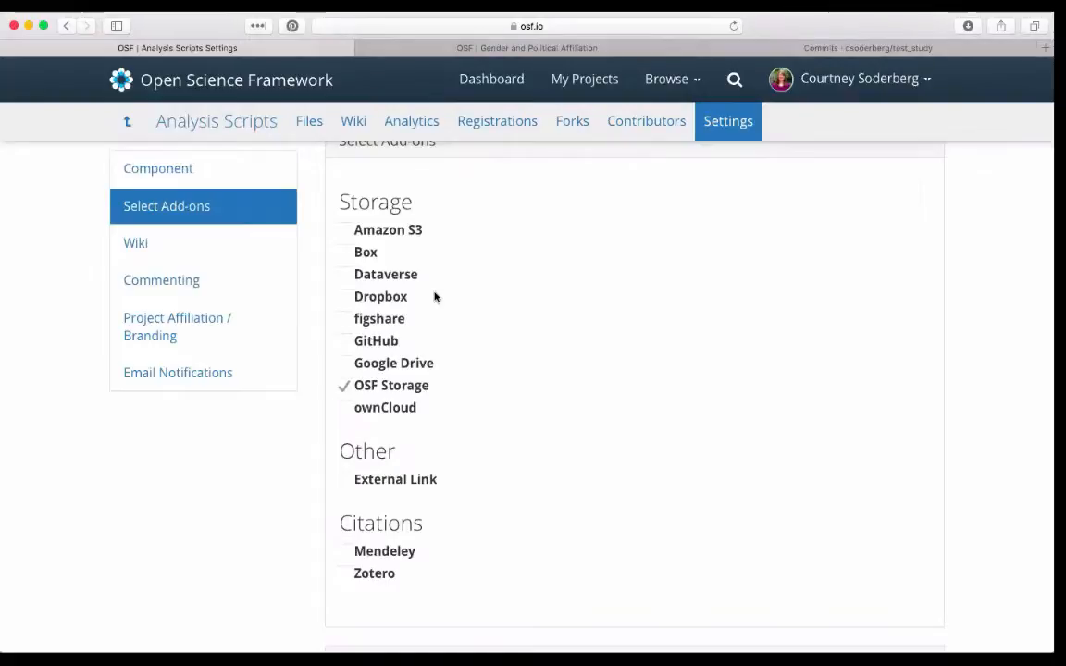
{"action": "mouse_move", "coordinate": [342, 337]}
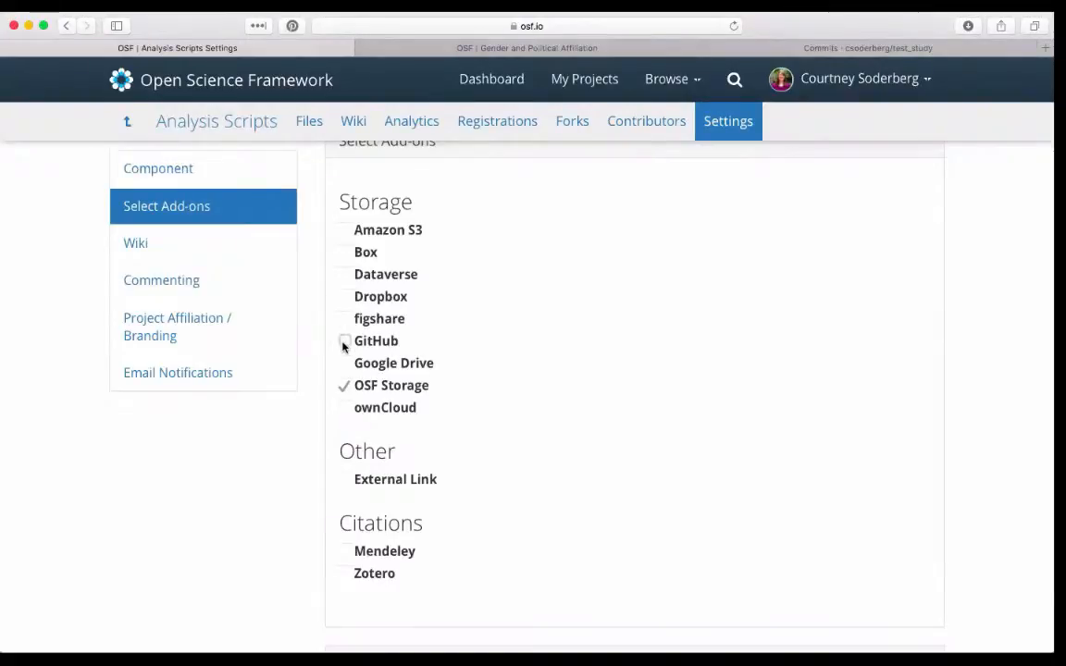
- Enable the GitHub add-on for Analysis Scripts and import the GitHub account from the profile
{"action": "left_click", "coordinate": [344, 340]}
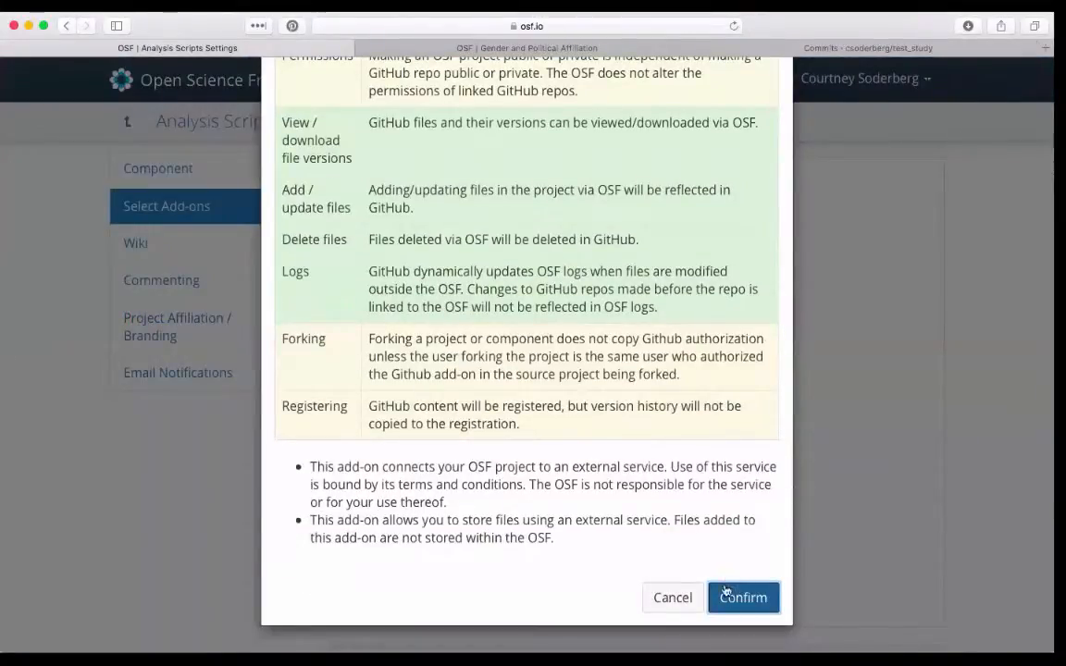
{"action": "left_click", "coordinate": [743, 596]}
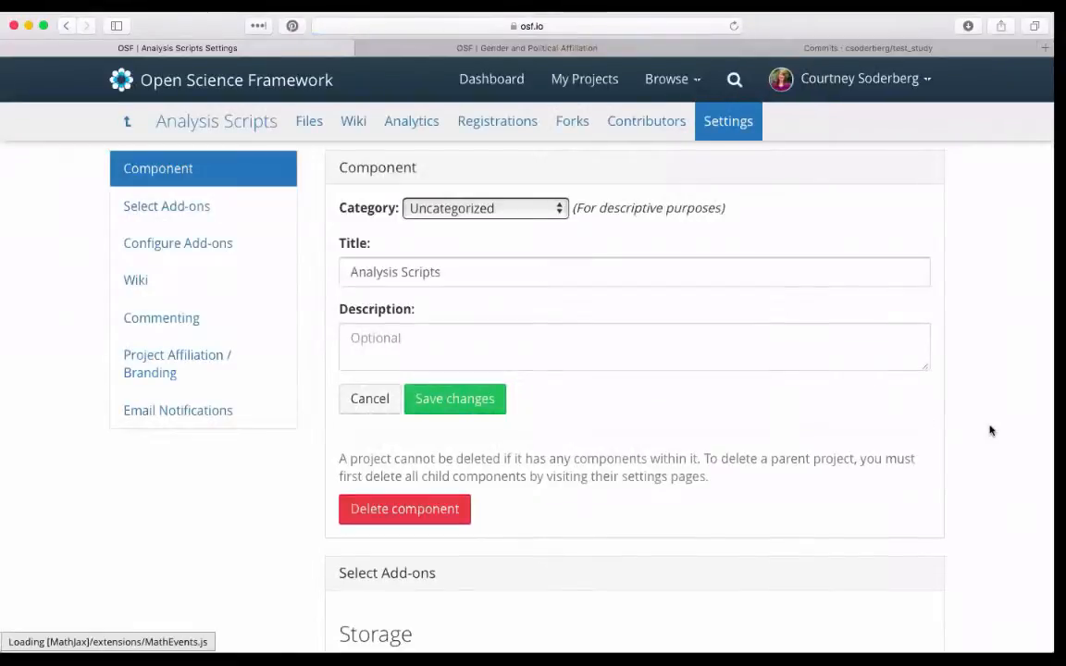
{"action": "scroll", "scroll_direction": "down", "scroll_amount": 3}
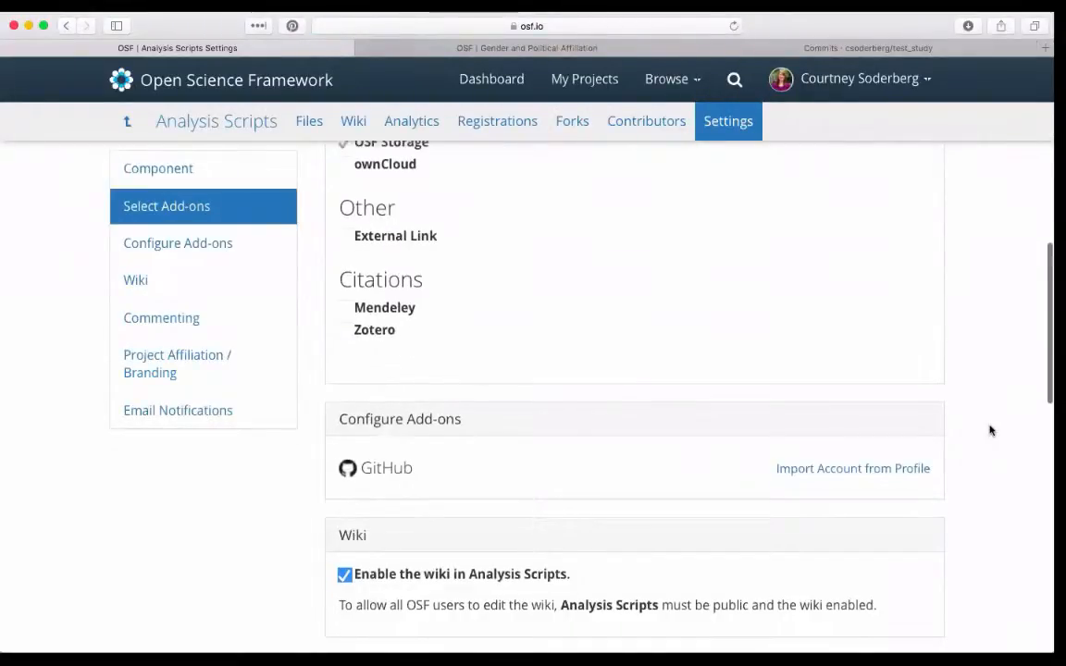
{"action": "left_click", "coordinate": [851, 468]}
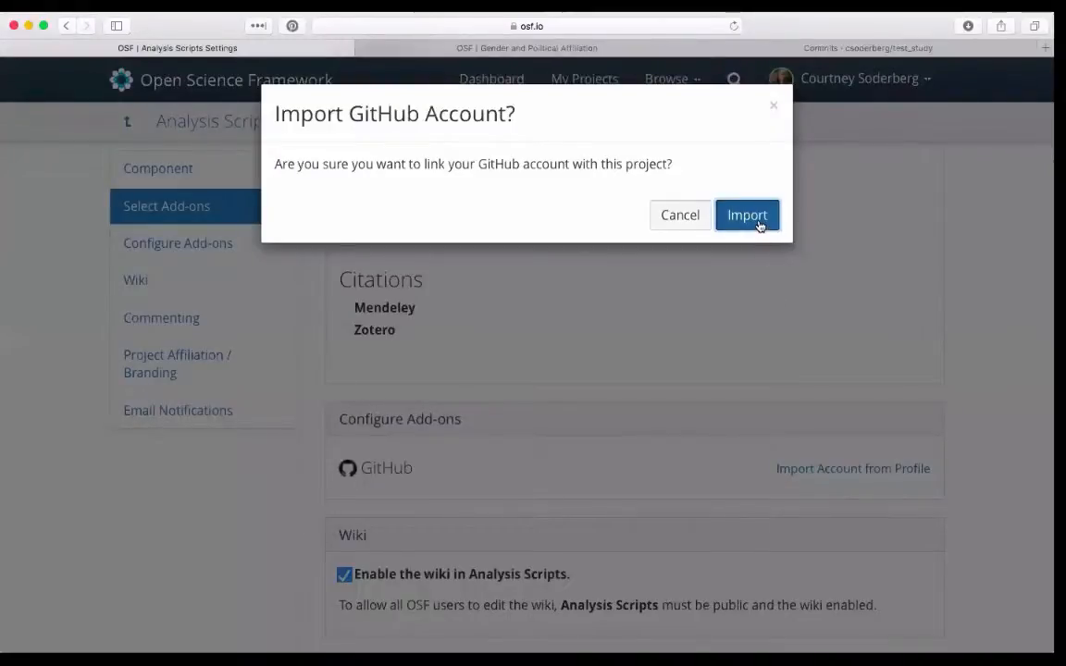
{"action": "left_click", "coordinate": [747, 215]}
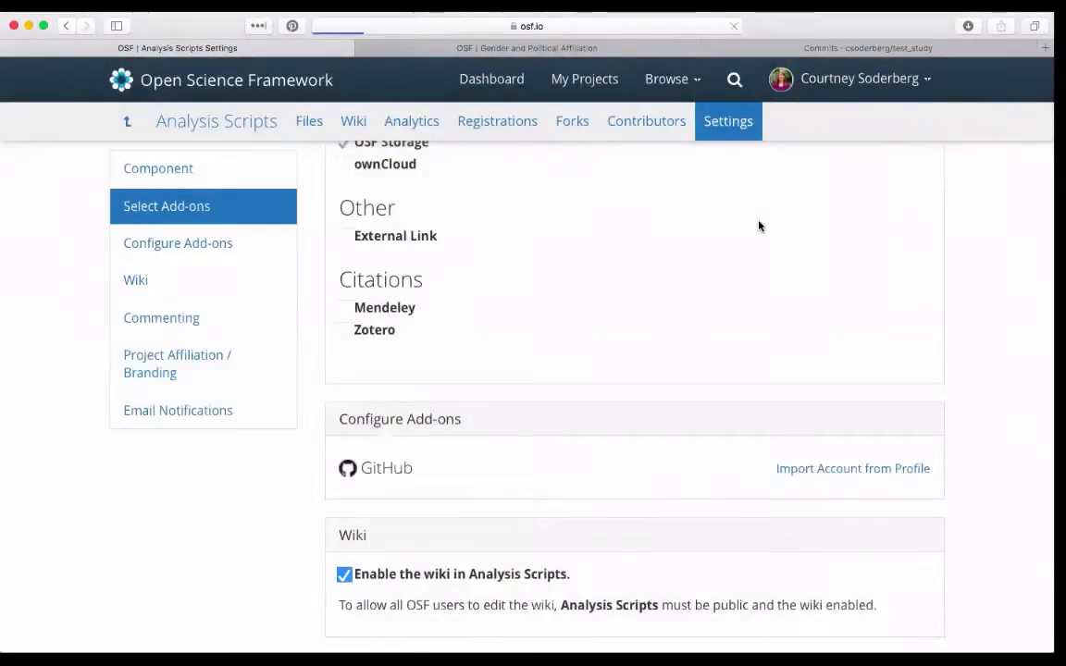
{"action": "left_click", "coordinate": [851, 468]}
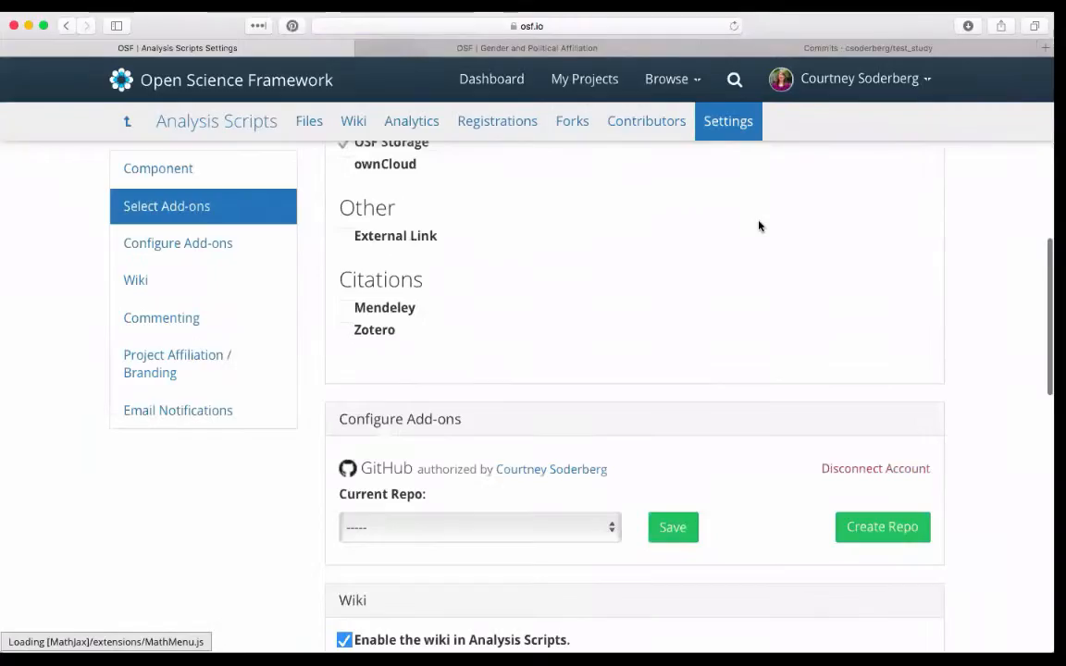
- Link the csoderberg / test_study repository as the current repo and save the setting
{"action": "scroll", "scroll_direction": "down", "scroll_amount": 3}
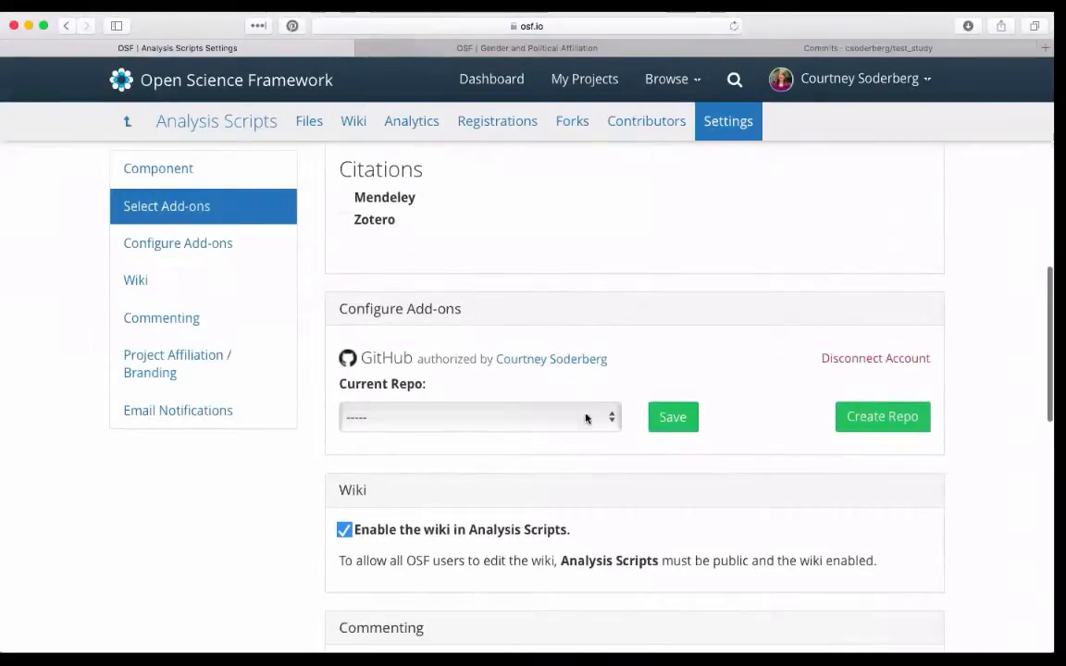
{"action": "left_click", "coordinate": [479, 416]}
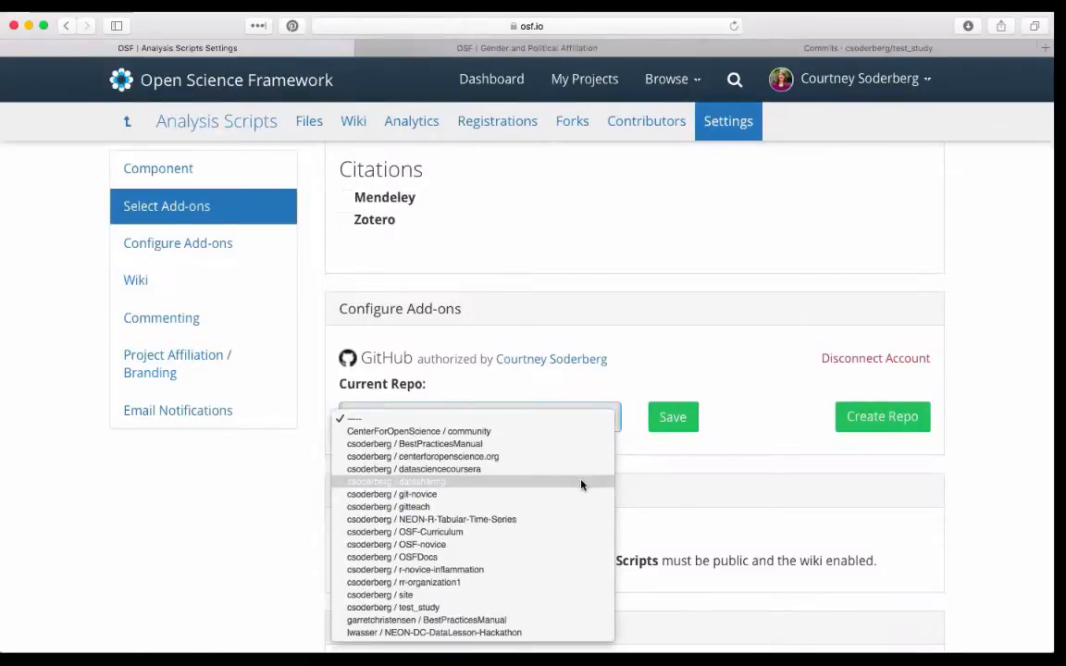
{"action": "mouse_move", "coordinate": [533, 570]}
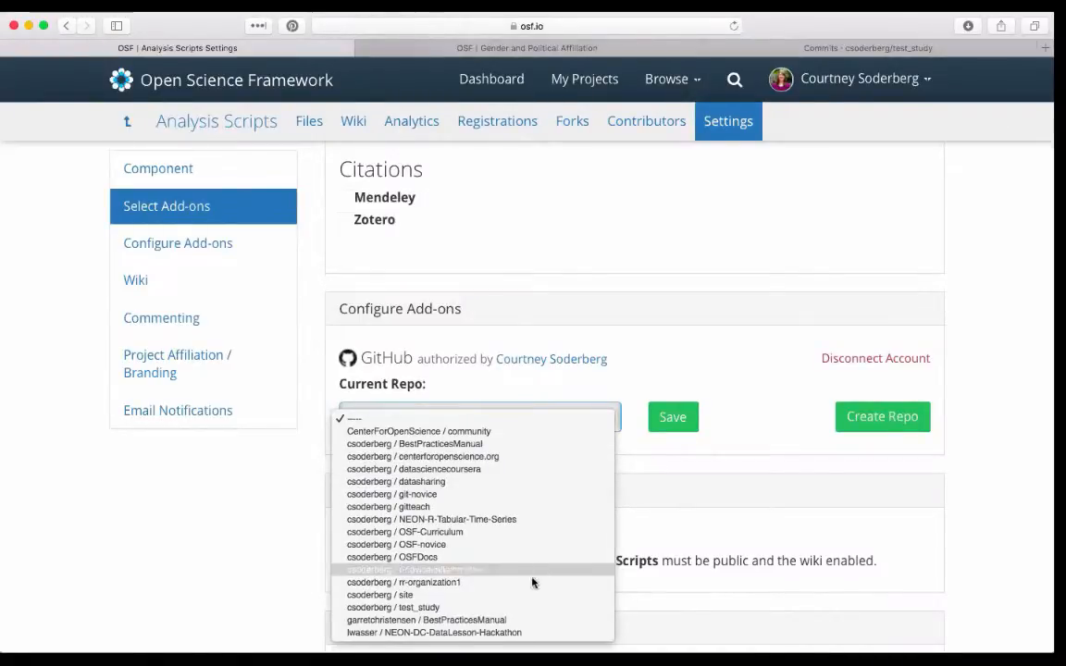
{"action": "left_click", "coordinate": [392, 607]}
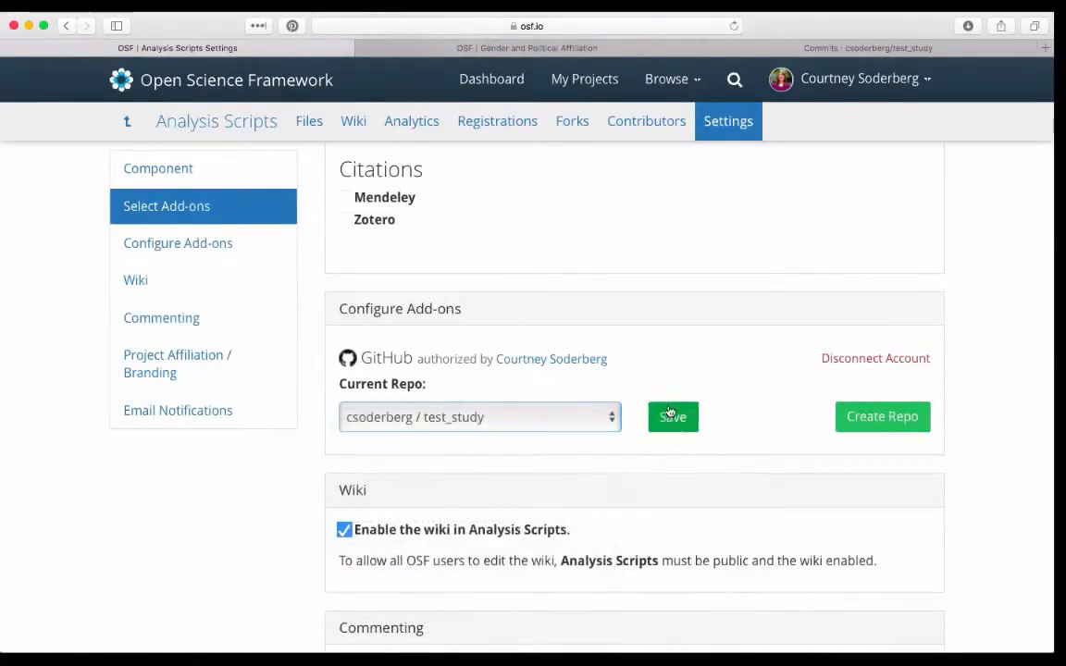
{"action": "left_click", "coordinate": [674, 416]}
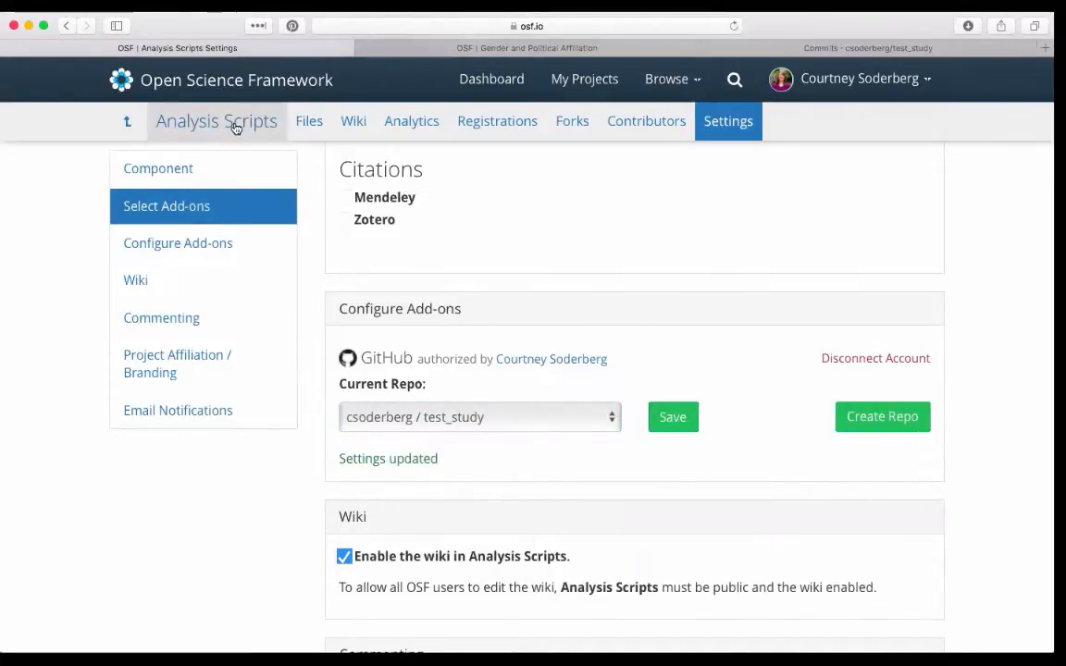
- From the Analysis Scripts Files list, view README.md under the GitHub csoderberg/test_study provider
{"action": "left_click", "coordinate": [217, 122]}
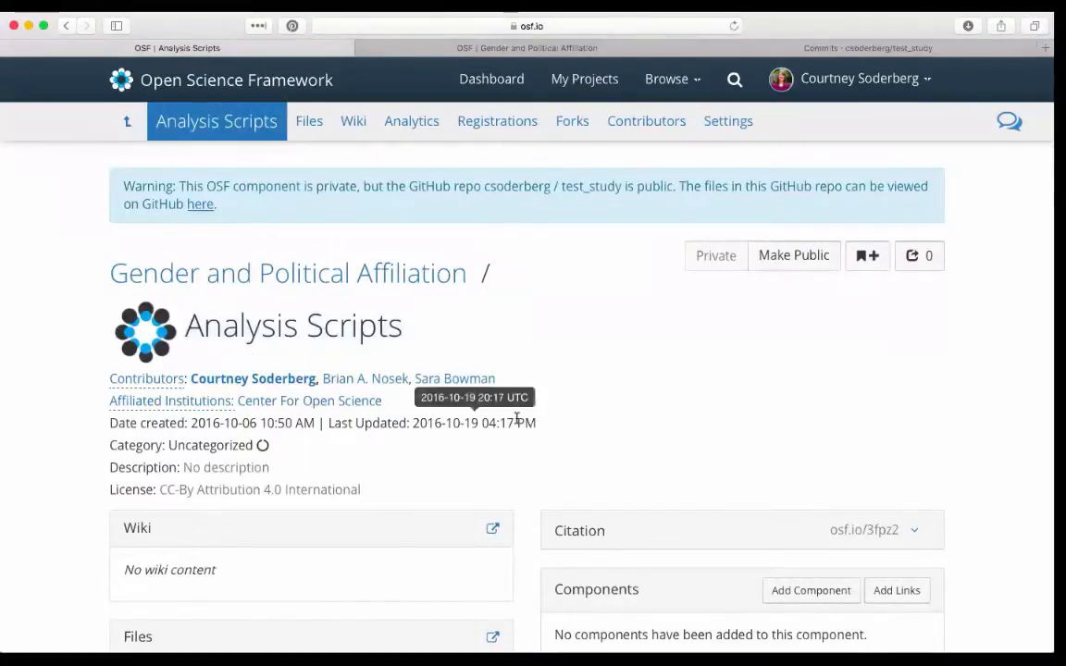
{"action": "scroll", "scroll_direction": "down", "scroll_amount": 3}
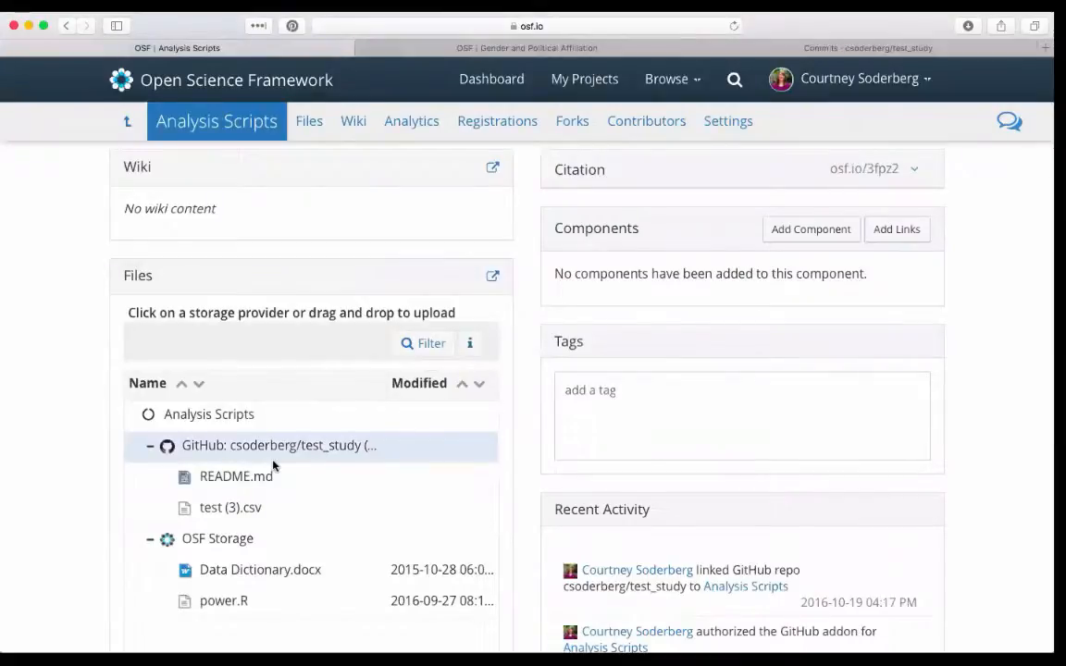
{"action": "mouse_move", "coordinate": [237, 481]}
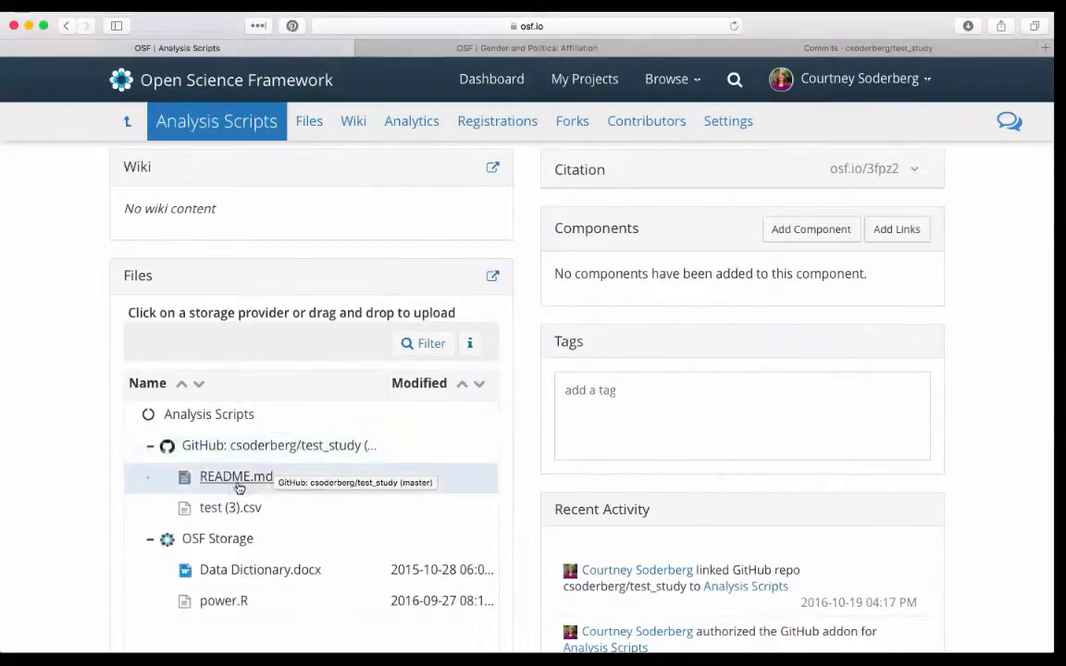
{"action": "left_click", "coordinate": [237, 477]}
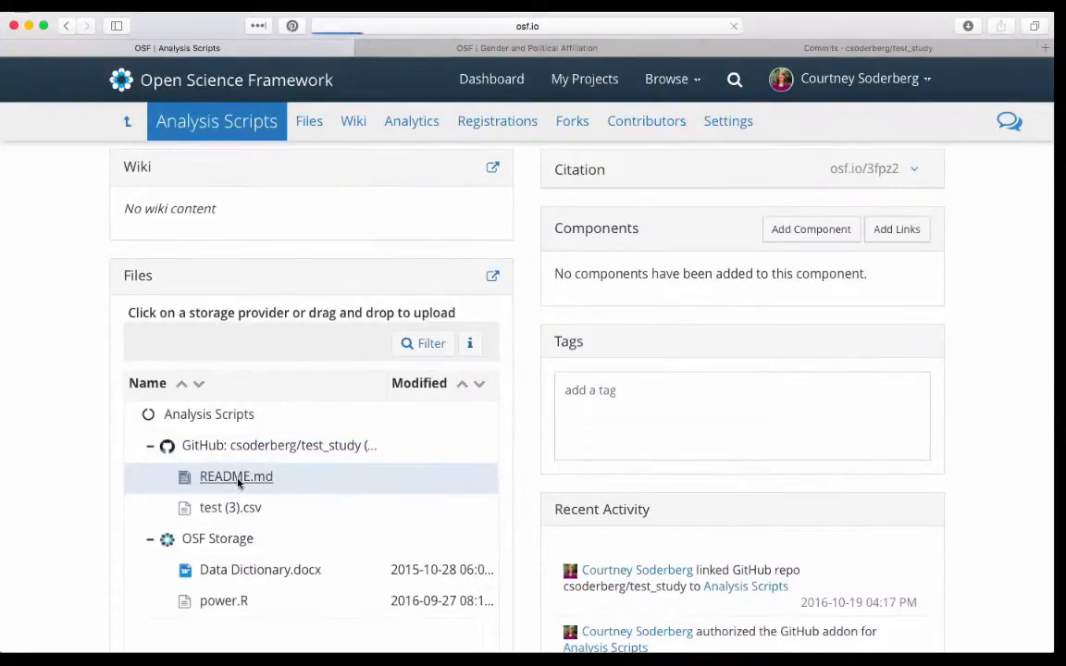
{"action": "left_click", "coordinate": [237, 478]}
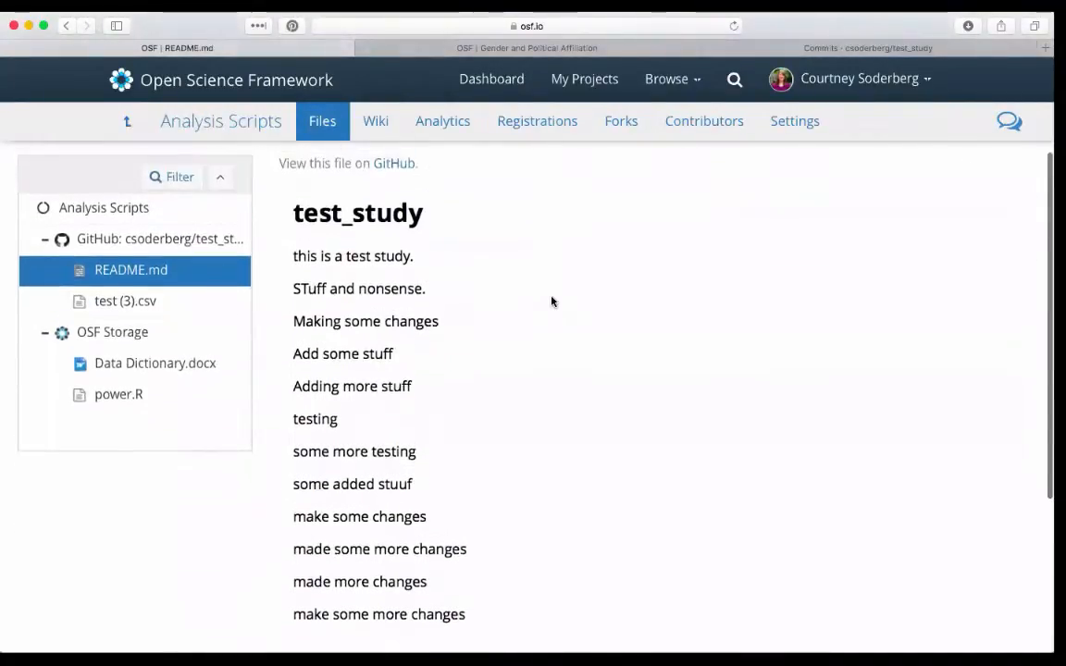
- Review README.md's revision history and its commit listing on GitHub
{"action": "left_click", "coordinate": [1003, 159]}
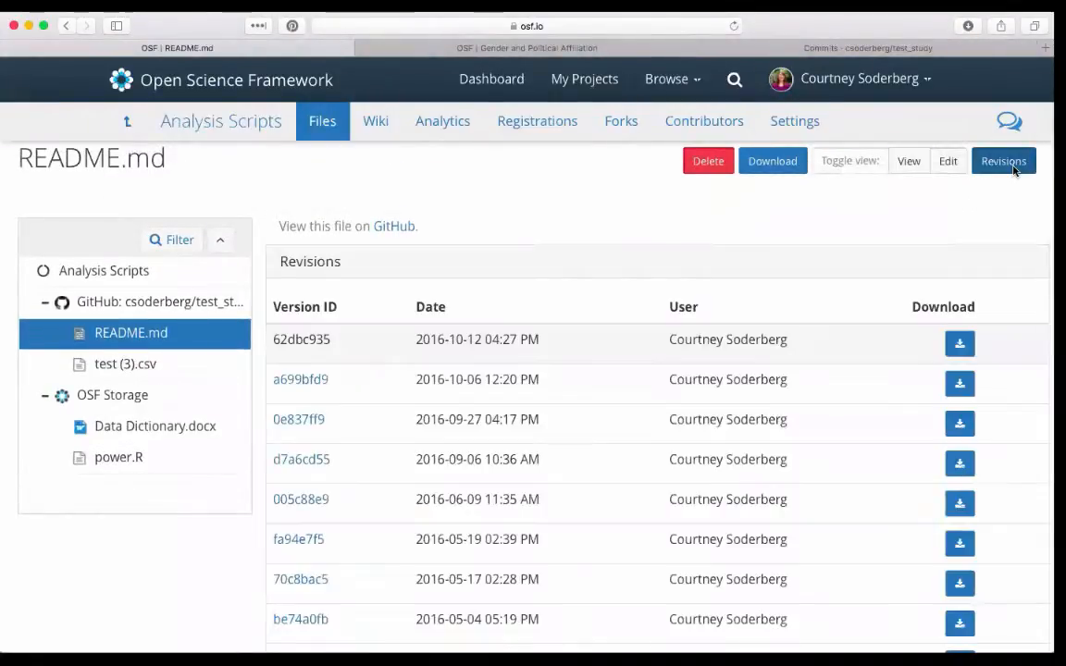
{"action": "scroll", "scroll_direction": "down", "scroll_amount": 3}
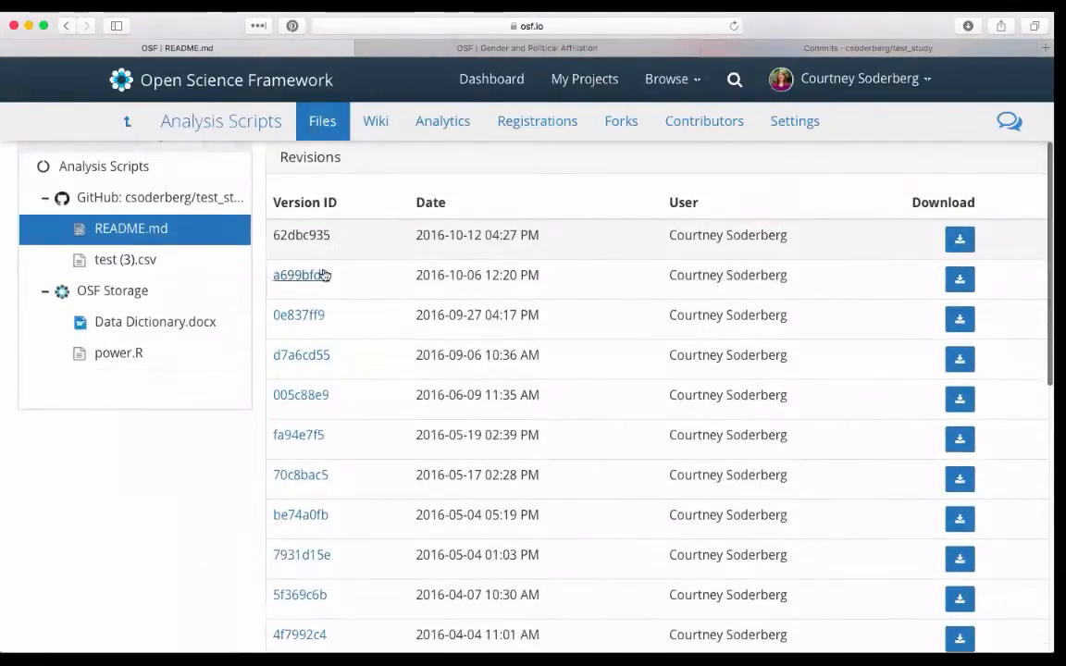
{"action": "mouse_move", "coordinate": [318, 470]}
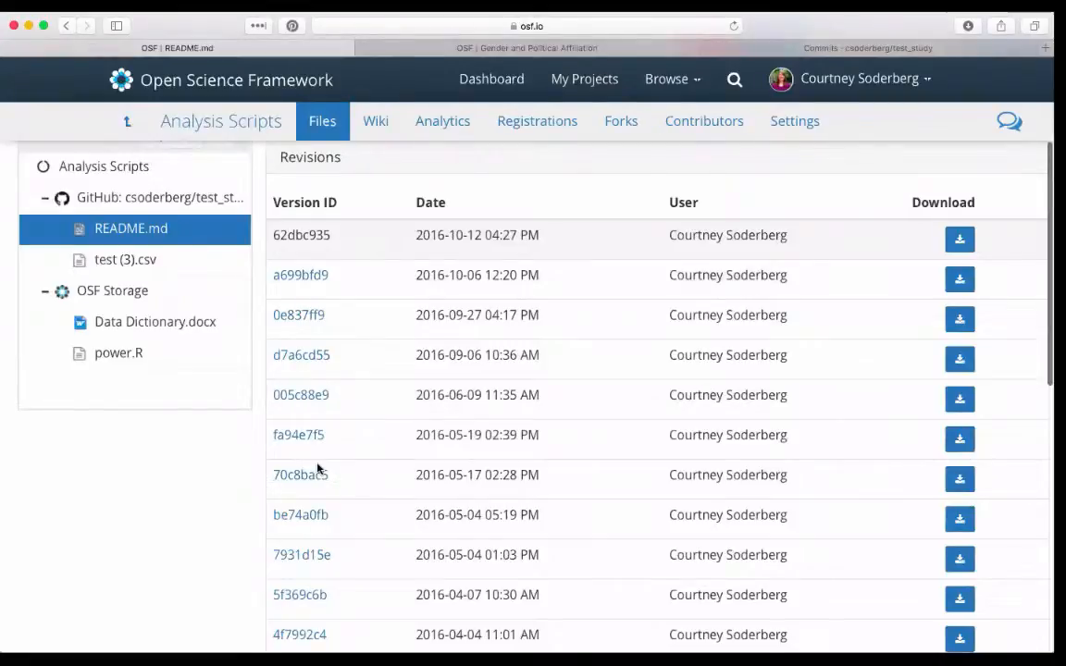
{"action": "scroll", "scroll_direction": "down", "scroll_amount": 3}
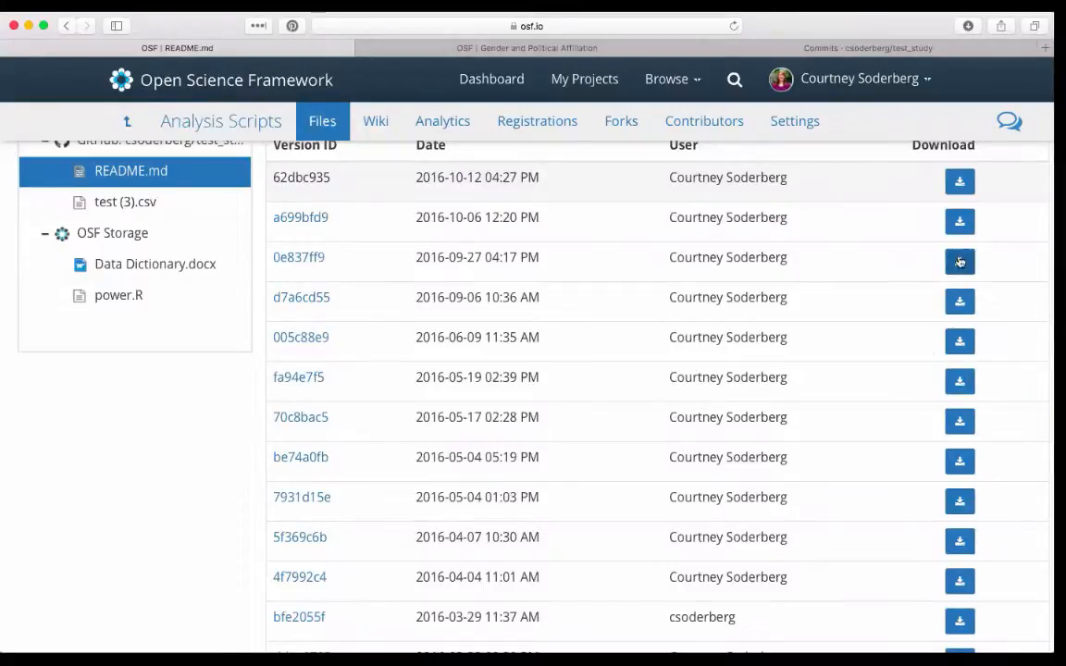
{"action": "scroll", "scroll_direction": "up", "scroll_amount": 3}
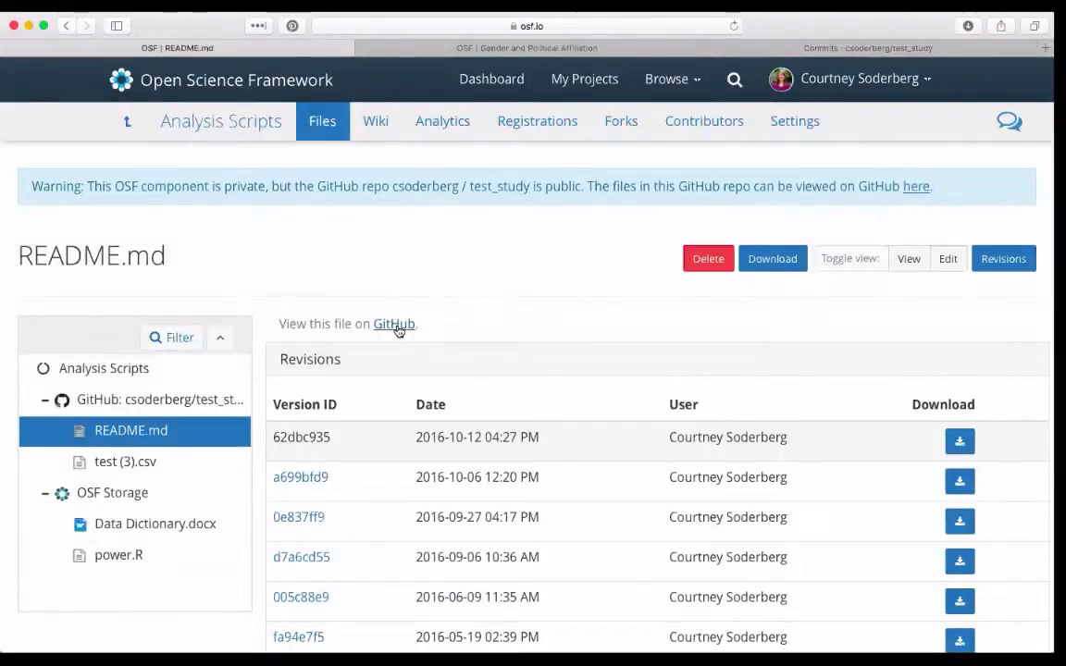
{"action": "mouse_move", "coordinate": [65, 33]}
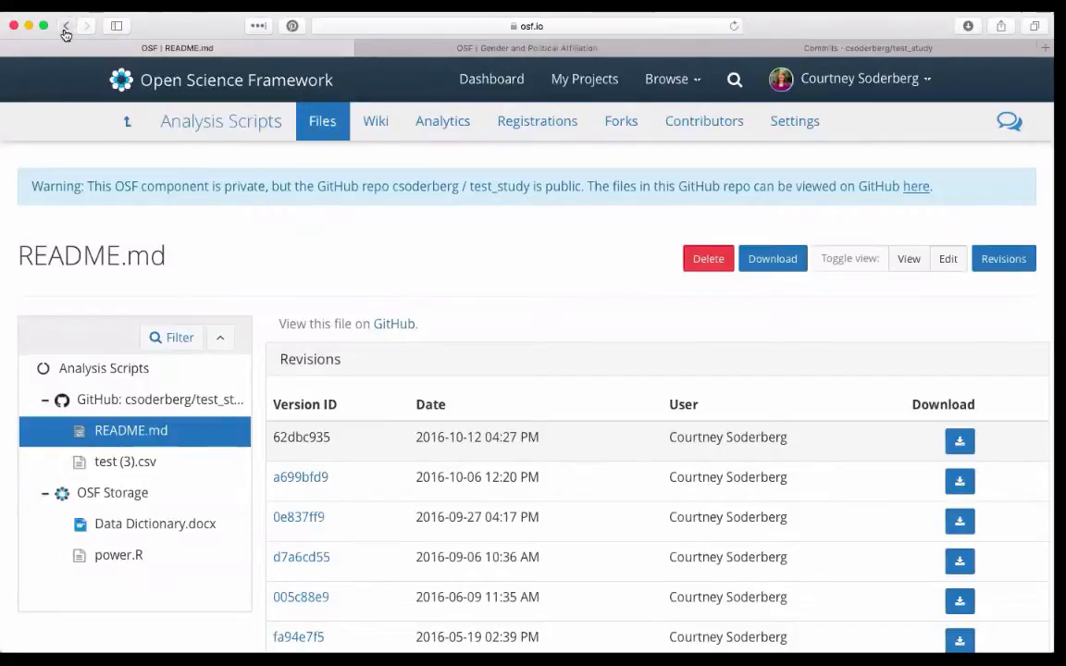
{"action": "scroll", "scroll_direction": "up", "scroll_amount": 3}
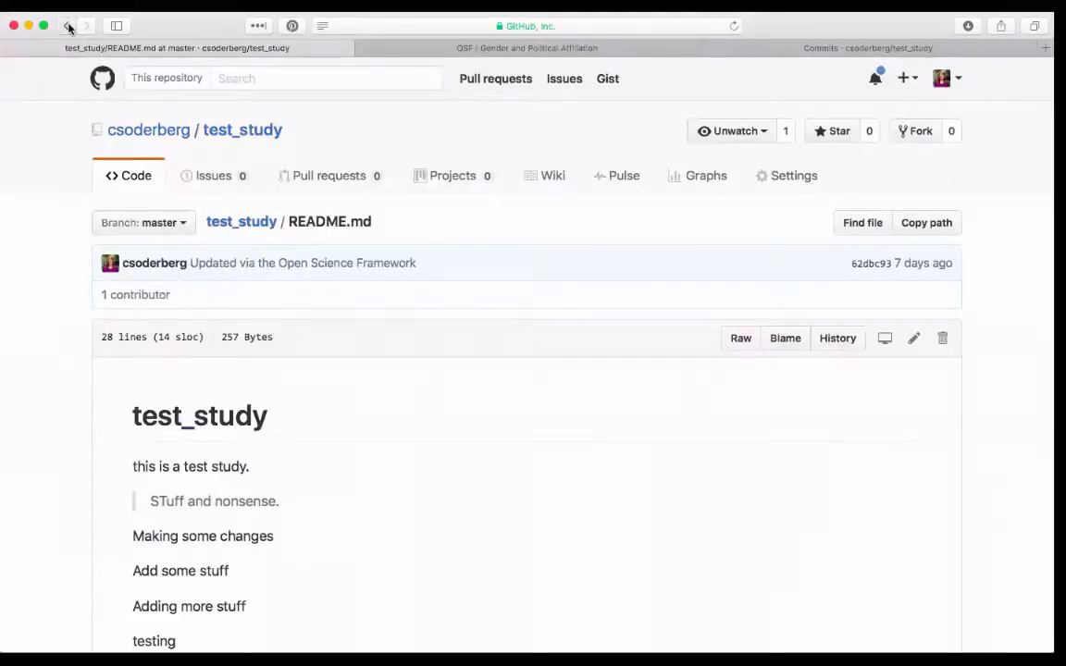
- Return to the OSF tab showing README.md's rendered test_study text
{"action": "left_click", "coordinate": [66, 26]}
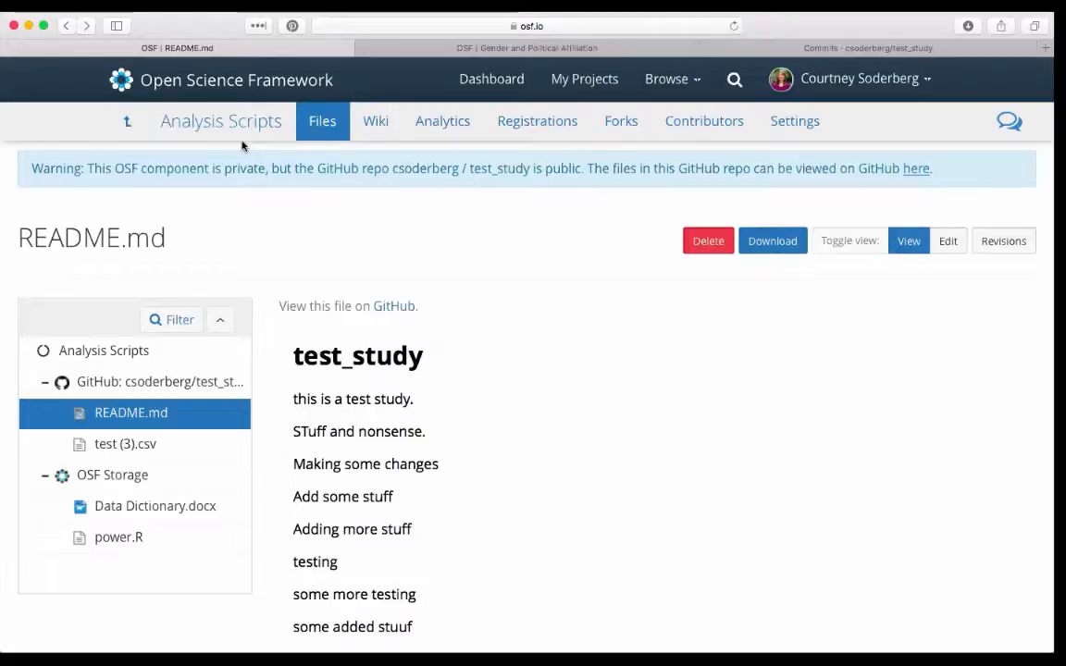
{"action": "mouse_move", "coordinate": [481, 378]}
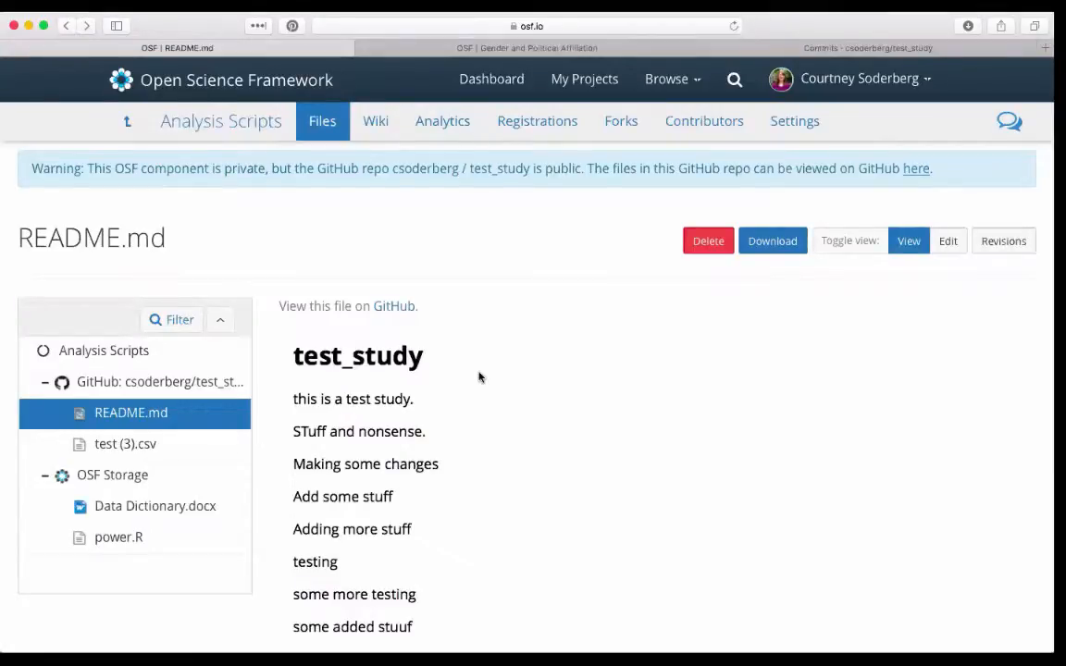
{"action": "scroll", "scroll_direction": "down", "scroll_amount": 3}
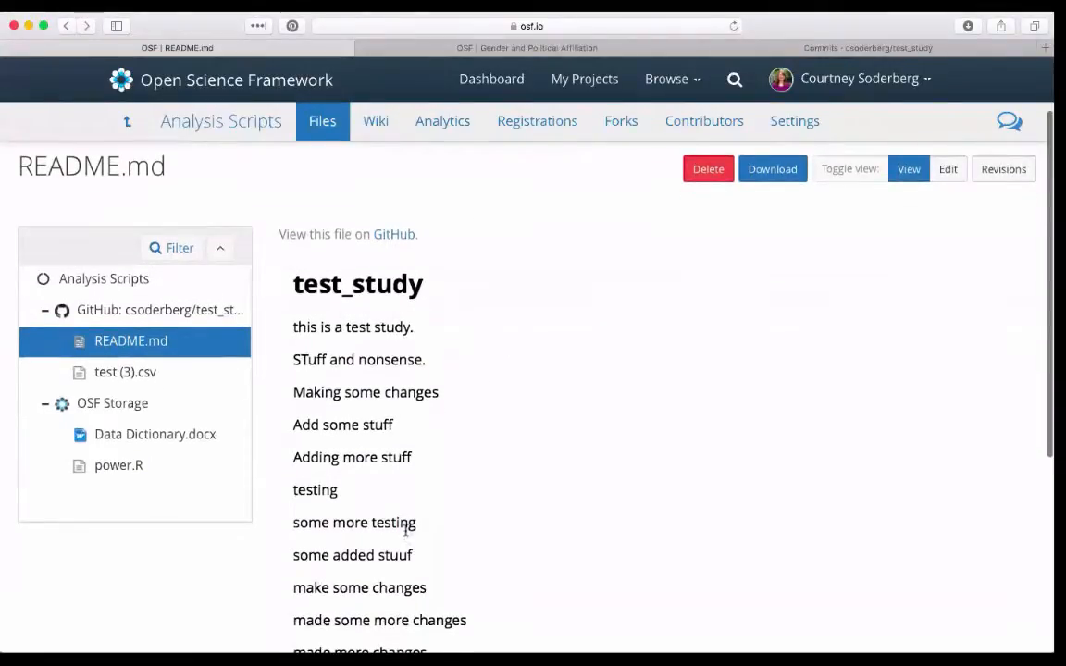
{"action": "mouse_move", "coordinate": [429, 529]}
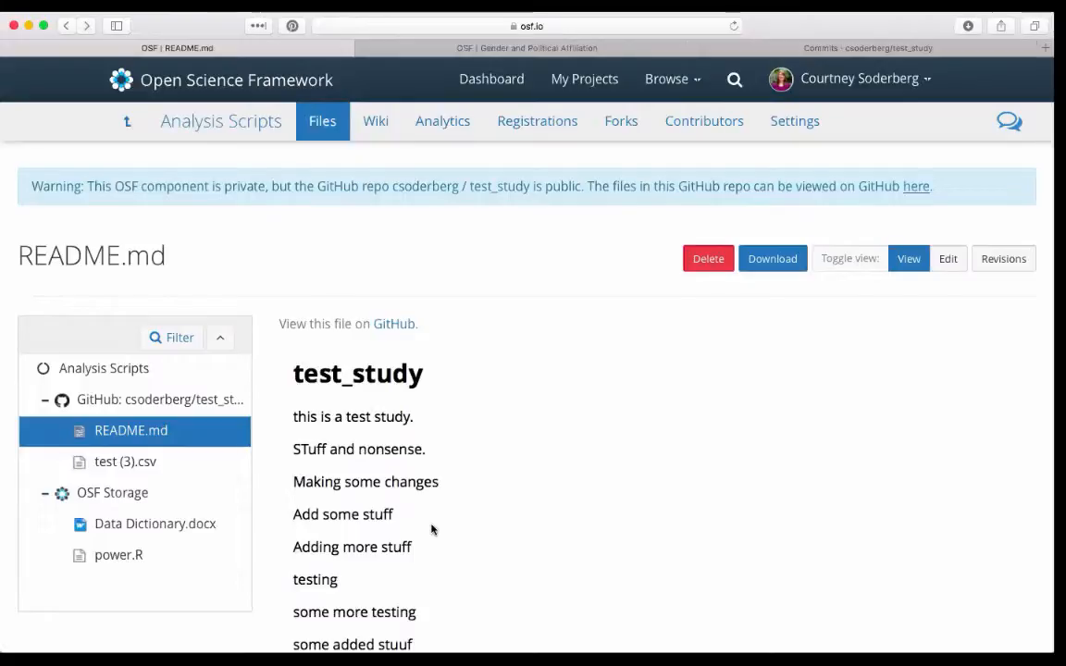
{"action": "scroll", "scroll_direction": "down", "scroll_amount": 3}
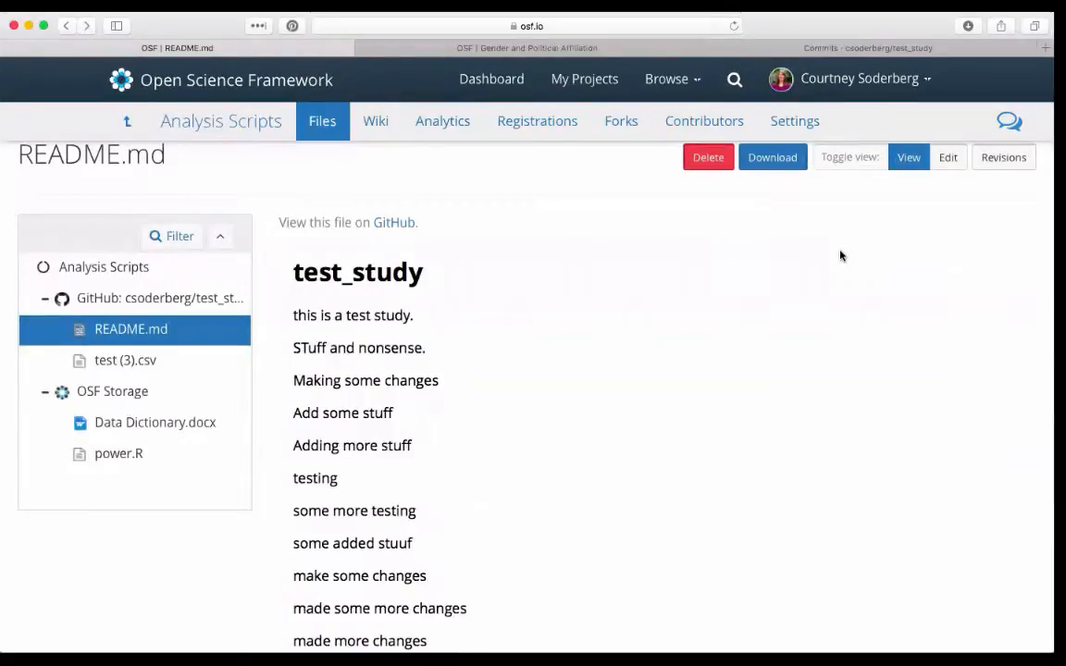
- Edit README.md to add a final line 'make even more changes', then view the GitHub commits tab
{"action": "left_click", "coordinate": [948, 155]}
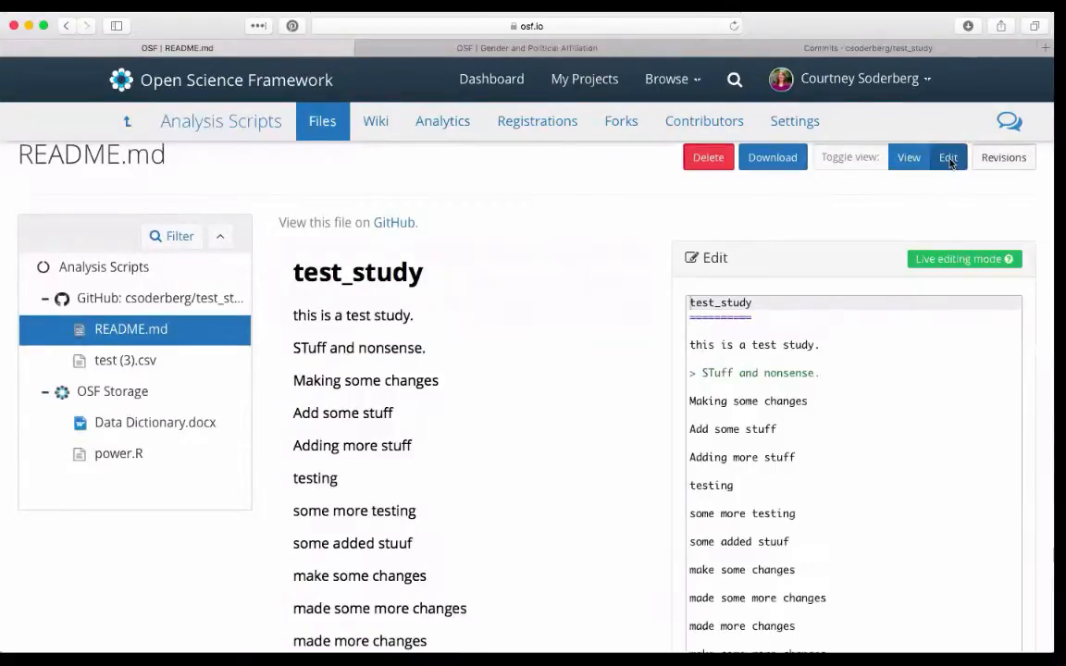
{"action": "scroll", "scroll_direction": "down", "scroll_amount": 3}
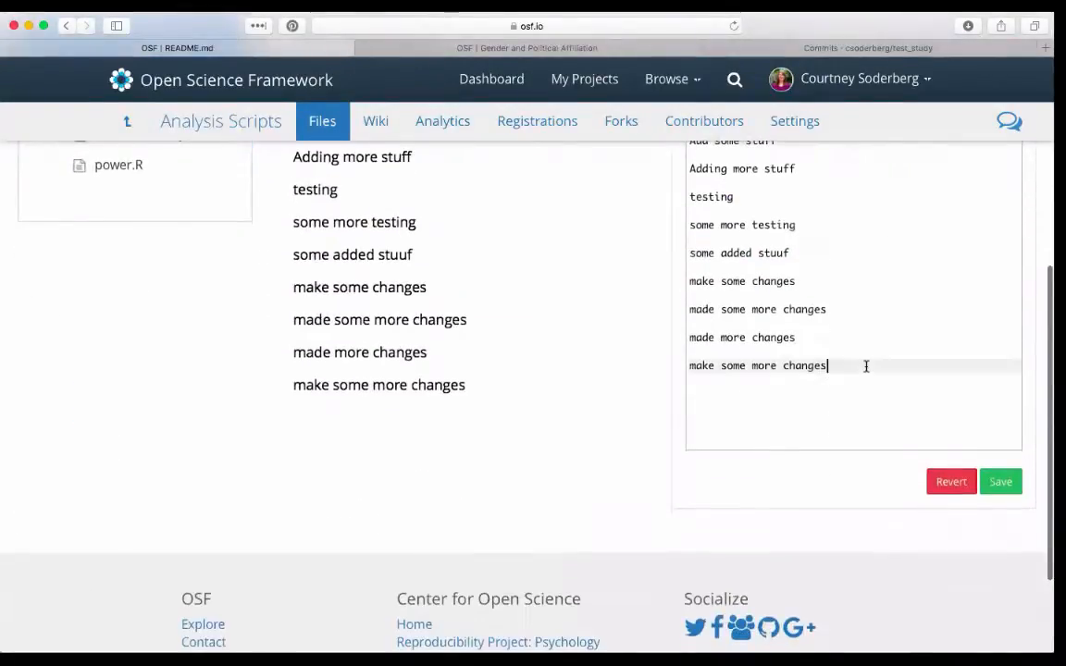
{"action": "key", "text": "Return"}
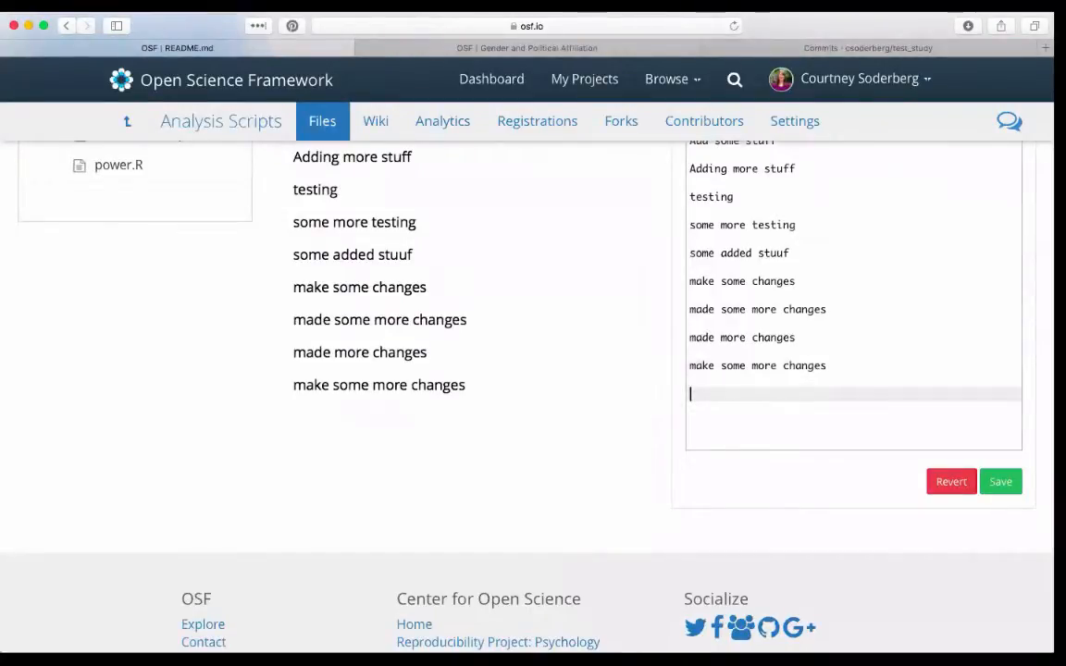
{"action": "type", "text": "make even"}
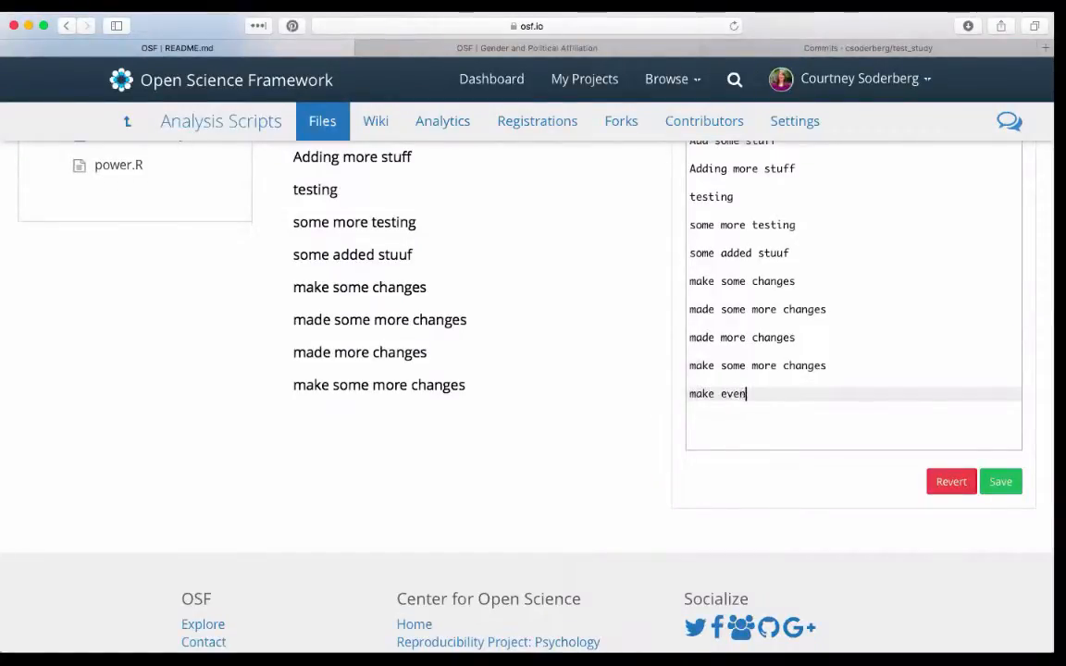
{"action": "type", "text": "more changes"}
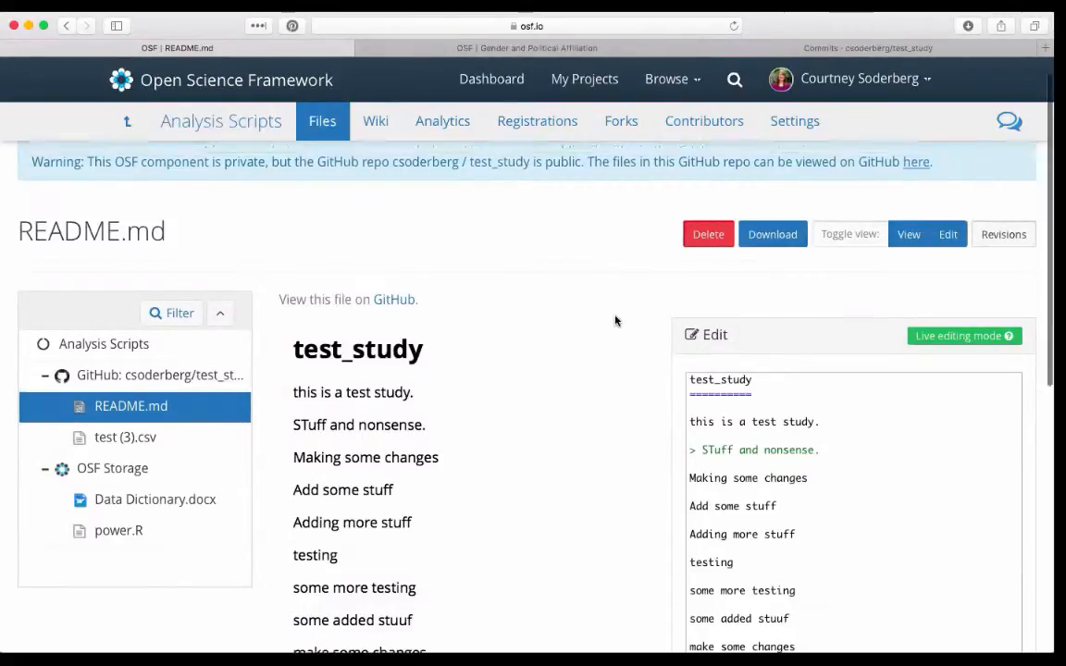
{"action": "scroll", "scroll_direction": "up", "scroll_amount": 3}
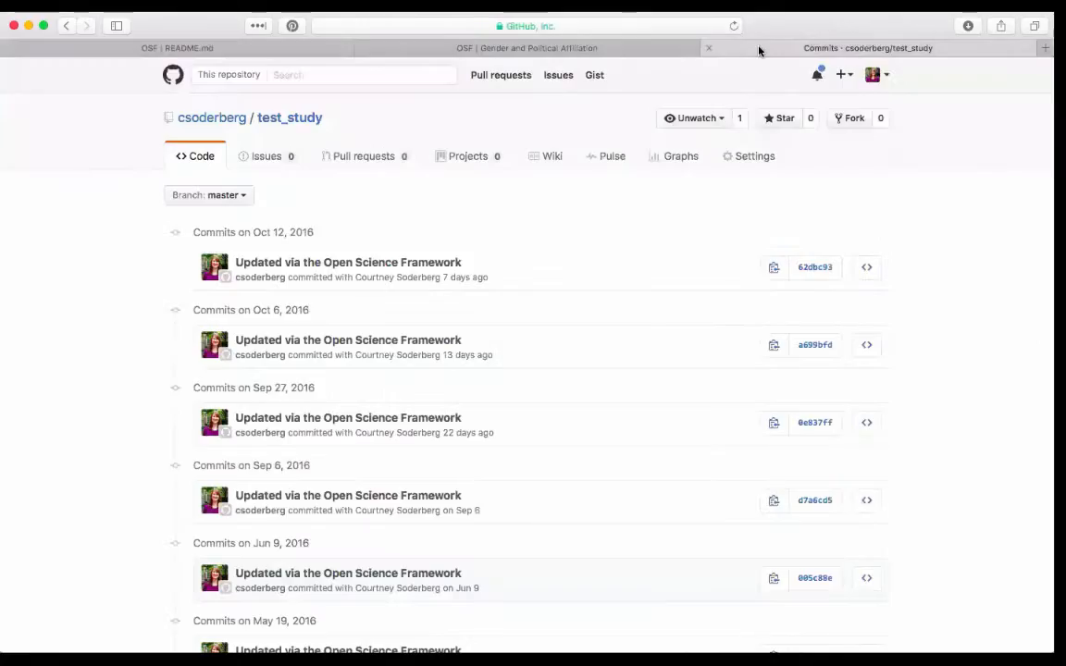
- Reload test_study's GitHub commit history to see the new Oct 19 OSF commits, then return to README.md in OSF
{"action": "left_click", "coordinate": [527, 26]}
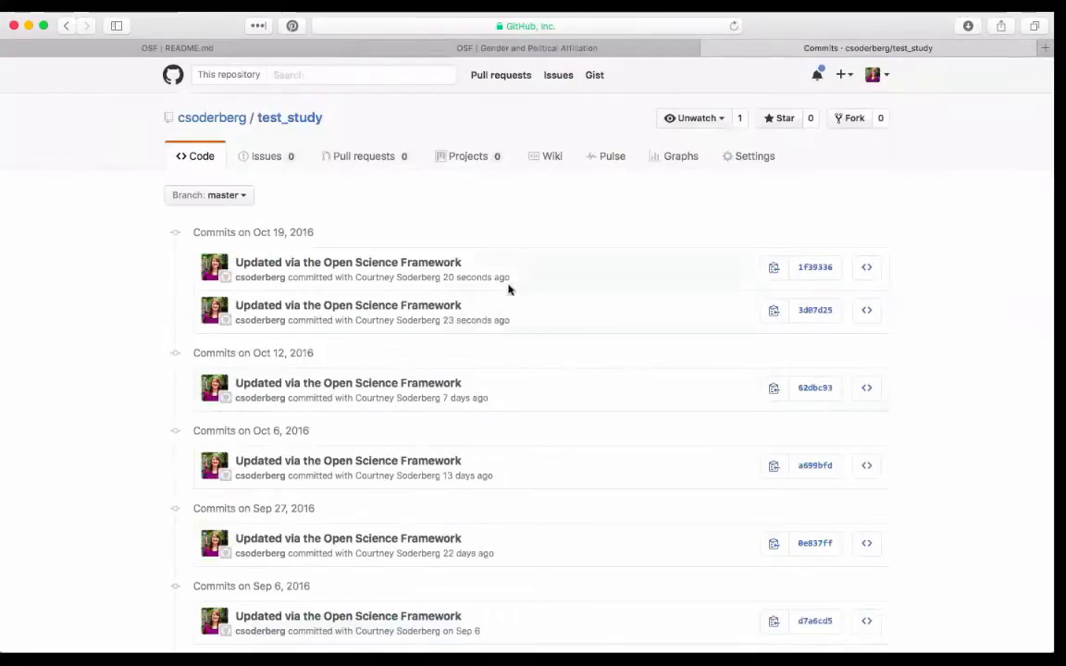
{"action": "mouse_move", "coordinate": [370, 259]}
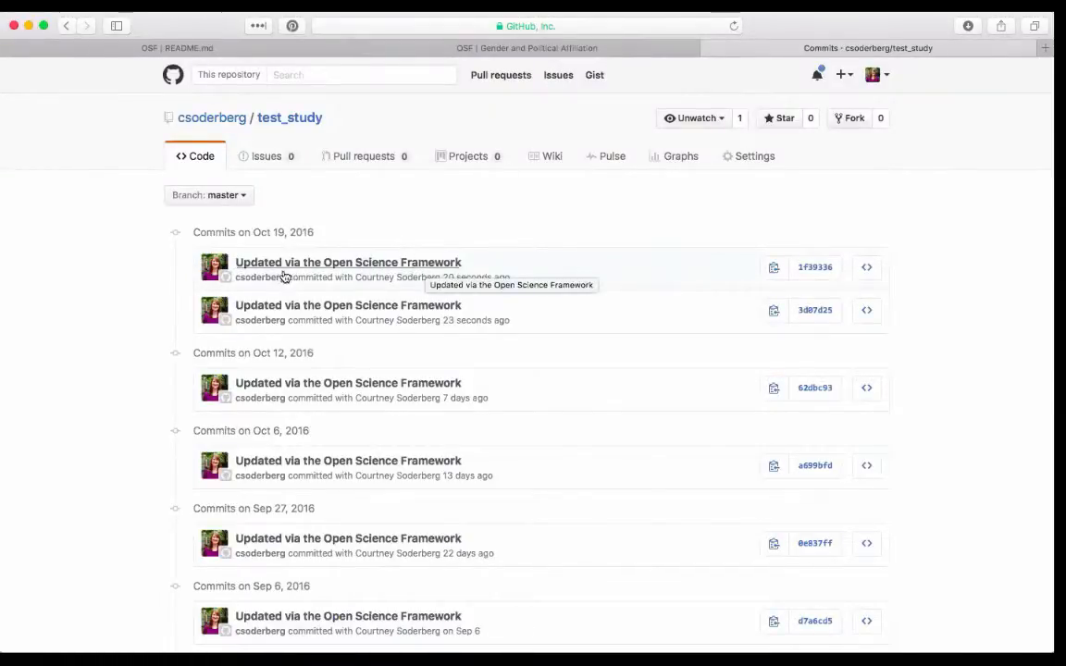
{"action": "mouse_move", "coordinate": [400, 281]}
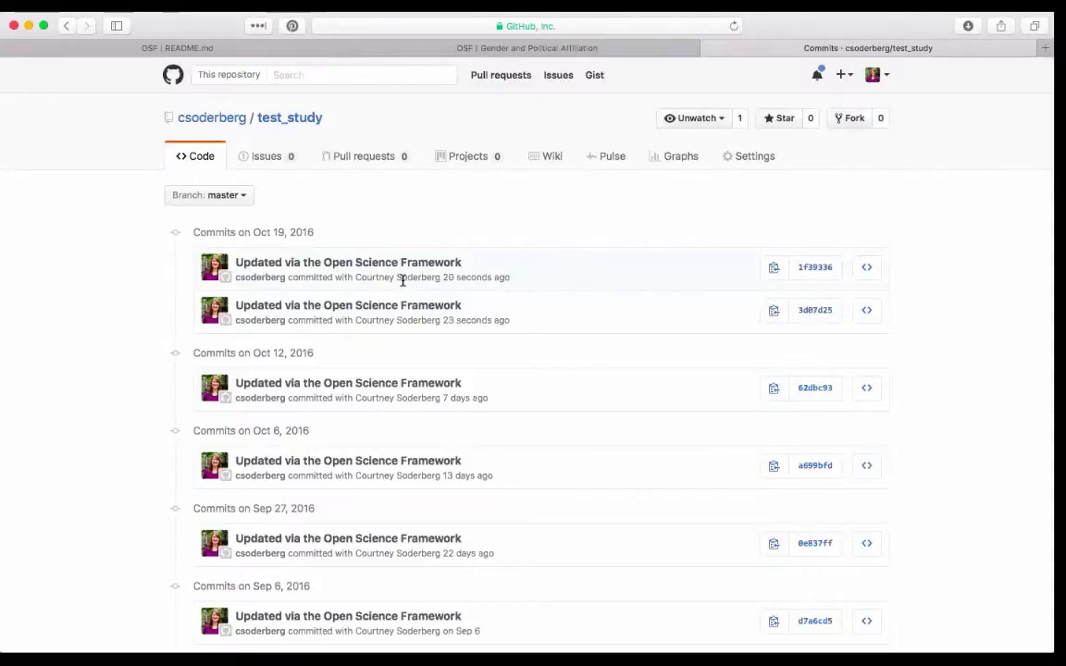
{"action": "scroll", "scroll_direction": "down", "scroll_amount": 3}
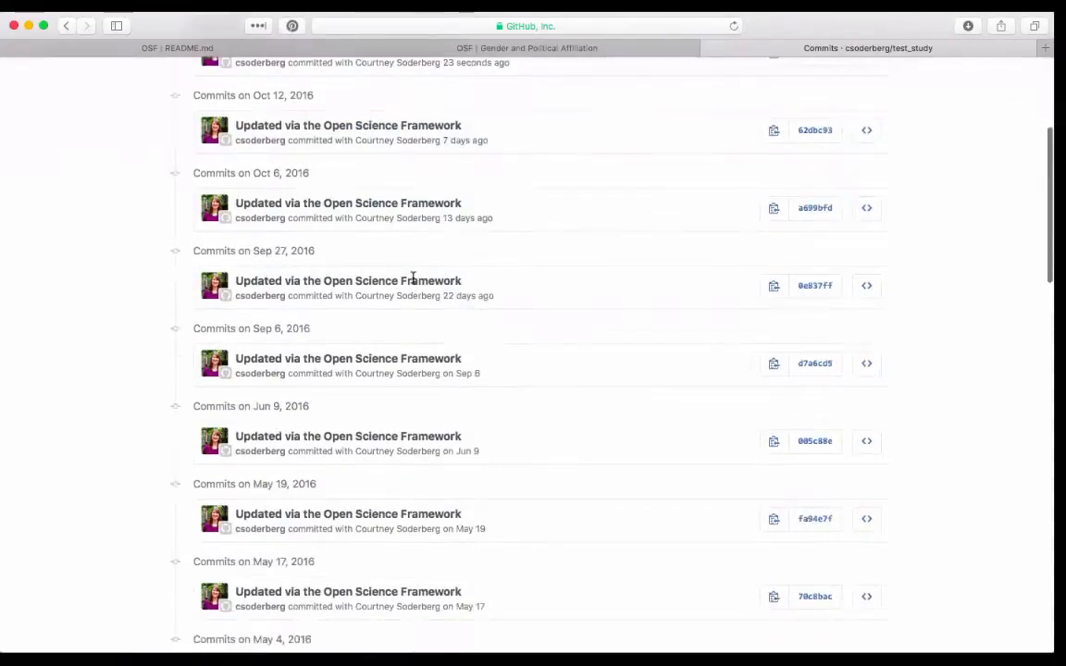
{"action": "scroll", "scroll_direction": "down", "scroll_amount": 3}
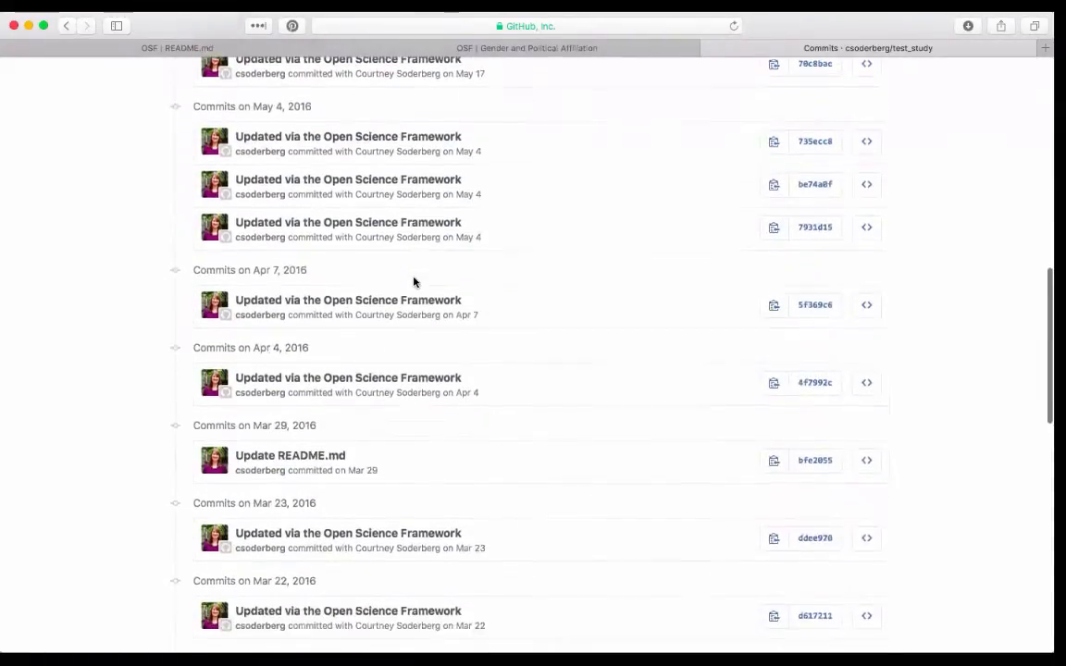
{"action": "scroll", "scroll_direction": "down", "scroll_amount": 3}
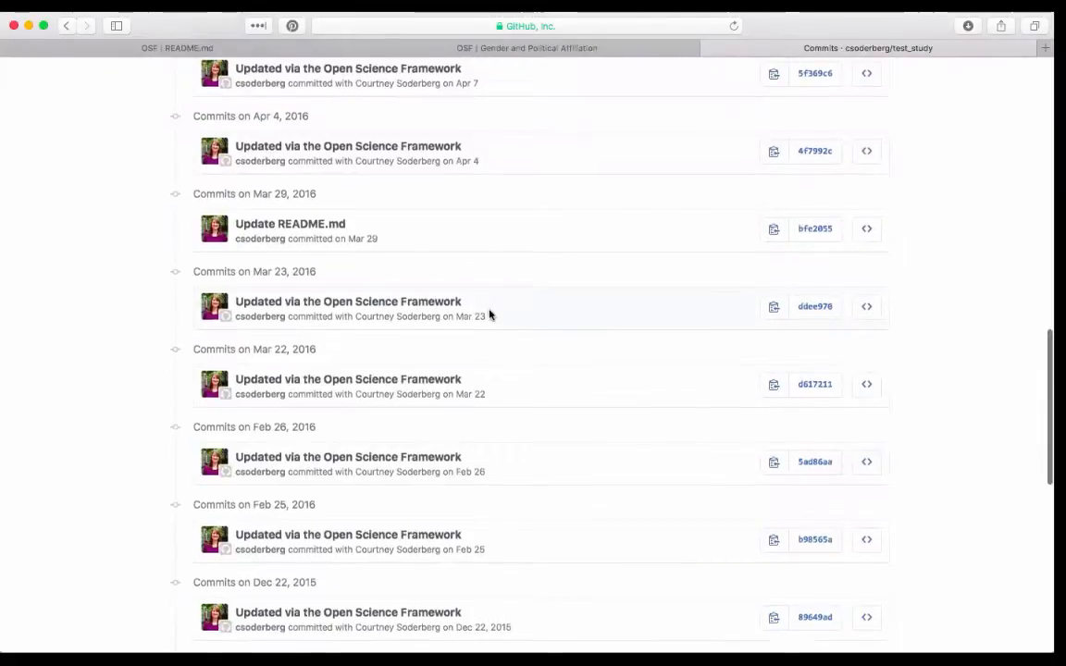
{"action": "scroll", "scroll_direction": "down", "scroll_amount": 3}
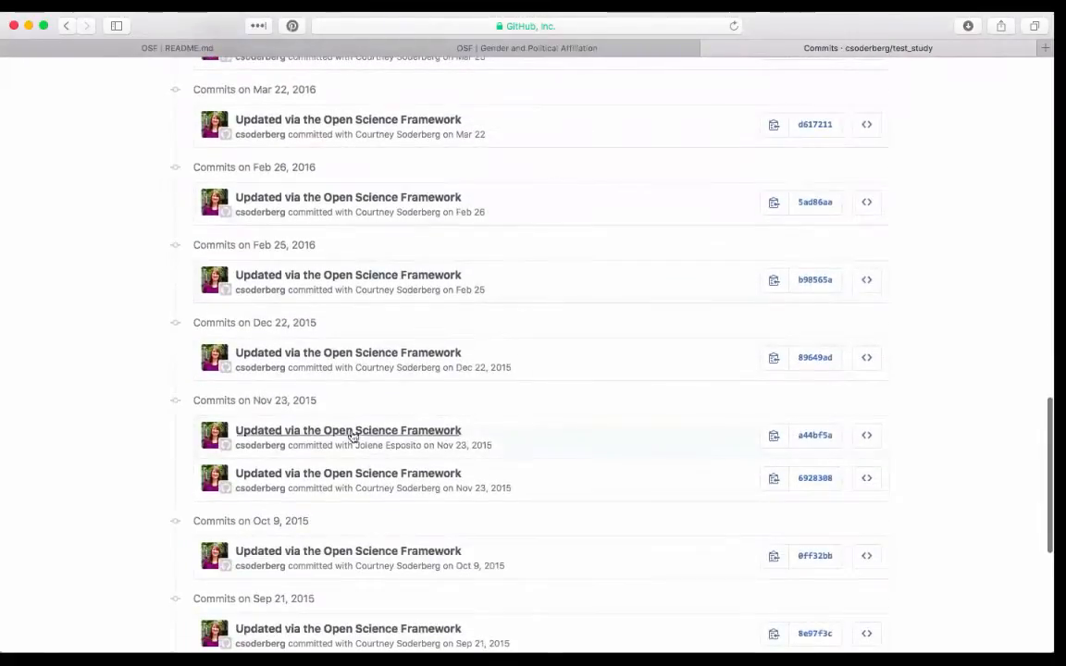
{"action": "scroll", "scroll_direction": "down", "scroll_amount": 3}
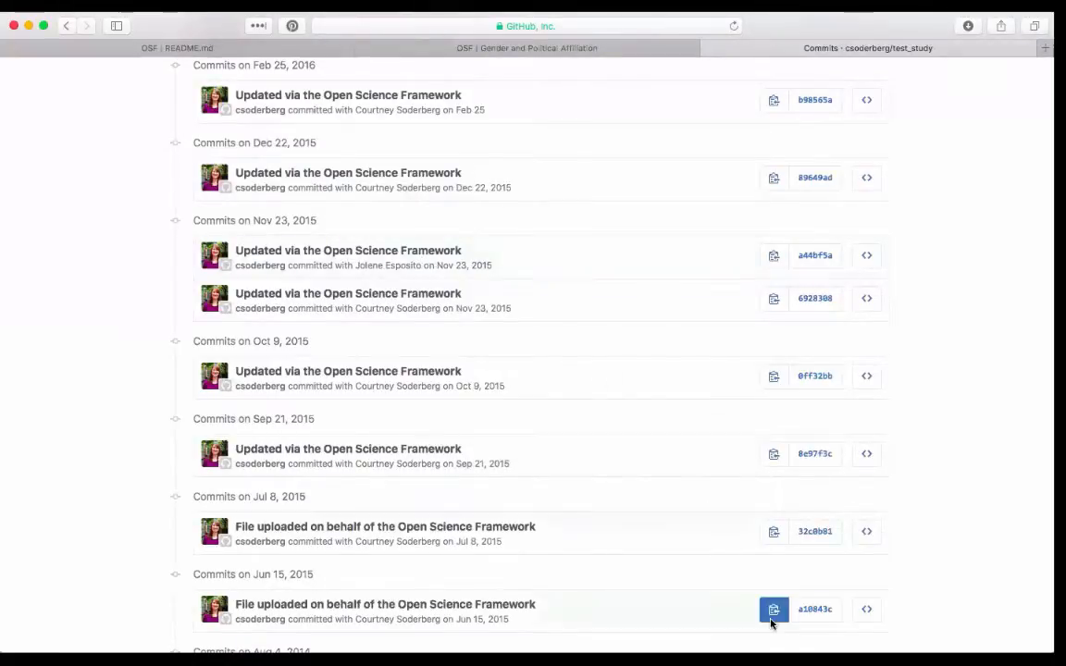
{"action": "mouse_move", "coordinate": [581, 96]}
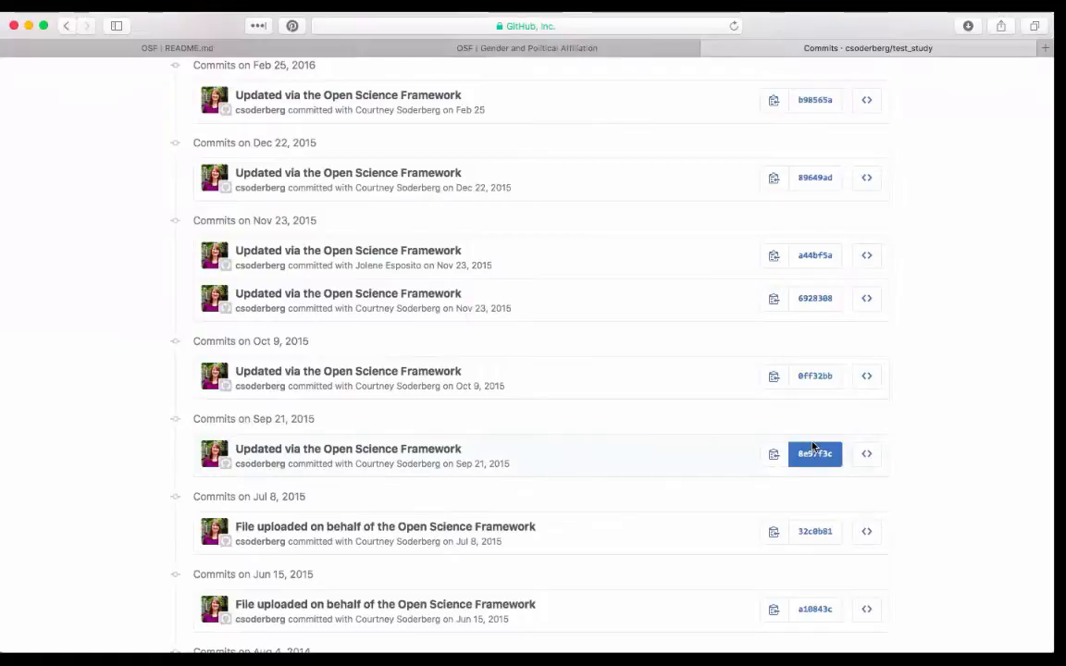
{"action": "mouse_move", "coordinate": [918, 325]}
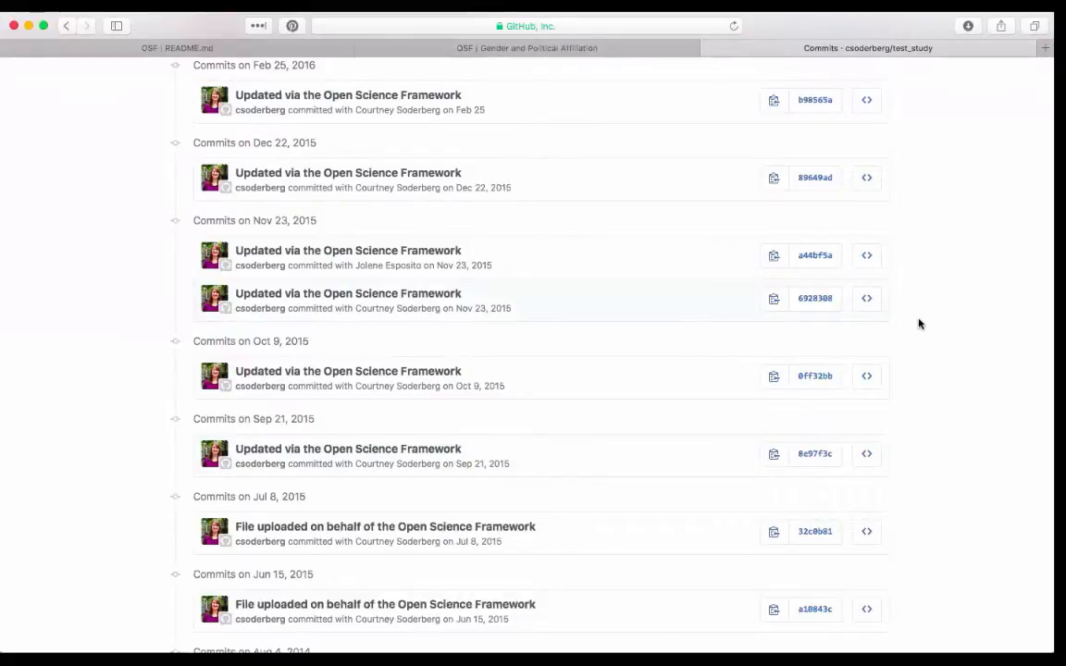
{"action": "mouse_move", "coordinate": [368, 57]}
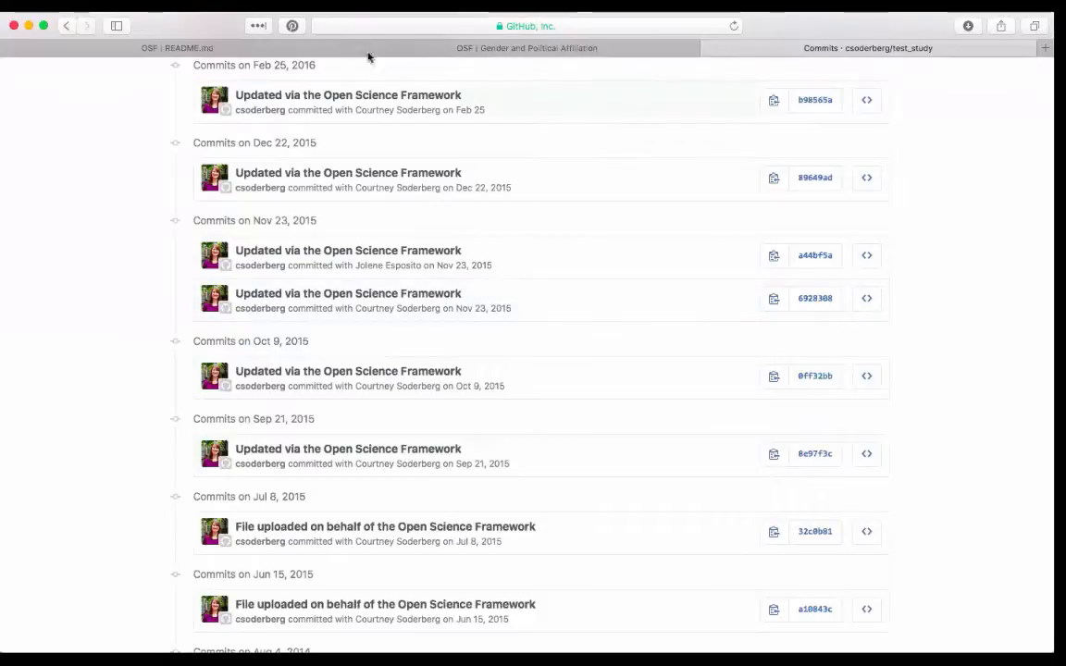
{"action": "left_click", "coordinate": [188, 49]}
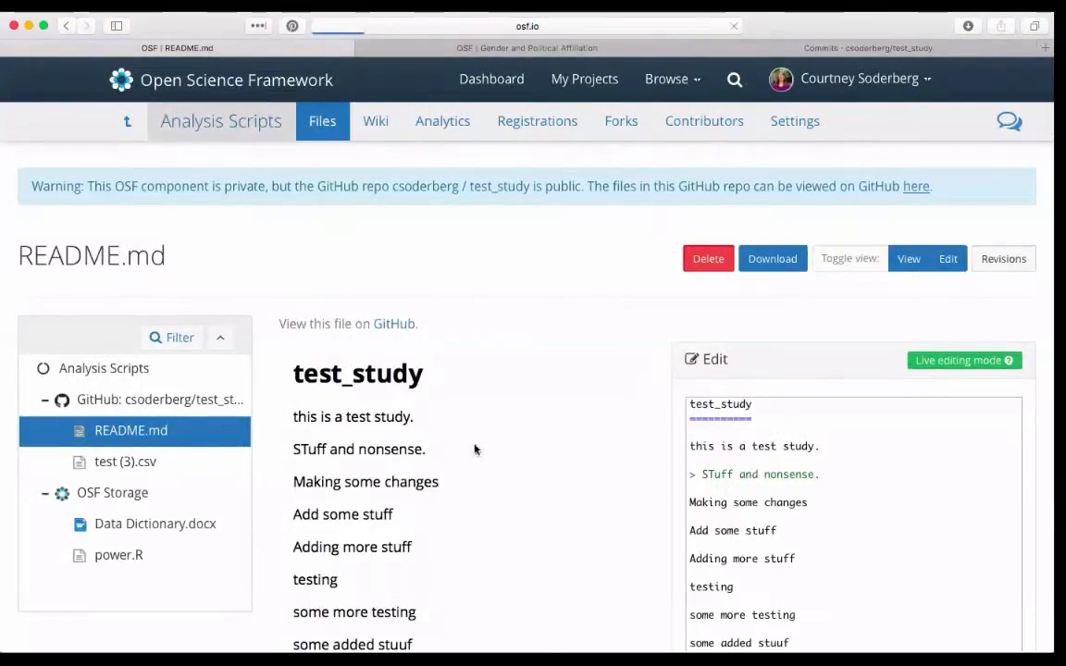
- Navigate from the Analysis Scripts component up to its parent project Gender and Political Affiliation
{"action": "left_click", "coordinate": [221, 122]}
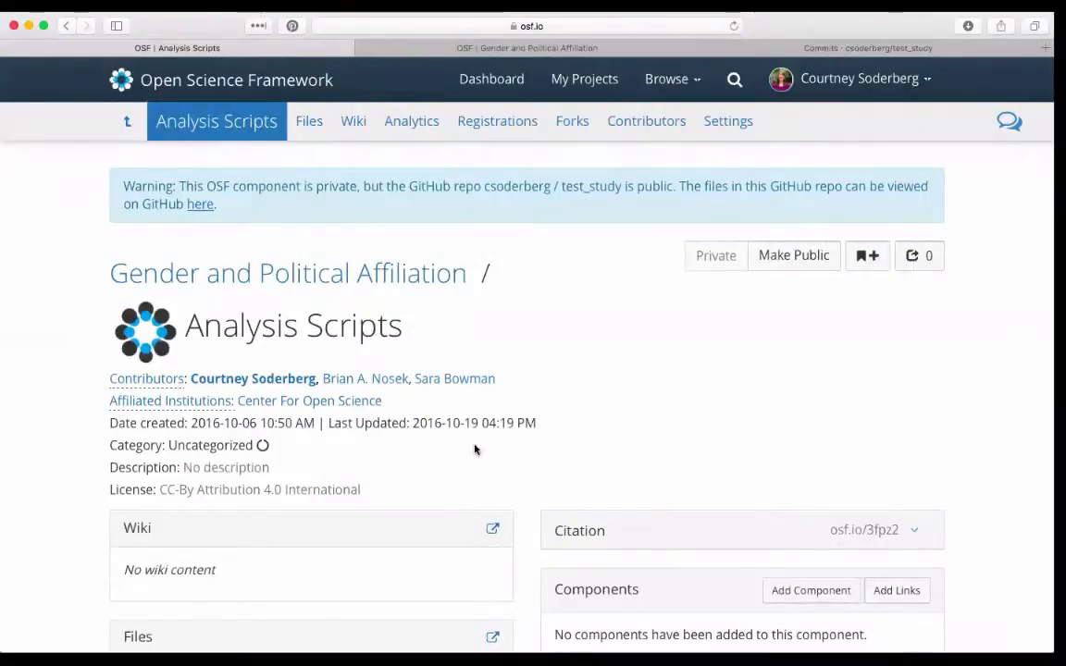
{"action": "scroll", "scroll_direction": "down", "scroll_amount": 3}
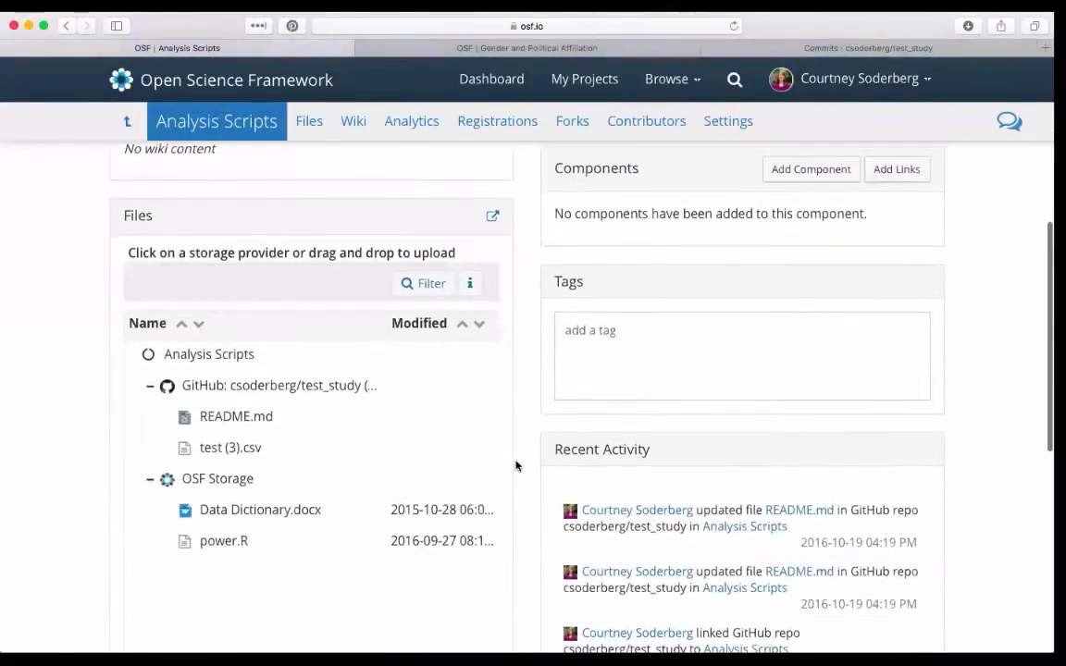
{"action": "scroll", "scroll_direction": "up", "scroll_amount": 3}
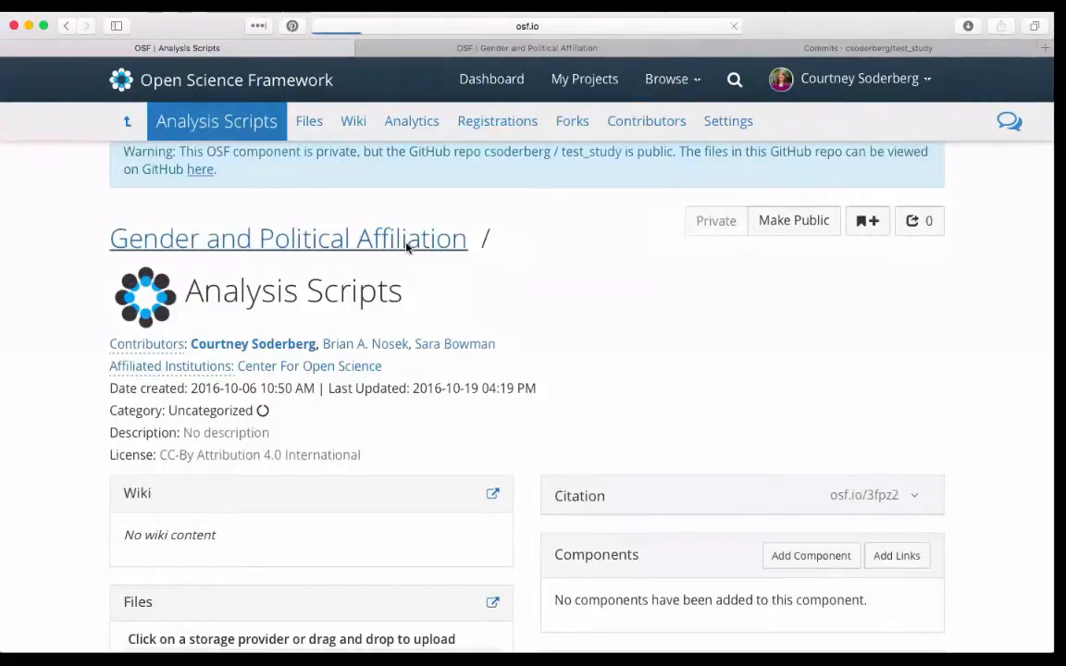
{"action": "left_click", "coordinate": [288, 237]}
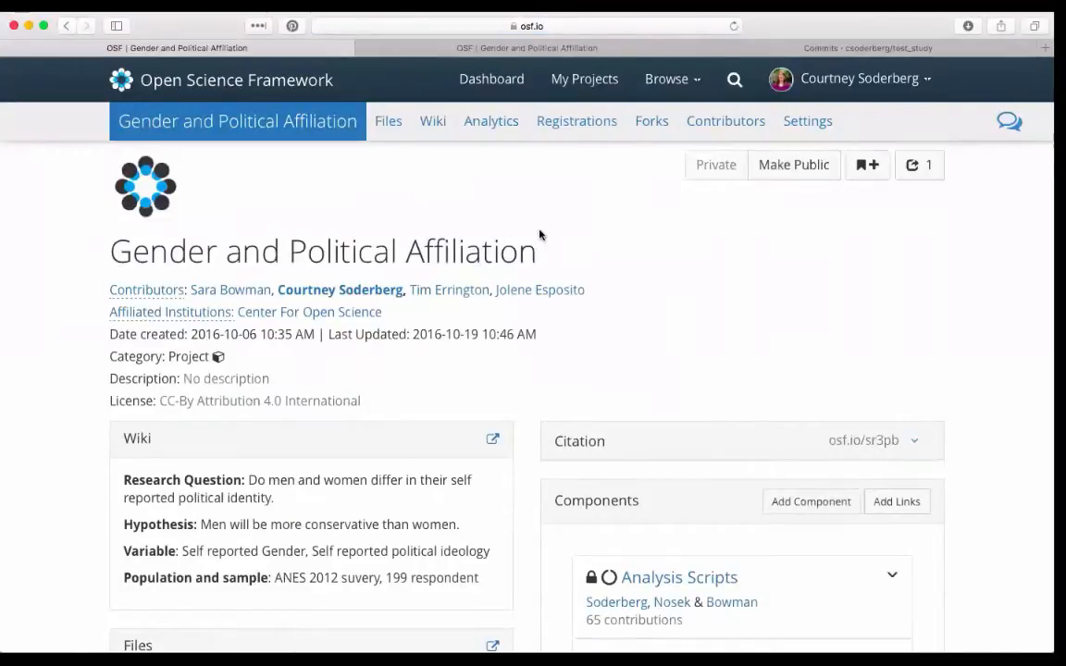
{"action": "mouse_move", "coordinate": [578, 122]}
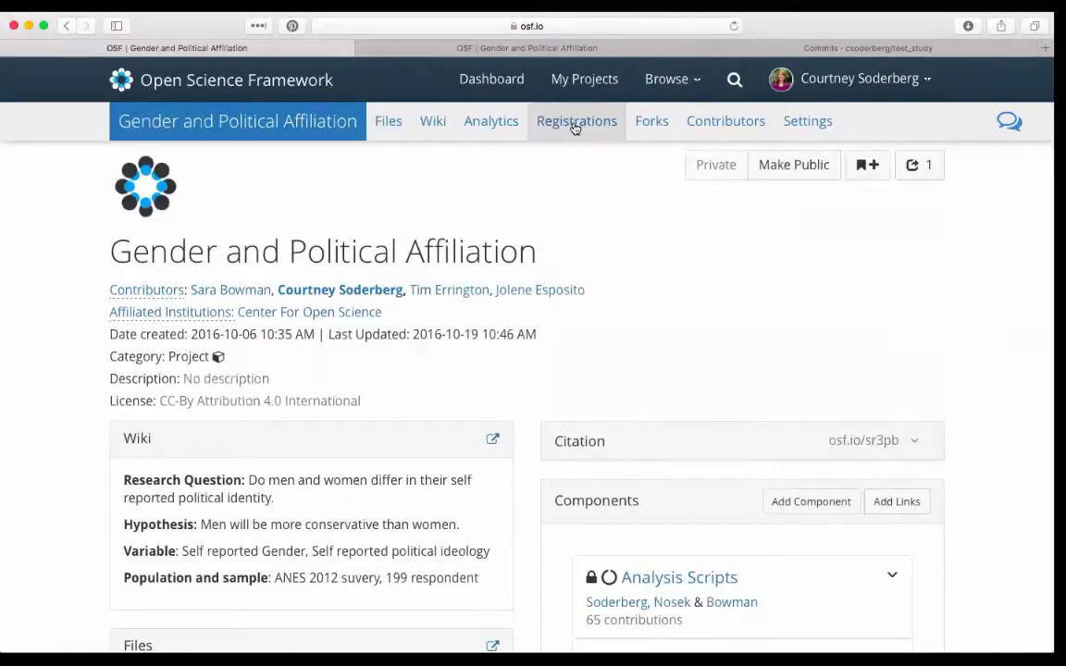
{"action": "mouse_move", "coordinate": [566, 174]}
{"action": "type", "text": "Soto"}
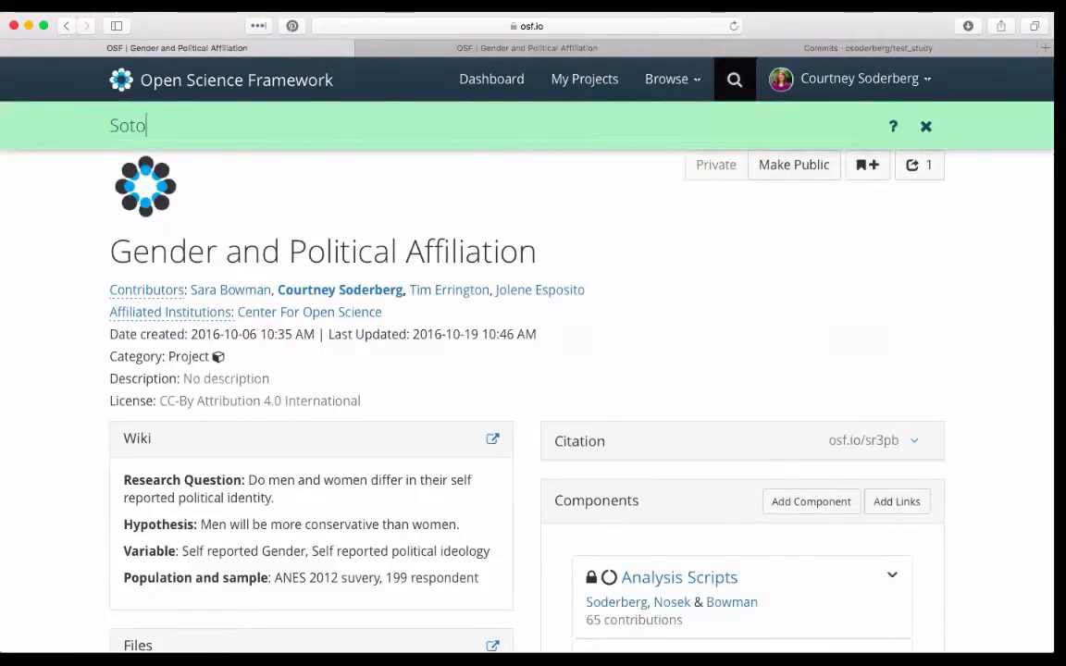
- Search for 'rep' and open the Soto replication registration from the results
{"action": "type", "text": "rep"}
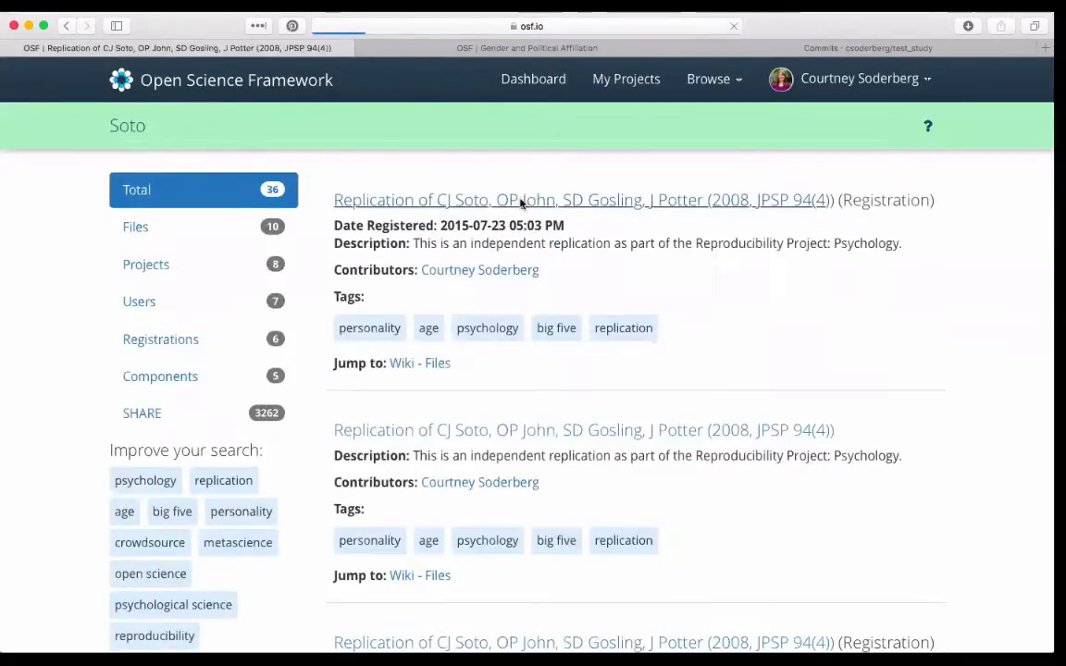
{"action": "left_click", "coordinate": [582, 200]}
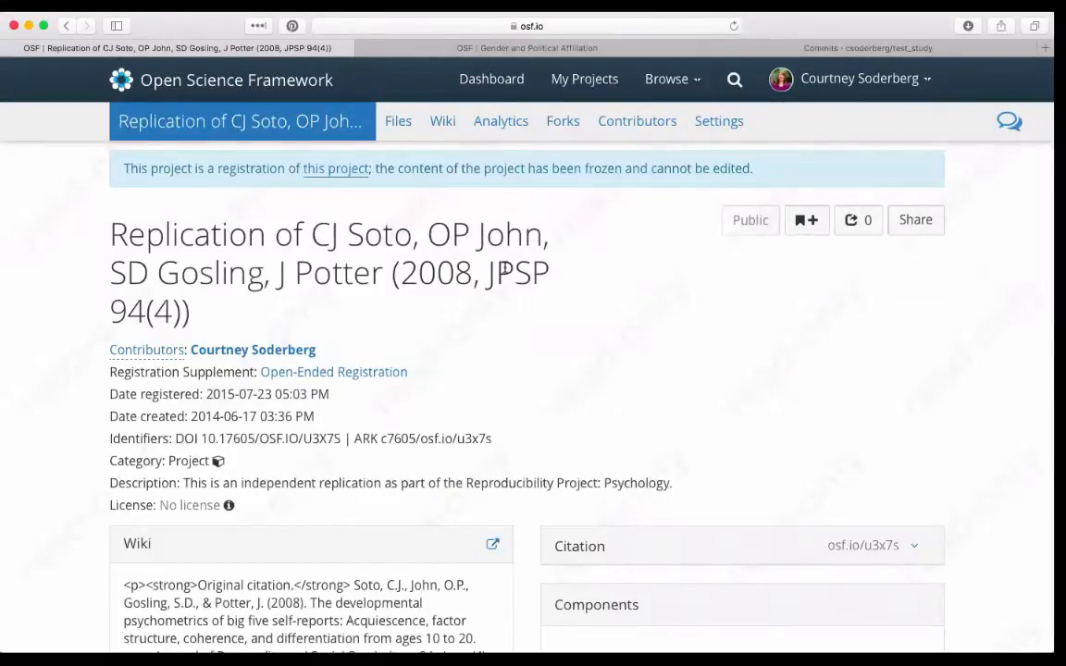
{"action": "mouse_move", "coordinate": [515, 305]}
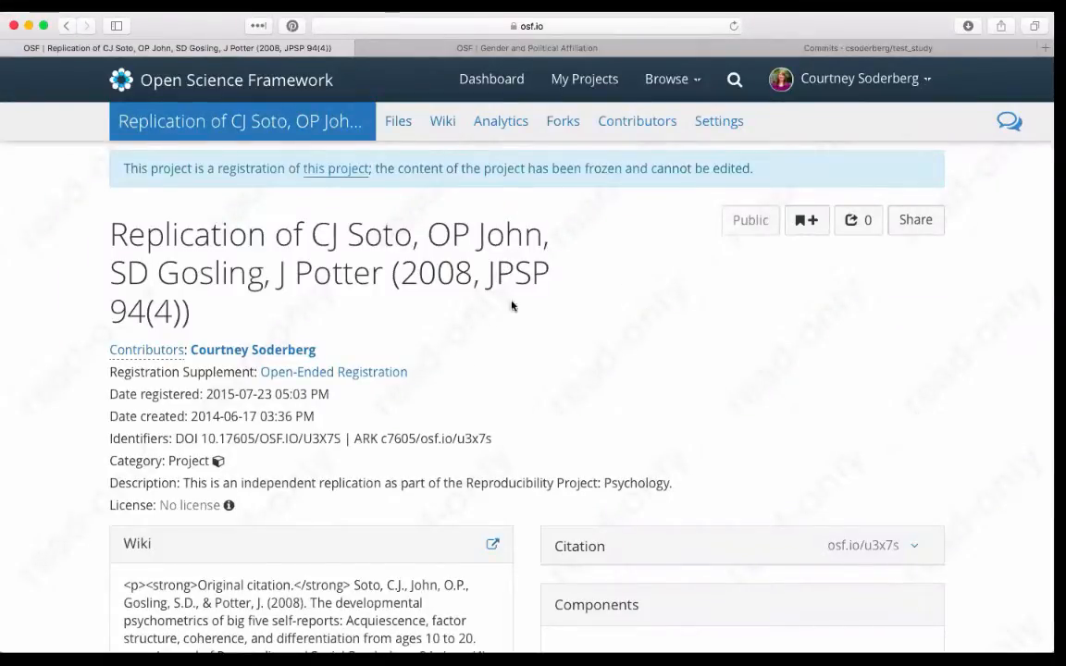
- Open Replication Analysis.R (Version 2) from the registration's Data archive
{"action": "scroll", "scroll_direction": "down", "scroll_amount": 3}
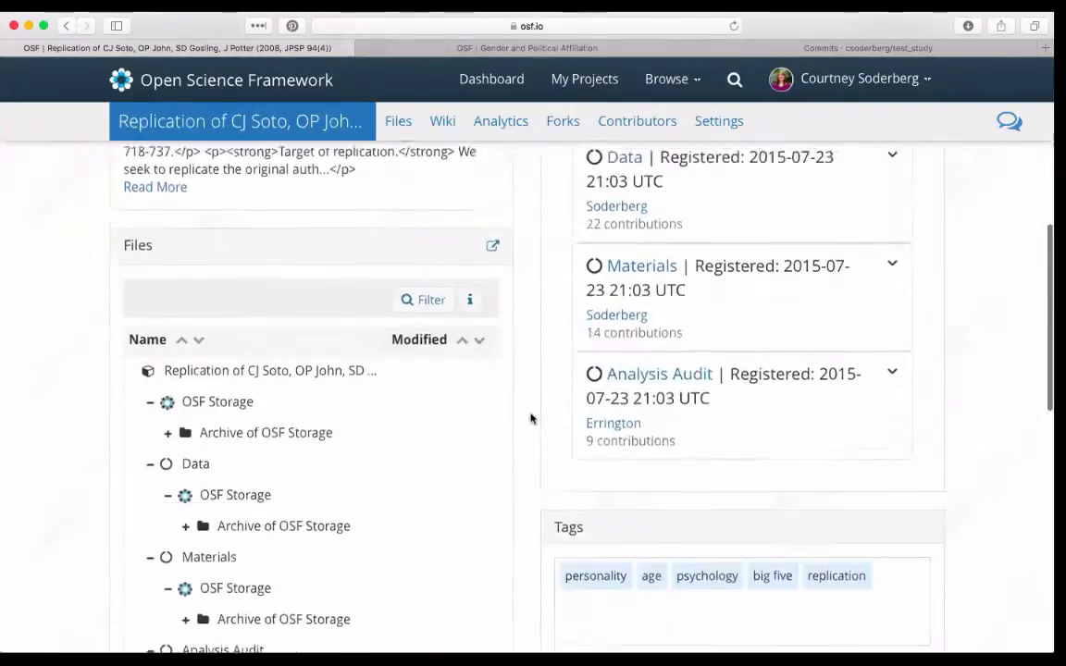
{"action": "scroll", "scroll_direction": "down", "scroll_amount": 3}
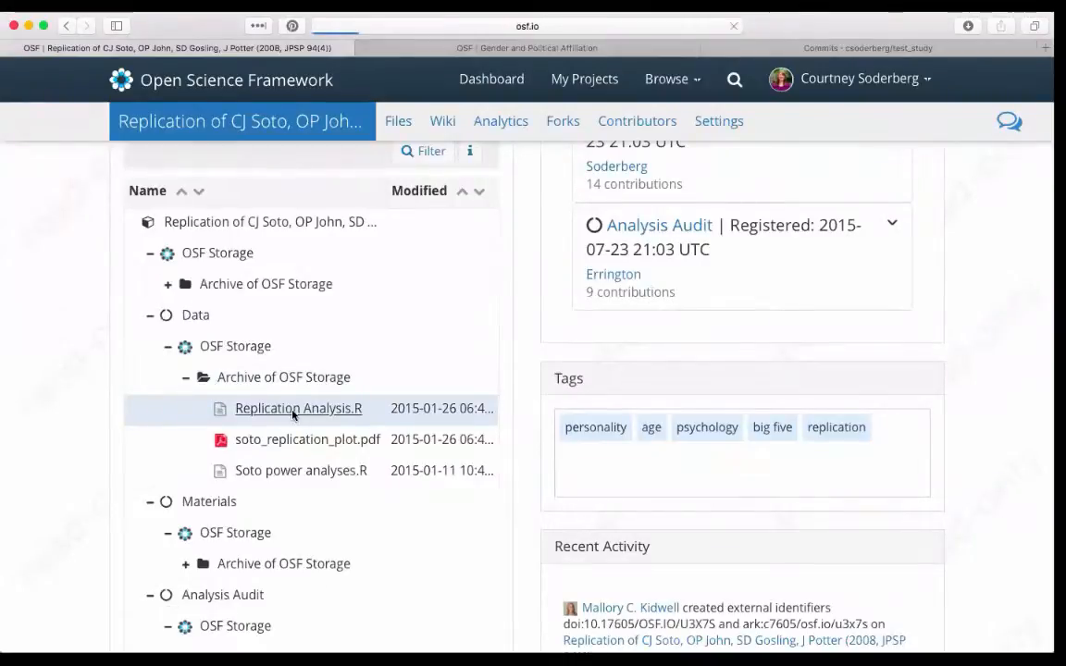
{"action": "left_click", "coordinate": [298, 409]}
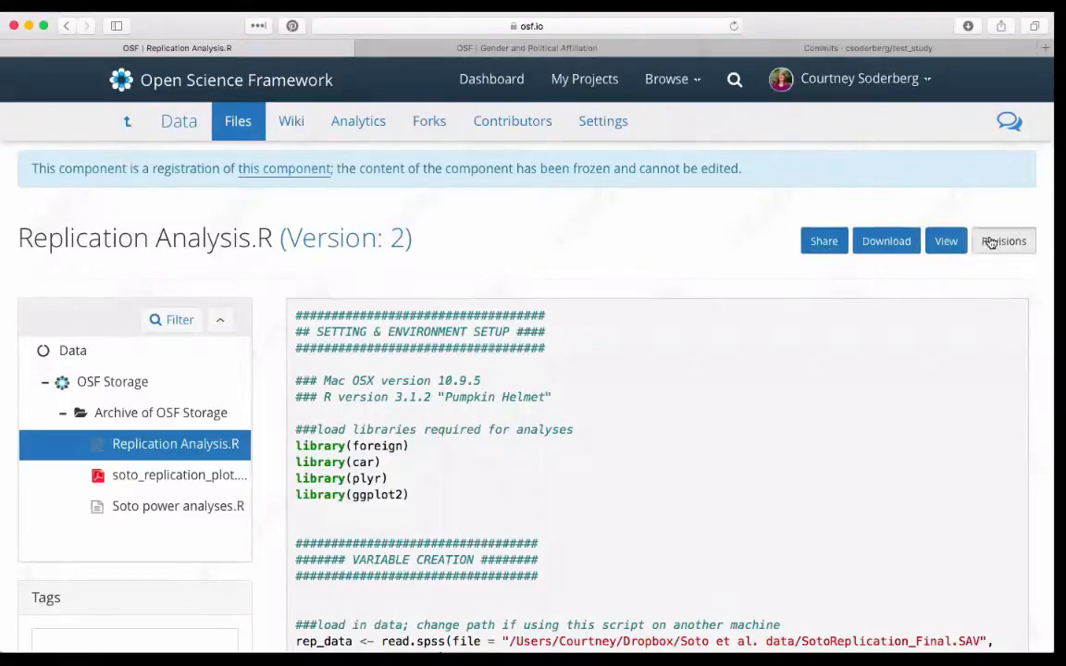
- Inspect the script's revision history, then open the original project behind the registration
{"action": "left_click", "coordinate": [1003, 240]}
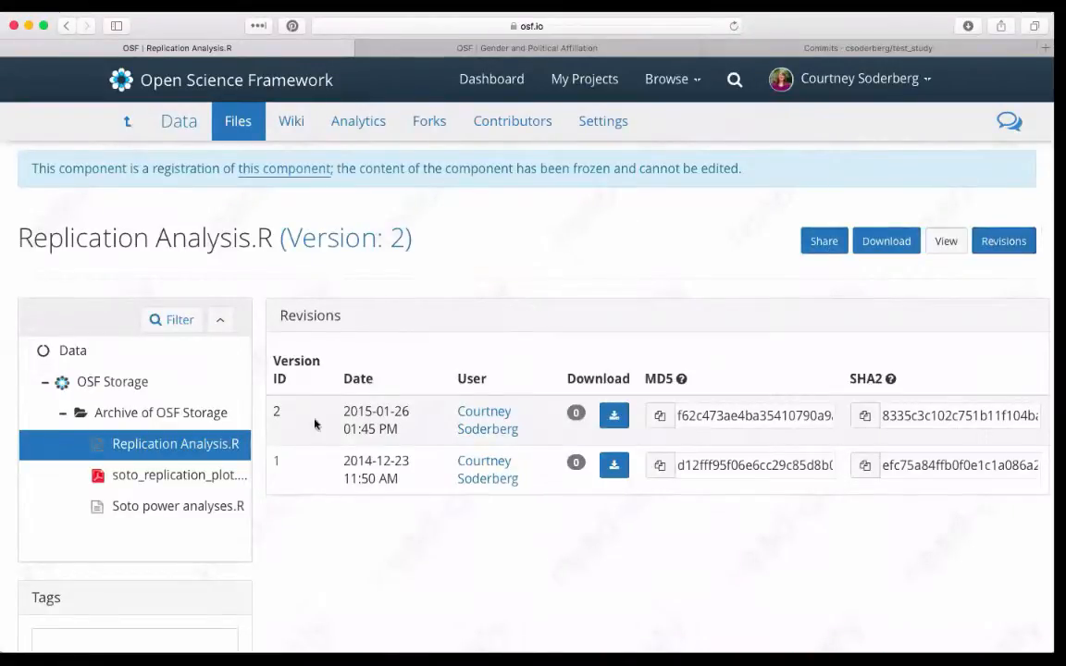
{"action": "mouse_move", "coordinate": [368, 514]}
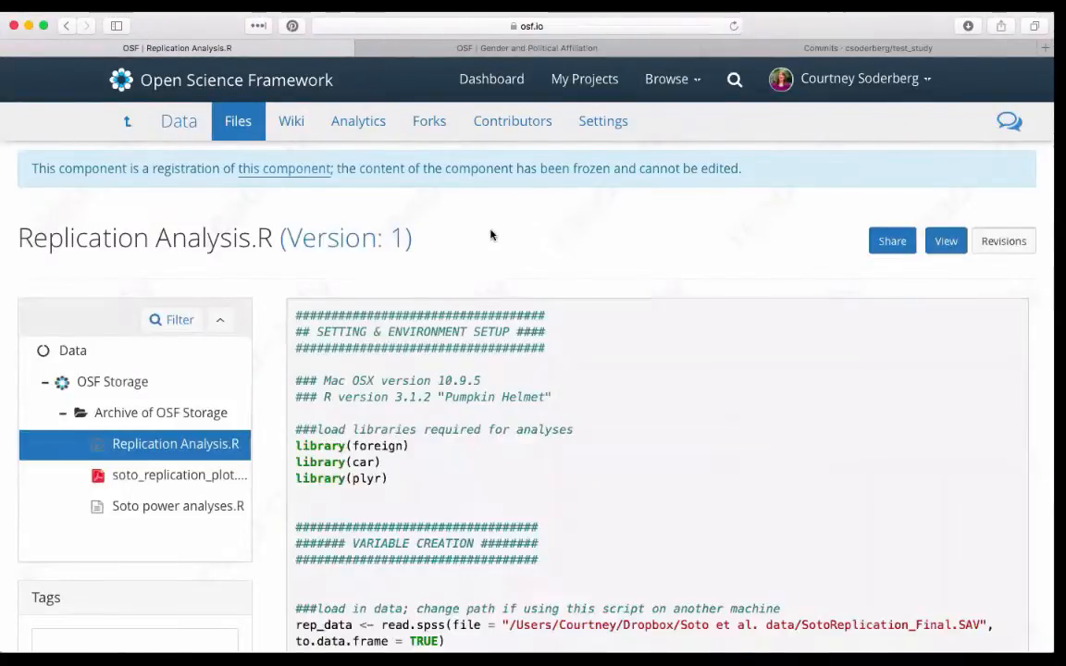
{"action": "left_click", "coordinate": [1003, 240]}
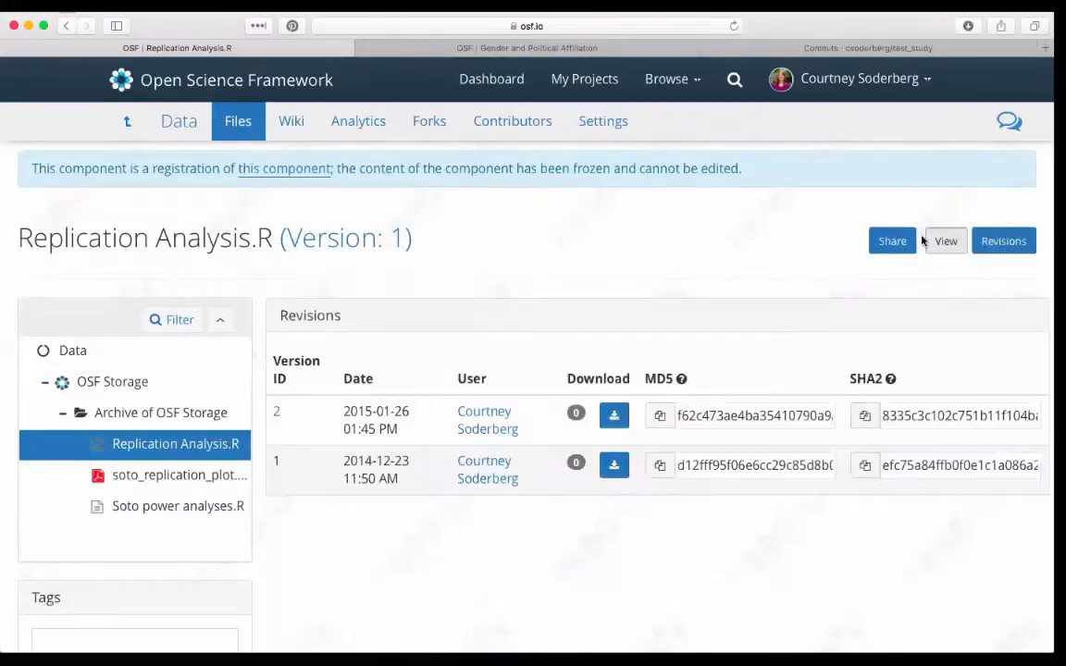
{"action": "mouse_move", "coordinate": [128, 122]}
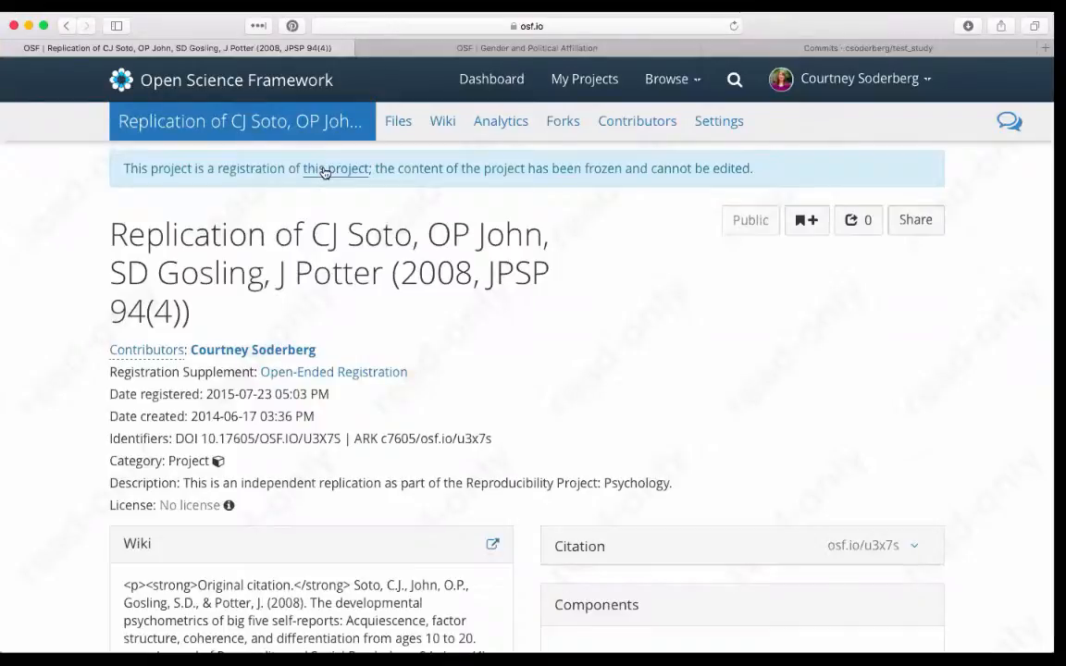
{"action": "left_click", "coordinate": [335, 168]}
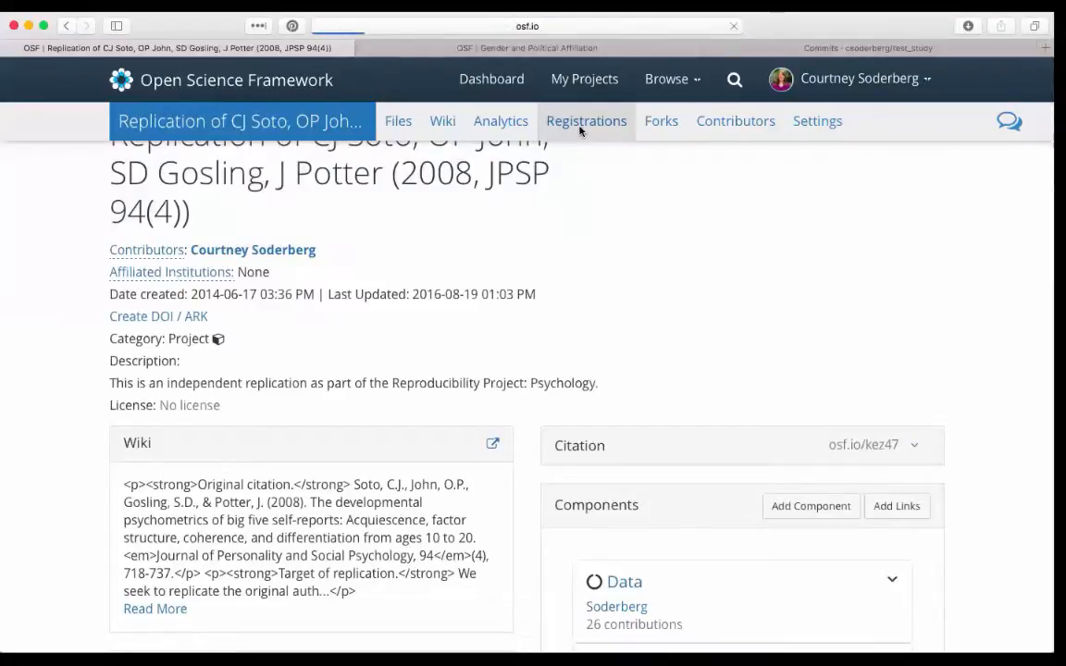
{"action": "left_click", "coordinate": [585, 120]}
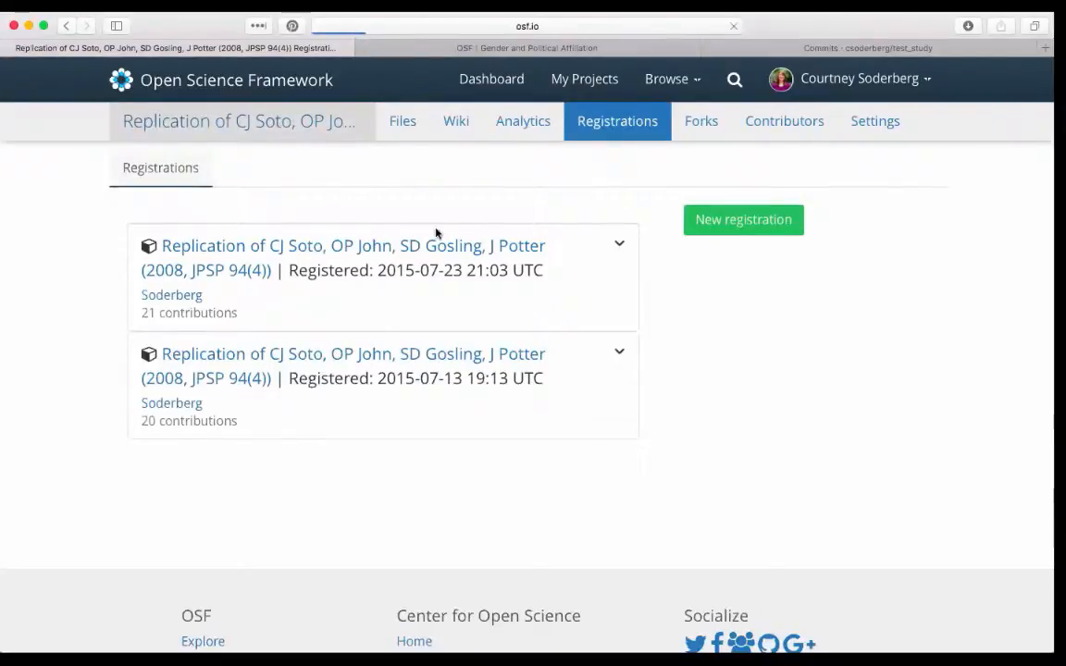
{"action": "left_click", "coordinate": [238, 122]}
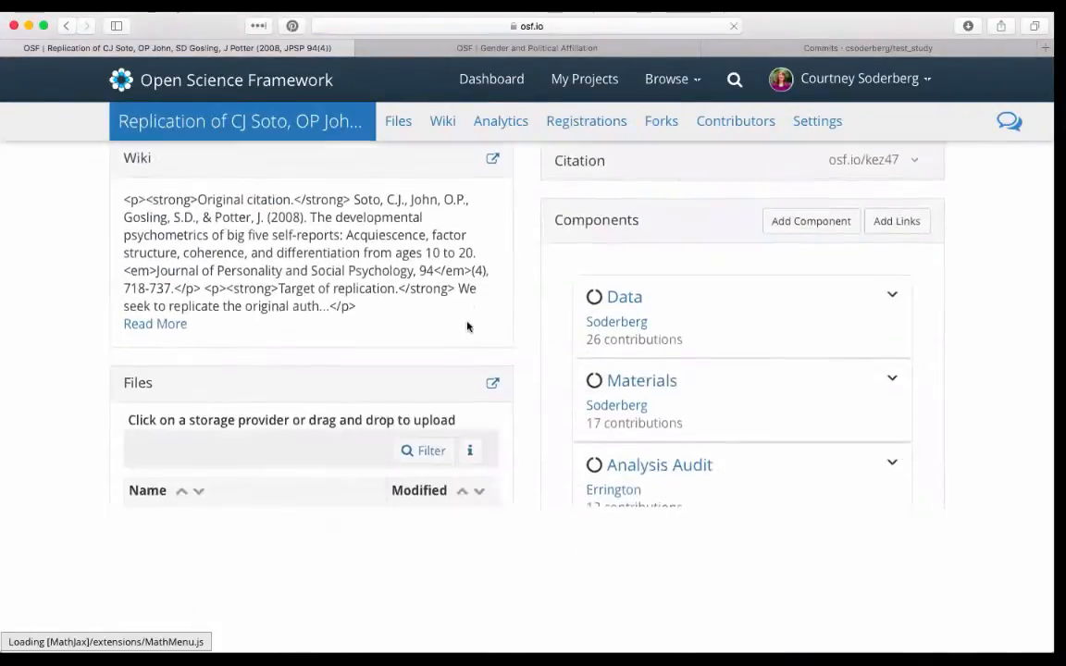
{"action": "scroll", "scroll_direction": "down", "scroll_amount": 3}
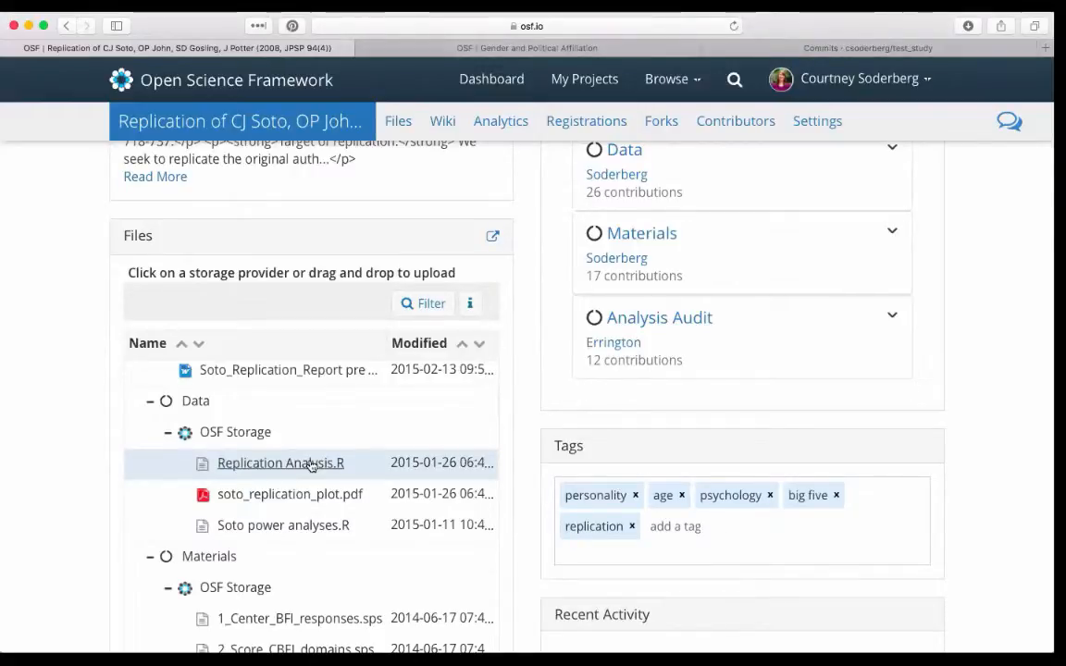
{"action": "mouse_move", "coordinate": [712, 627]}
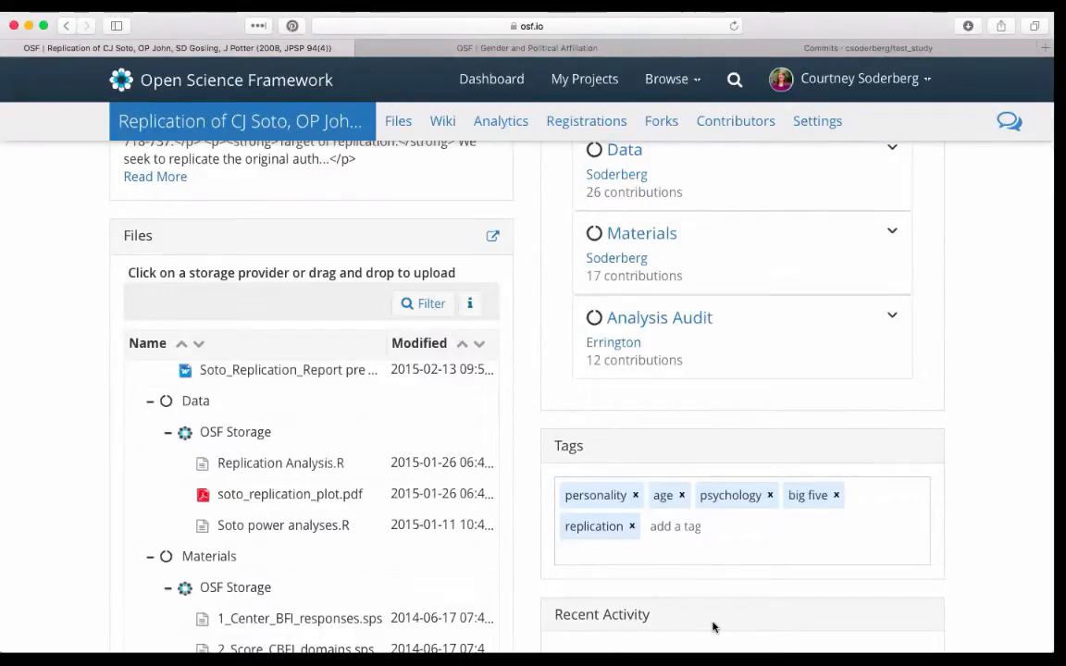
{"action": "mouse_move", "coordinate": [805, 174]}
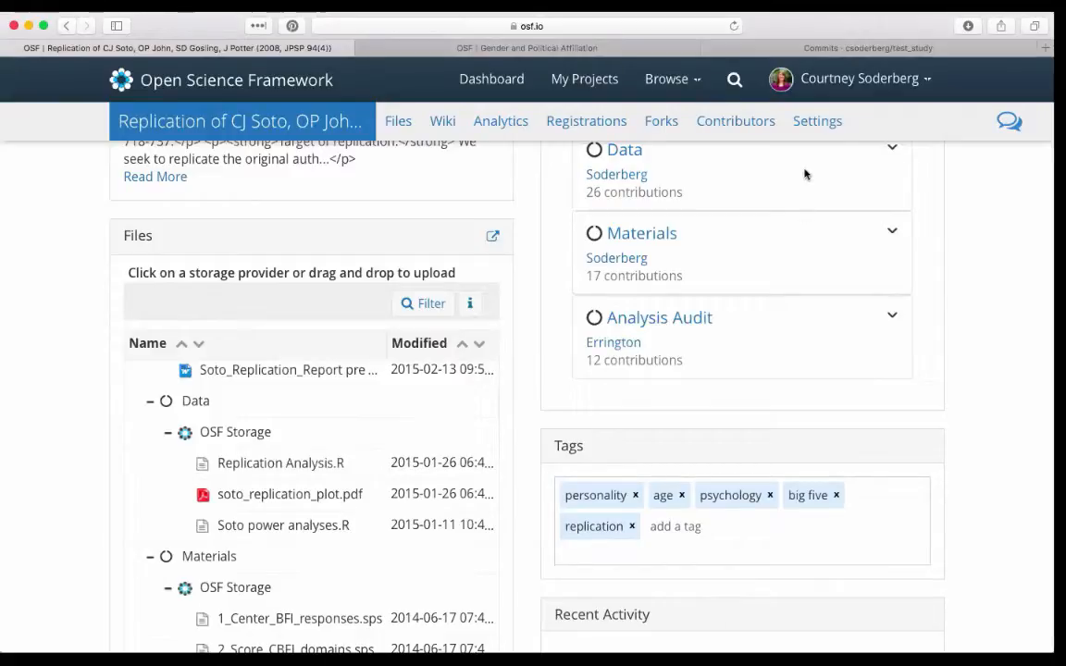
{"action": "mouse_move", "coordinate": [529, 285]}
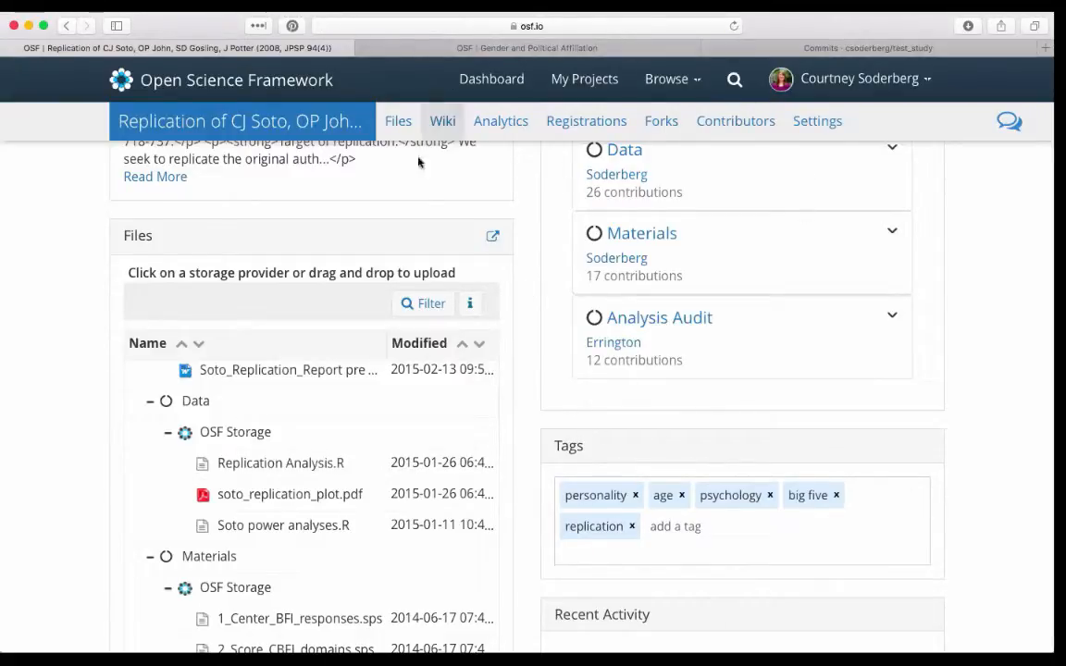
- Scroll back to the top of the Gender and Political Affiliation project overview
{"action": "scroll", "scroll_direction": "up", "scroll_amount": 3}
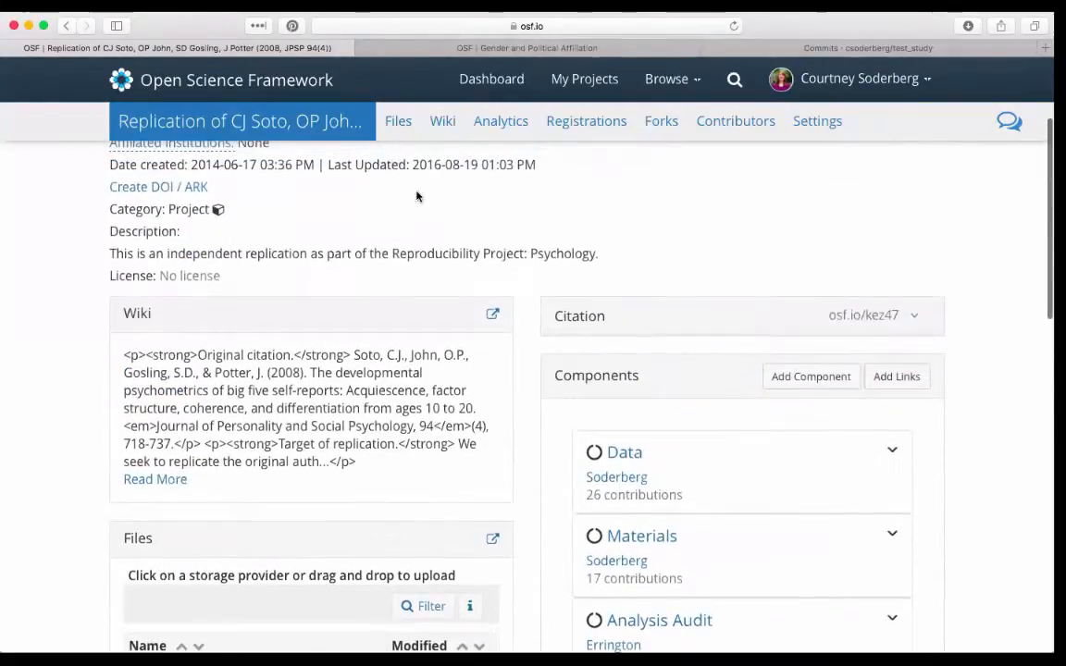
{"action": "scroll", "scroll_direction": "up", "scroll_amount": 3}
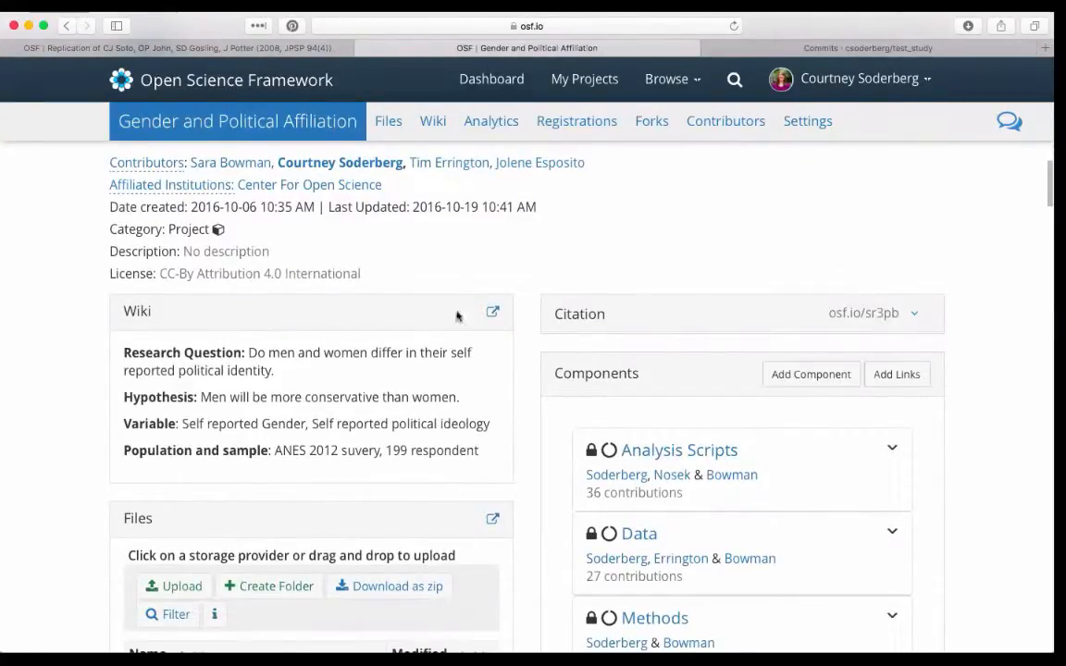
- Expand the Wiki widget into the full Home wiki page
{"action": "left_click", "coordinate": [492, 311]}
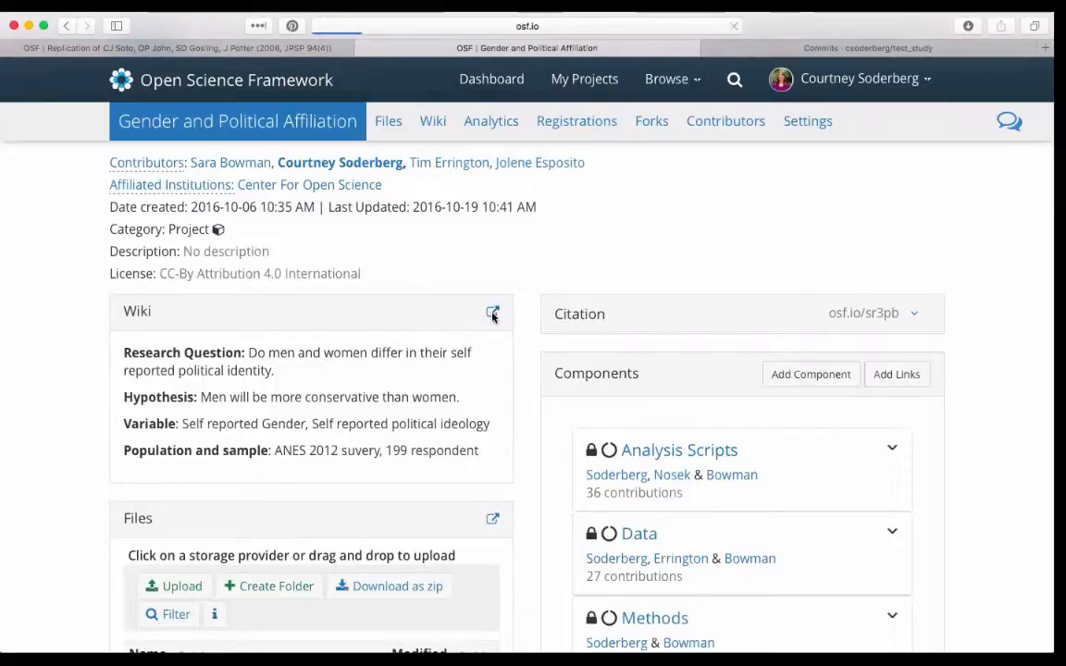
{"action": "left_click", "coordinate": [492, 310]}
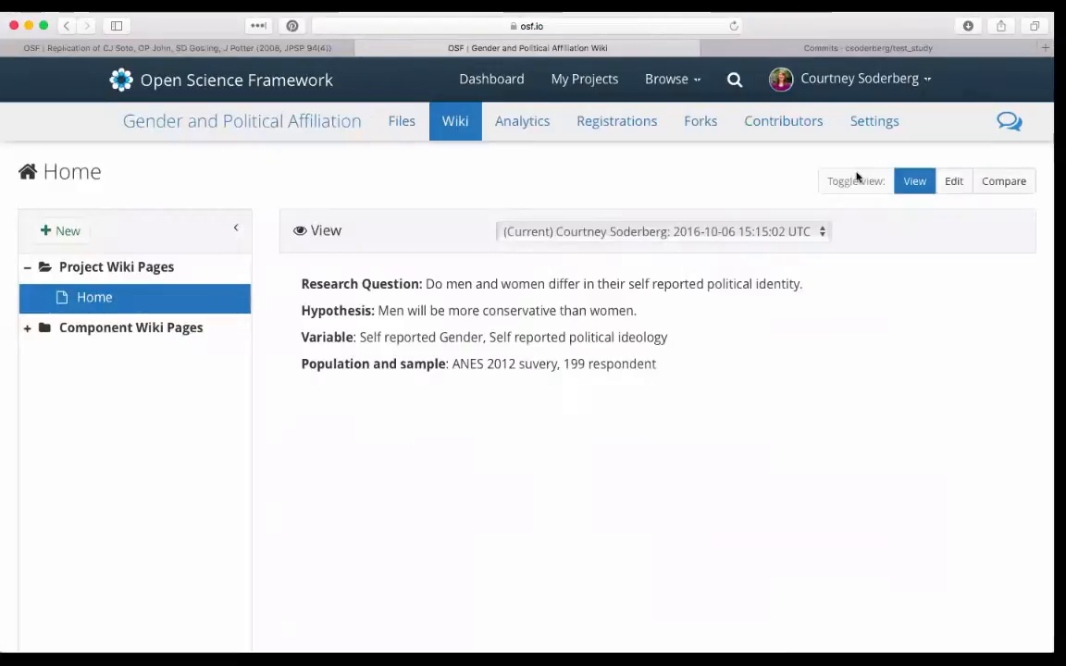
{"action": "mouse_move", "coordinate": [803, 170]}
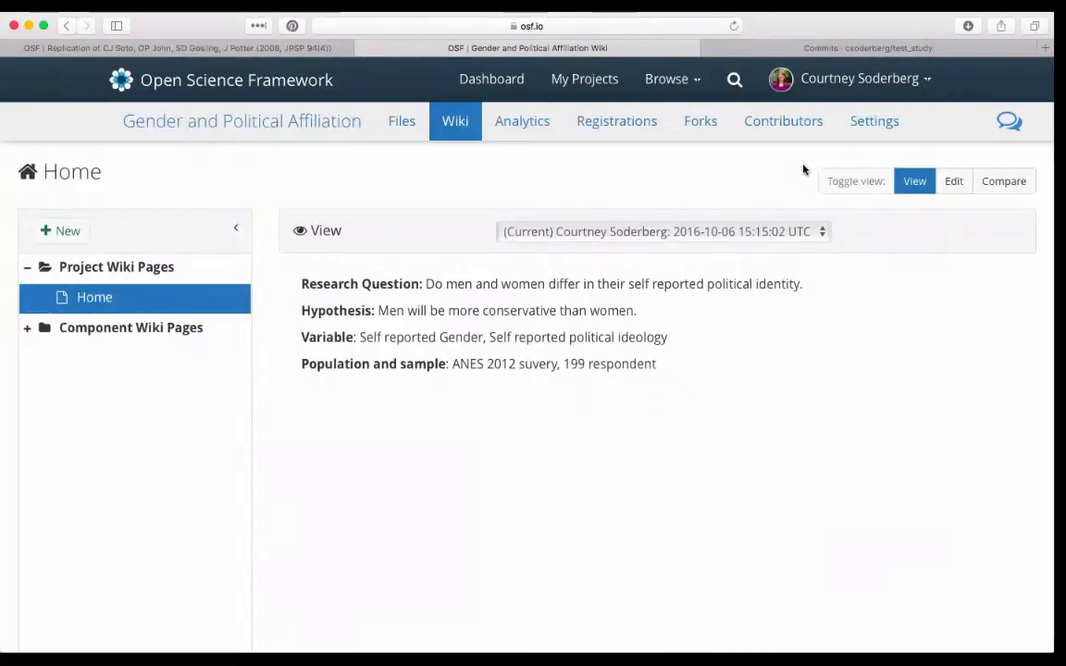
{"action": "mouse_move", "coordinate": [768, 174]}
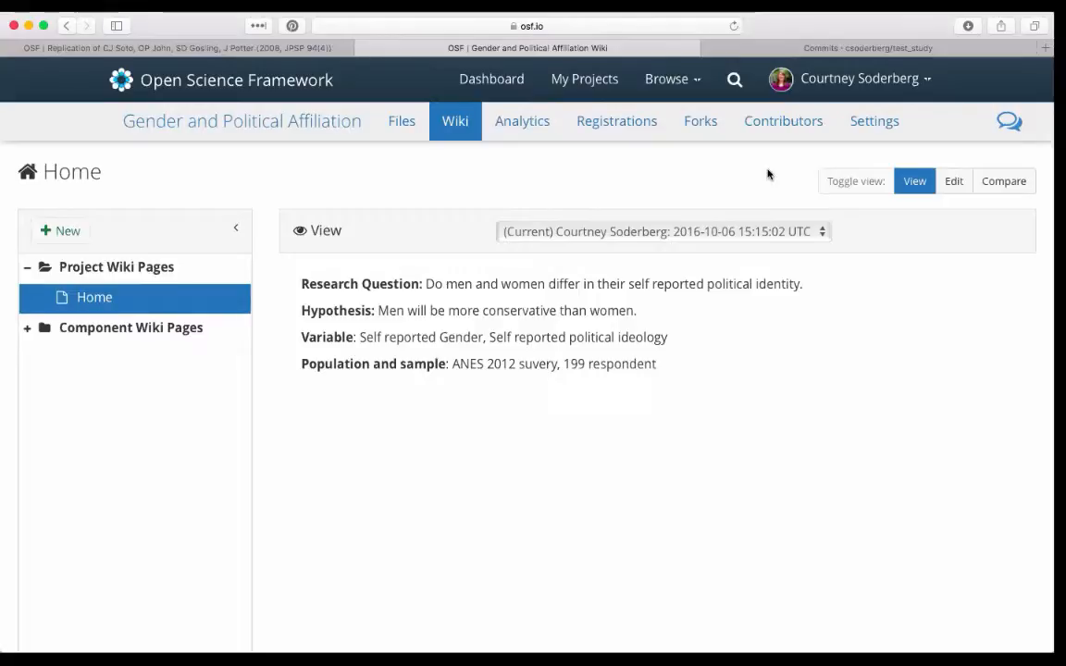
{"action": "mouse_move", "coordinate": [972, 205]}
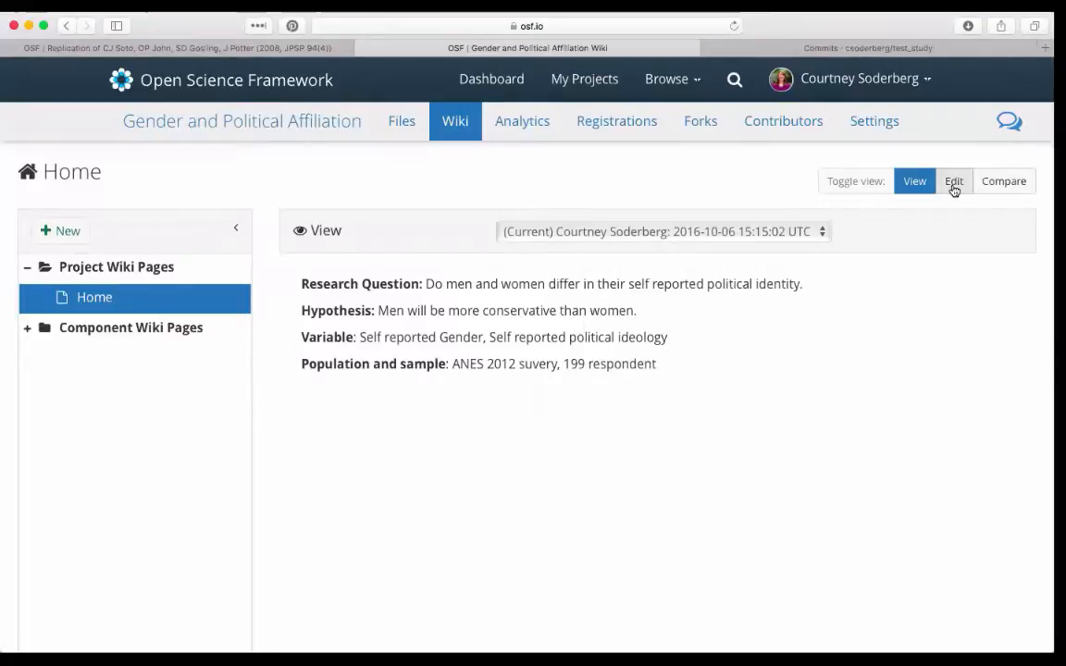
- Edit the hypothesis to read 'Women will be more conservative than men.'
{"action": "left_click", "coordinate": [953, 182]}
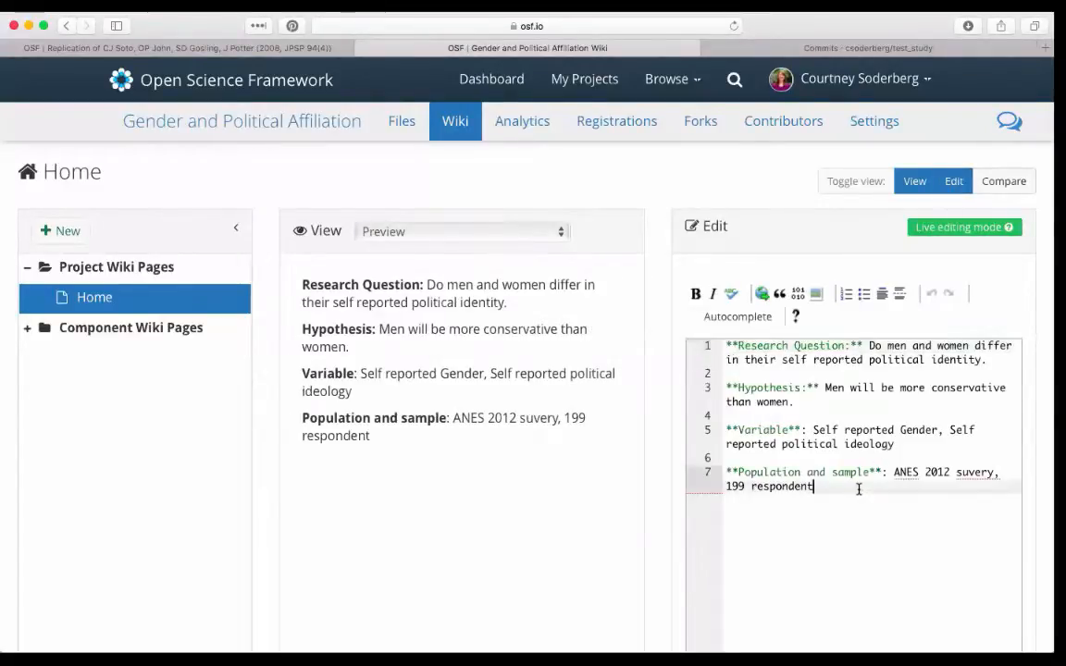
{"action": "key", "text": "Return"}
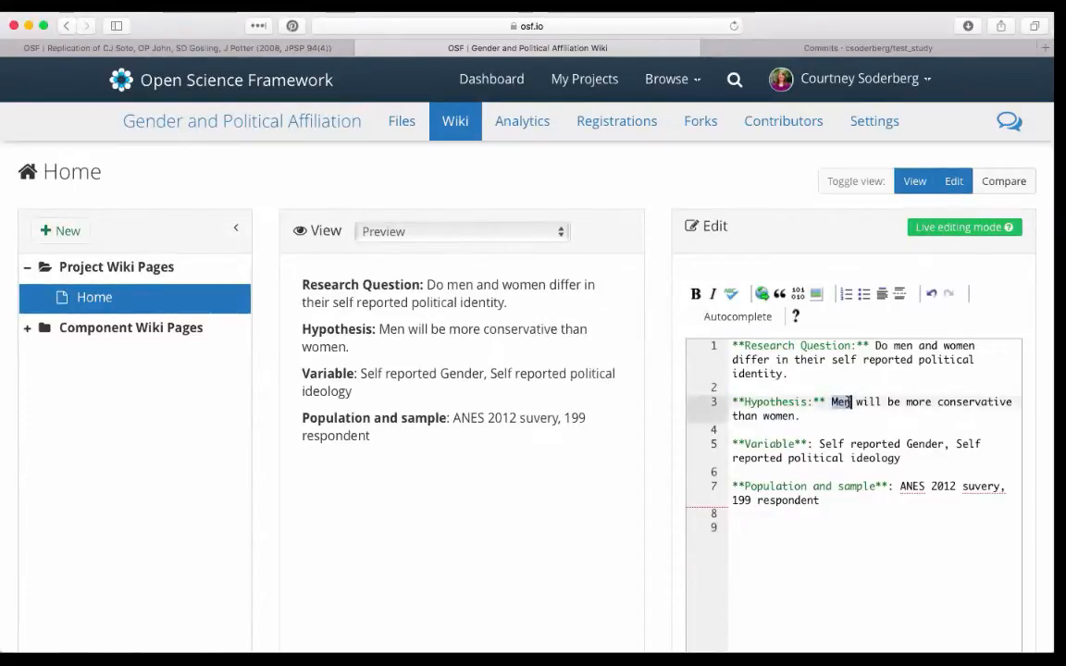
{"action": "type", "text": "Women"}
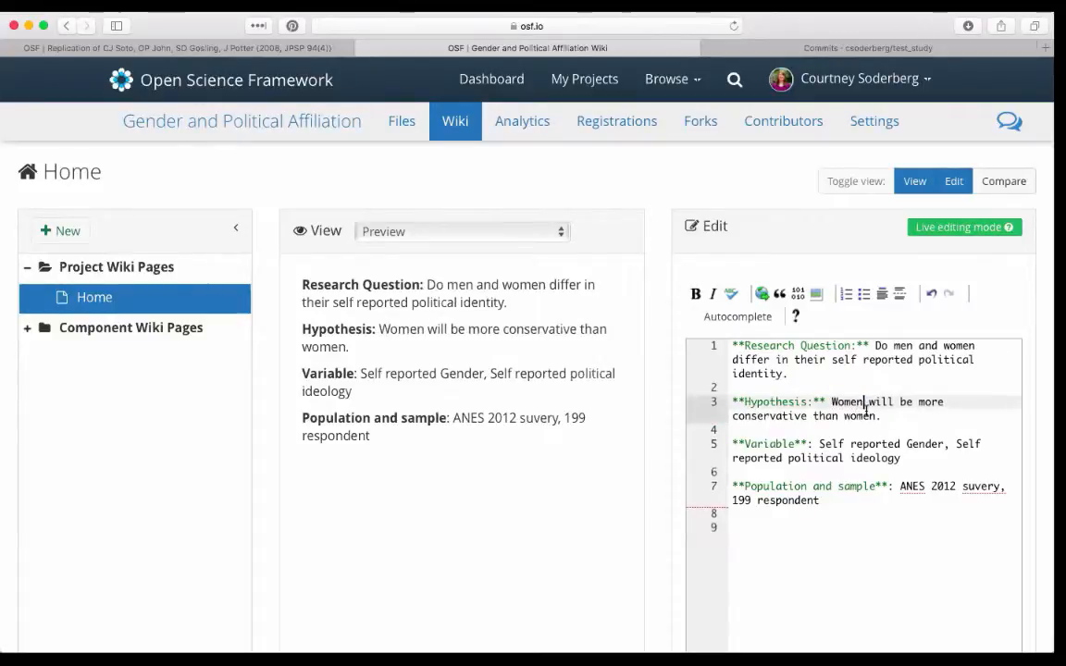
{"action": "double_click", "coordinate": [859, 414]}
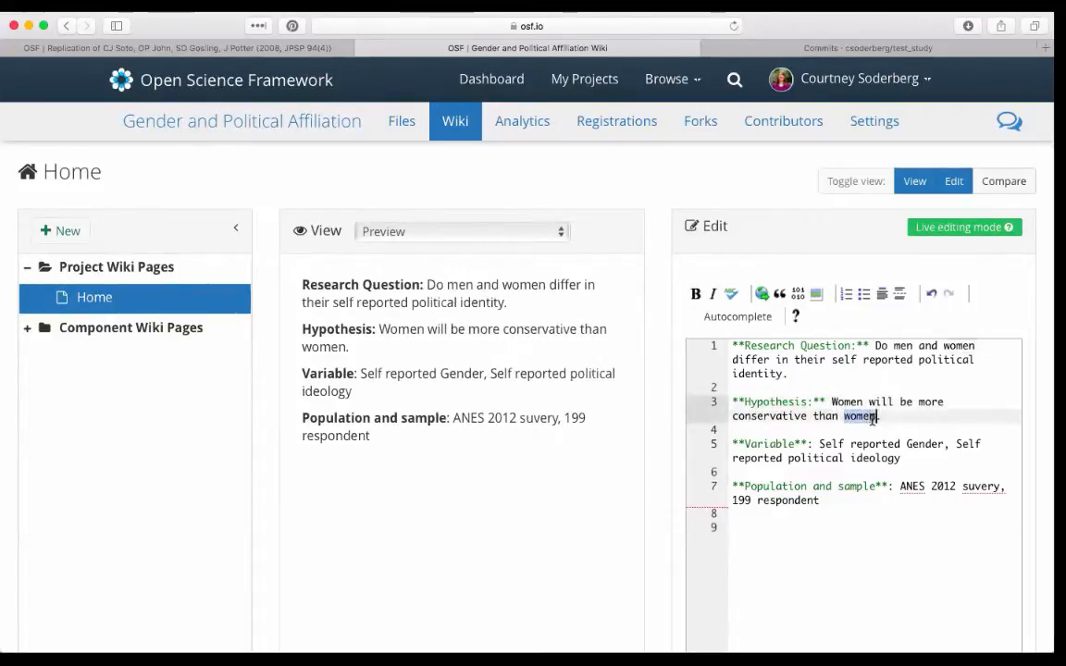
{"action": "type", "text": "men"}
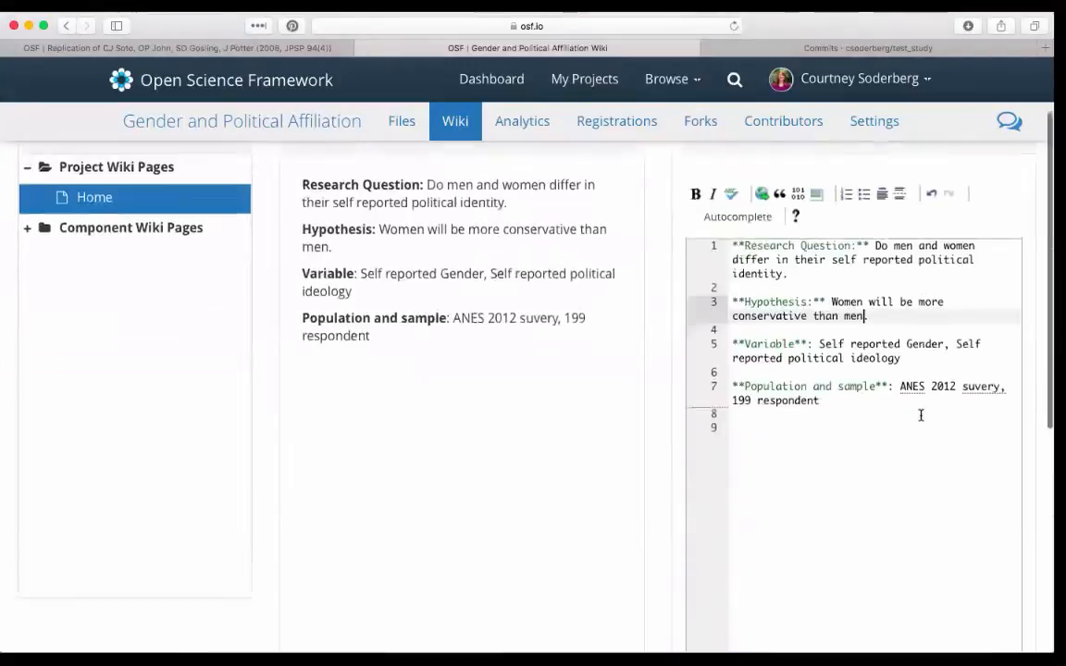
- Save the edited hypothesis as the current wiki version
{"action": "scroll", "scroll_direction": "down", "scroll_amount": 3}
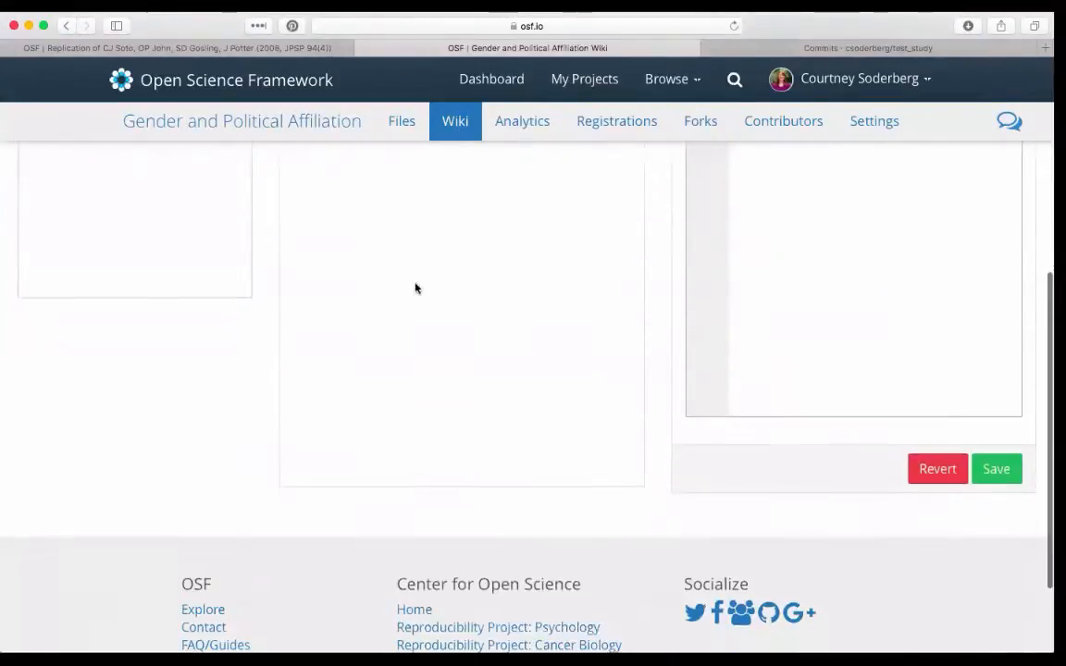
{"action": "left_click", "coordinate": [995, 470]}
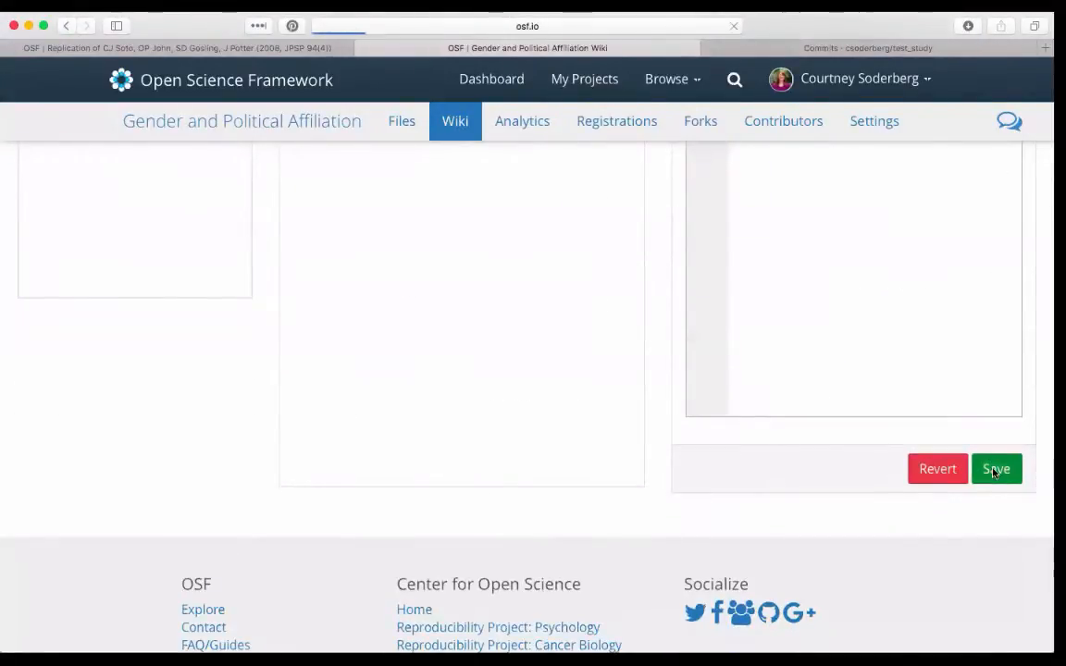
{"action": "left_click", "coordinate": [996, 468]}
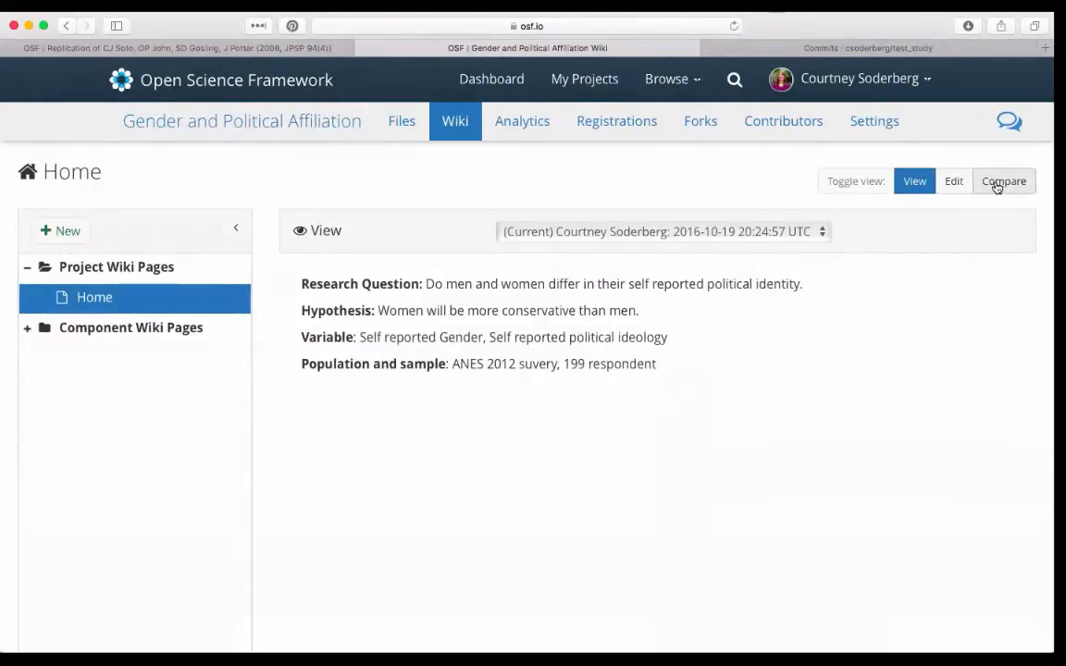
{"action": "left_click", "coordinate": [1003, 182]}
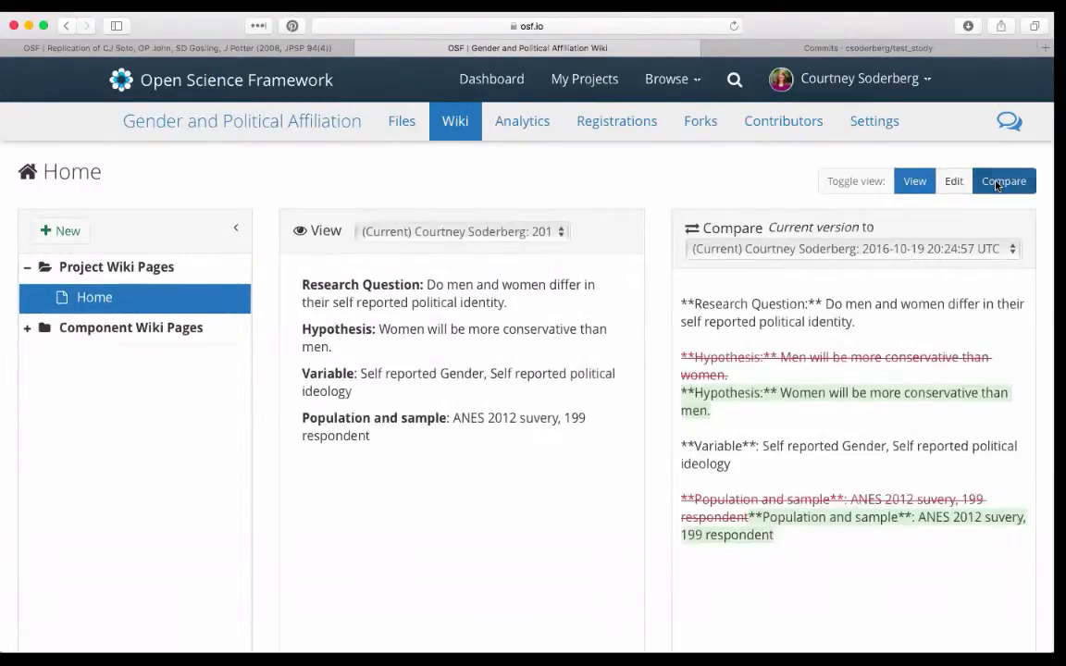
{"action": "mouse_move", "coordinate": [571, 214]}
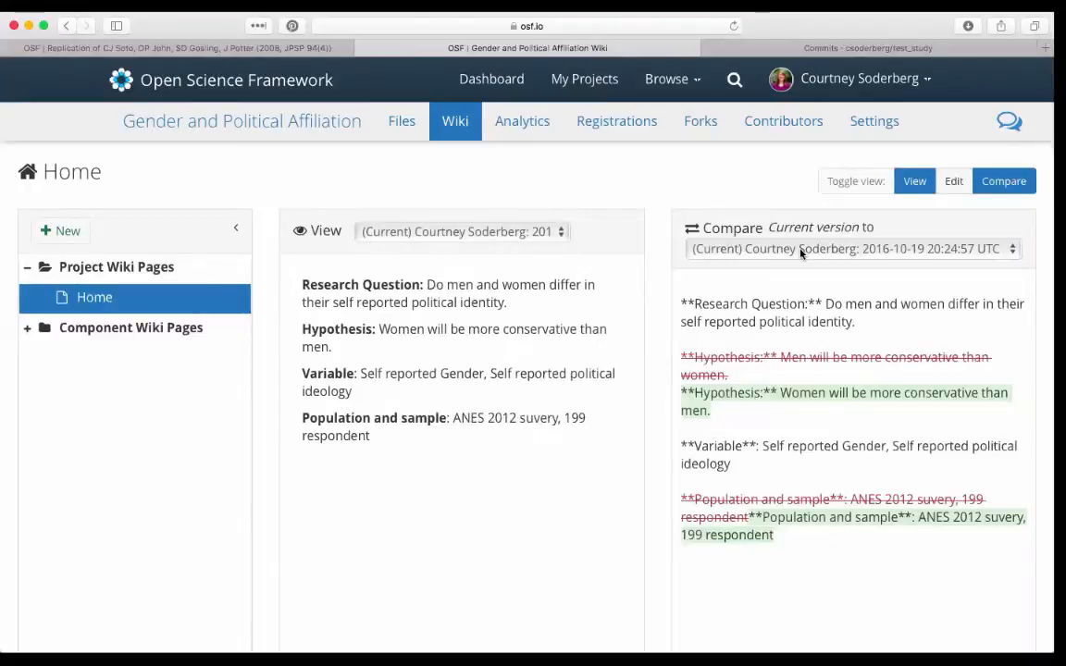
{"action": "left_click", "coordinate": [850, 248]}
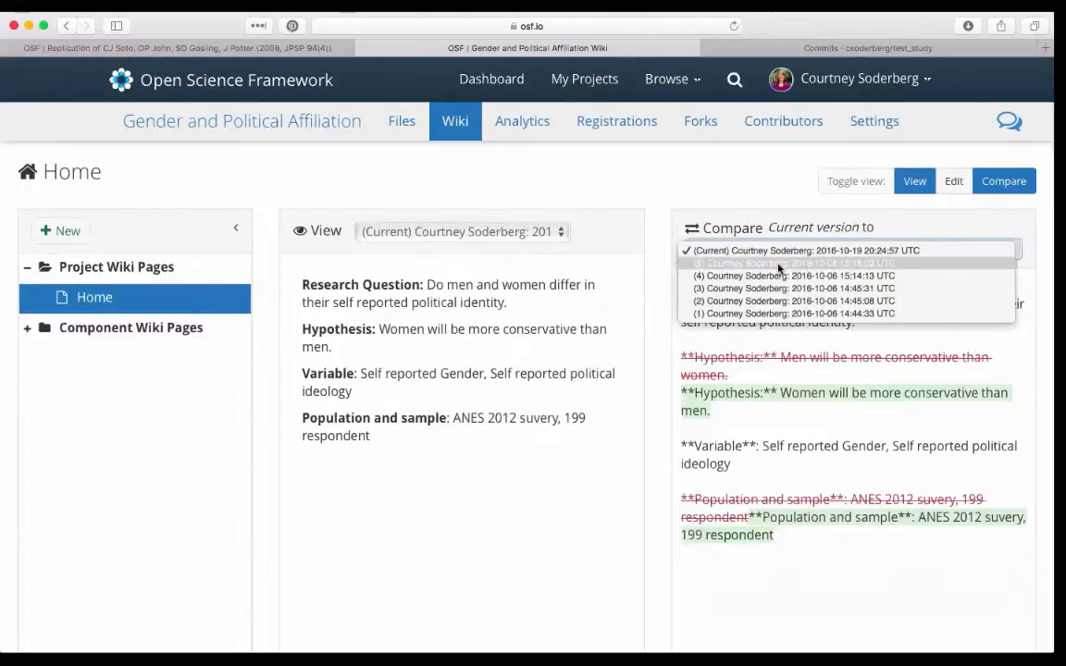
{"action": "mouse_move", "coordinate": [859, 267]}
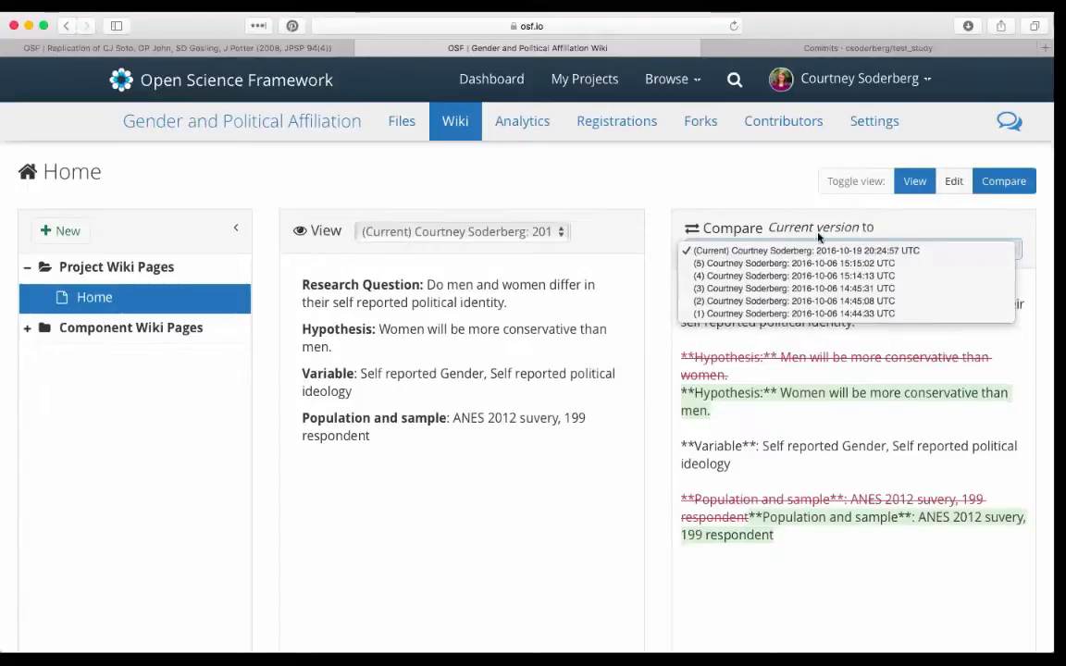
{"action": "left_click", "coordinate": [803, 250]}
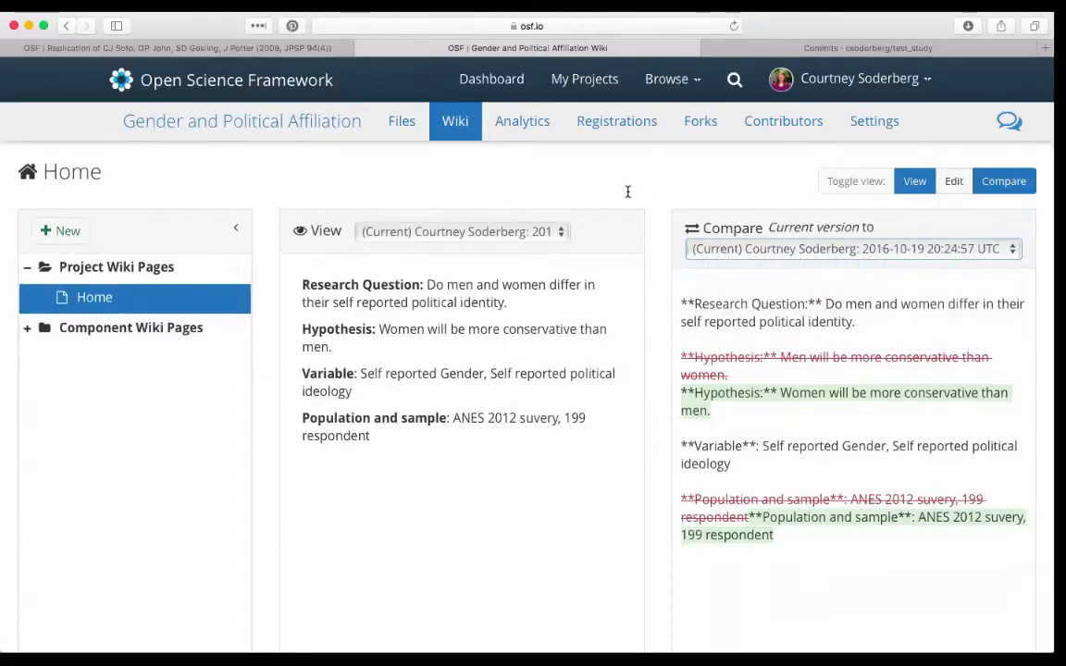
{"action": "mouse_move", "coordinate": [540, 232]}
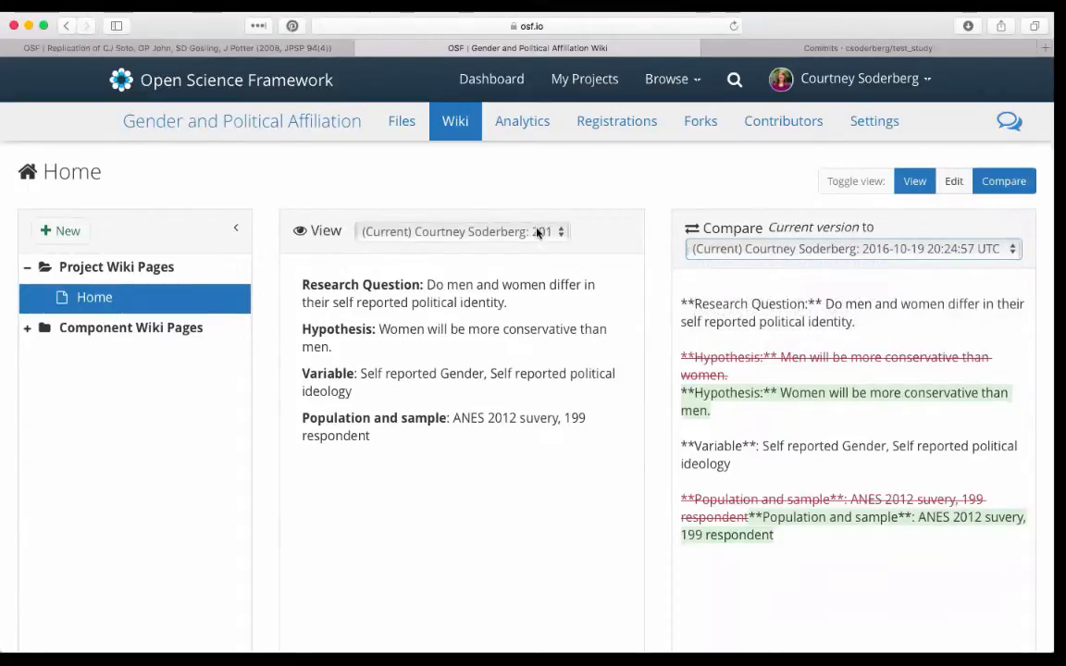
{"action": "left_click", "coordinate": [849, 248]}
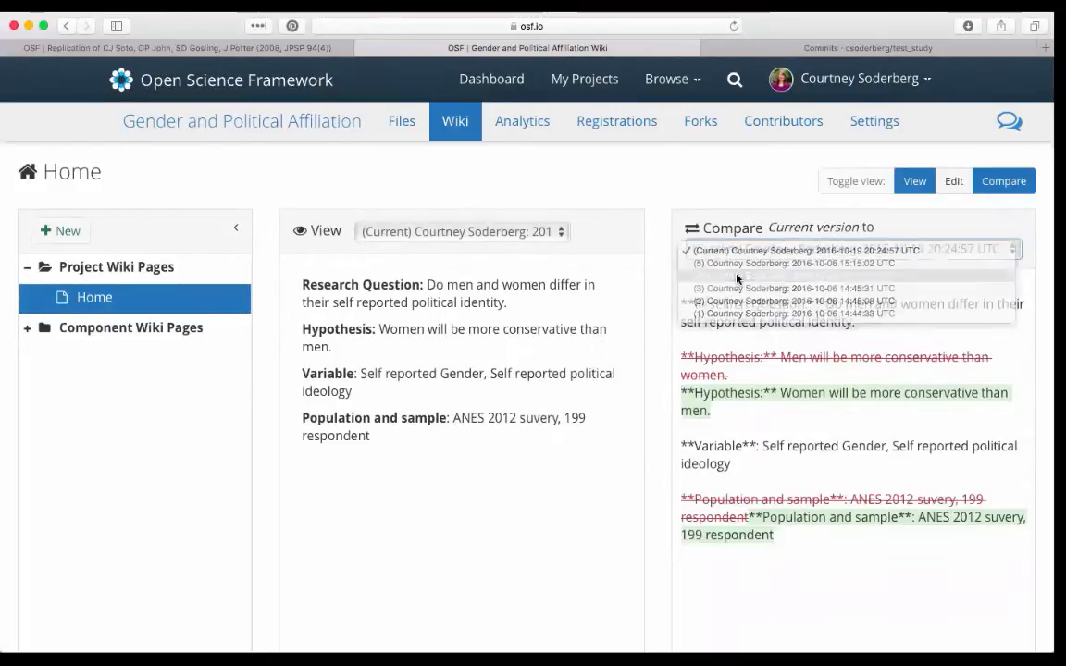
{"action": "left_click", "coordinate": [793, 300]}
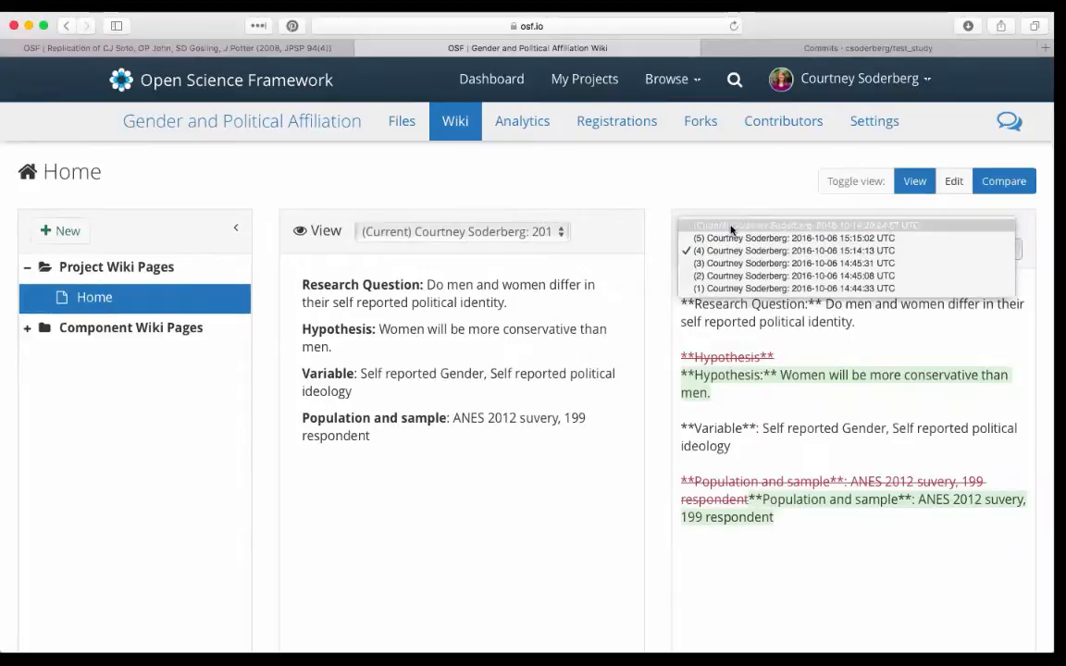
{"action": "left_click", "coordinate": [796, 237]}
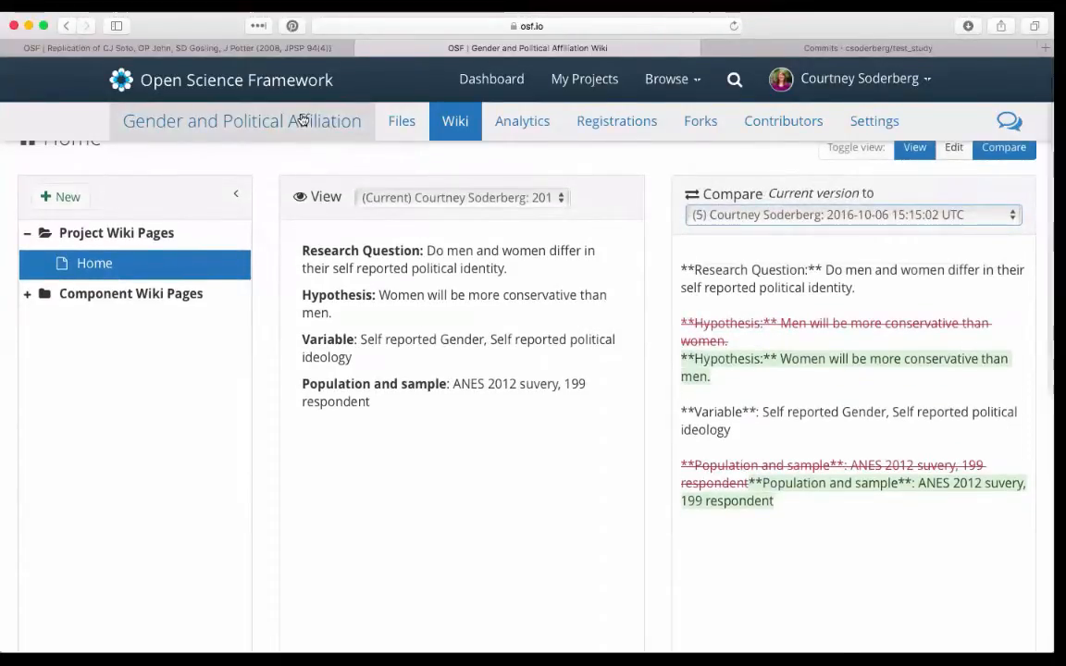
- Return to the project overview and scroll to Recent Activity showing the Home wiki update to version 6
{"action": "left_click", "coordinate": [241, 122]}
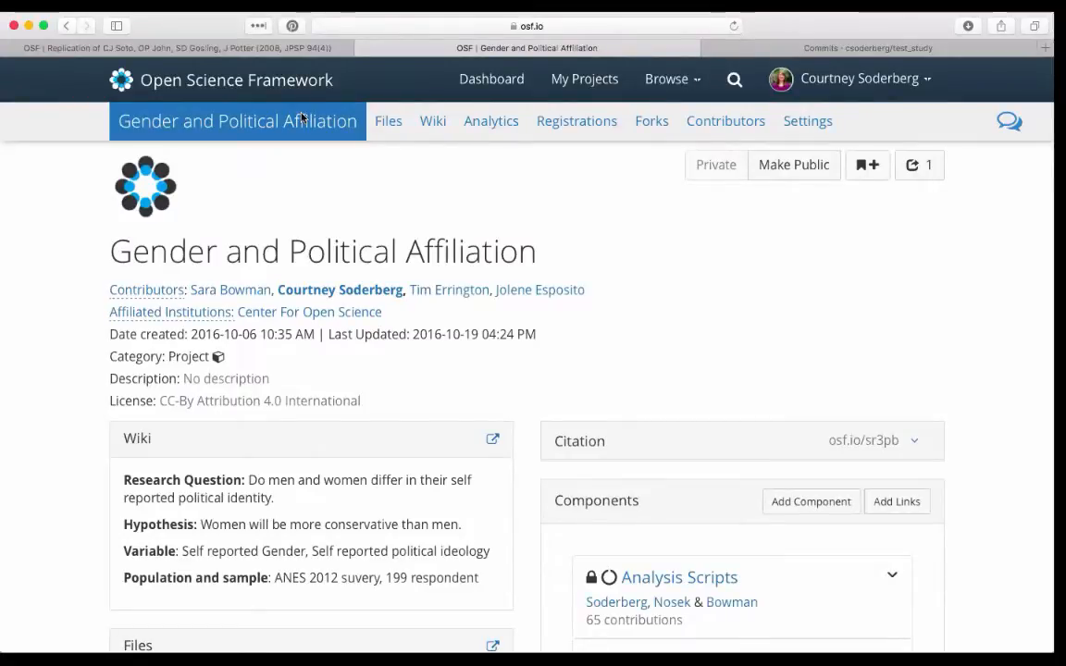
{"action": "scroll", "scroll_direction": "down", "scroll_amount": 3}
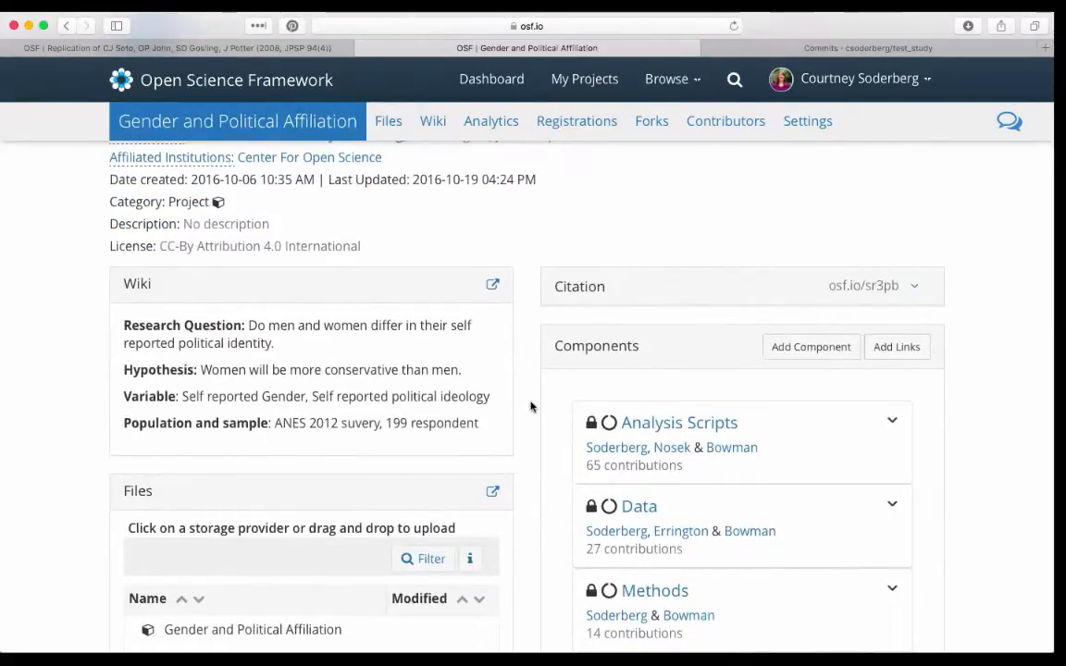
{"action": "scroll", "scroll_direction": "down", "scroll_amount": 3}
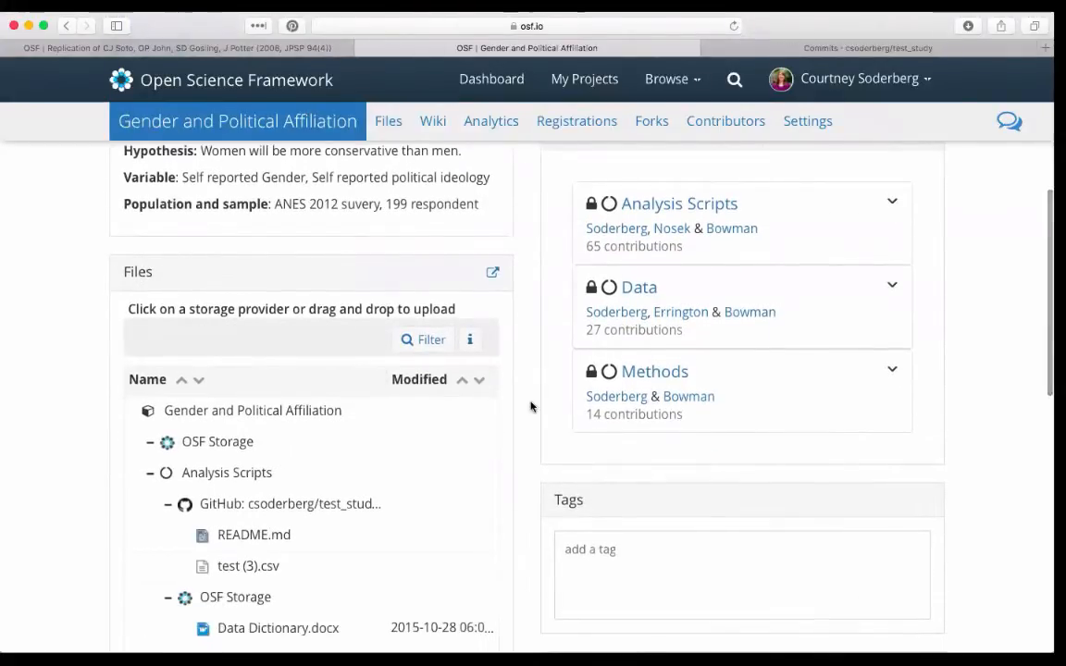
{"action": "scroll", "scroll_direction": "down", "scroll_amount": 3}
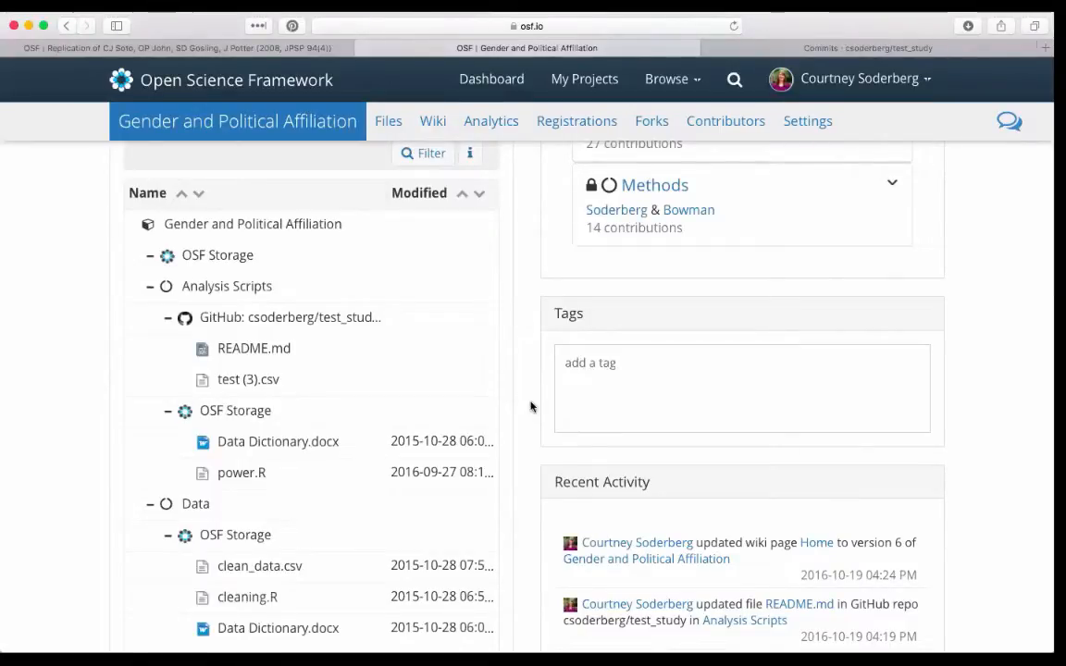
{"action": "mouse_move", "coordinate": [737, 577]}
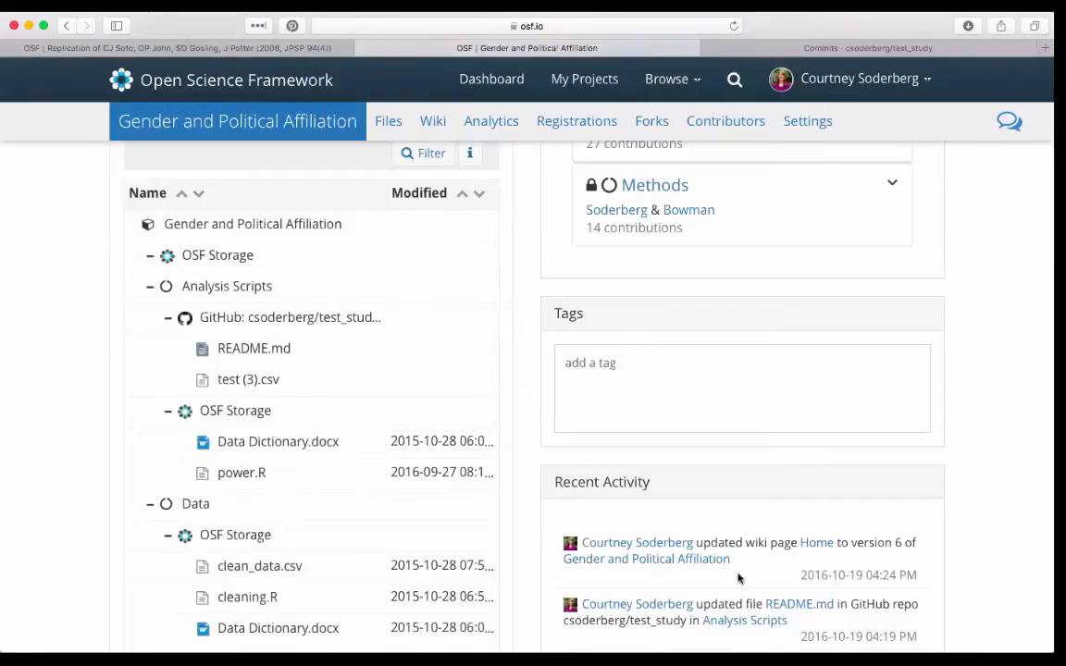
{"action": "mouse_move", "coordinate": [931, 196]}
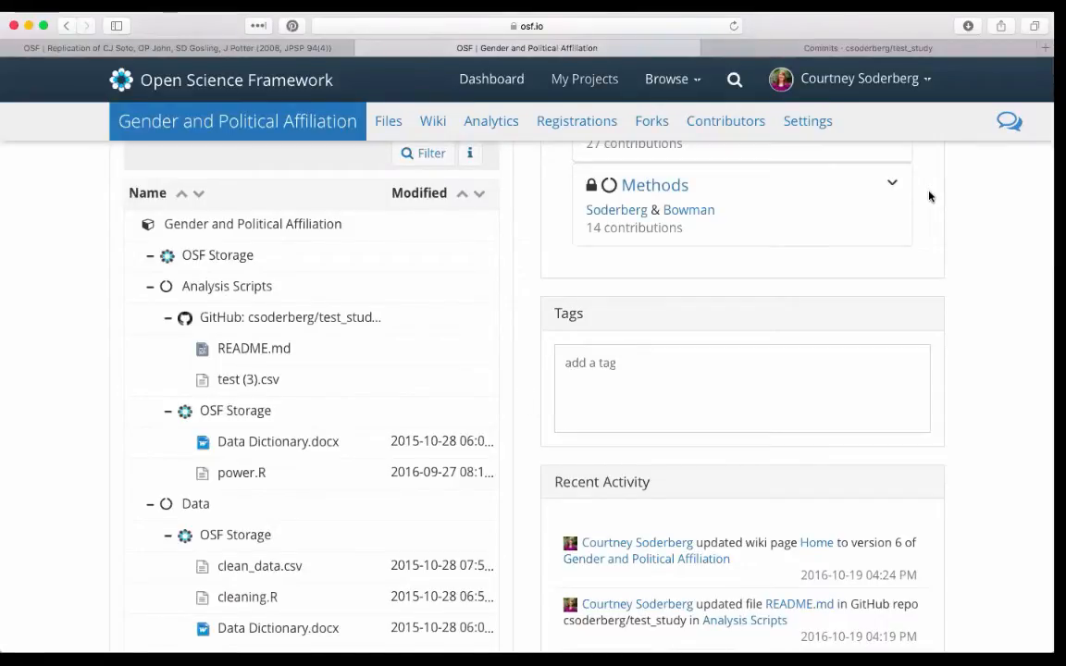